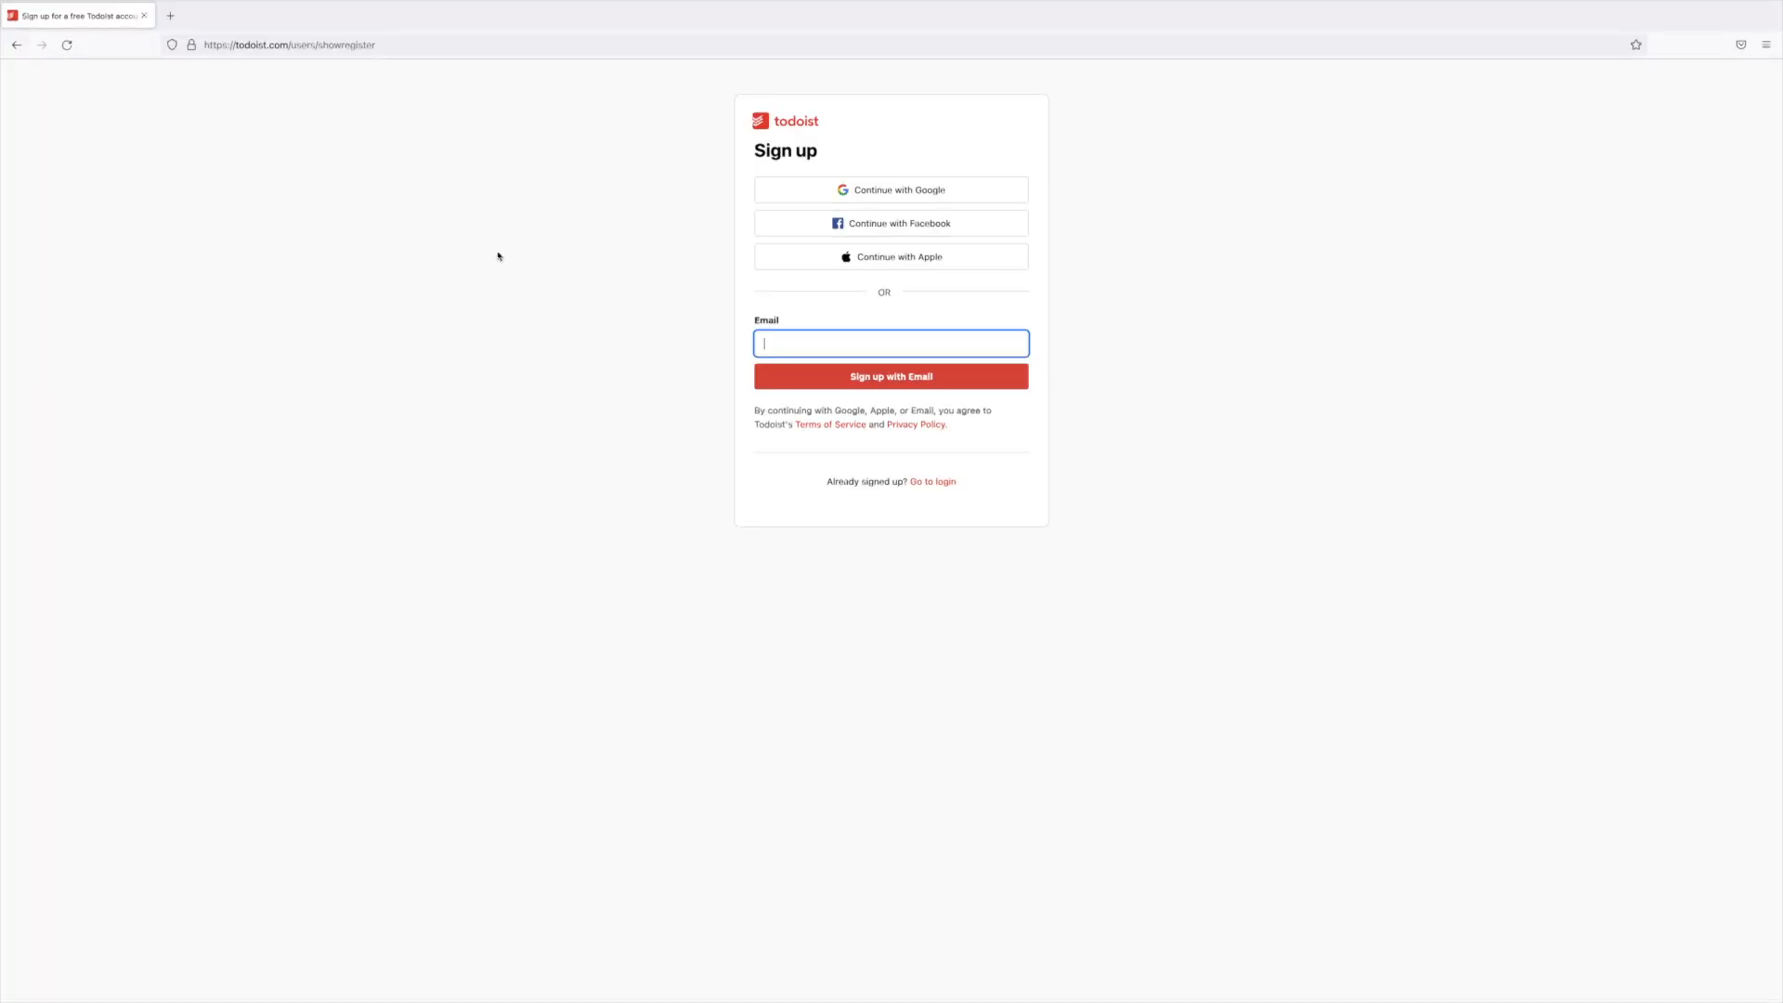
From the Todoist home page, start signing up and begin entering an email address.
{"action": "left_click", "coordinate": [289, 45]}
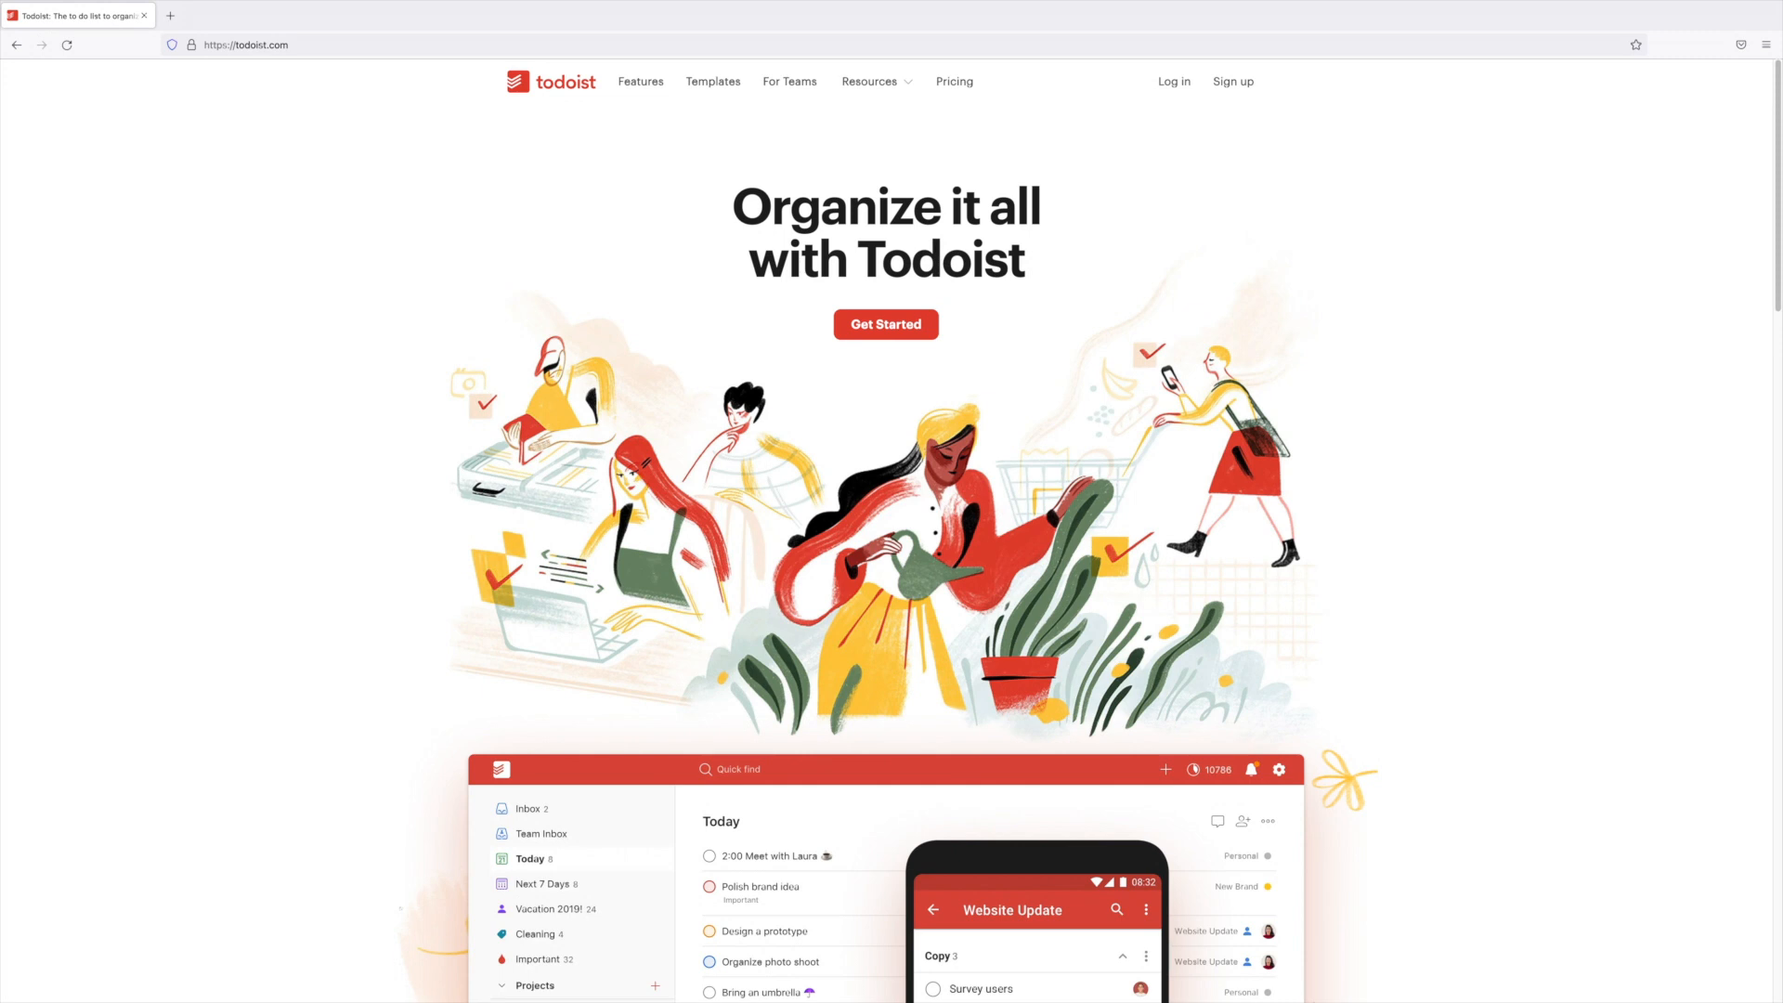
{"action": "left_click", "coordinate": [1233, 80]}
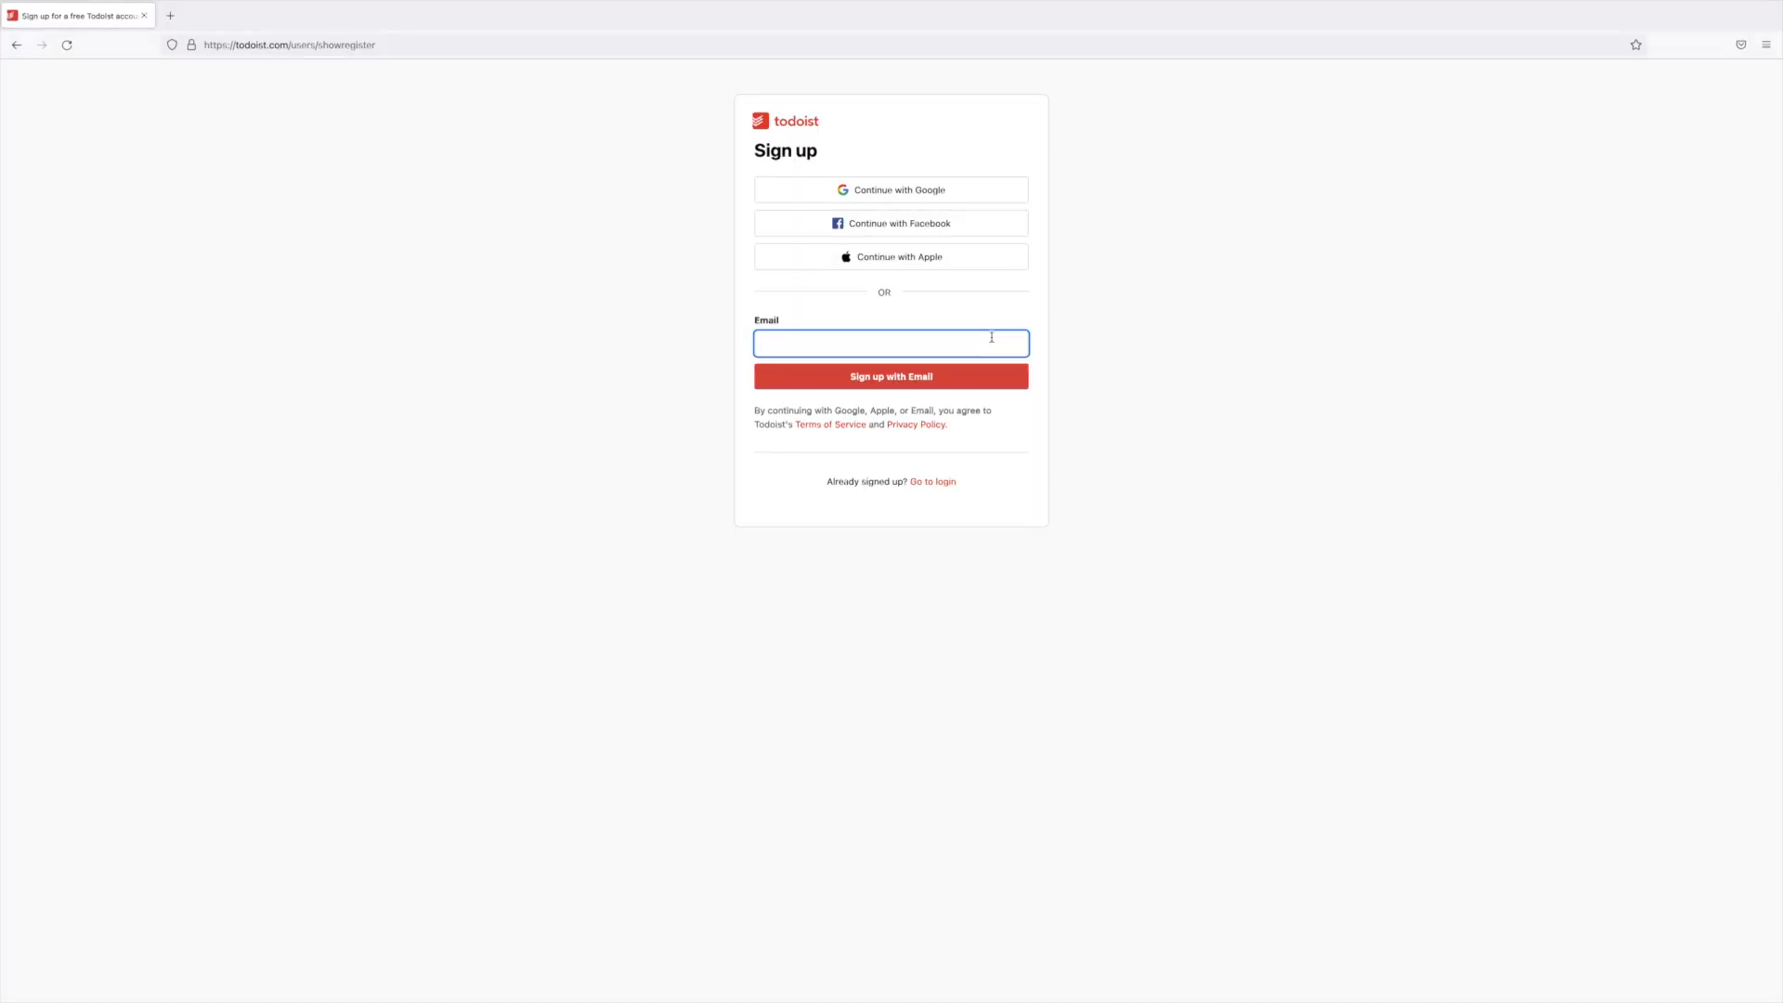
{"action": "left_click", "coordinate": [890, 344]}
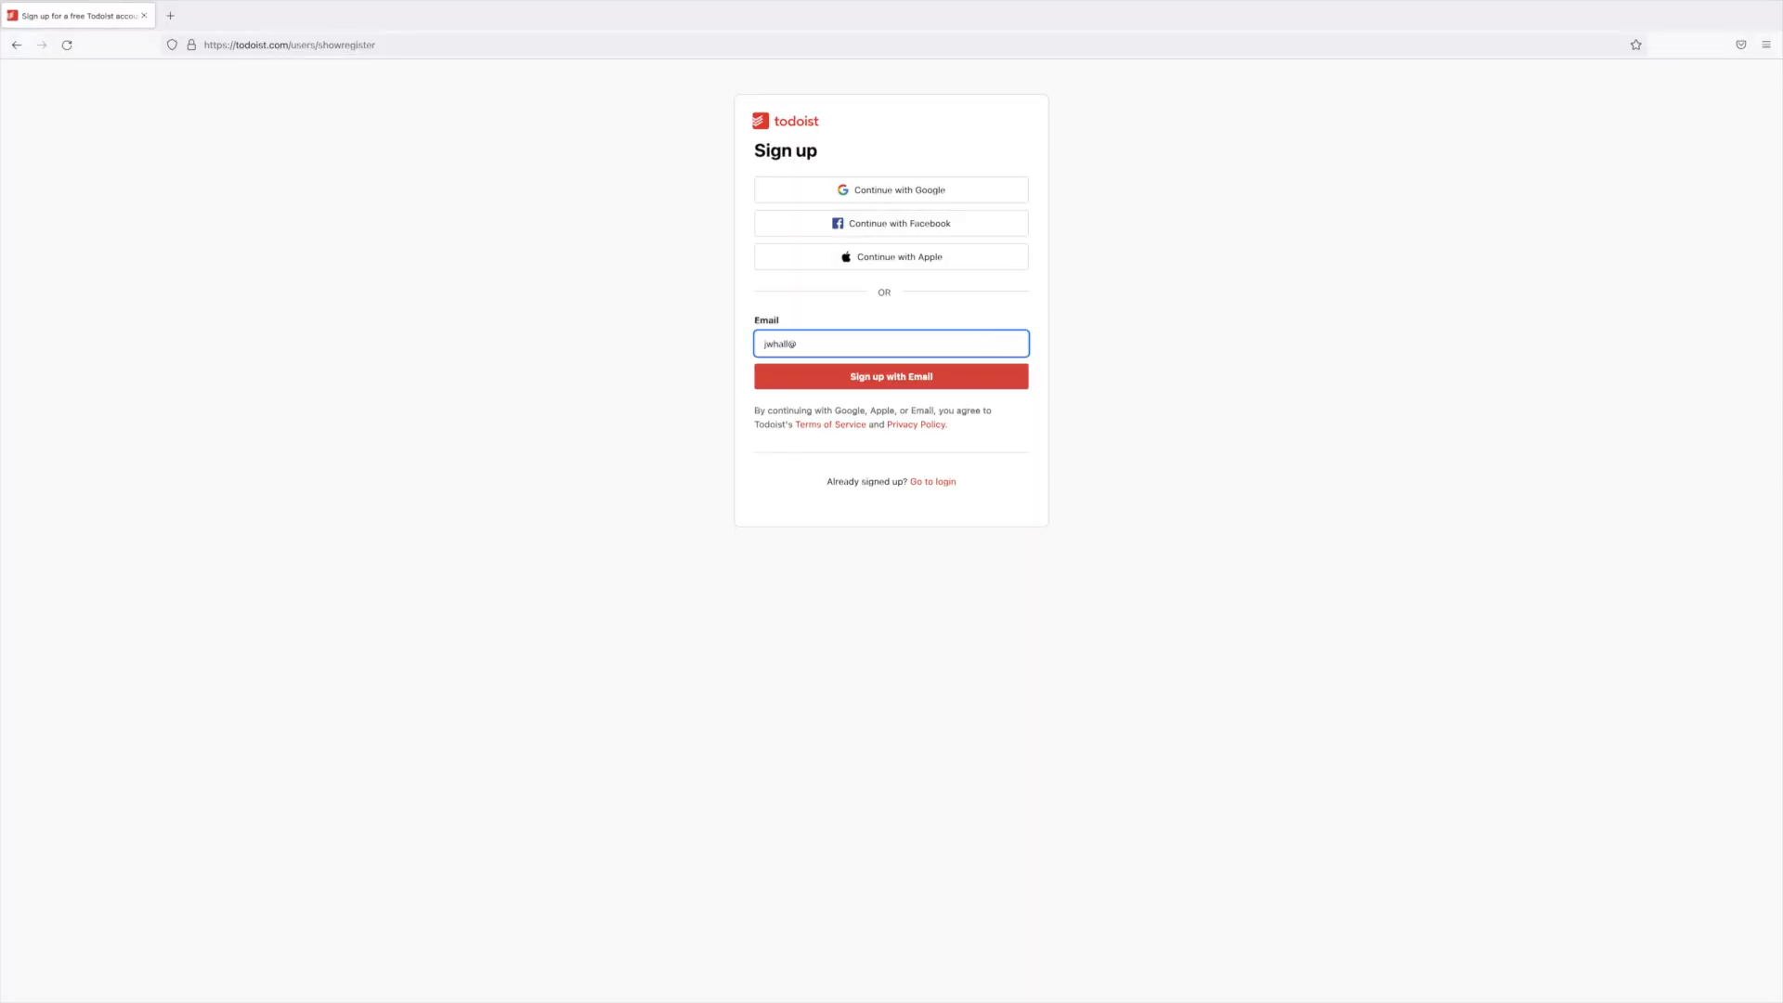
Continue with the email, enter name 'Ja' and a password, and create the account.
{"action": "left_click", "coordinate": [889, 377]}
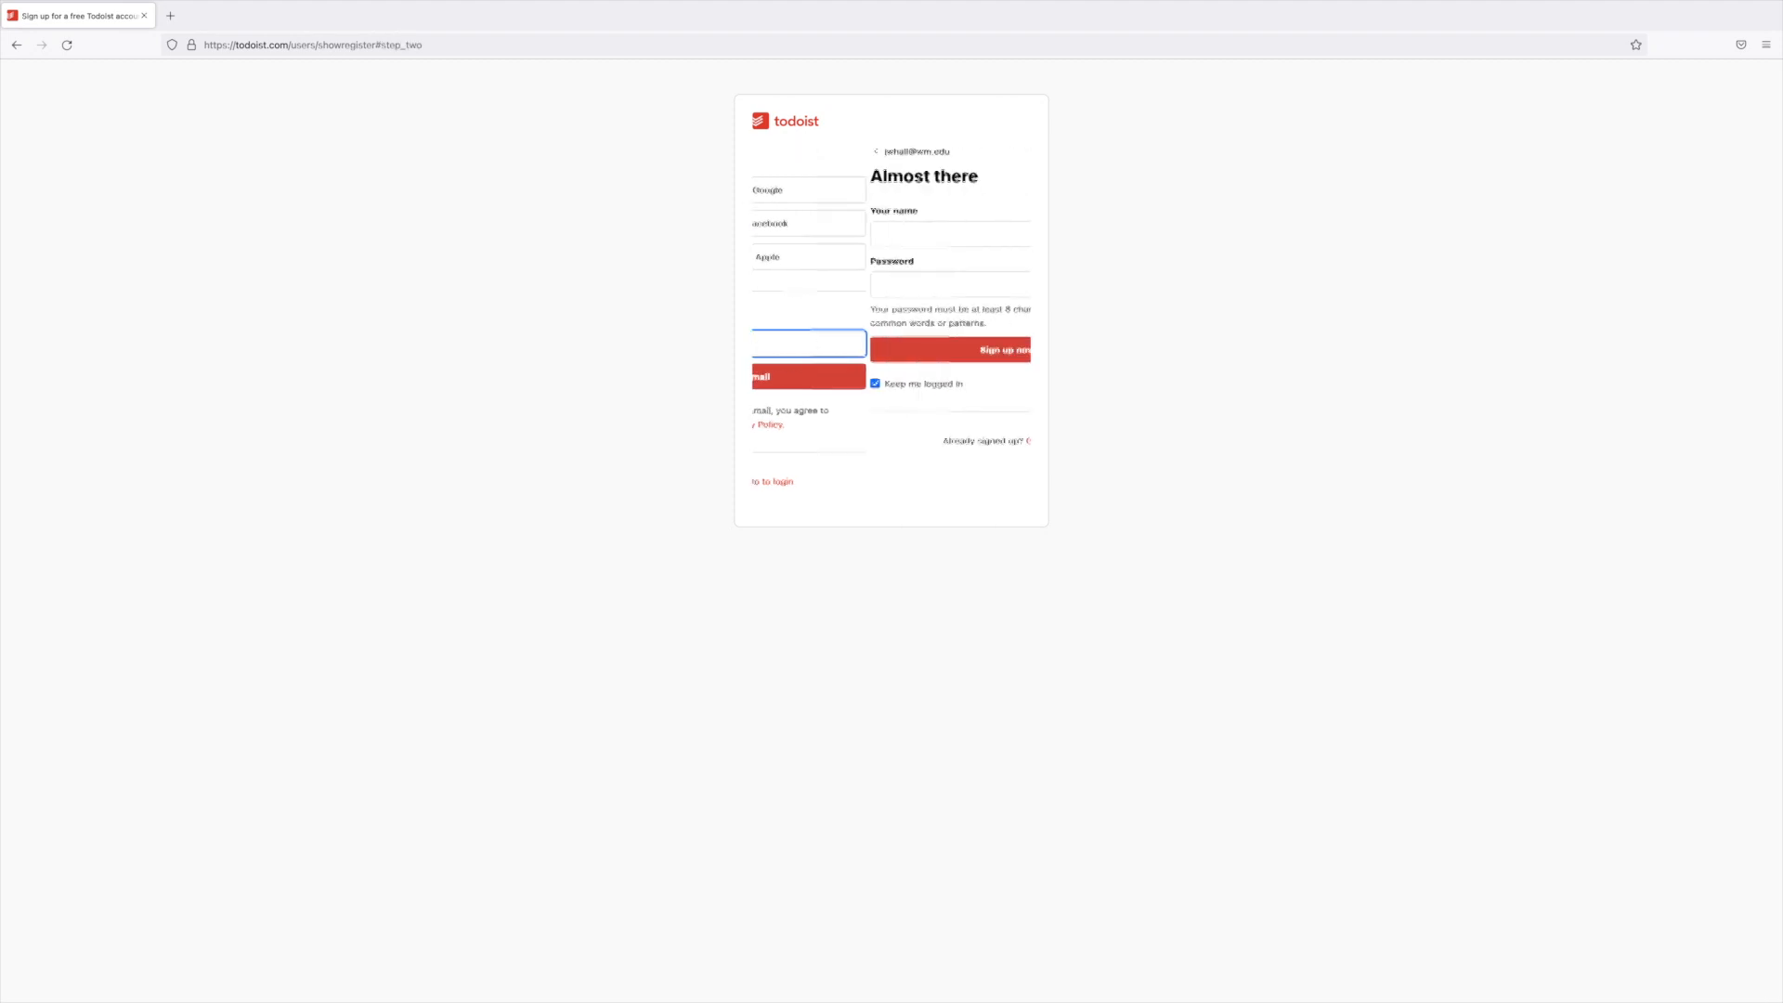
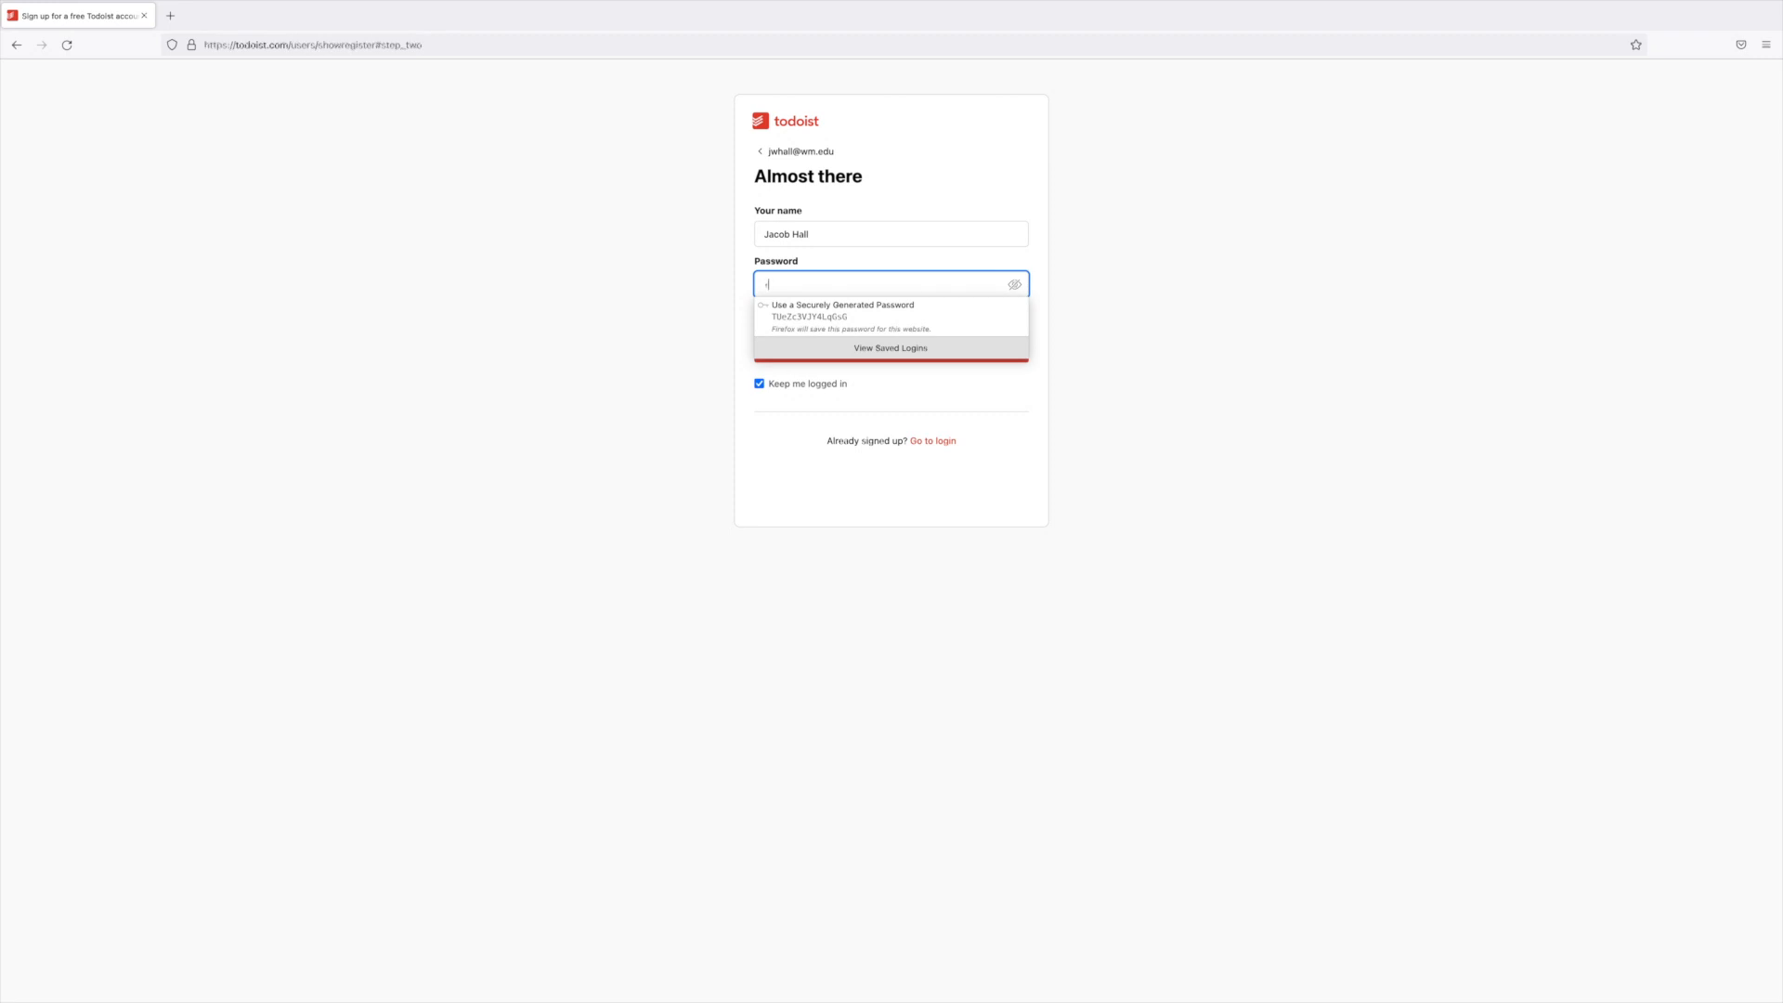
{"action": "type", "text": "password"}
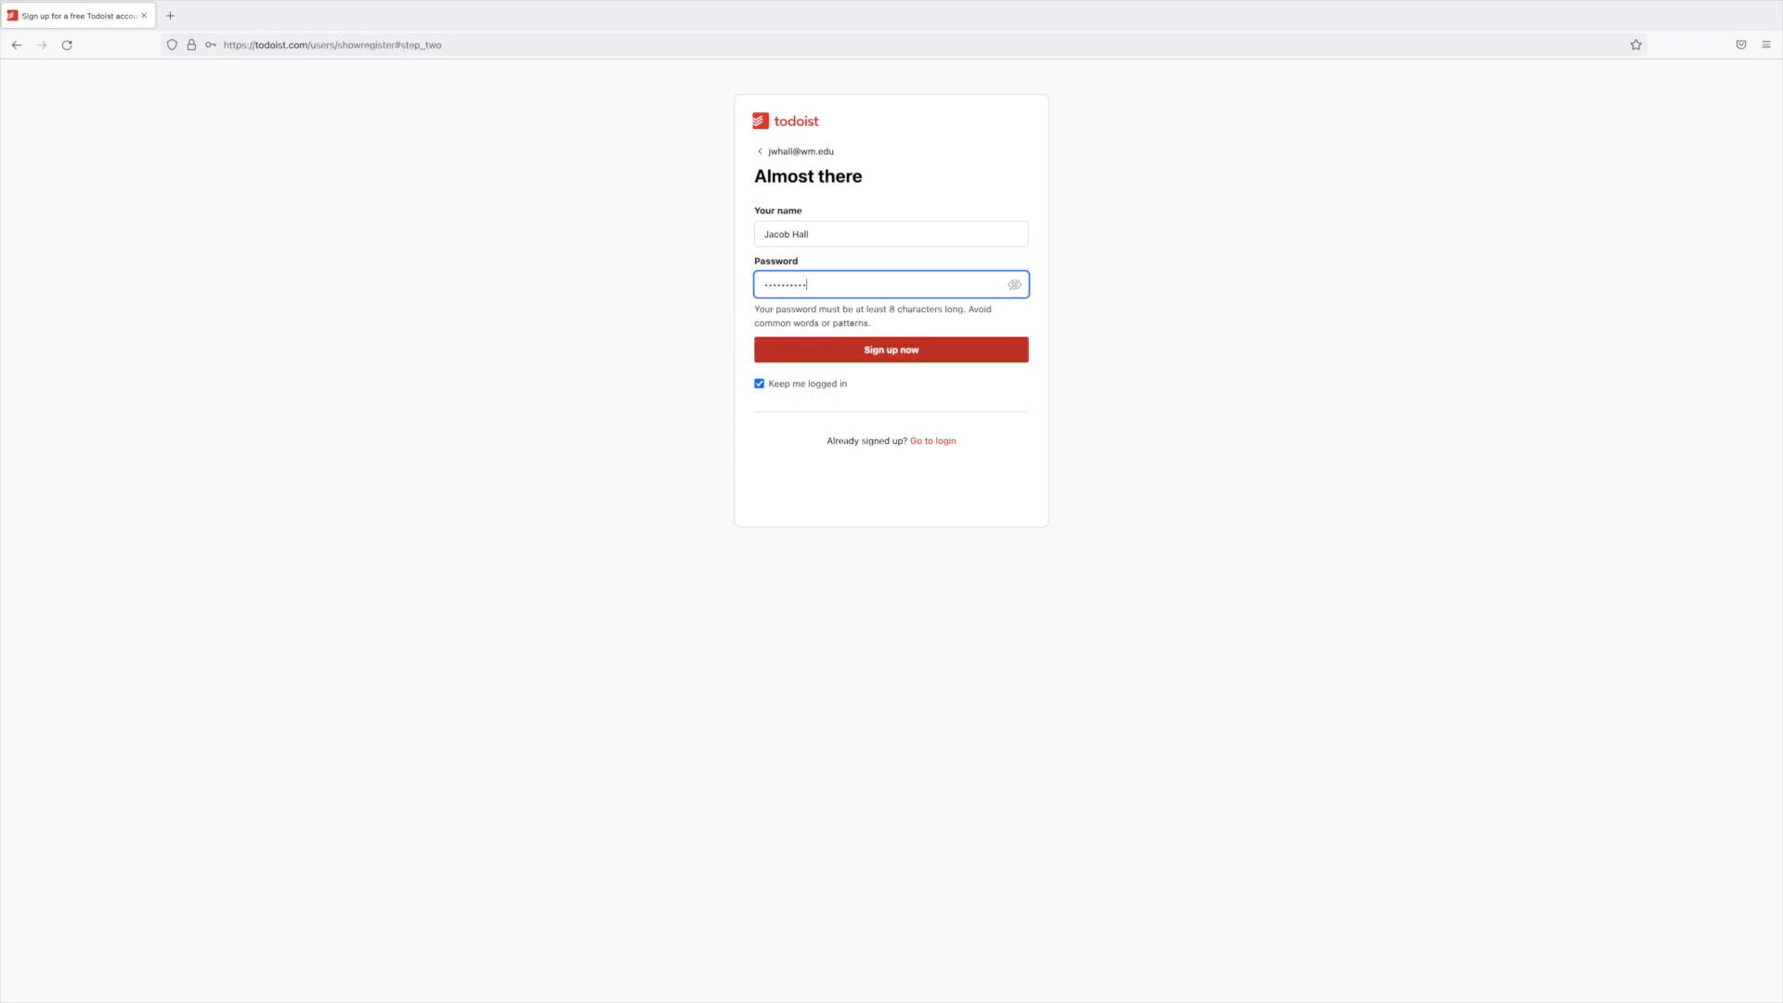
{"action": "type", "text": "•"}
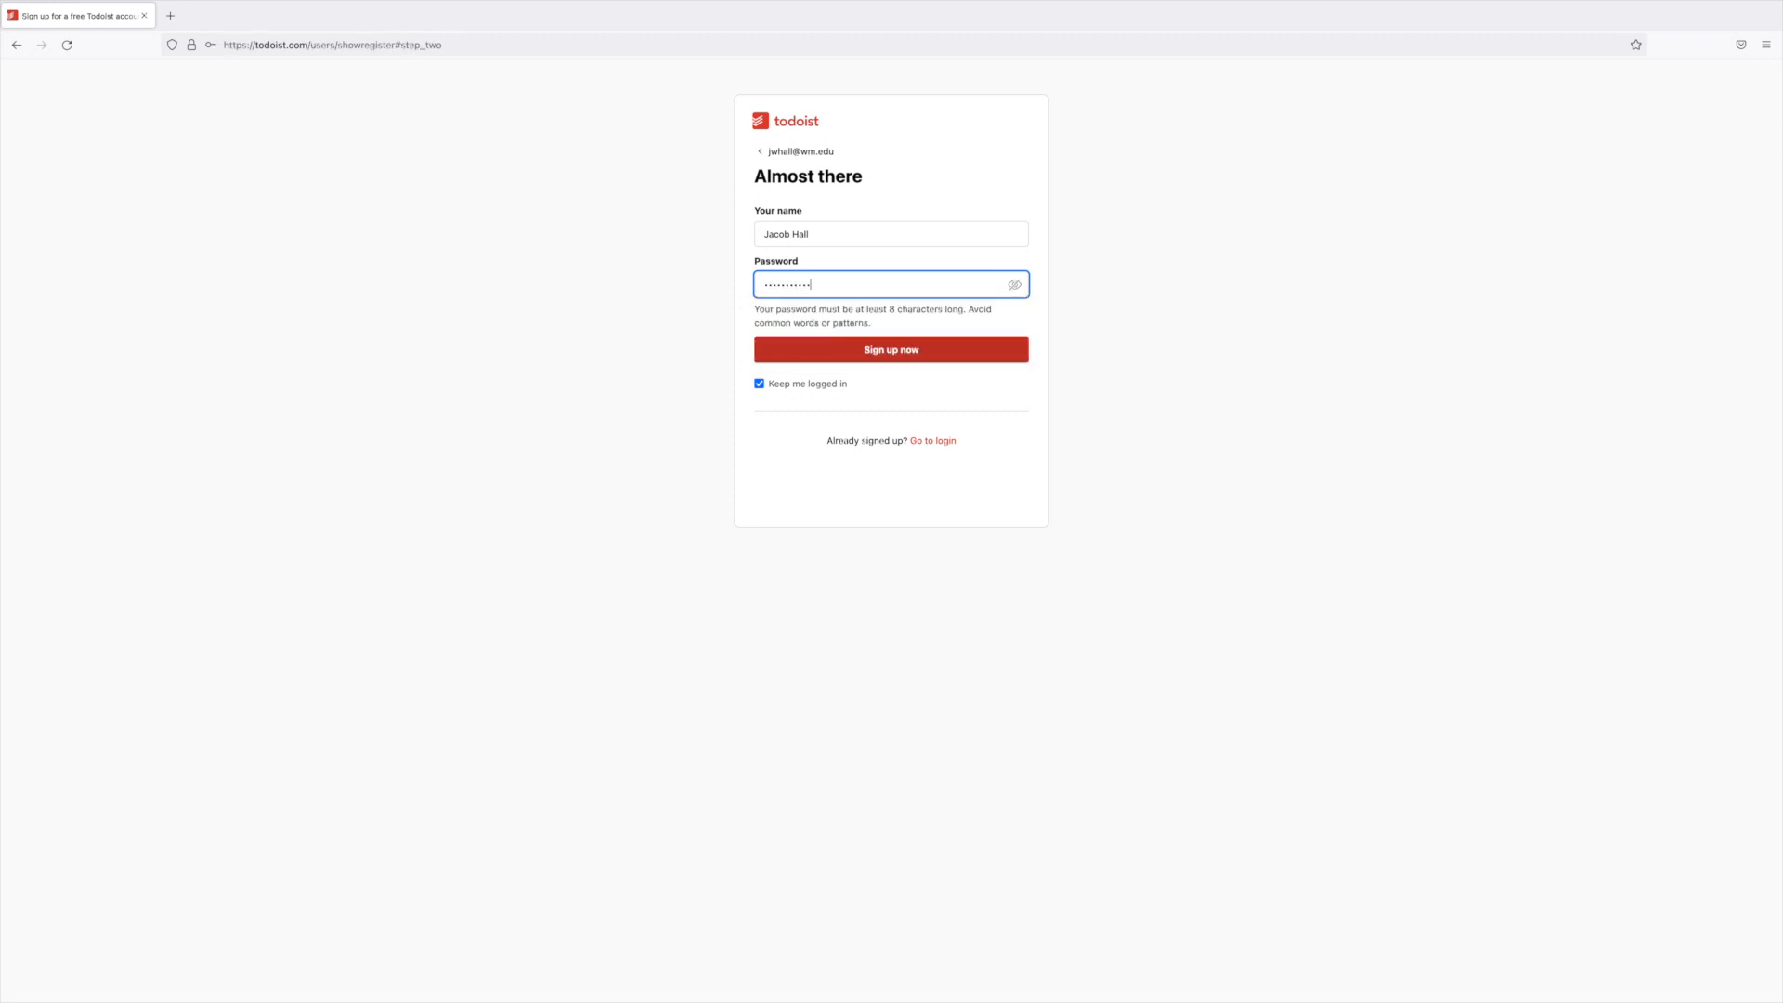
{"action": "left_click", "coordinate": [890, 349]}
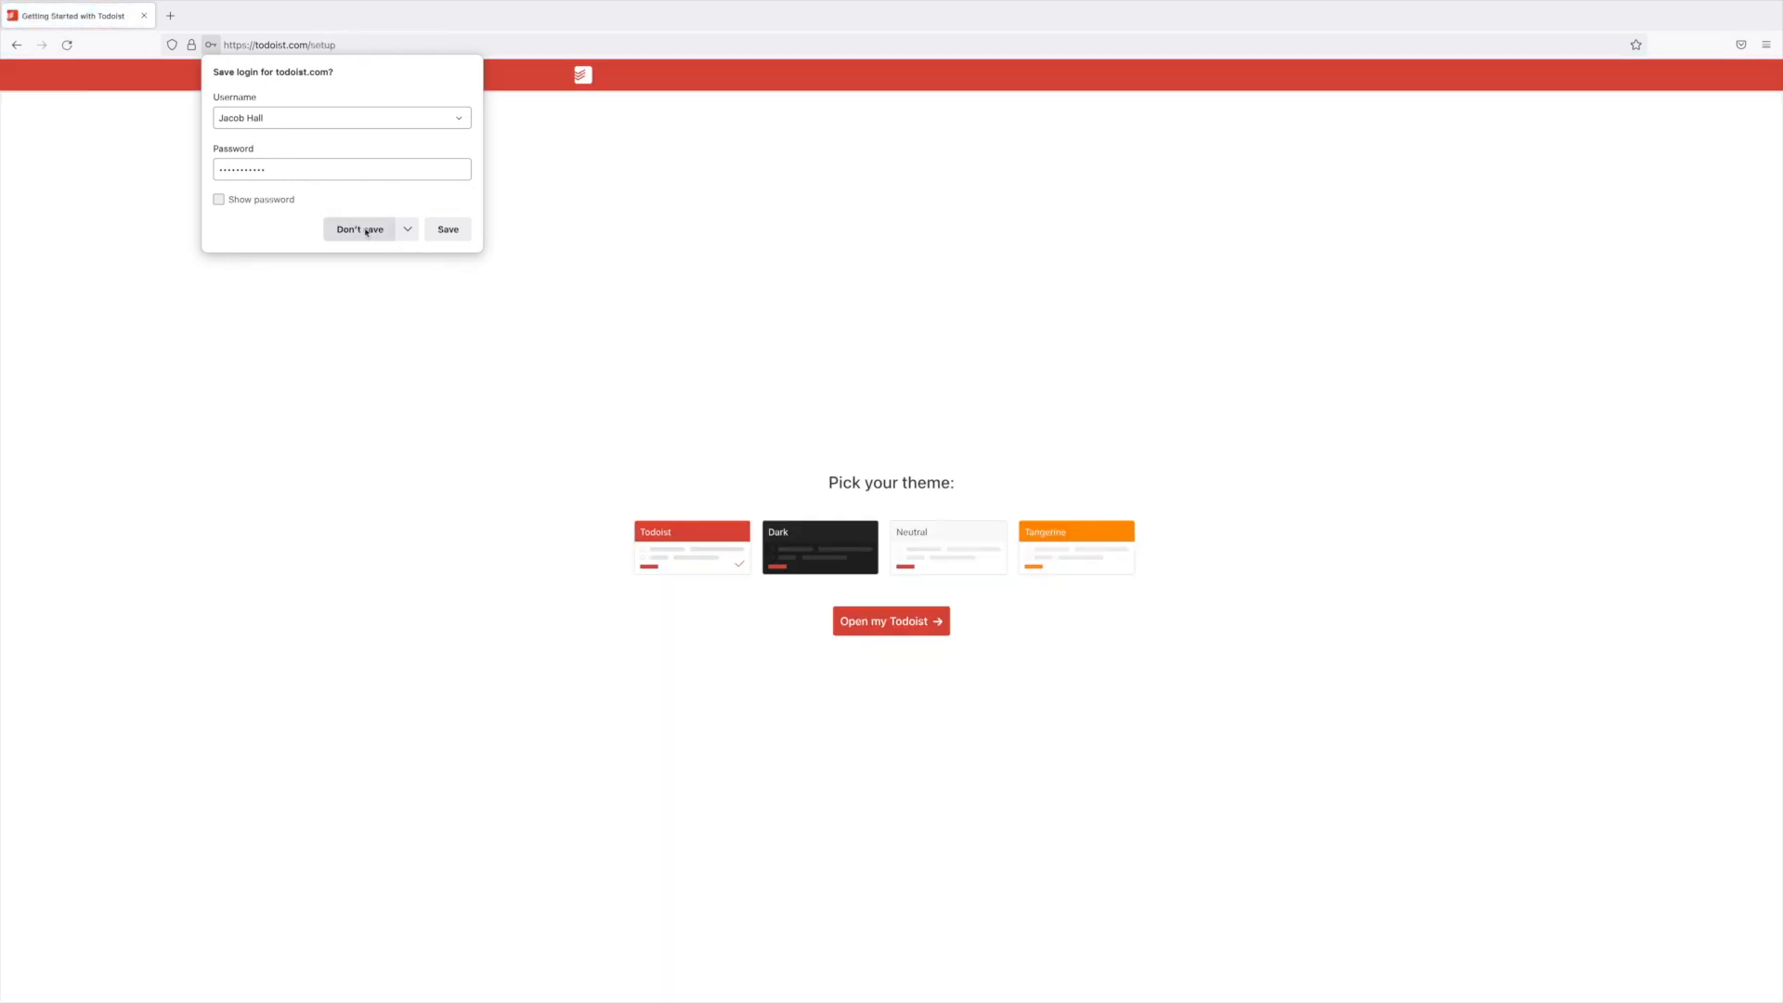
Decline Firefox's save-login prompt and enter Todoist with the default theme.
{"action": "left_click", "coordinate": [358, 228]}
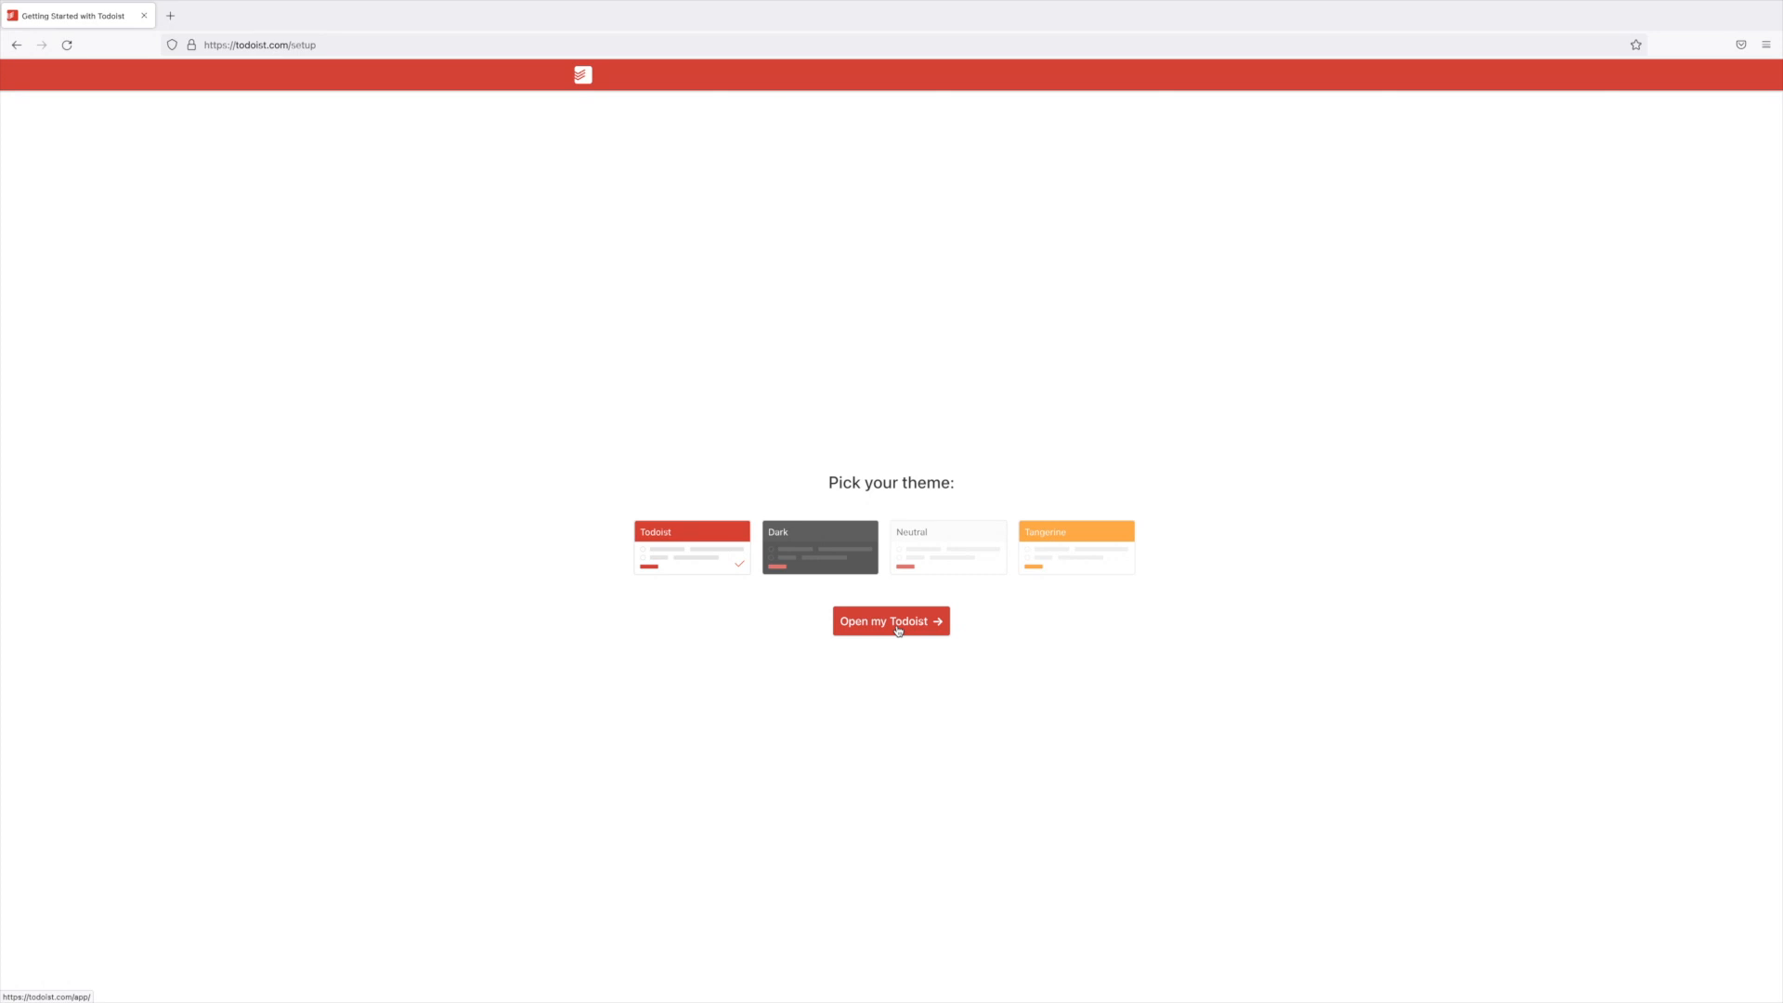
{"action": "left_click", "coordinate": [889, 620]}
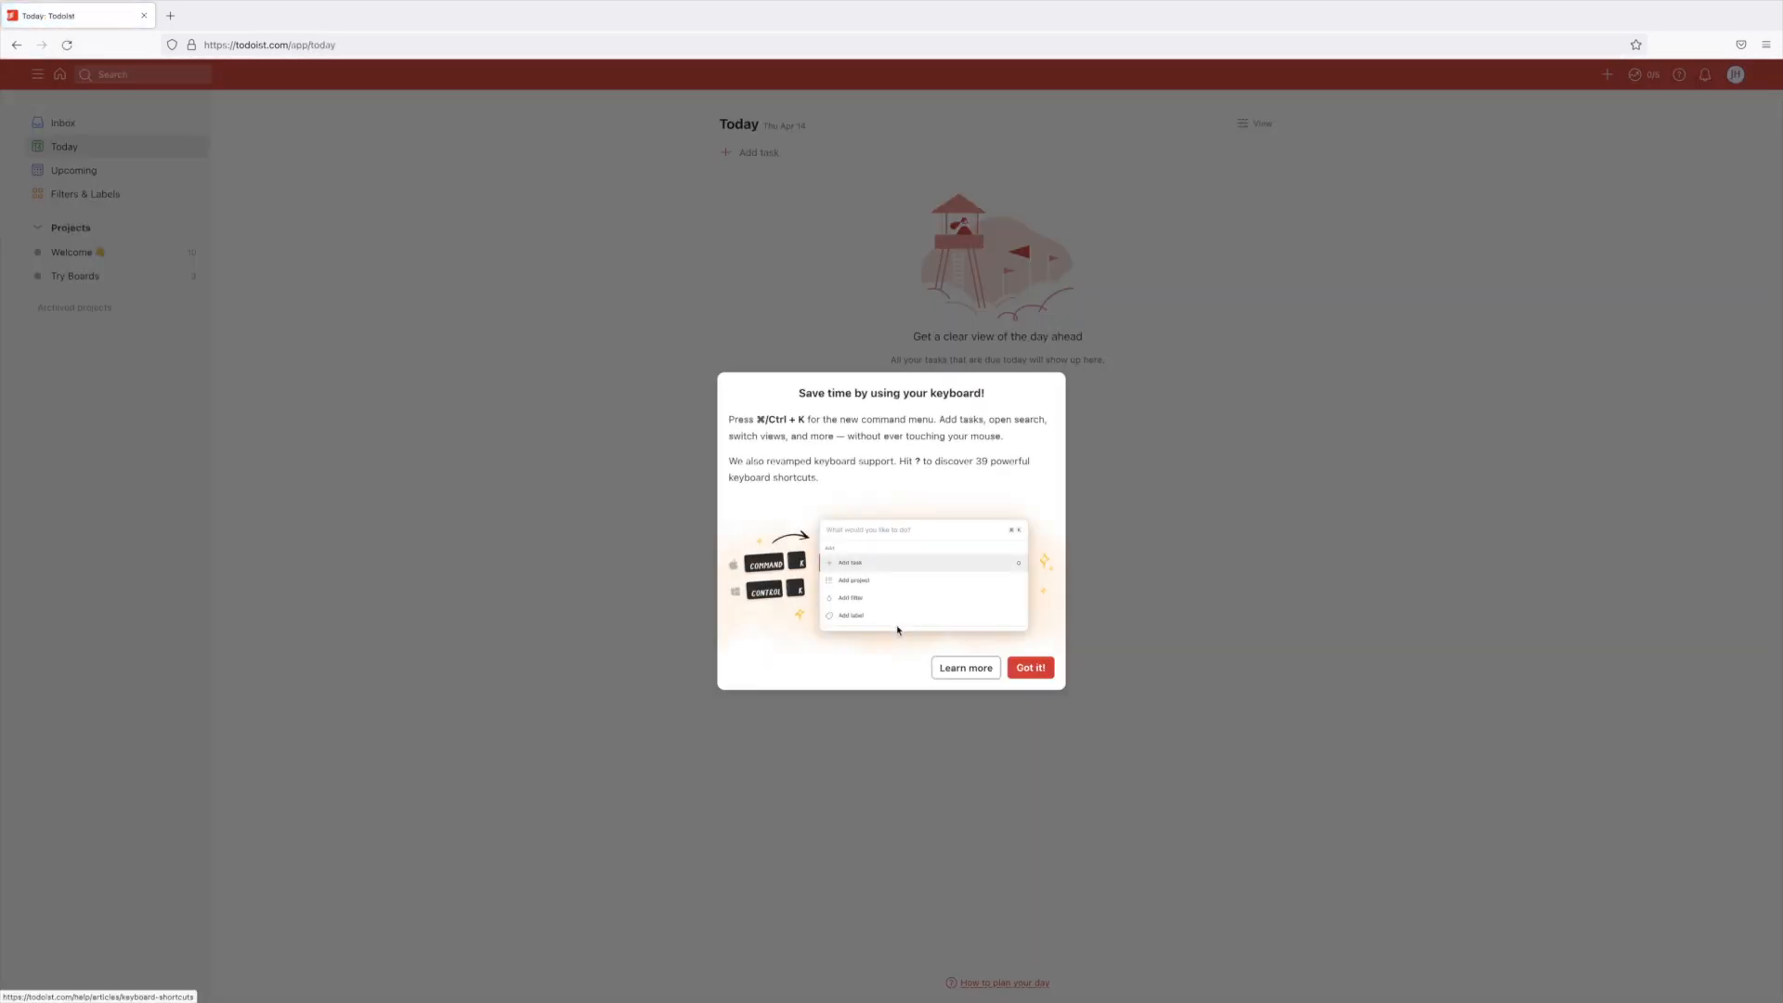
Dismiss the keyboard-shortcuts tip to show the empty Today view.
{"action": "left_click", "coordinate": [1027, 666]}
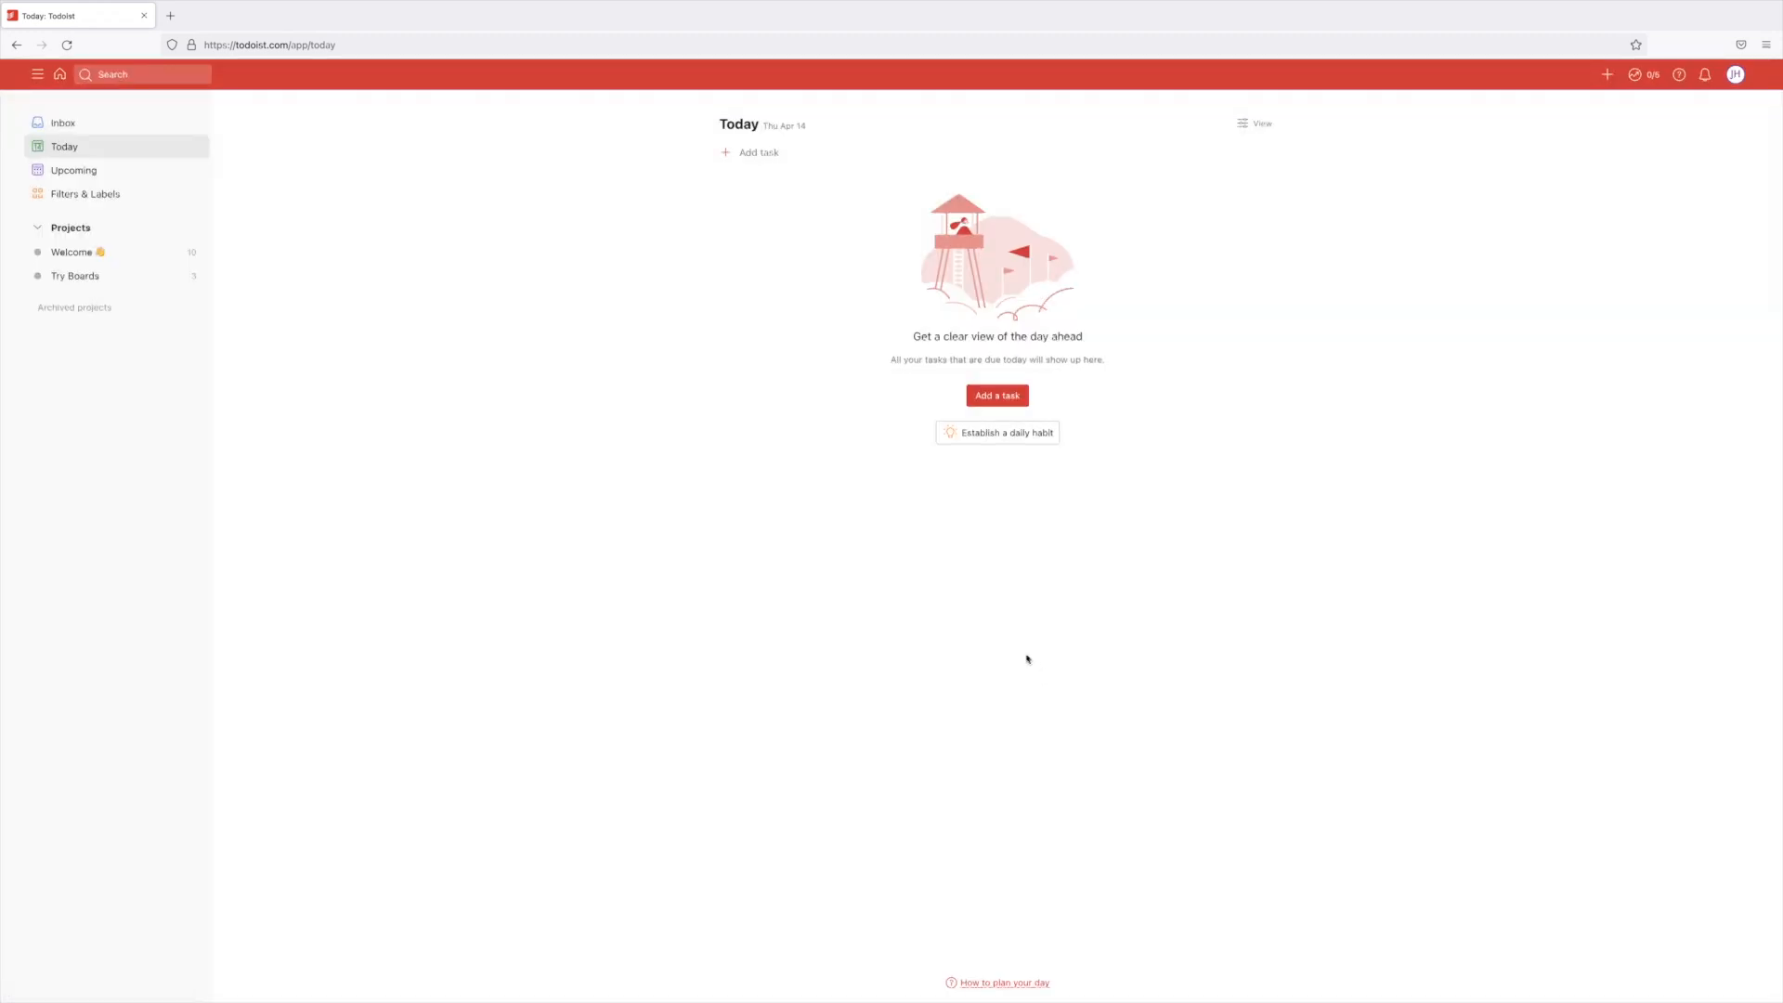
{"action": "mouse_move", "coordinate": [1007, 632]}
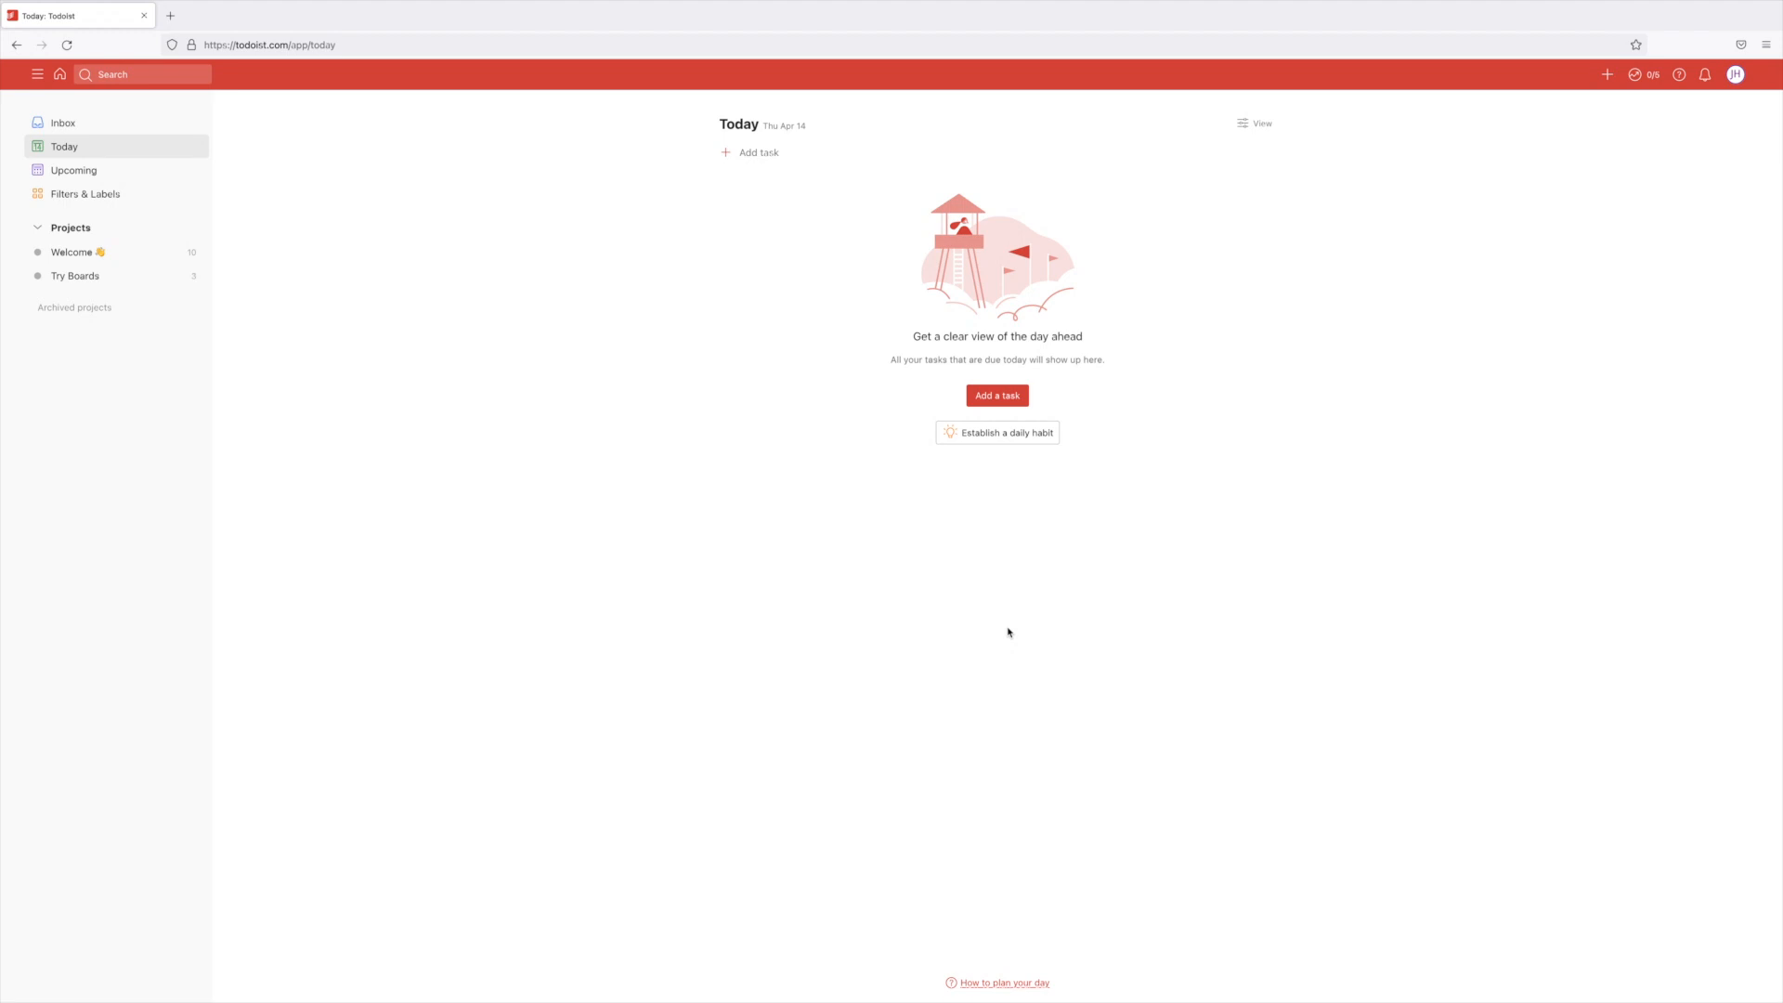
{"action": "mouse_move", "coordinate": [997, 405]}
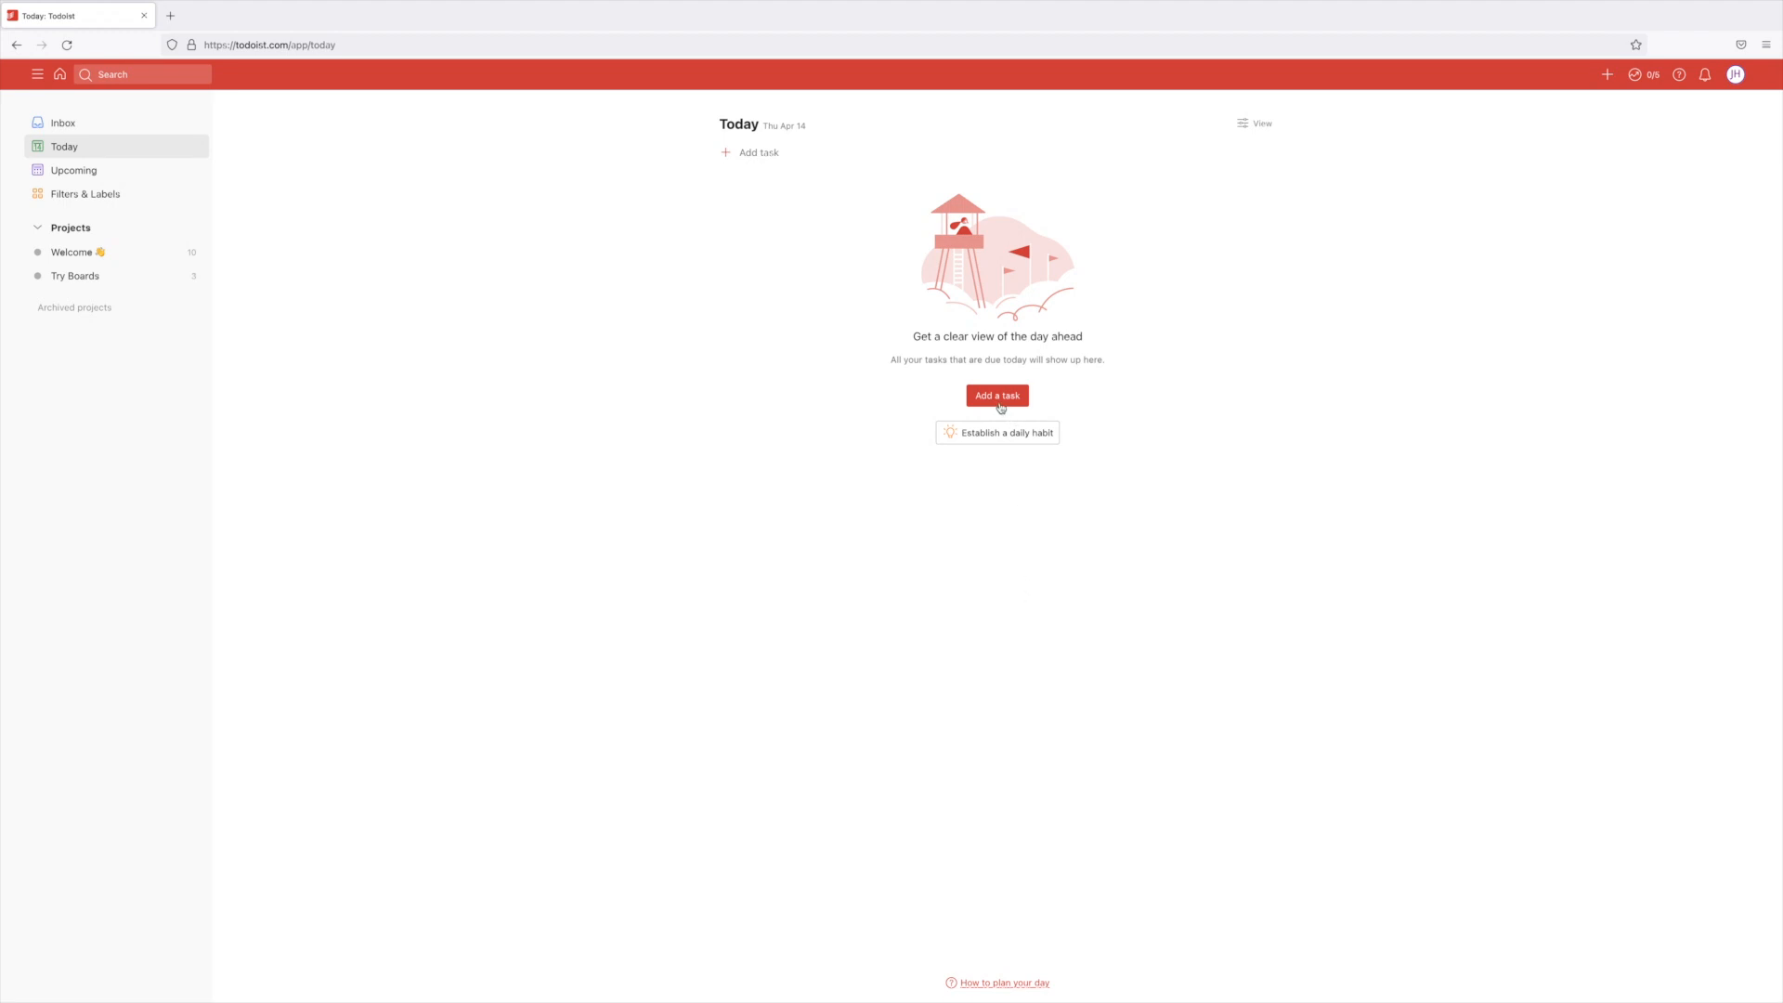
Draft a new task 'Record todoist tutorial' with a description line about recording the screen.
{"action": "left_click", "coordinate": [995, 393]}
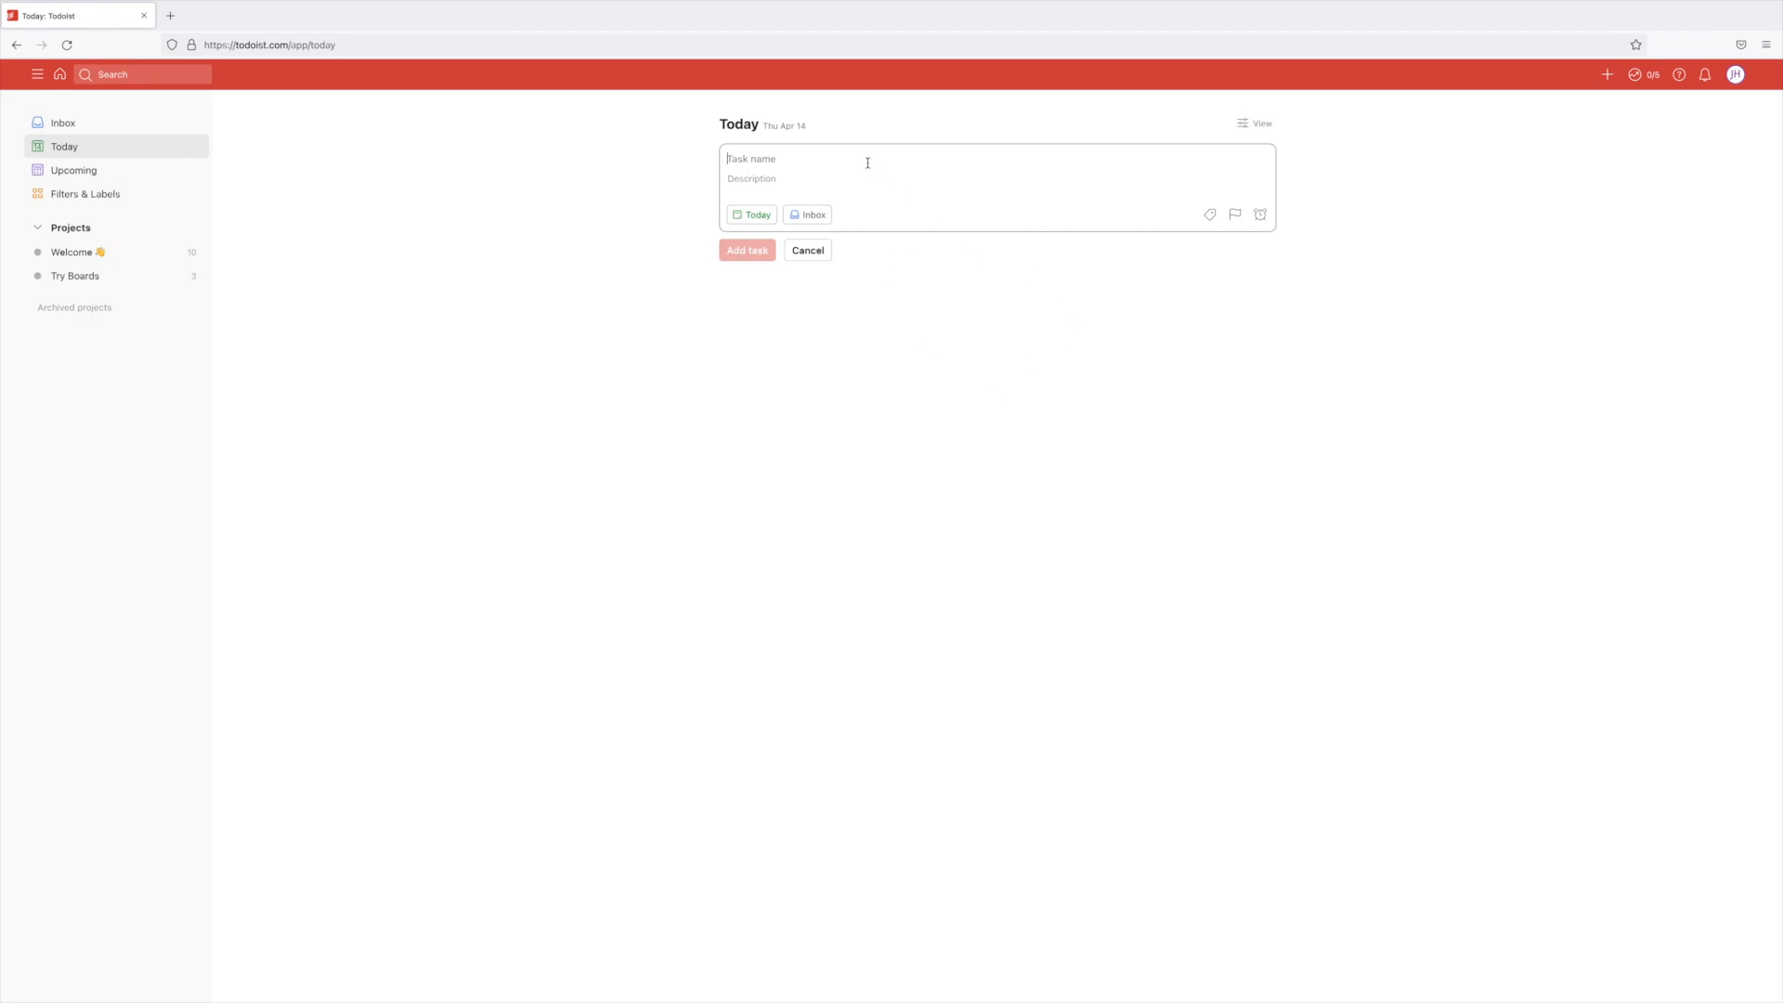
{"action": "type", "text": "Record"}
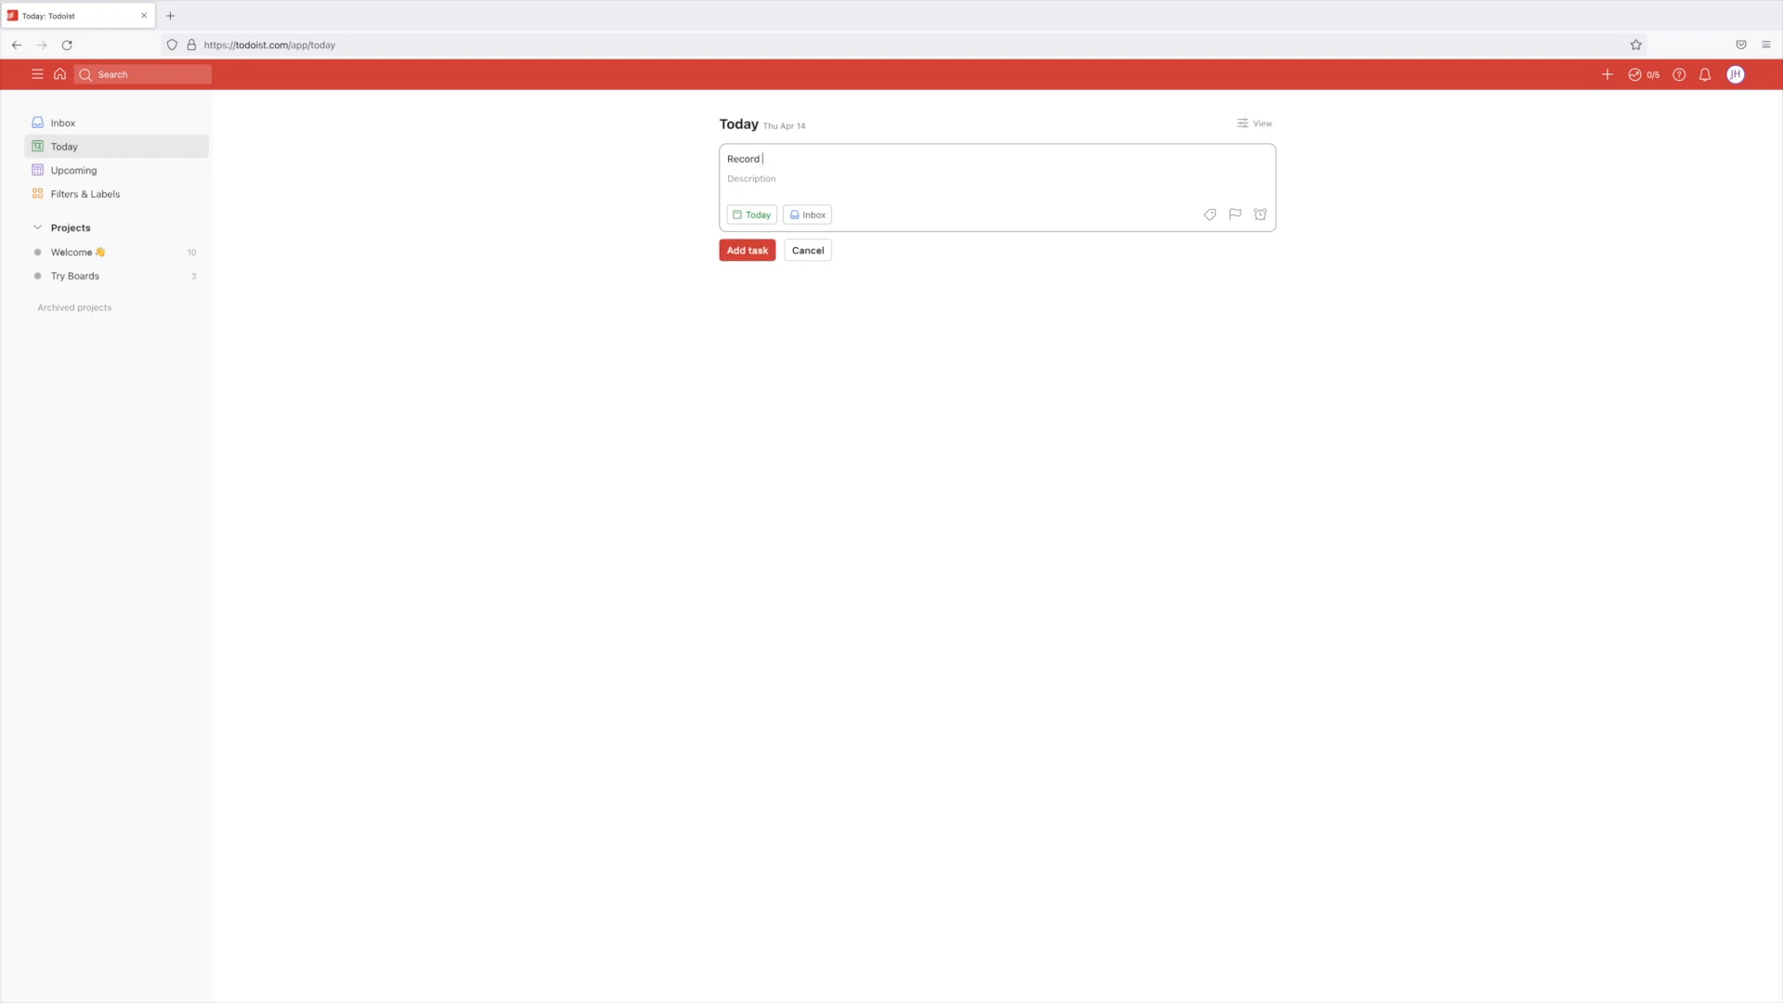
{"action": "type", "text": "todoist tutorial"}
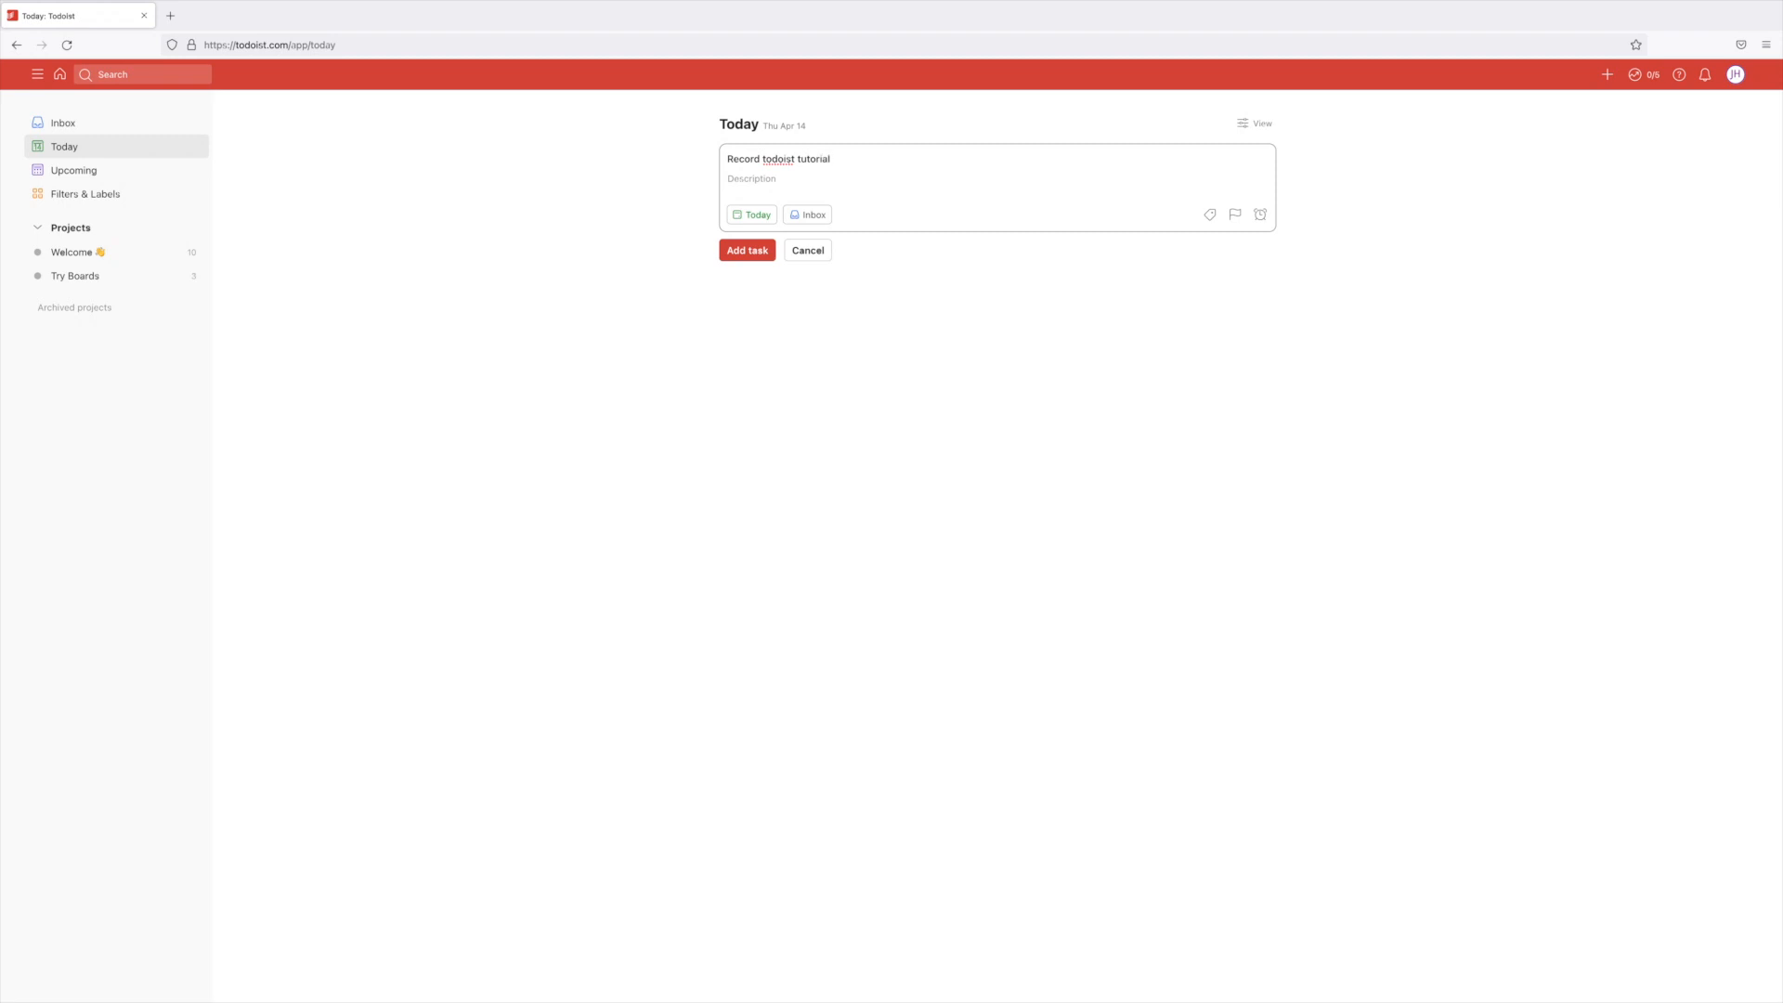
{"action": "left_click", "coordinate": [750, 178]}
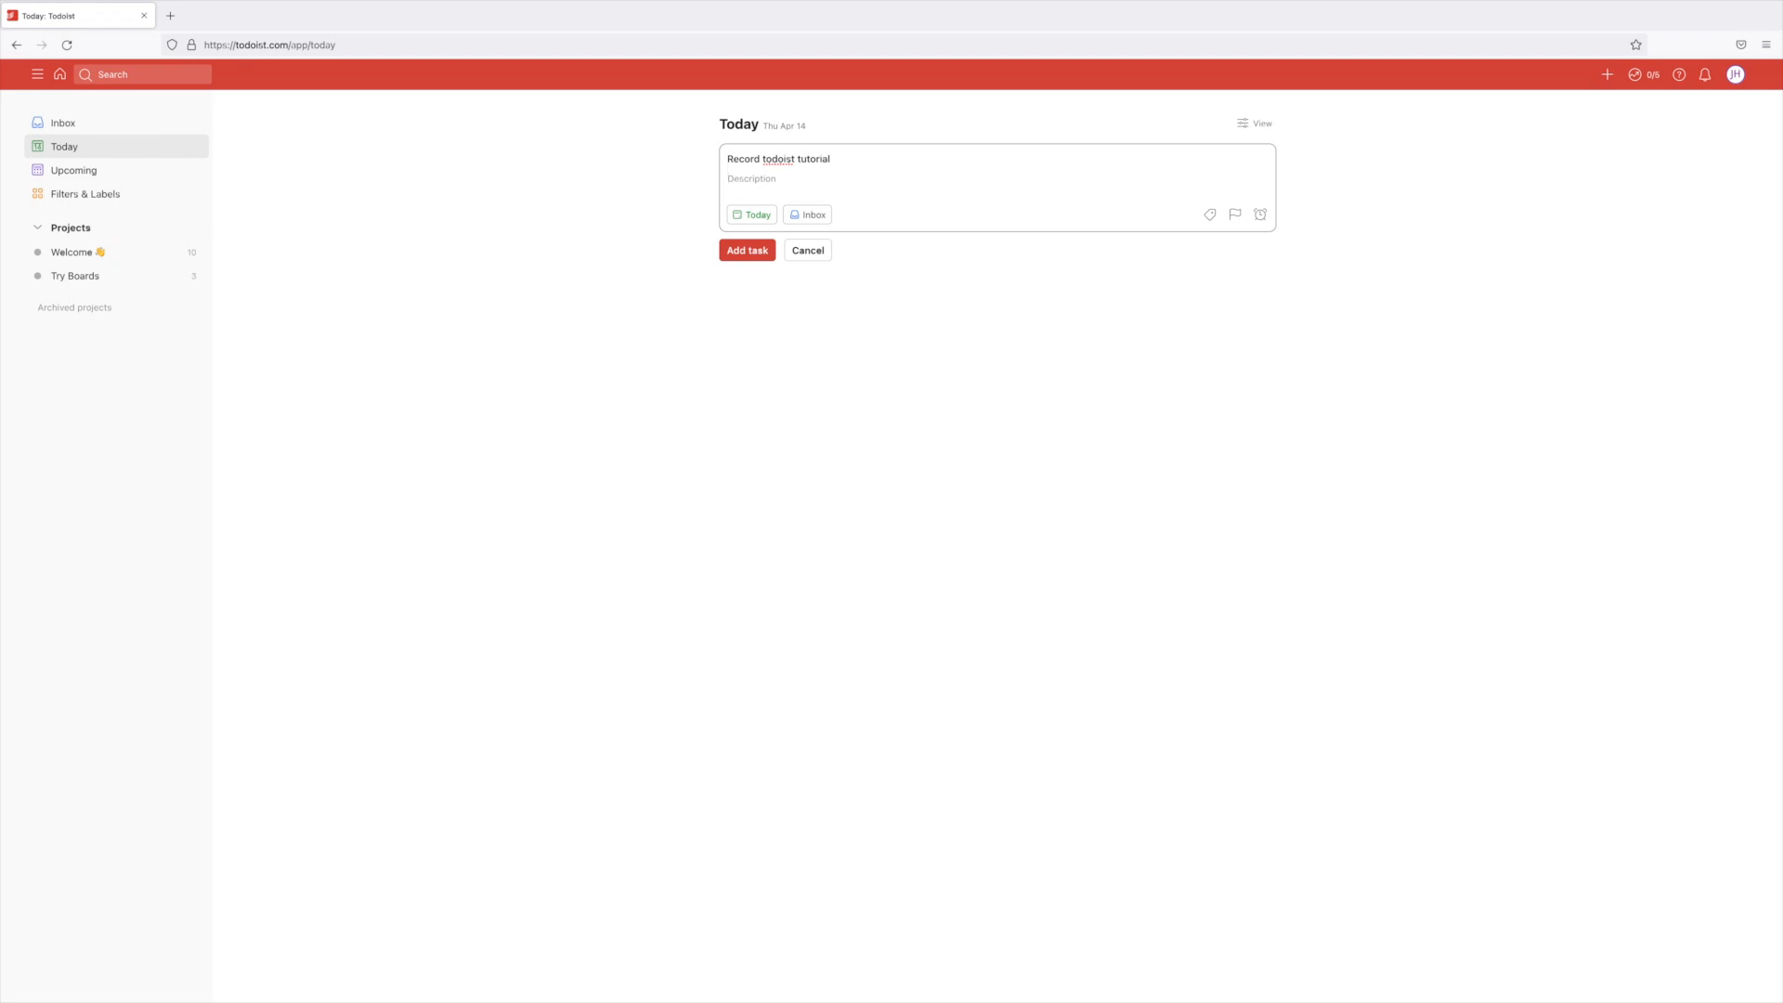
{"action": "type", "text": "- remember to r"}
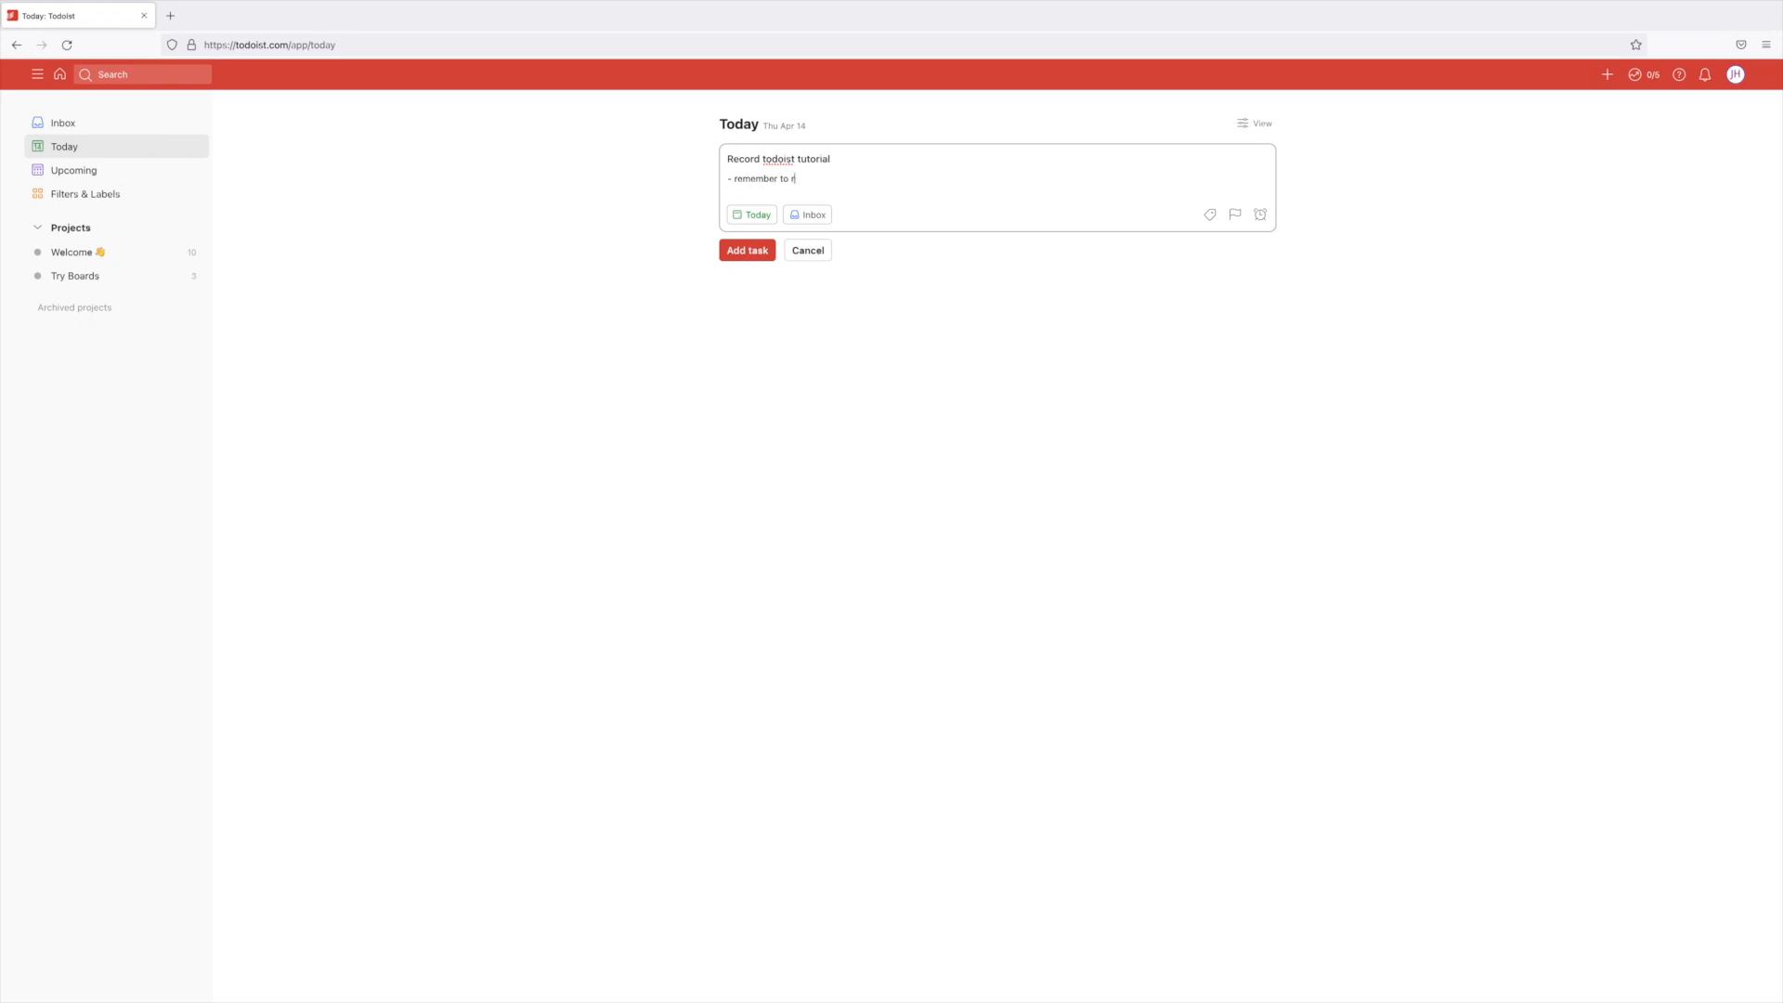
{"action": "type", "text": "ecord screen"}
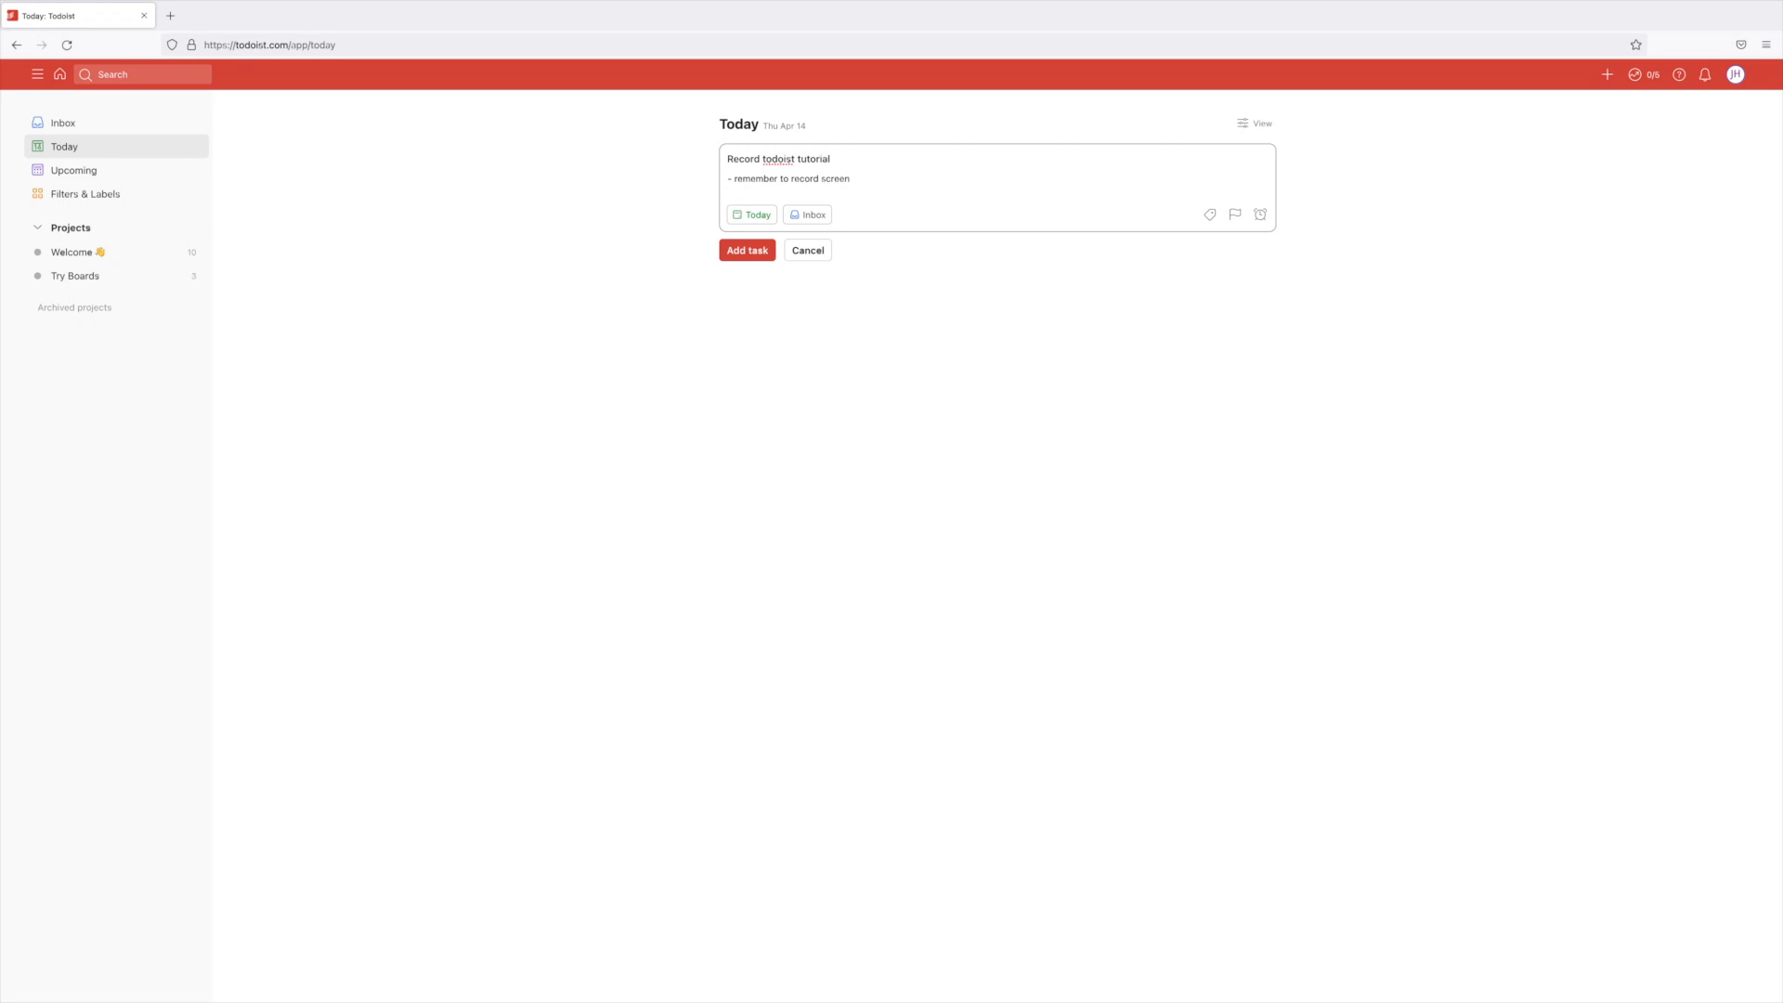
{"action": "mouse_move", "coordinate": [603, 239]}
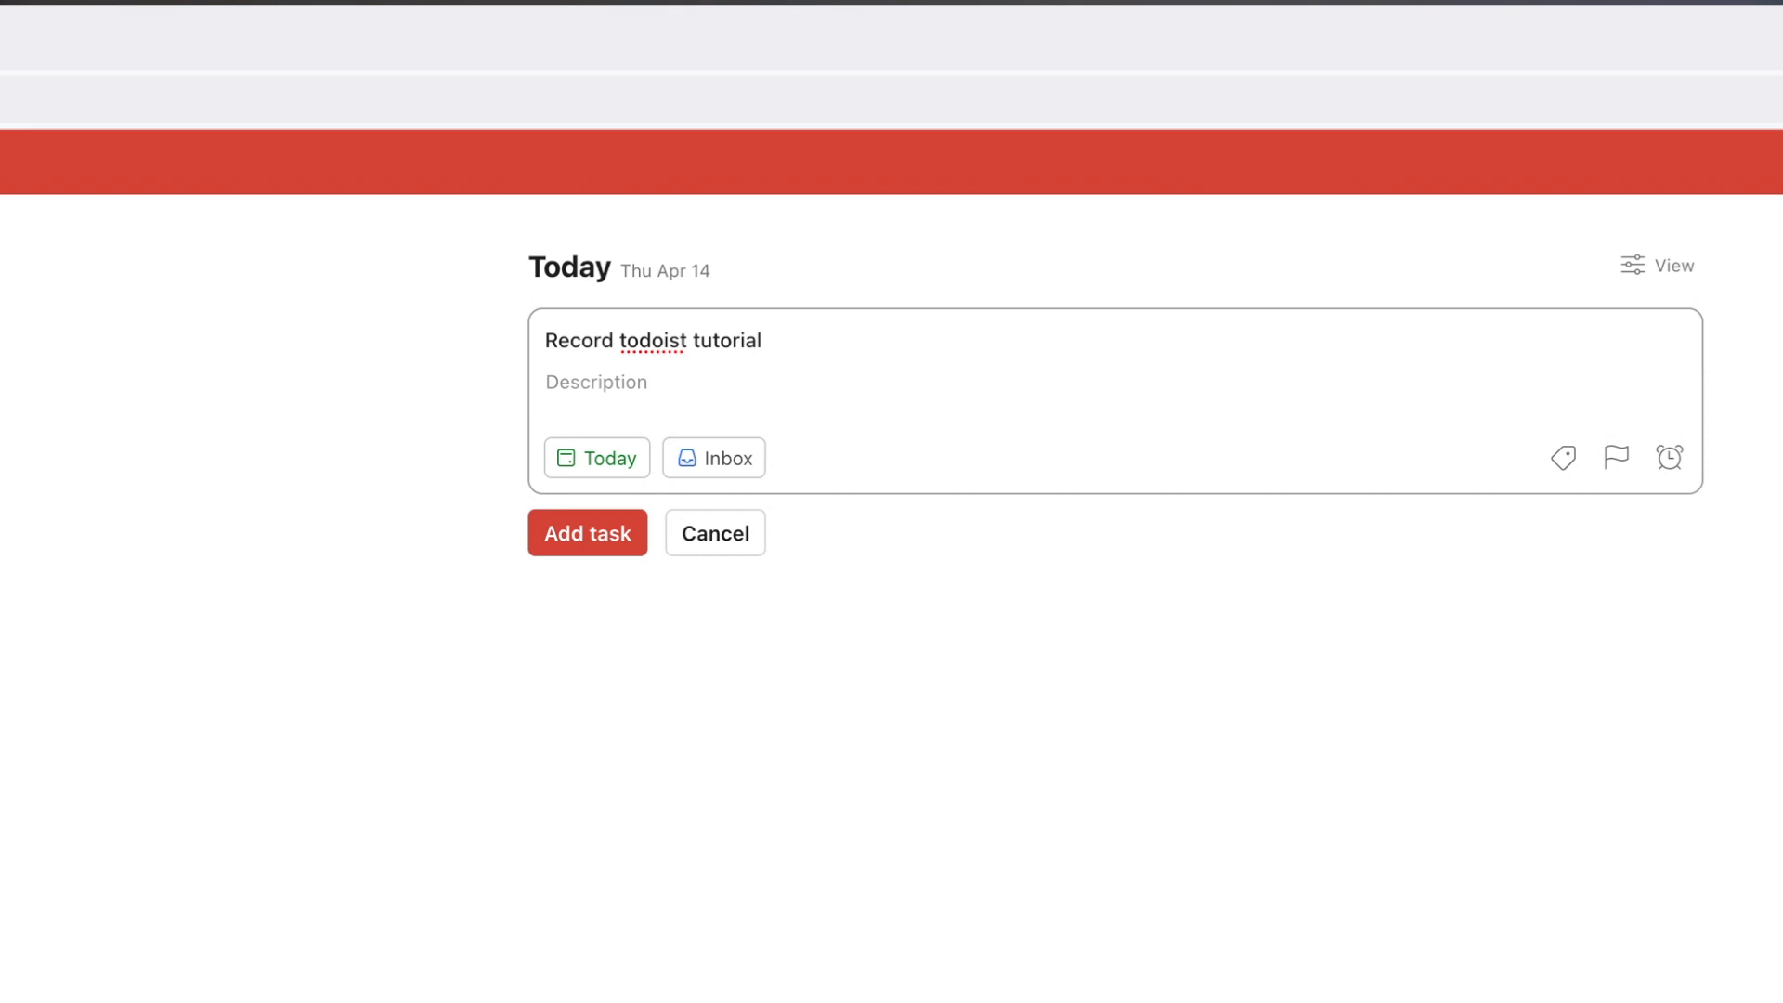
Write the description '- how to add syllabus assignments to Todoist' under the task name.
{"action": "left_click", "coordinate": [595, 382]}
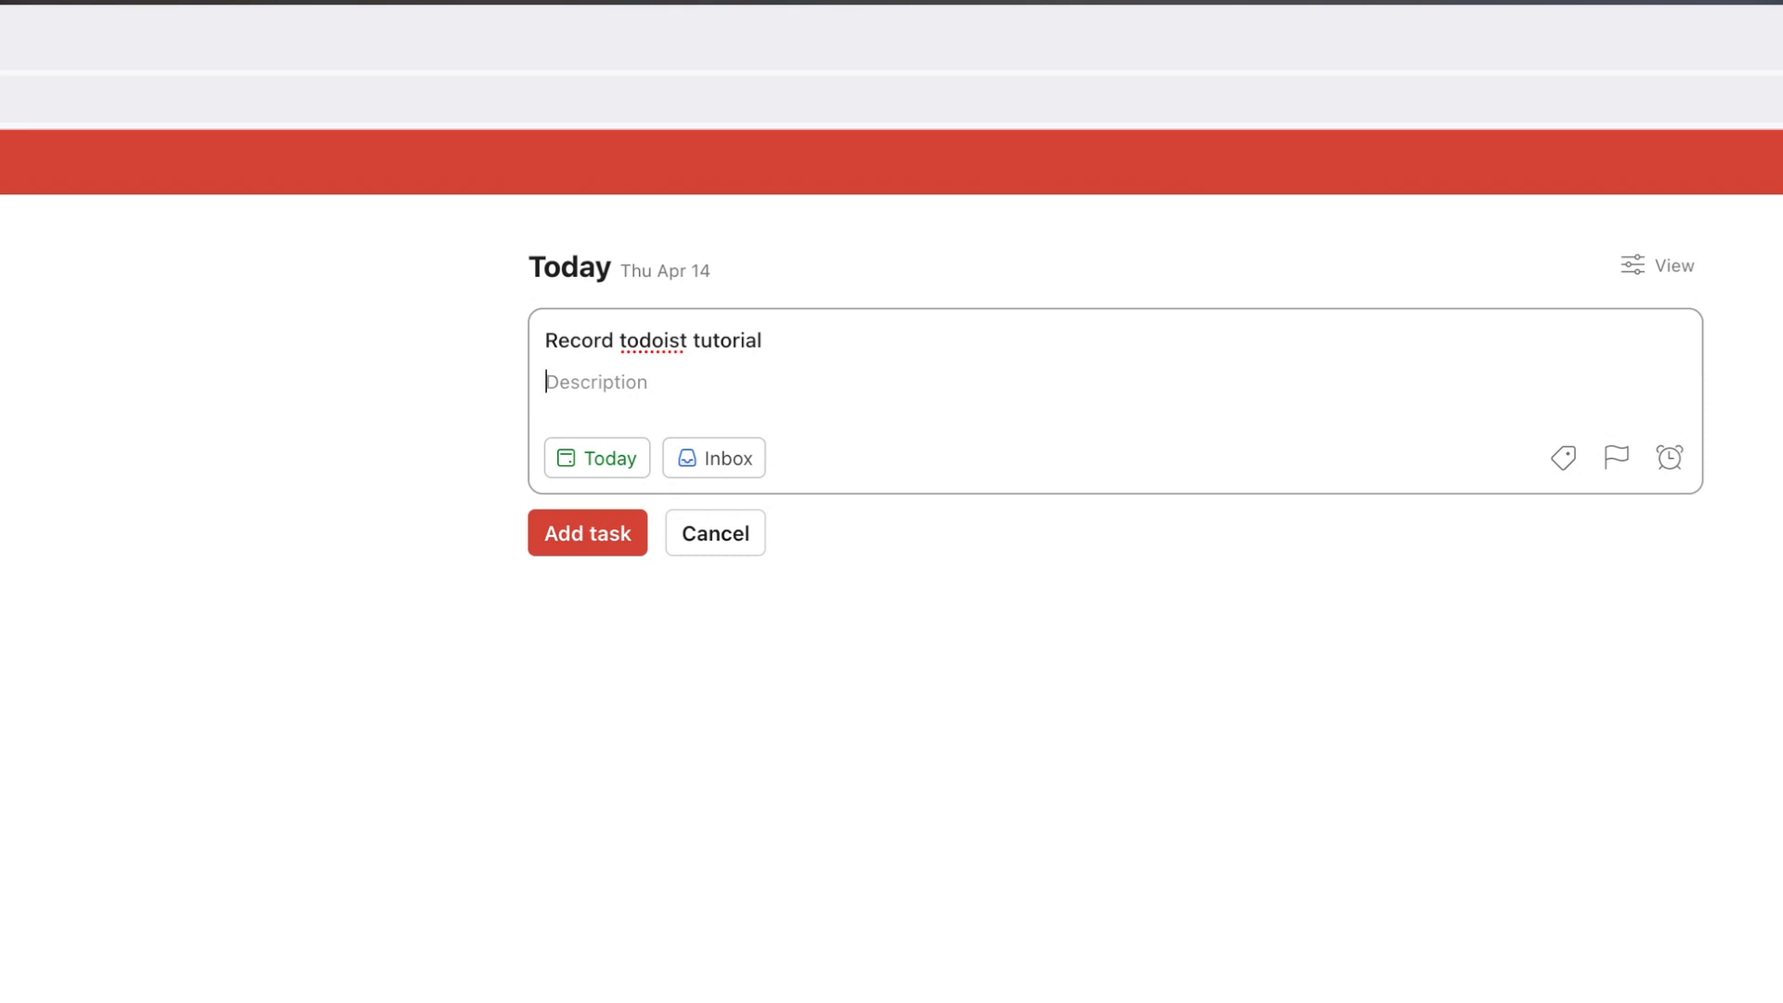
{"action": "type", "text": "- ho"}
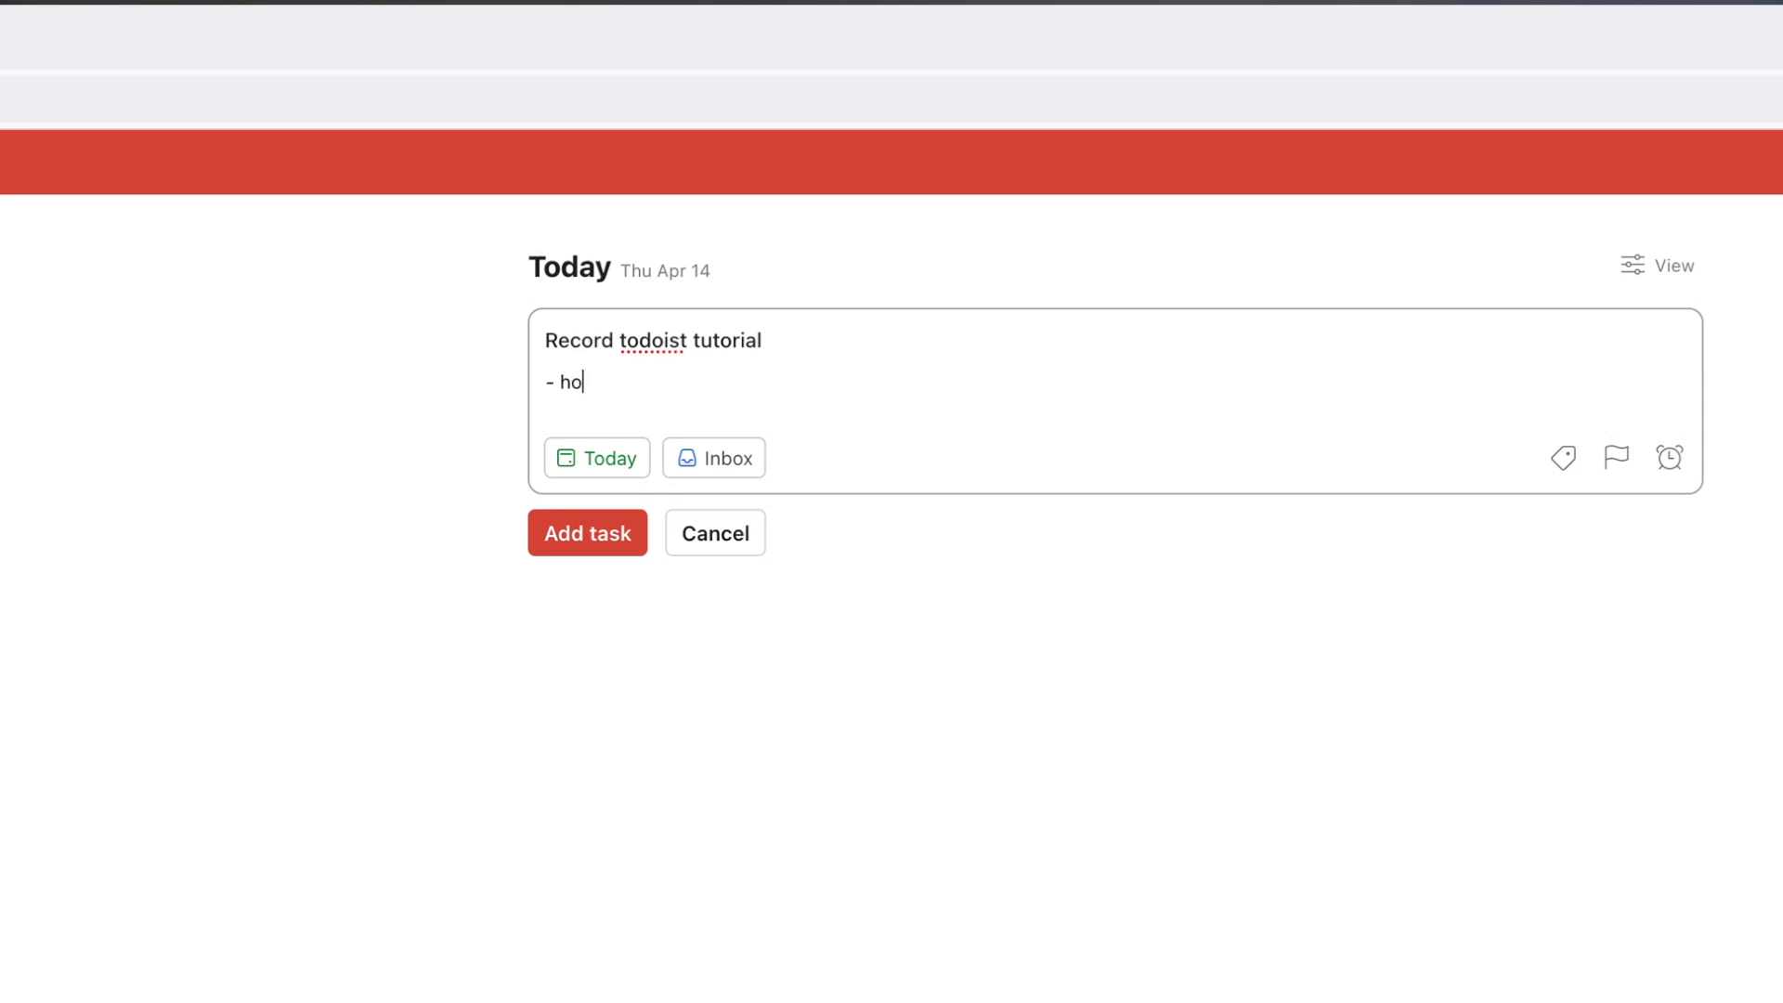
{"action": "type", "text": "w to add s"}
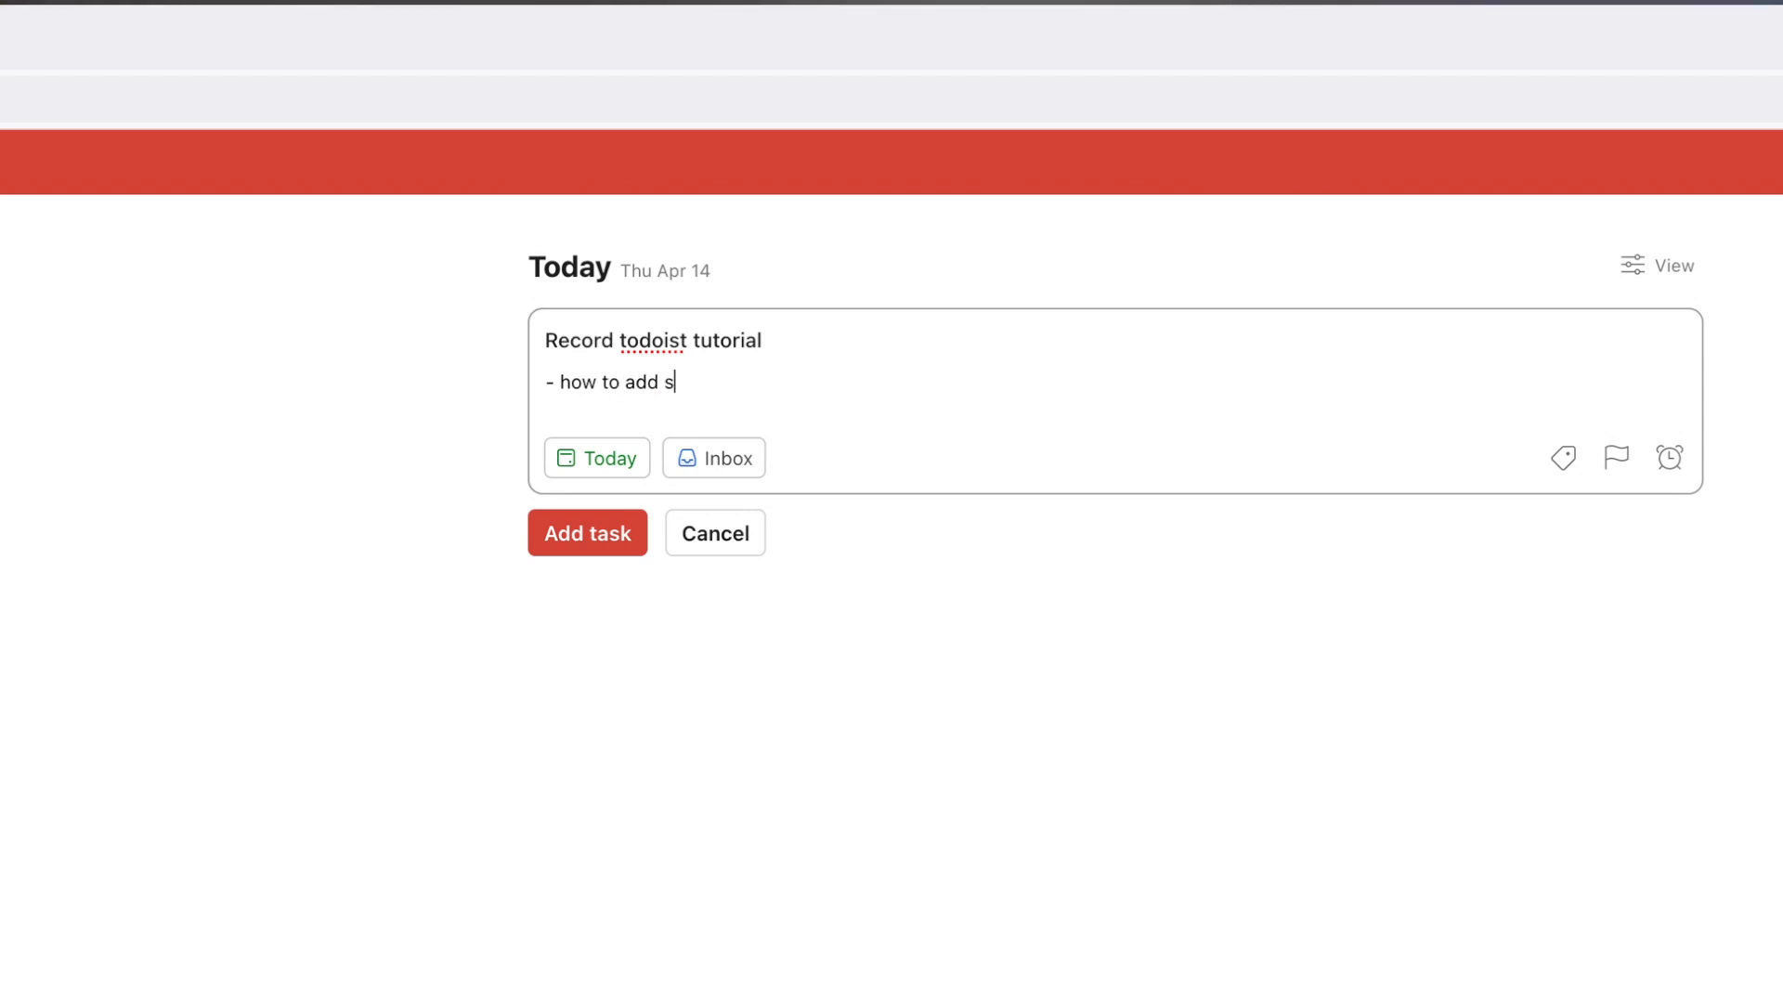
{"action": "type", "text": "yllabus assign"}
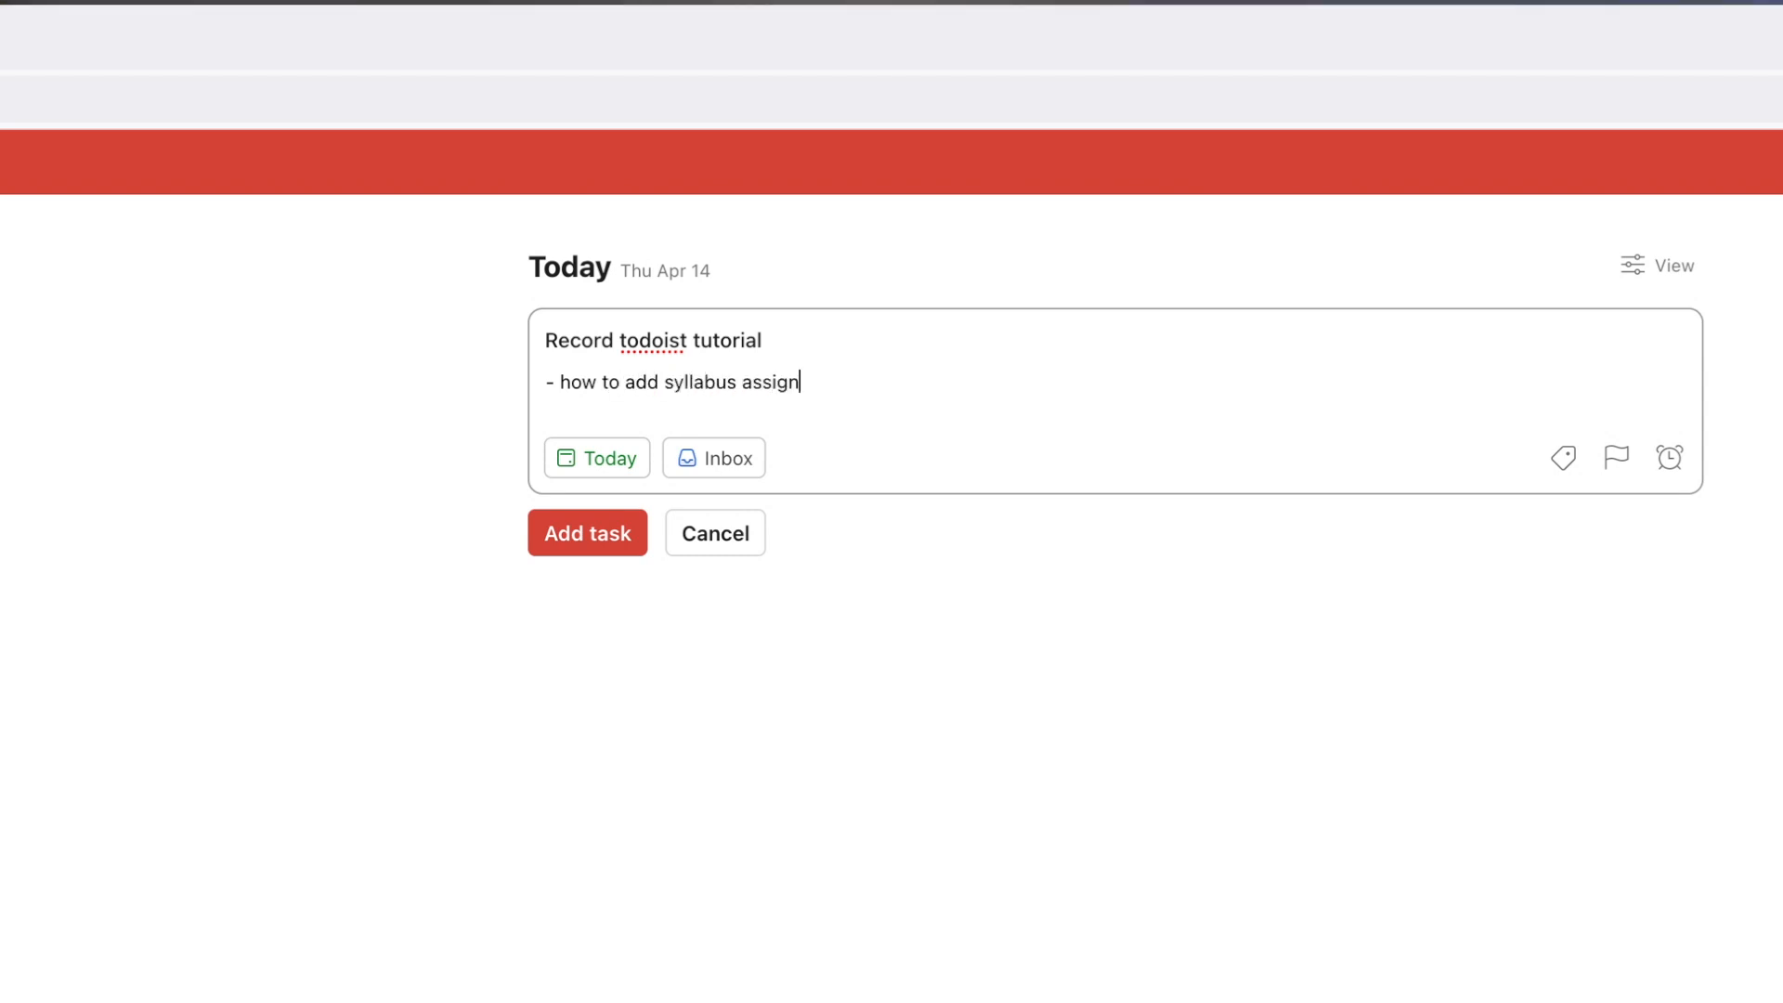
{"action": "type", "text": "ments to Todo"}
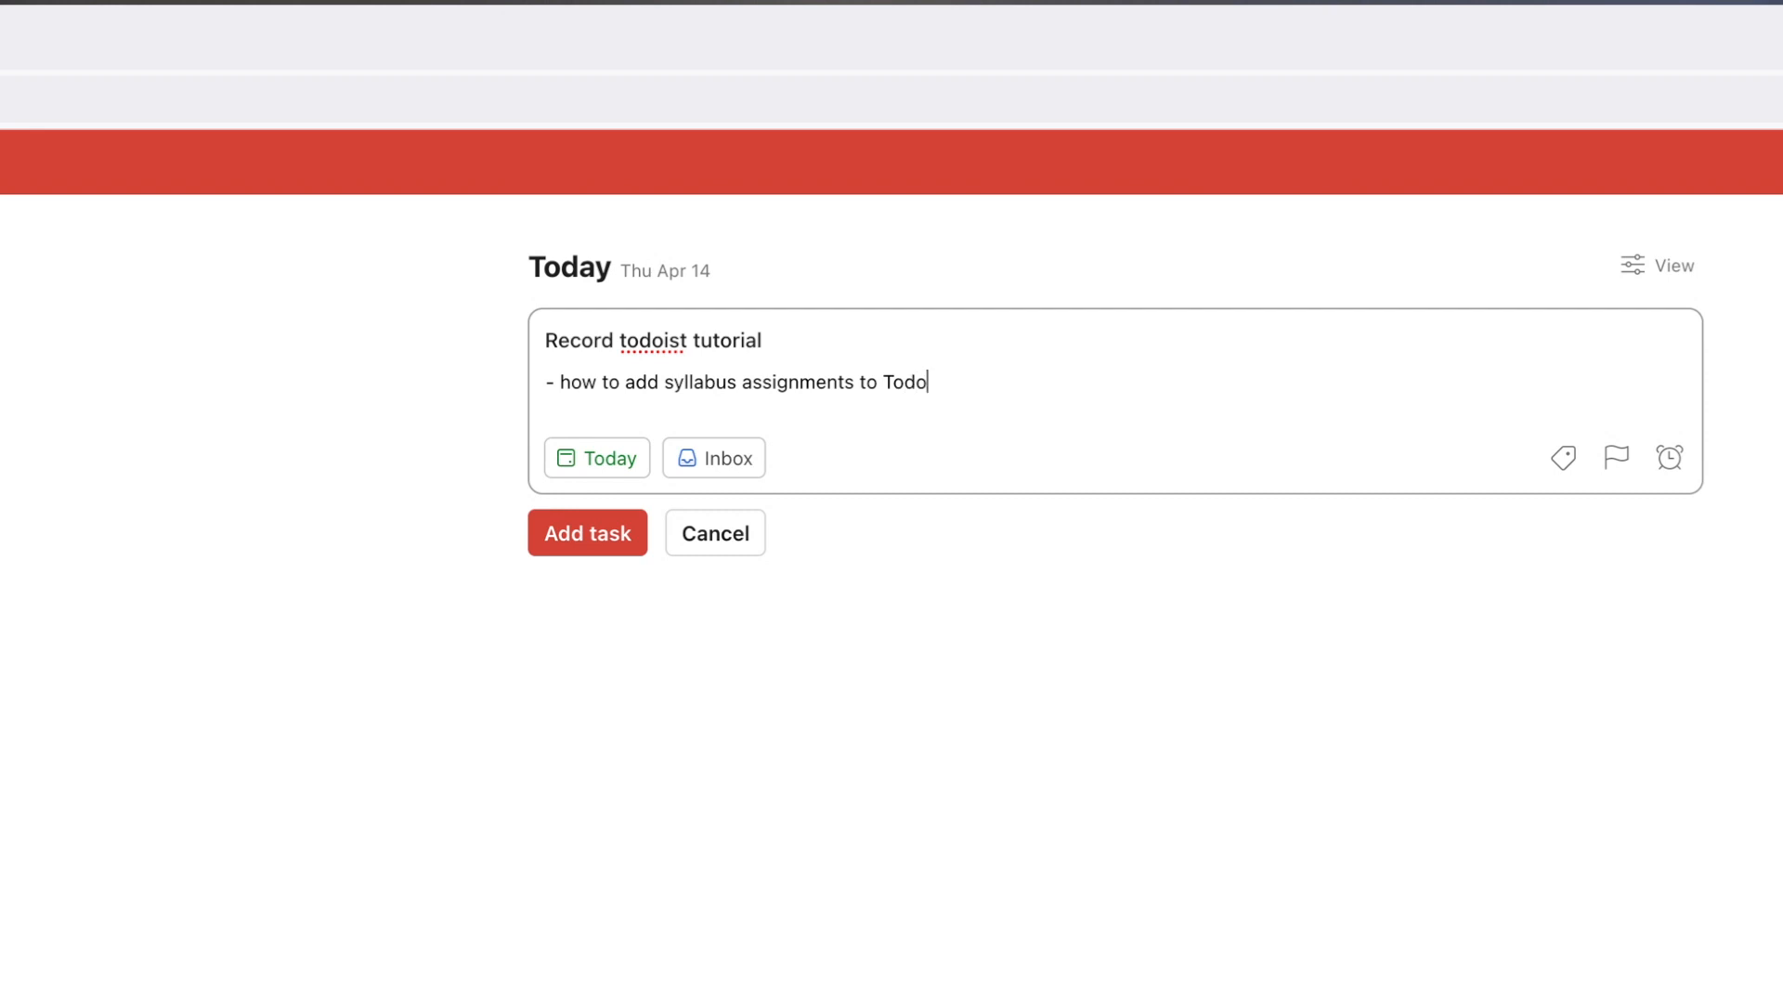
{"action": "type", "text": "ist"}
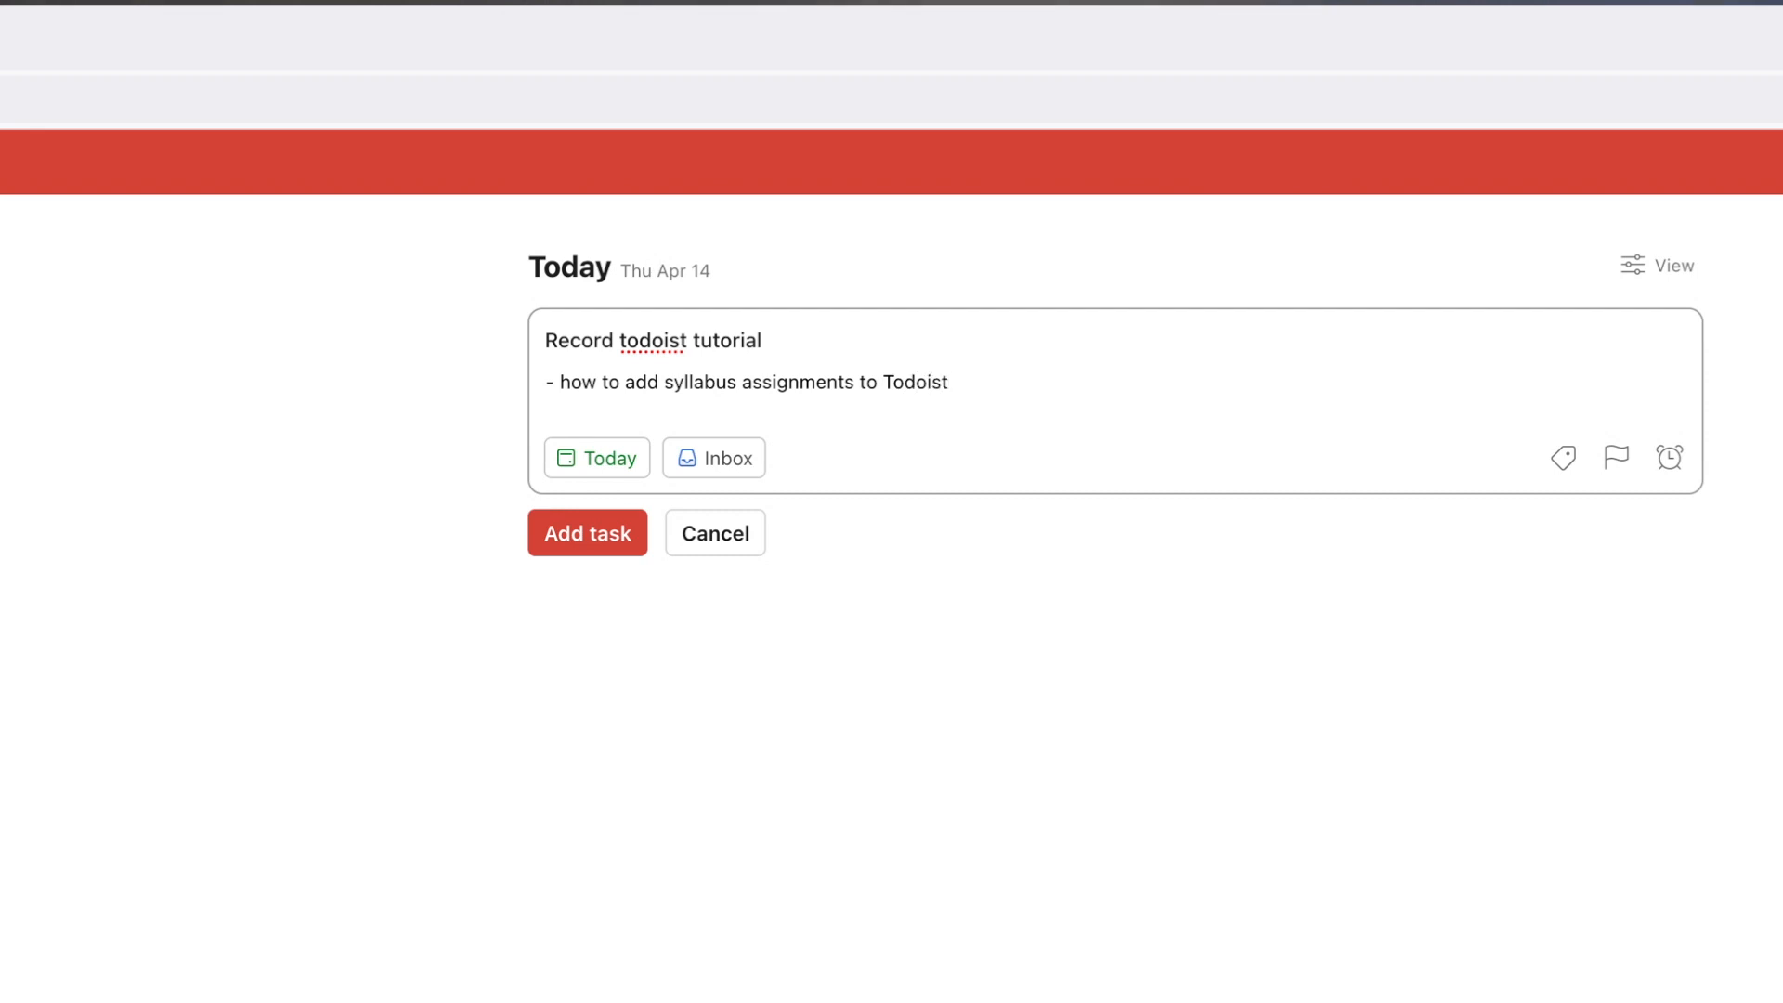
{"action": "left_click", "coordinate": [949, 383]}
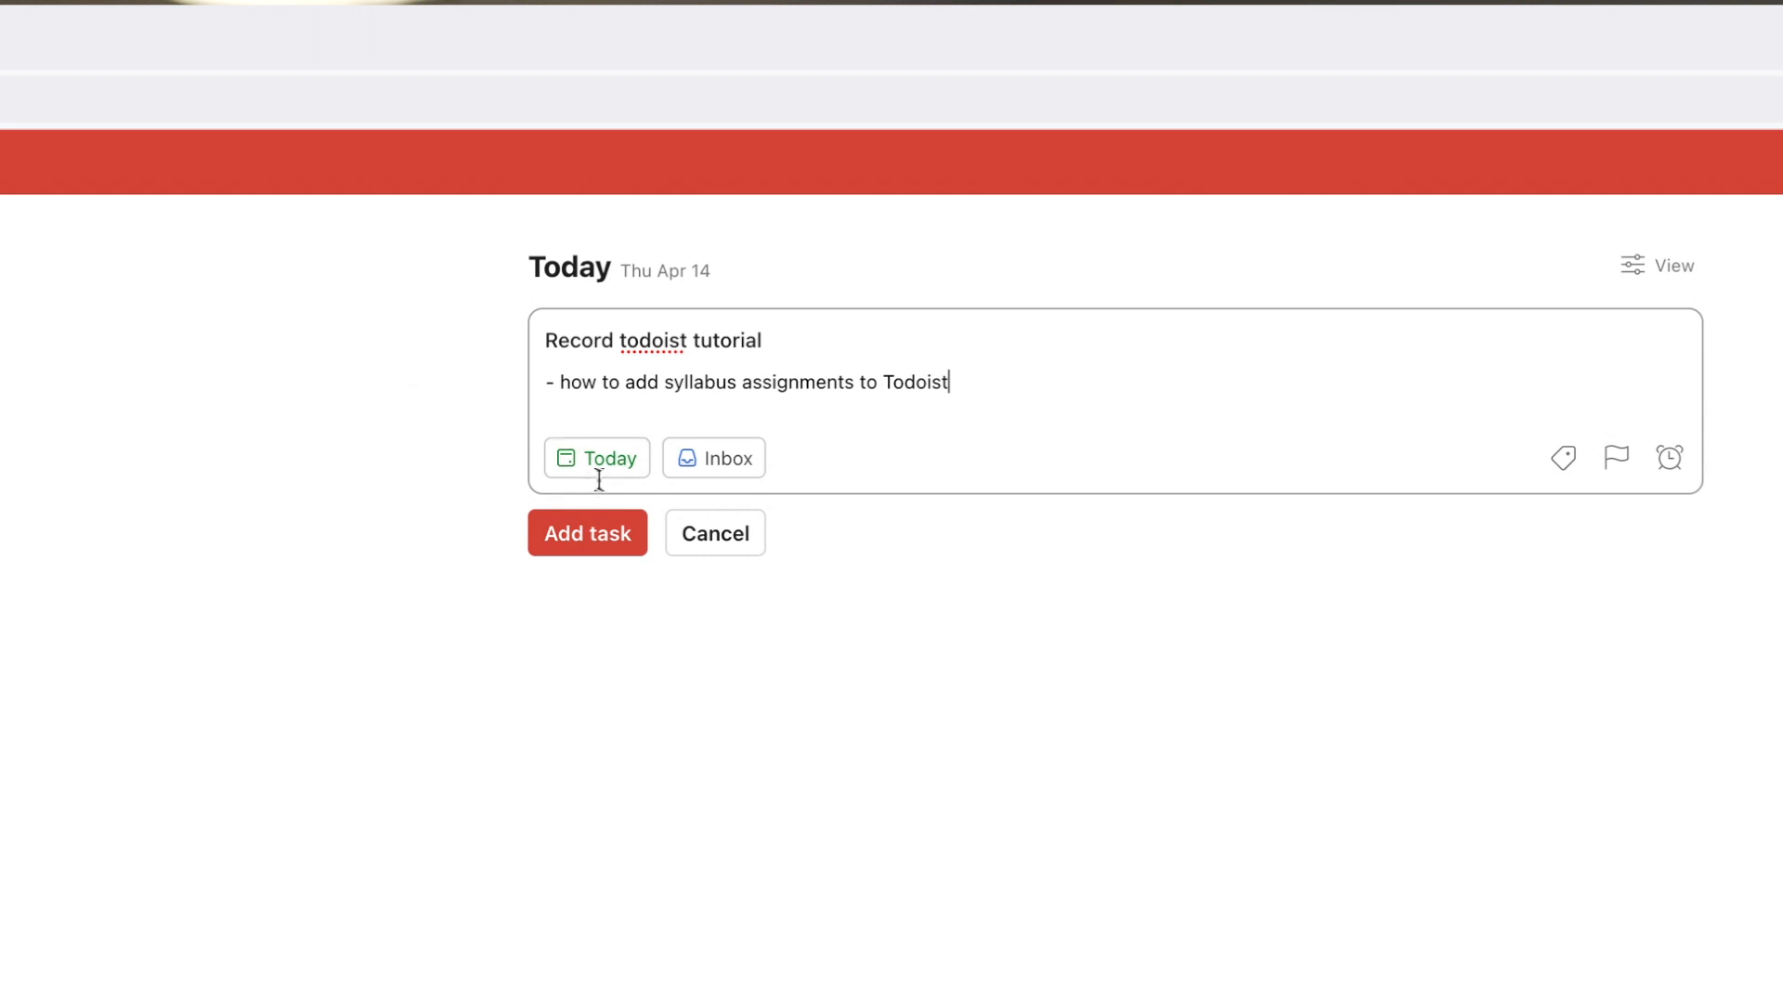
Change the task draft's due date from Today to Tomorrow.
{"action": "left_click", "coordinate": [596, 456]}
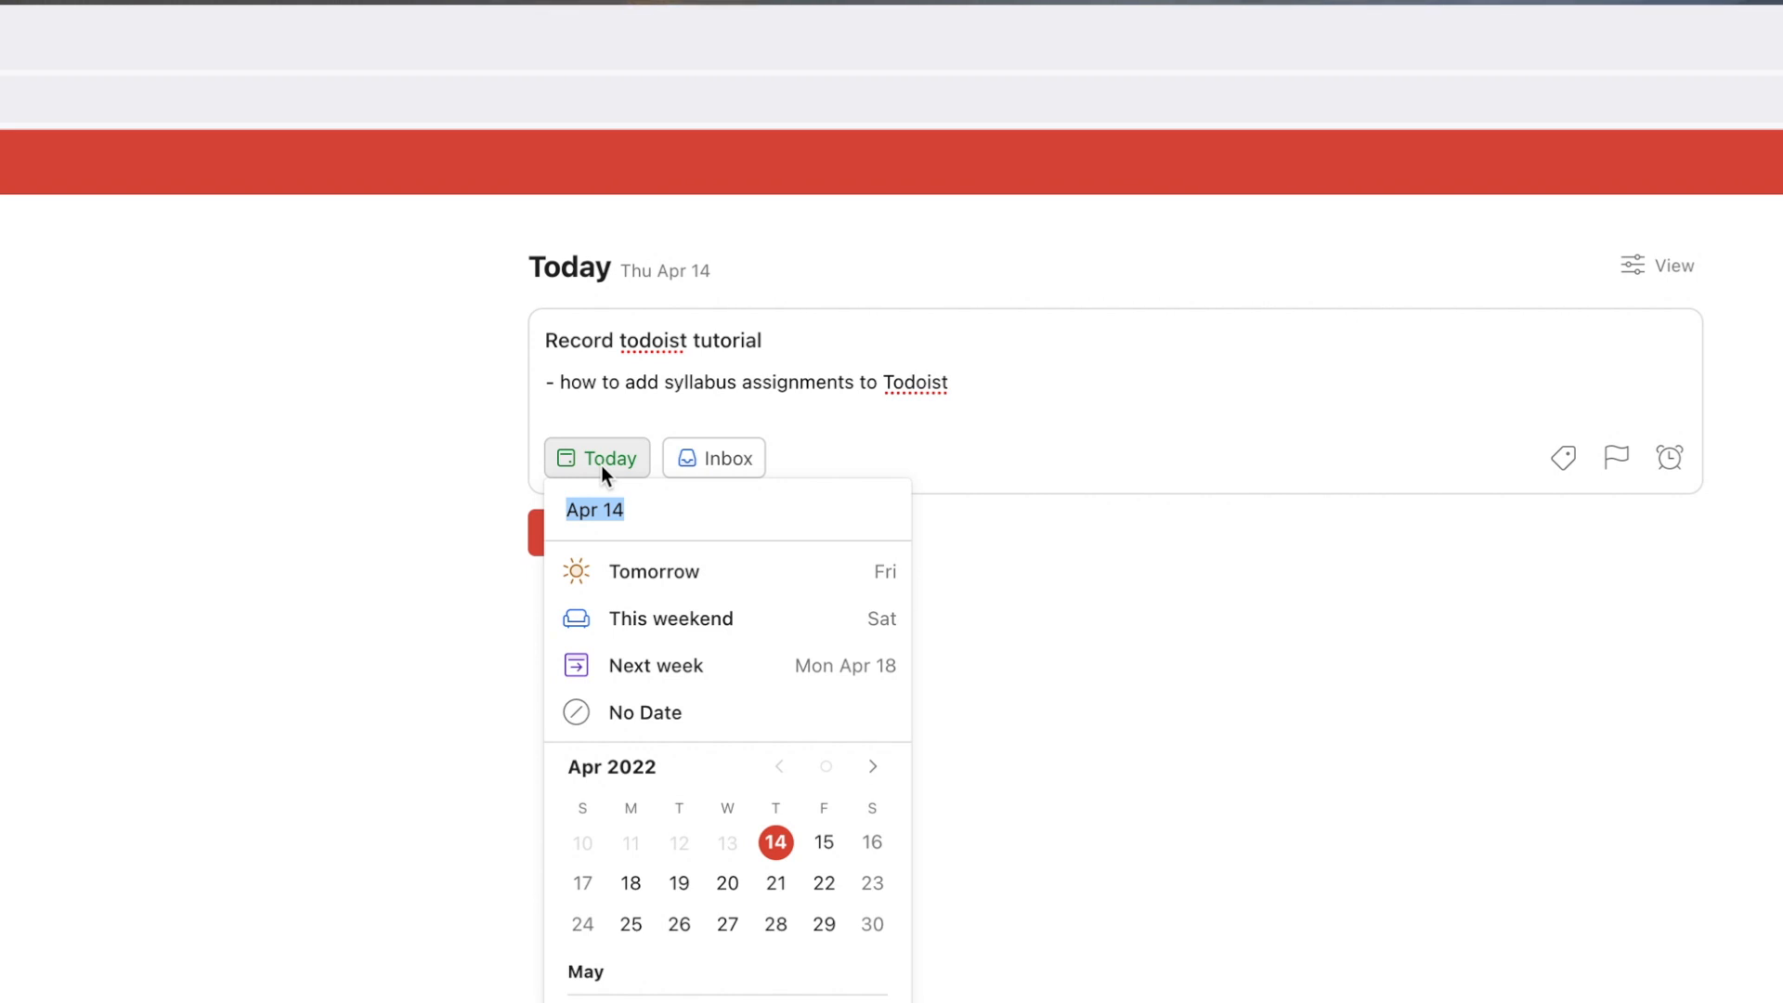
{"action": "mouse_move", "coordinate": [654, 572]}
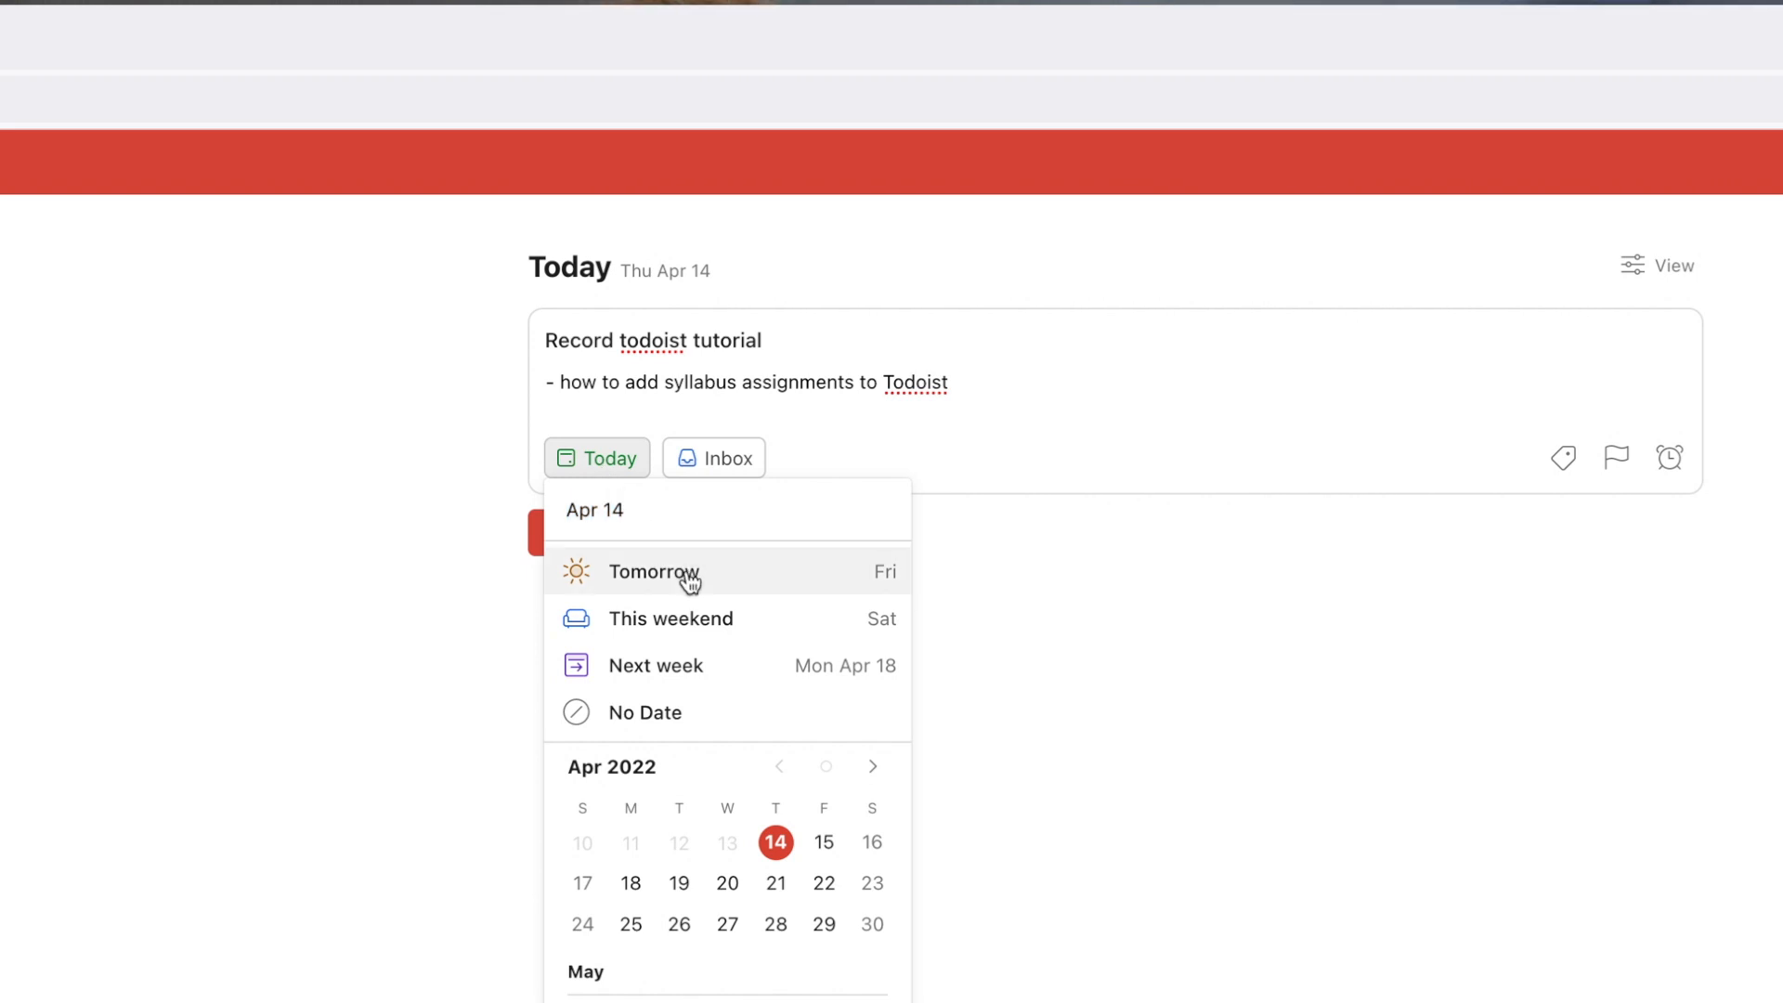
{"action": "left_click", "coordinate": [653, 572]}
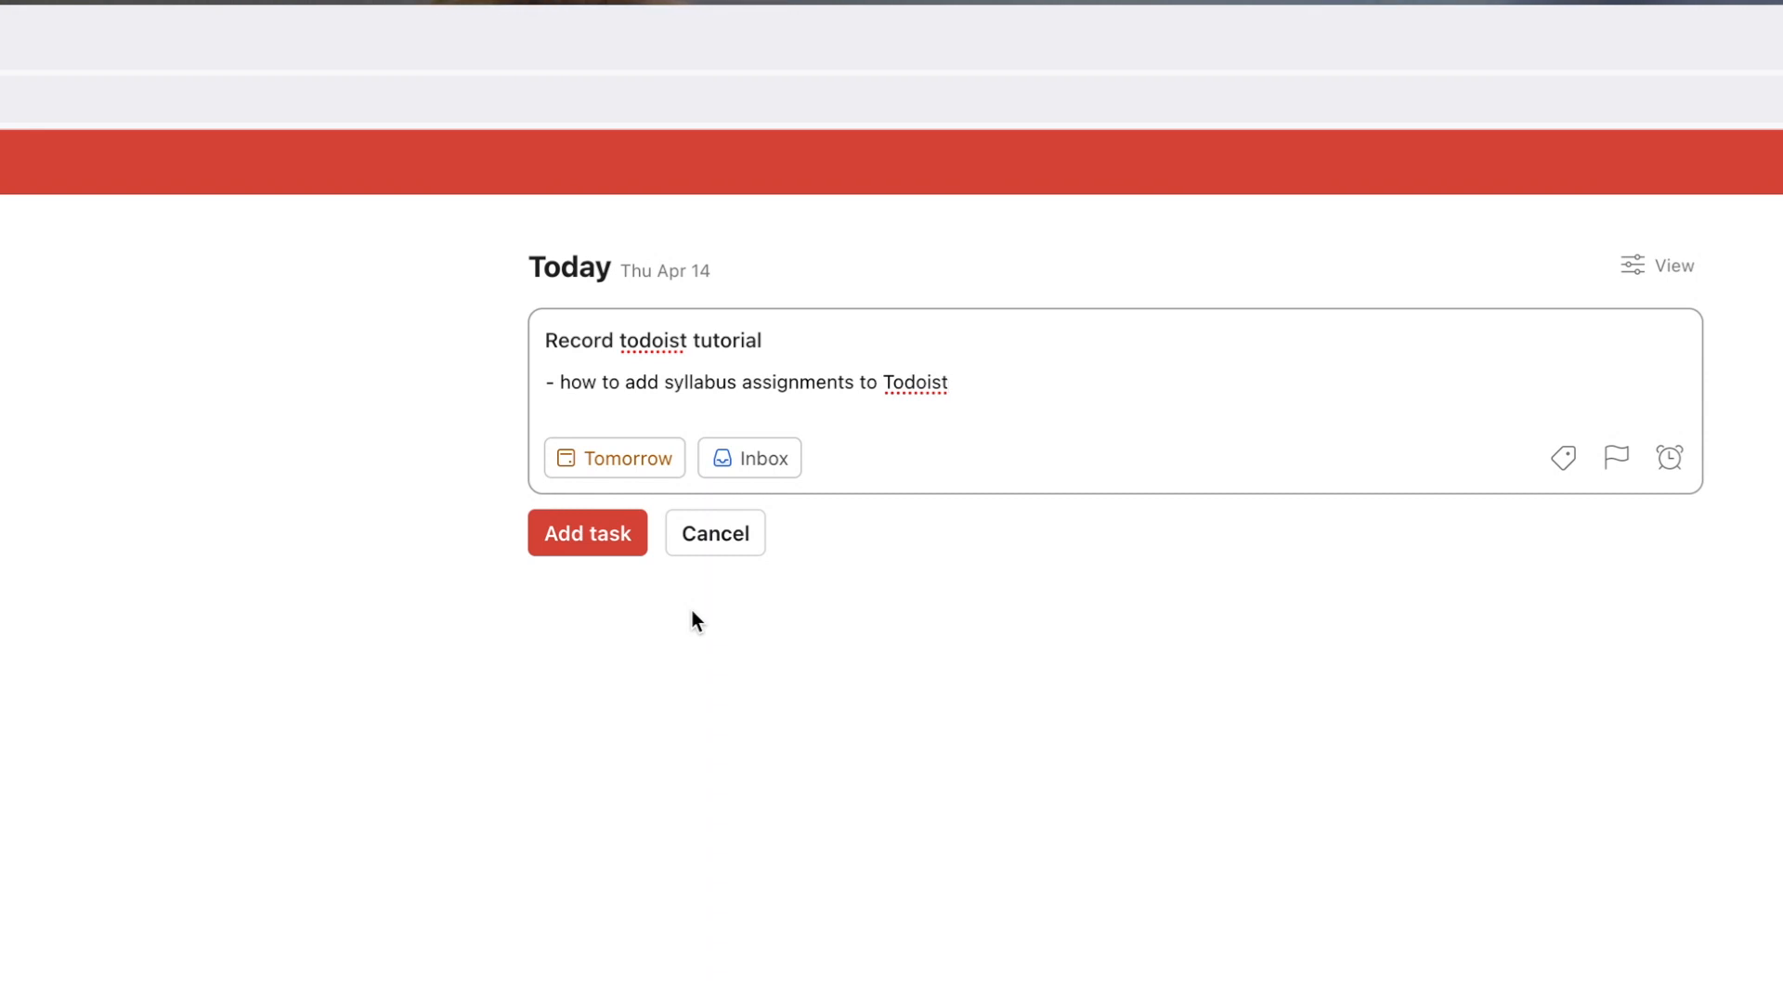
Save the 'Record todoist tutorial' task due tomorrow, leaving an empty task form.
{"action": "left_click", "coordinate": [921, 383]}
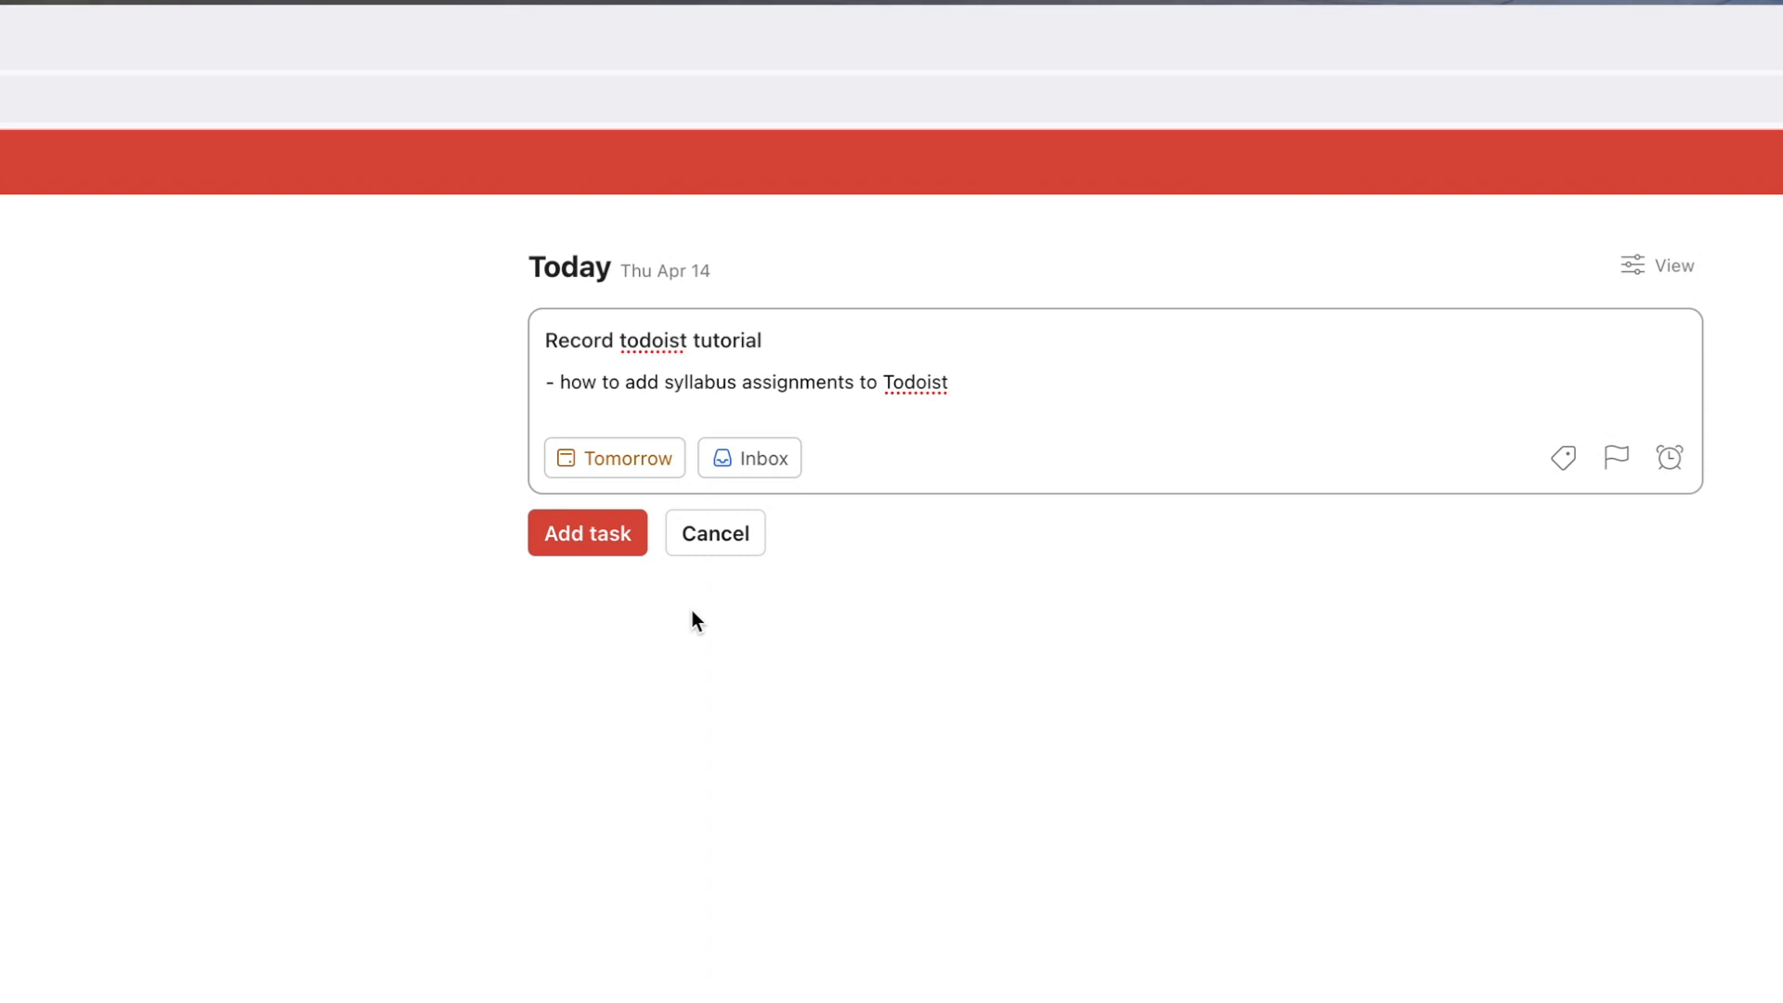
{"action": "mouse_move", "coordinate": [875, 524]}
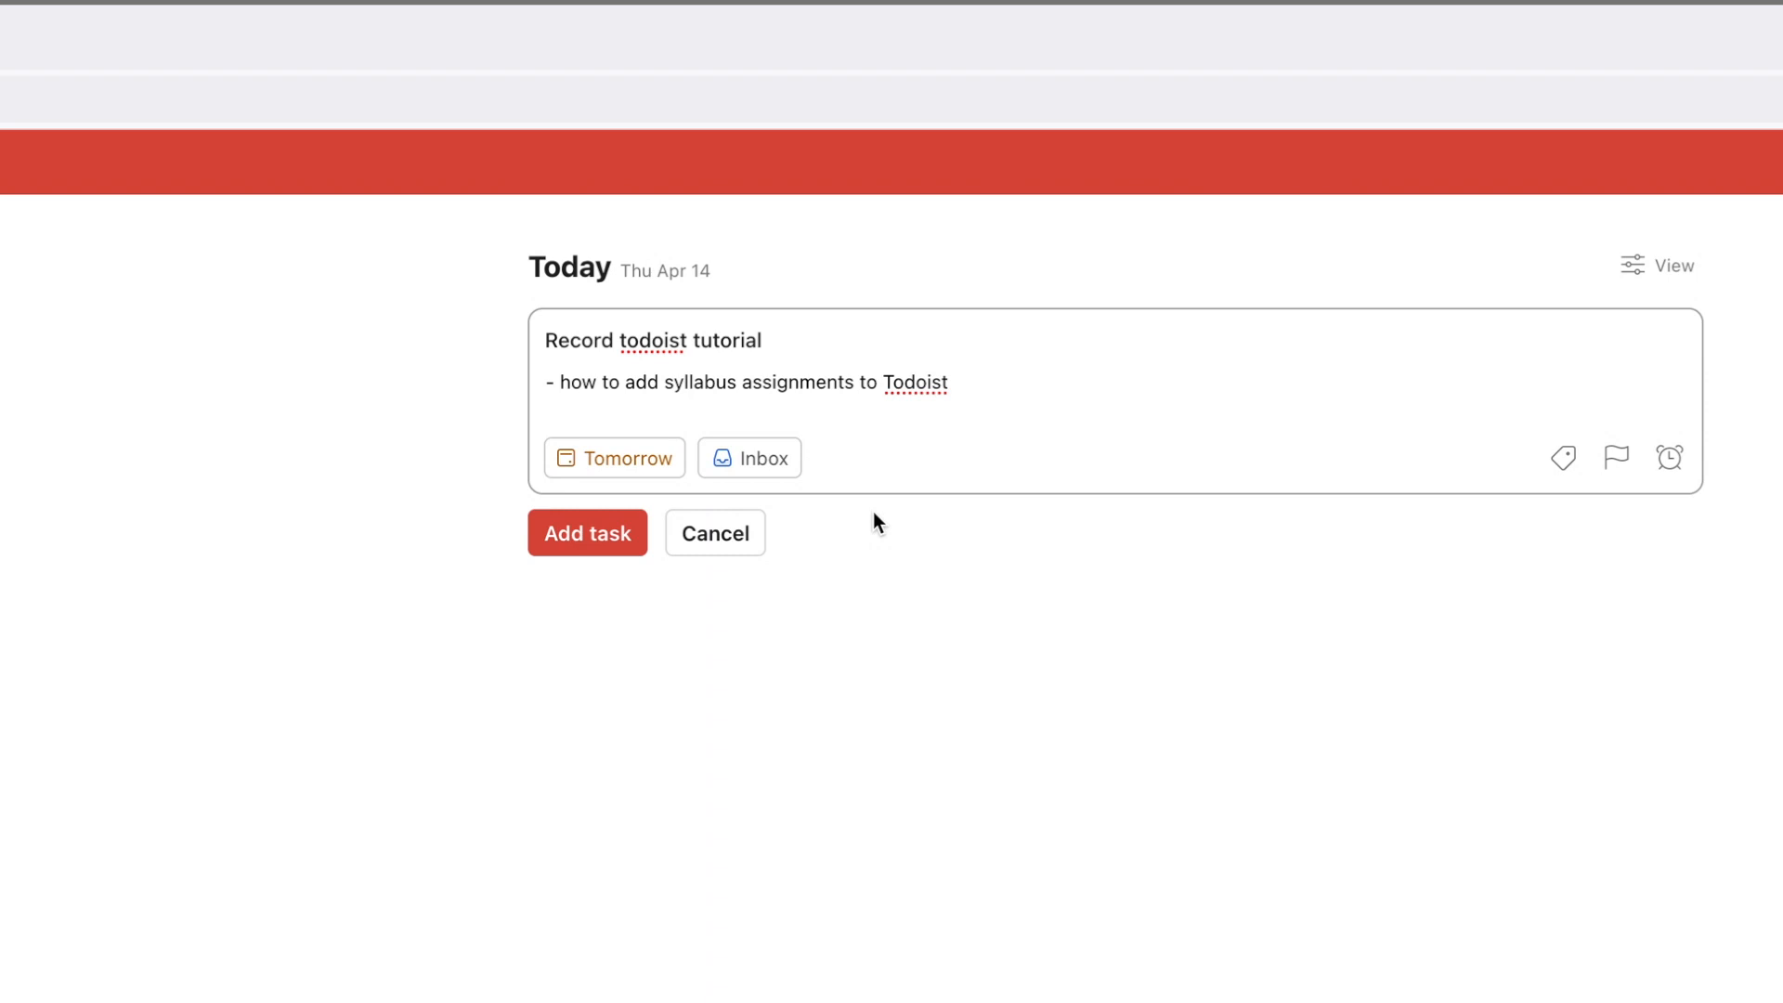
{"action": "mouse_move", "coordinate": [812, 483]}
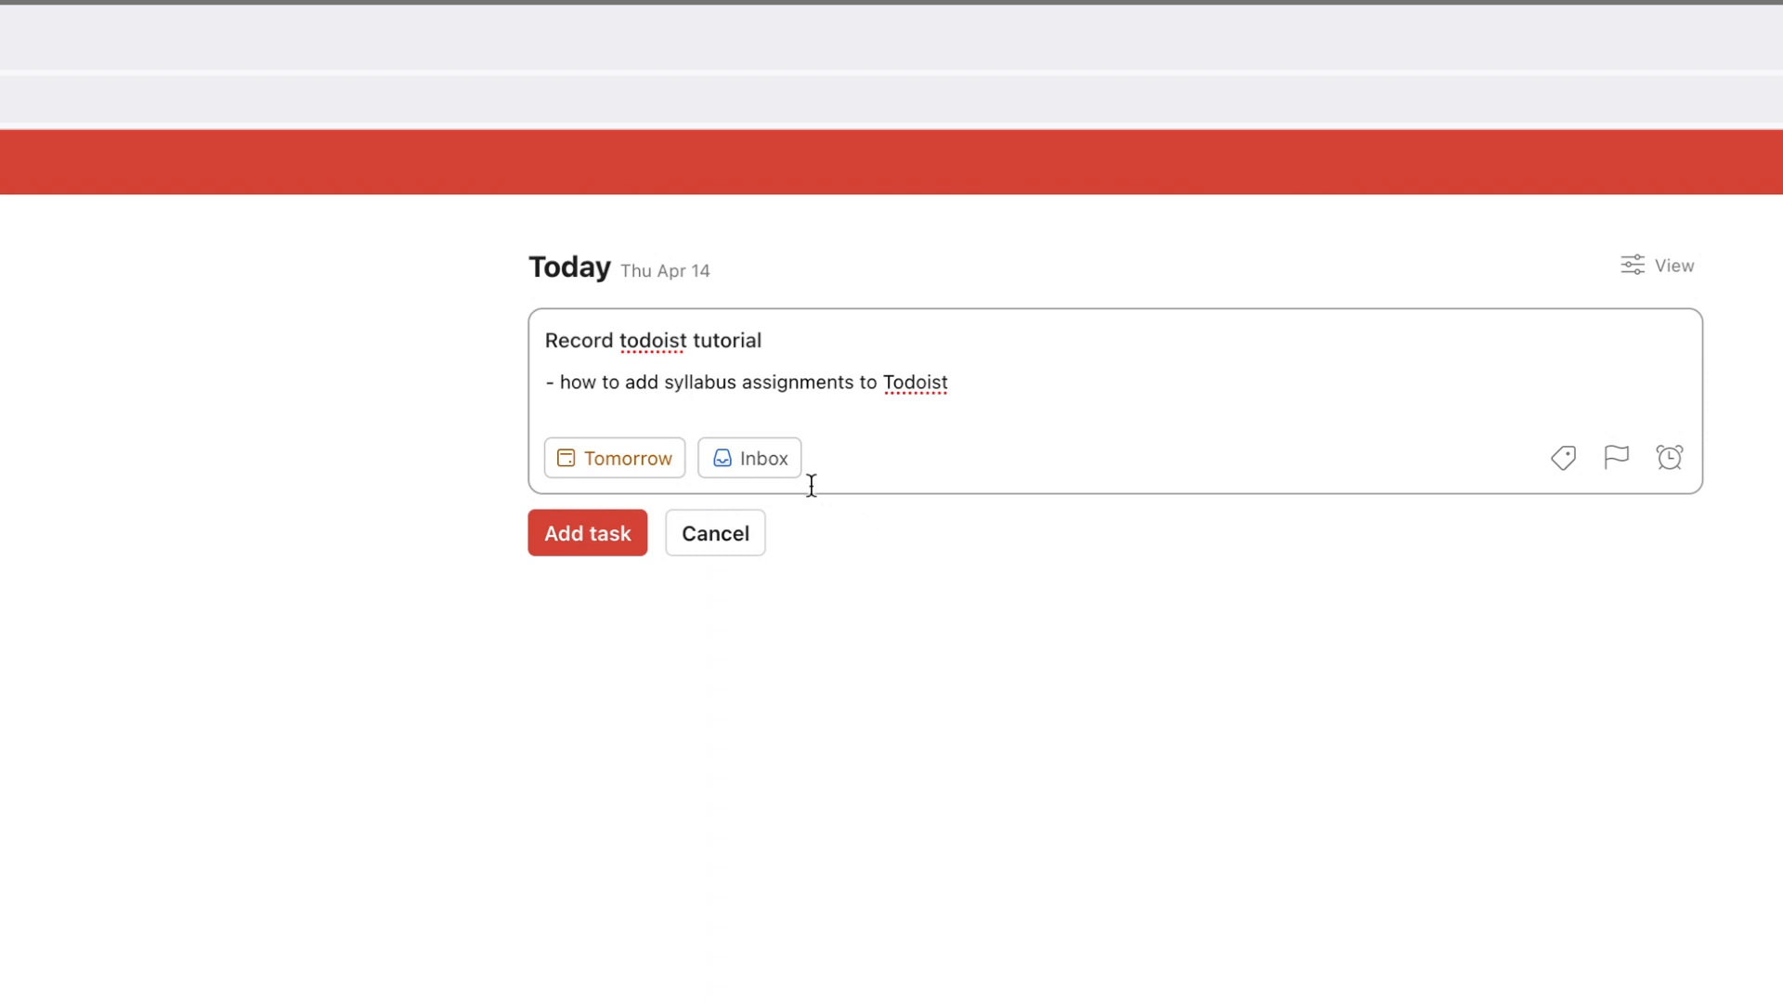
{"action": "mouse_move", "coordinate": [860, 557]}
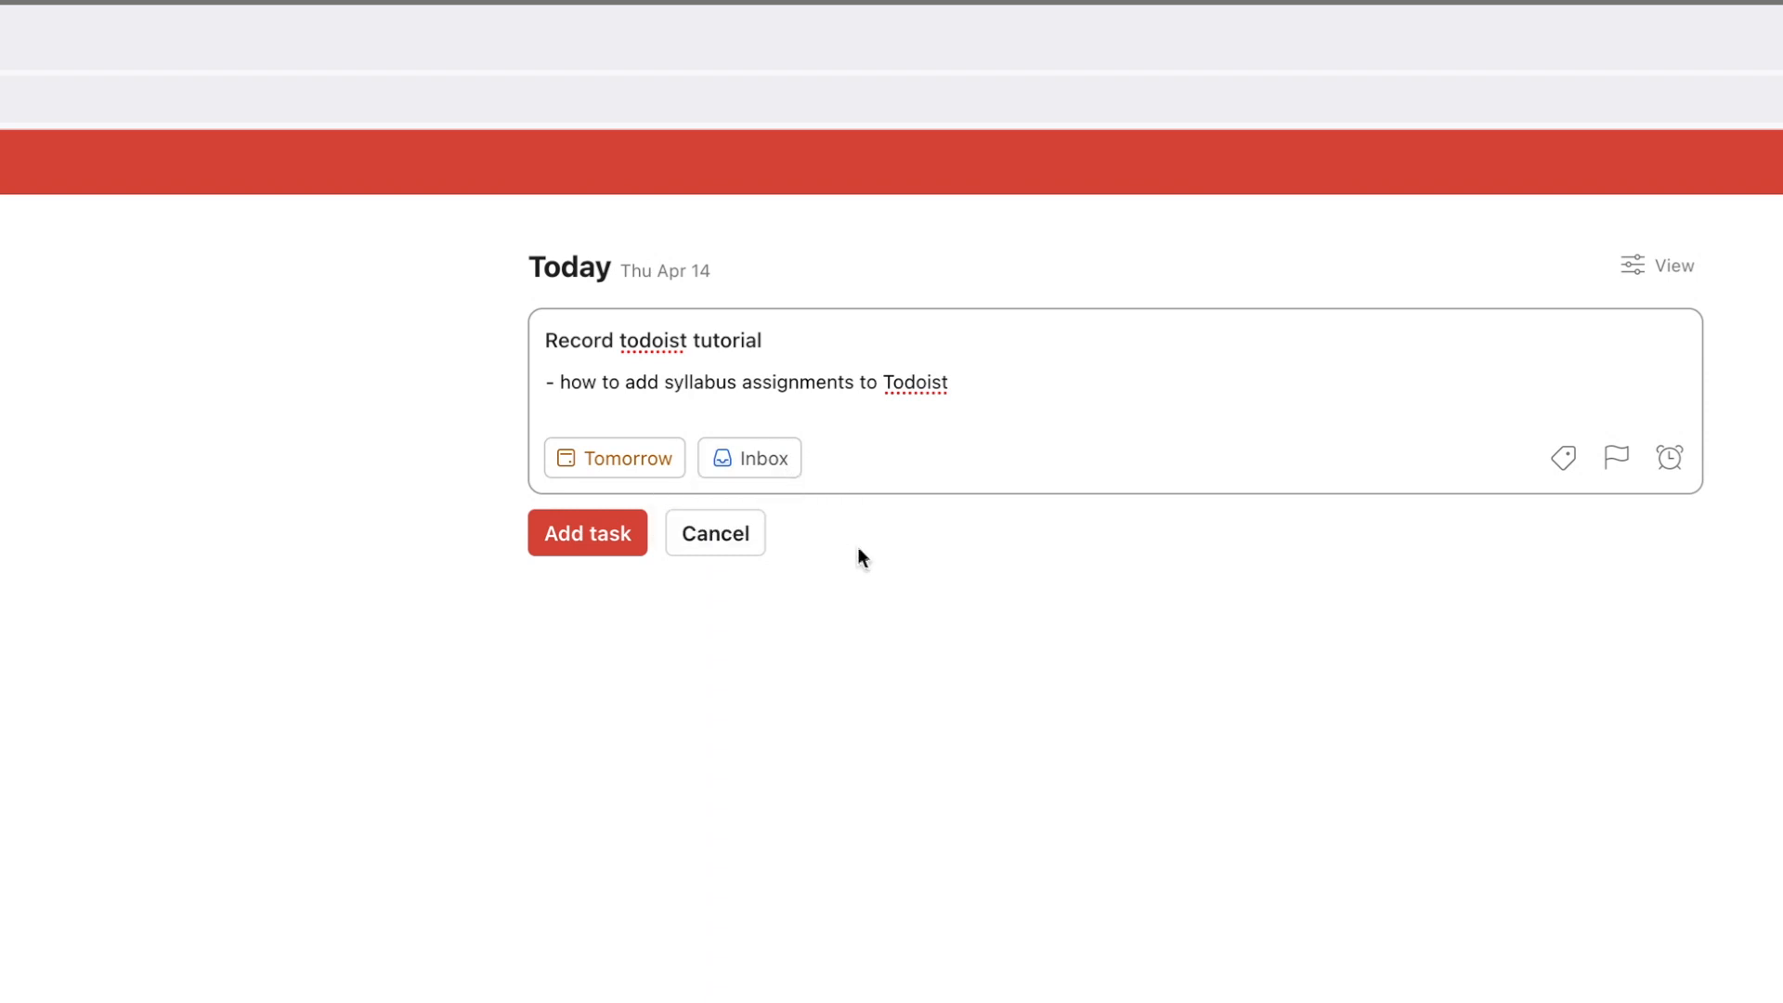
{"action": "mouse_move", "coordinate": [1345, 601]}
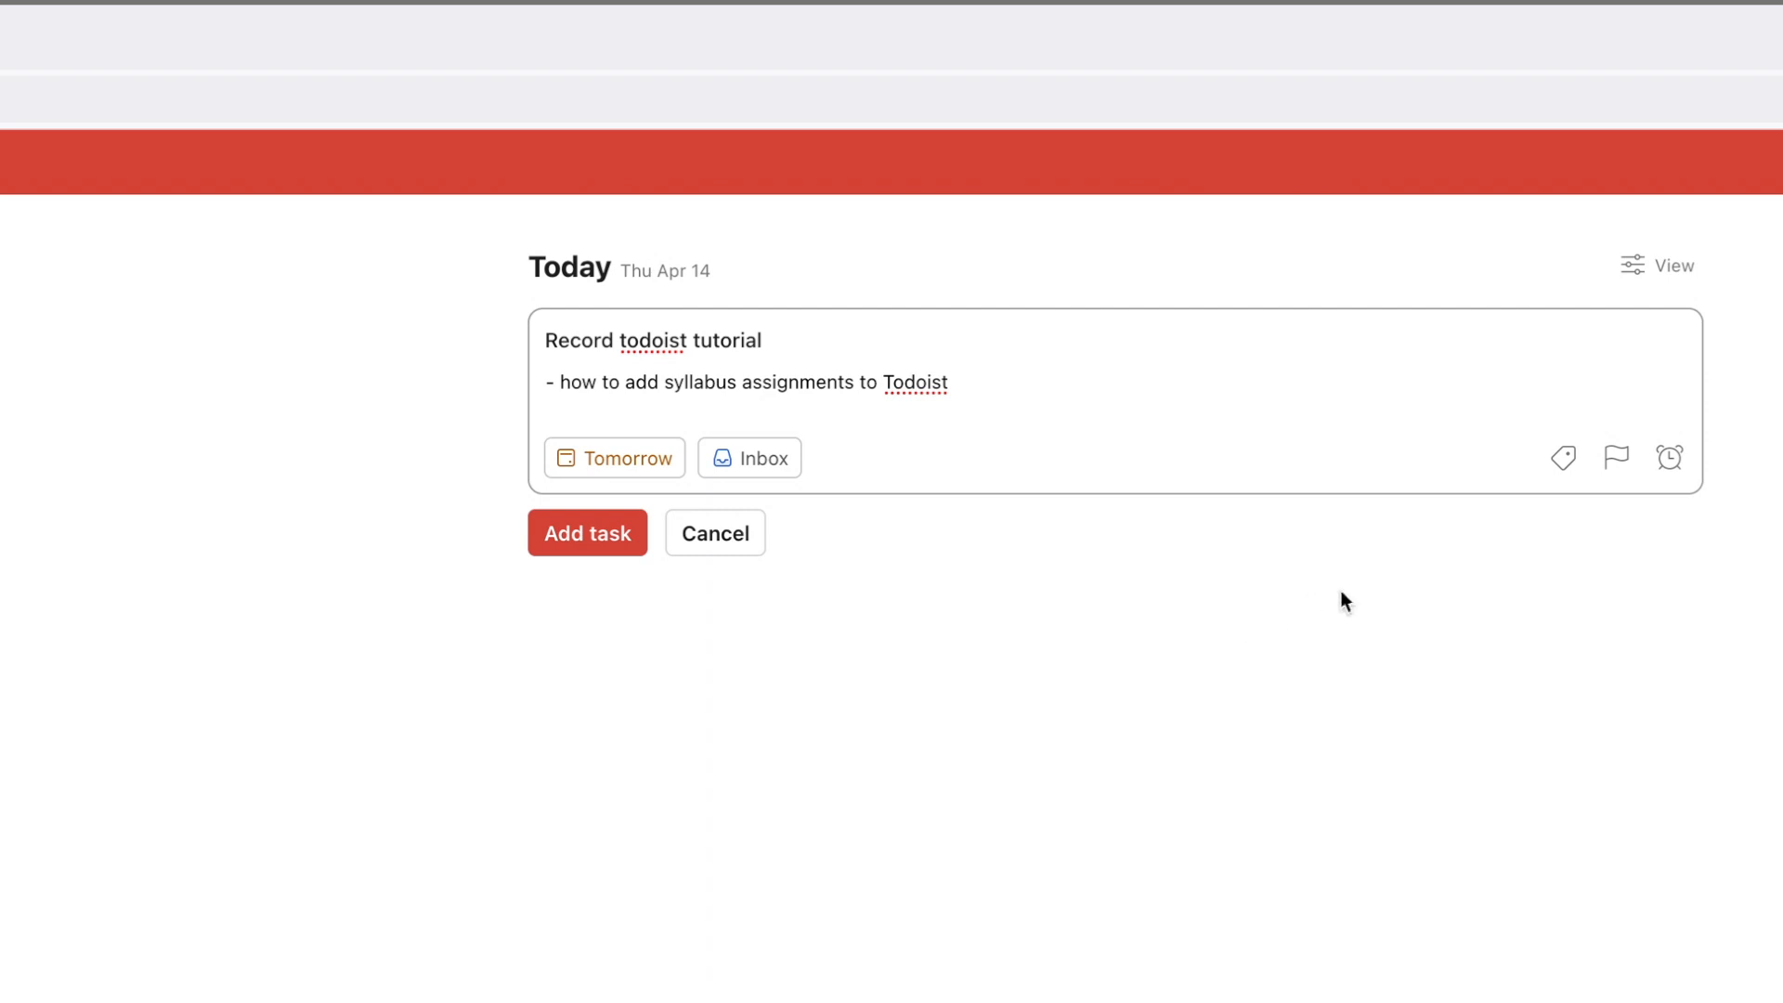
{"action": "mouse_move", "coordinate": [1537, 541]}
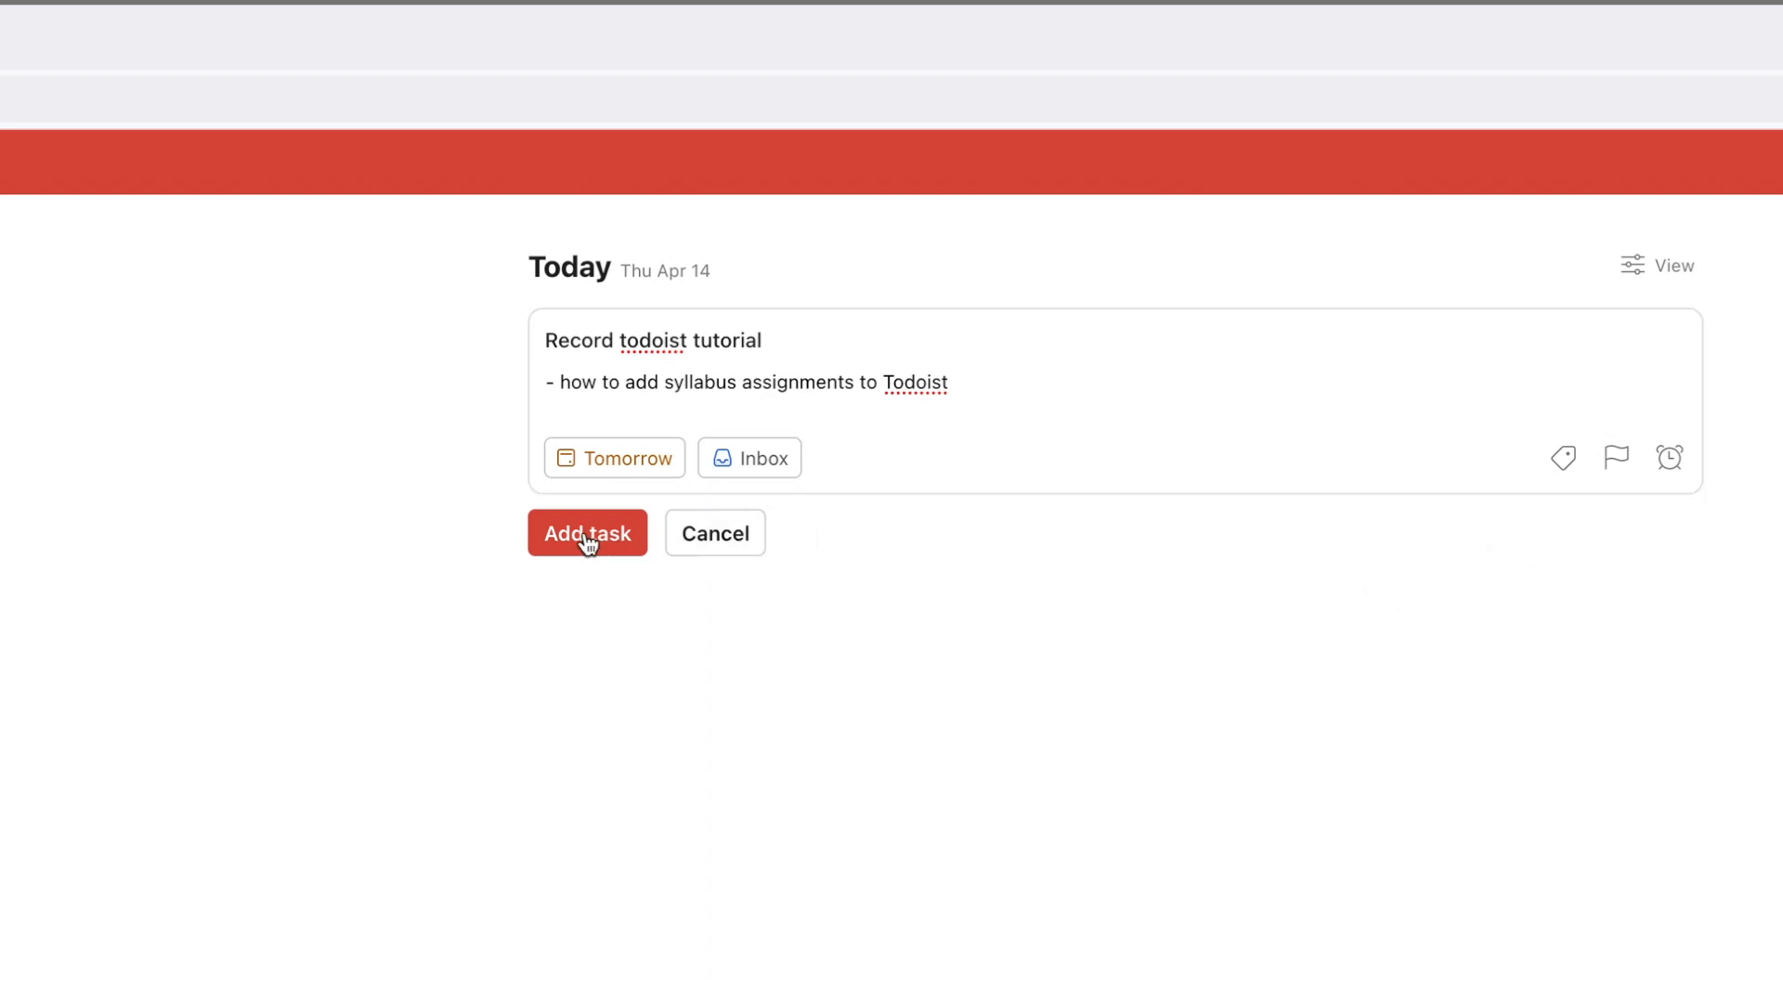
{"action": "left_click", "coordinate": [587, 533]}
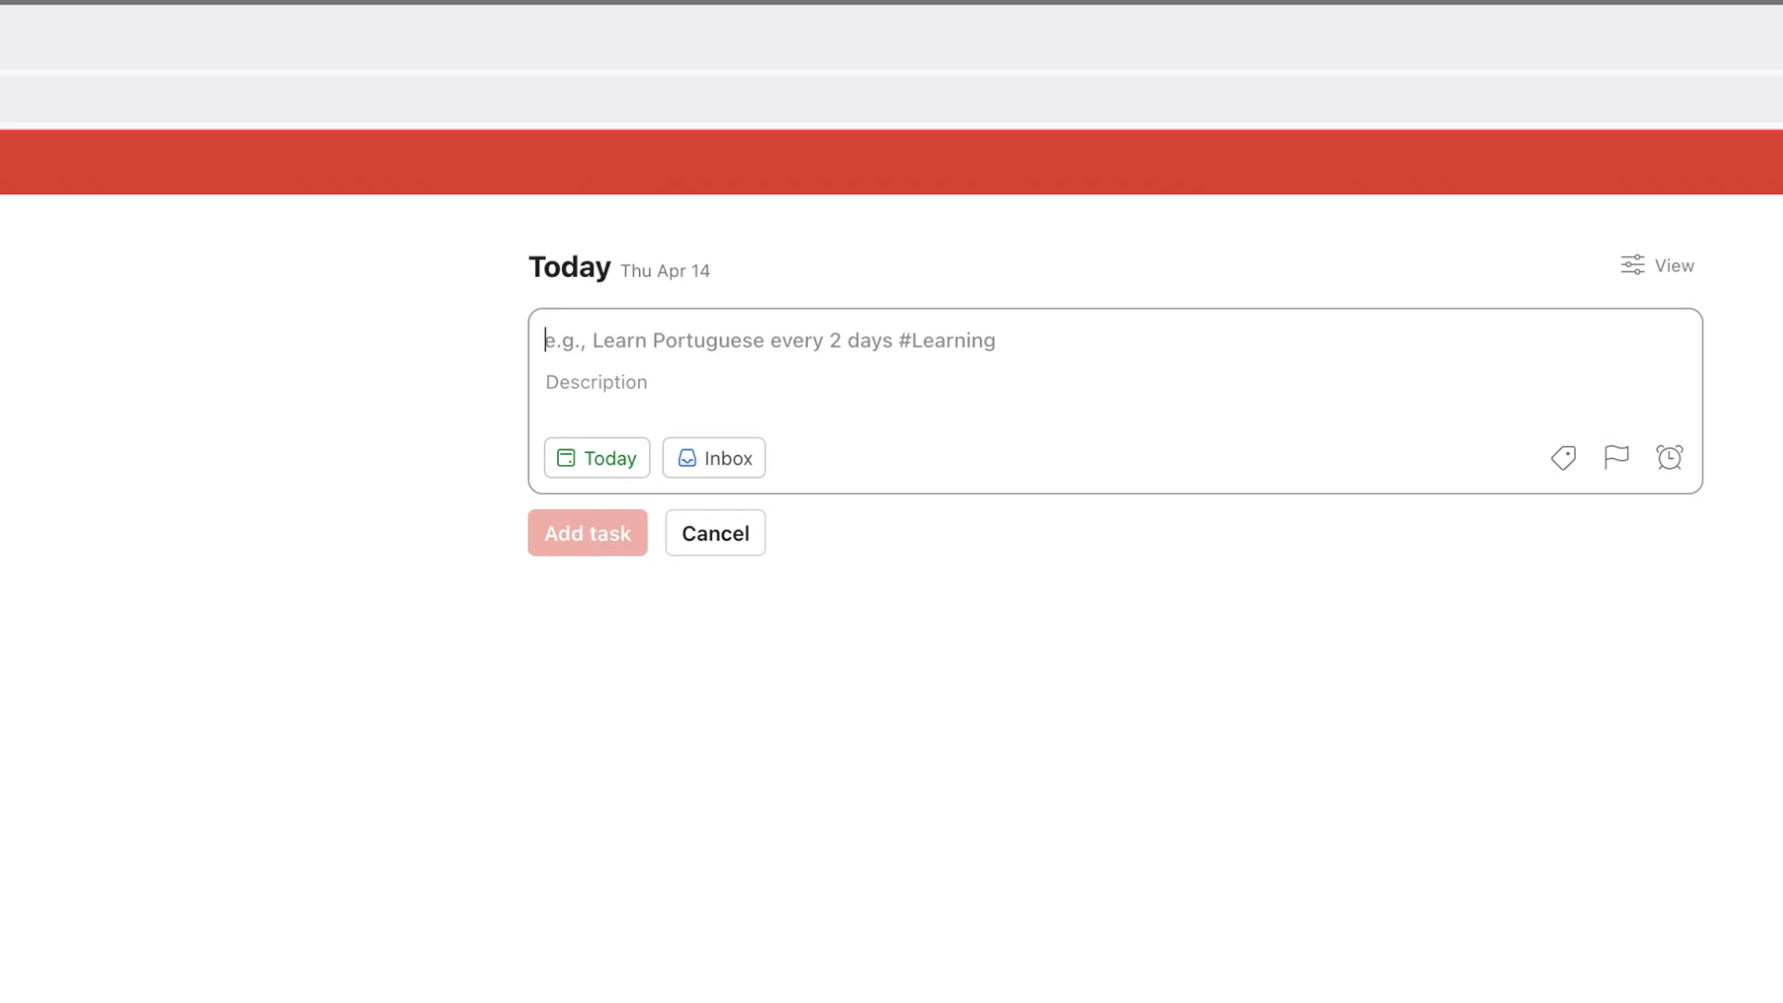
{"action": "mouse_move", "coordinate": [379, 318]}
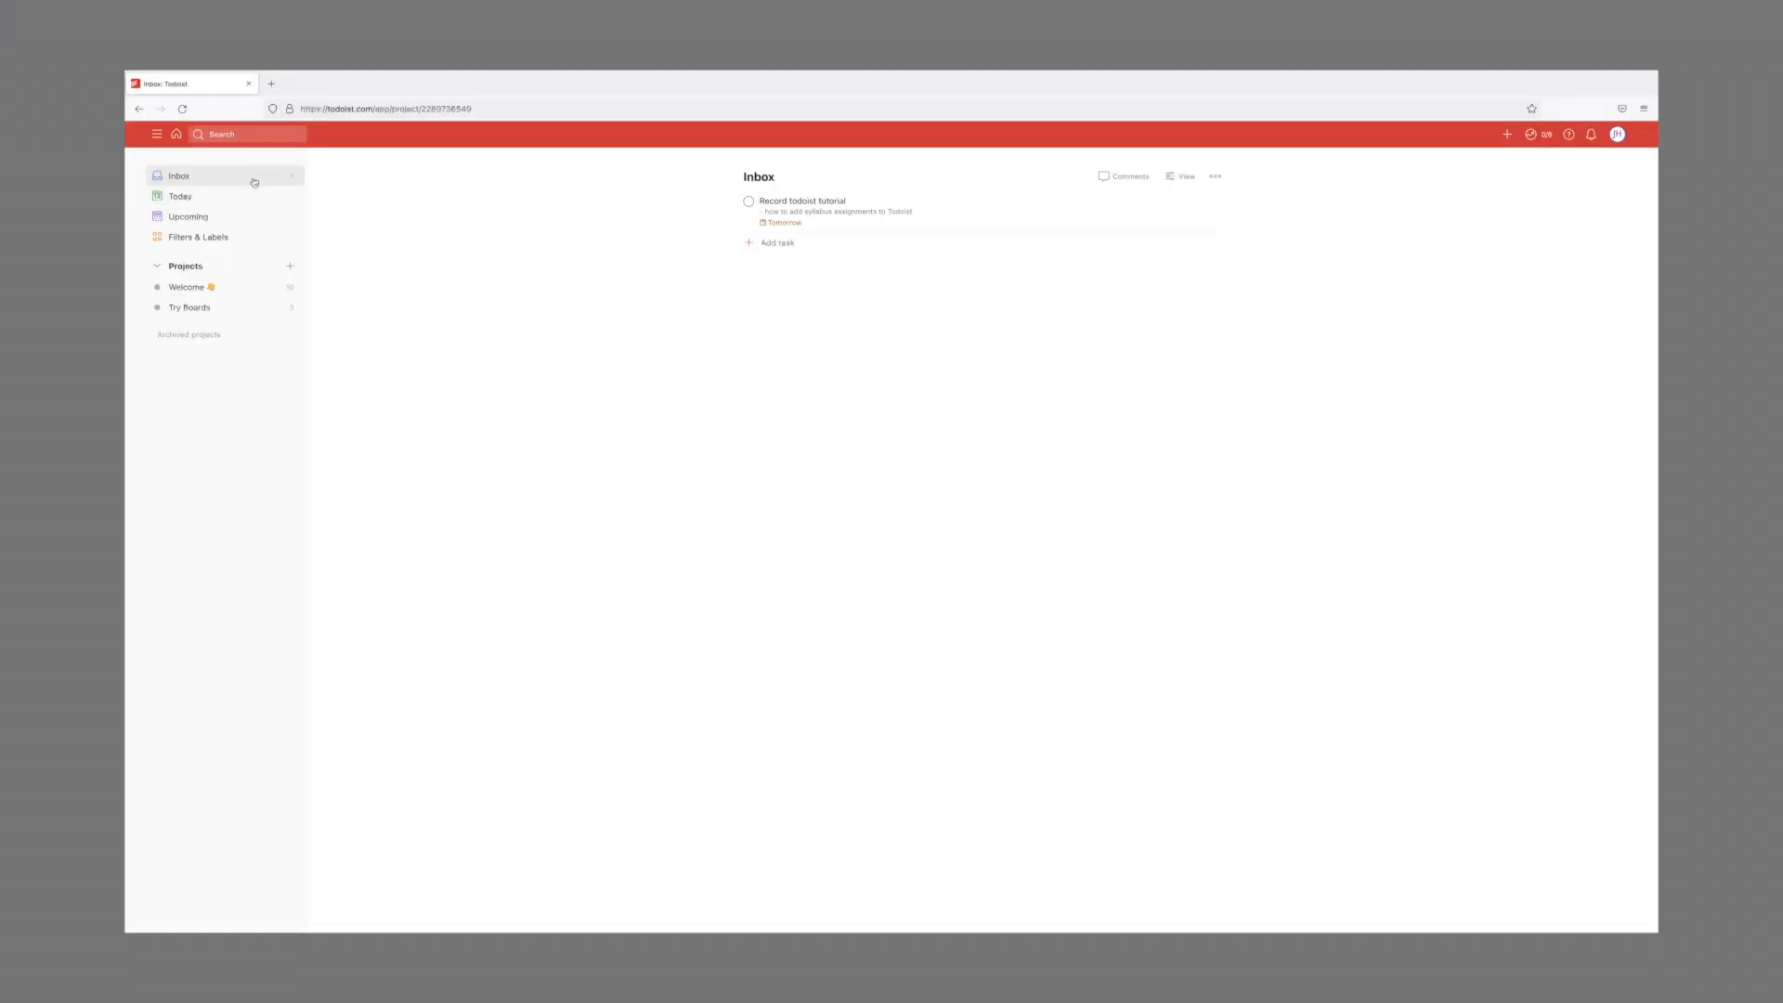
{"action": "mouse_move", "coordinate": [704, 338]}
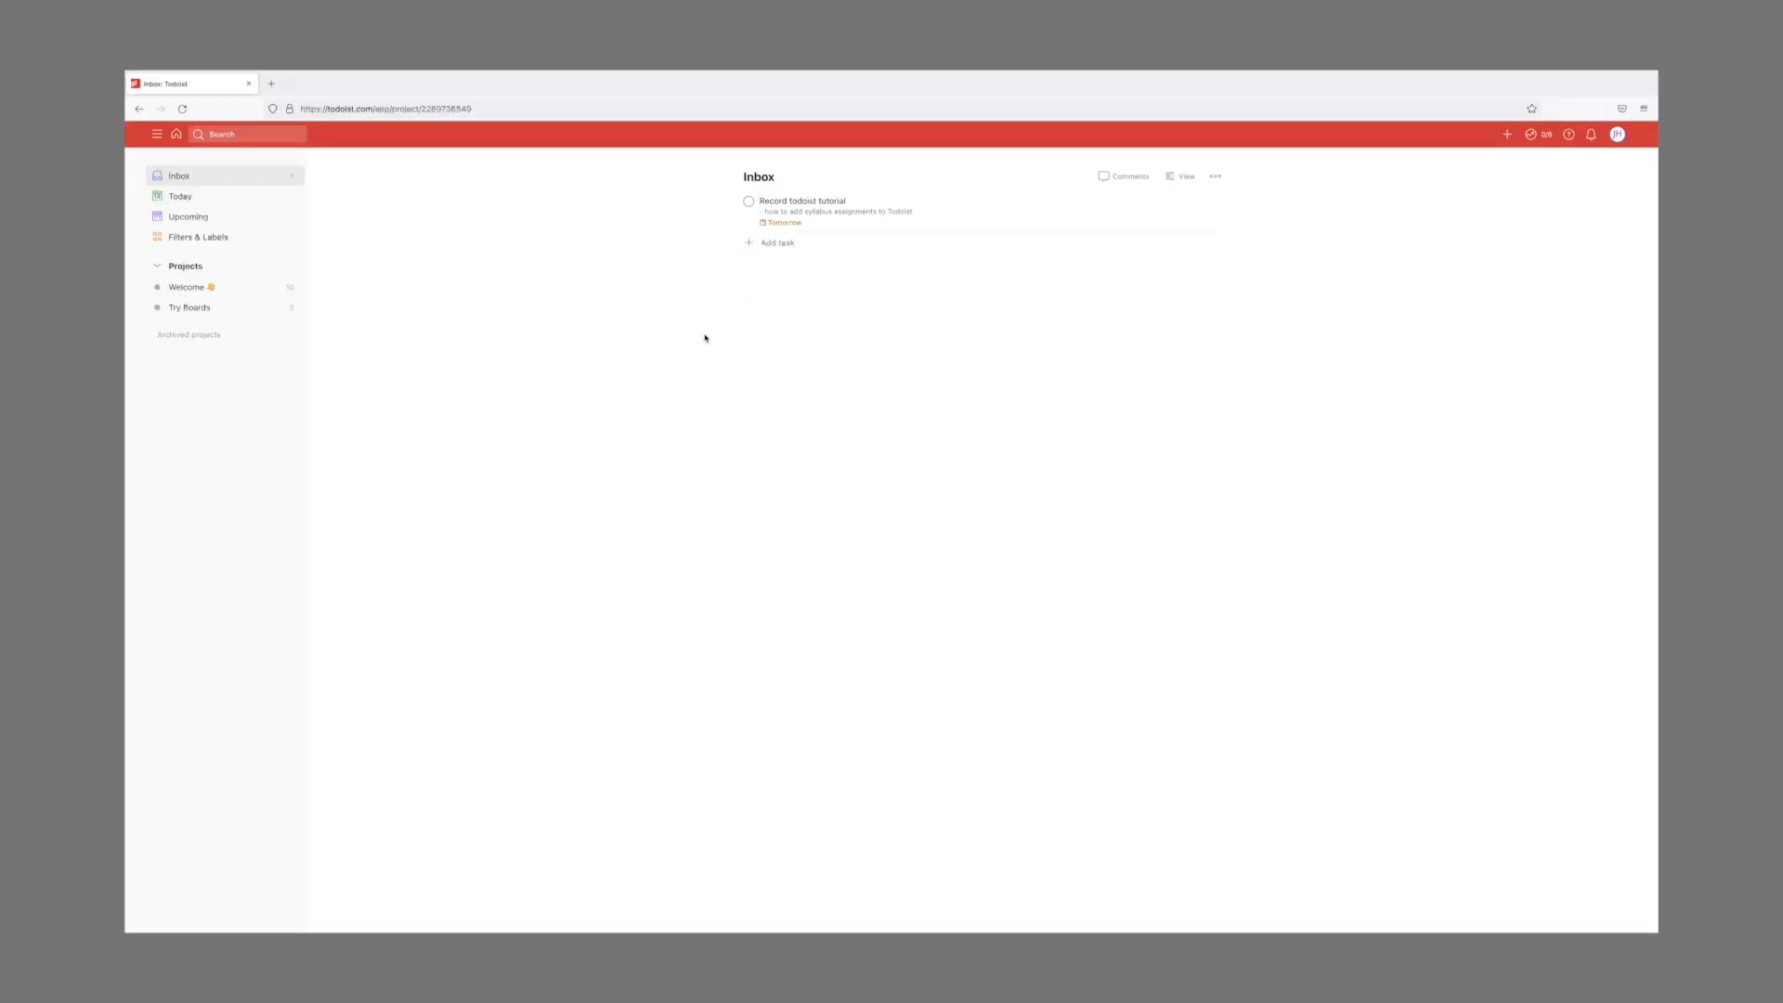
{"action": "mouse_move", "coordinate": [188, 217]}
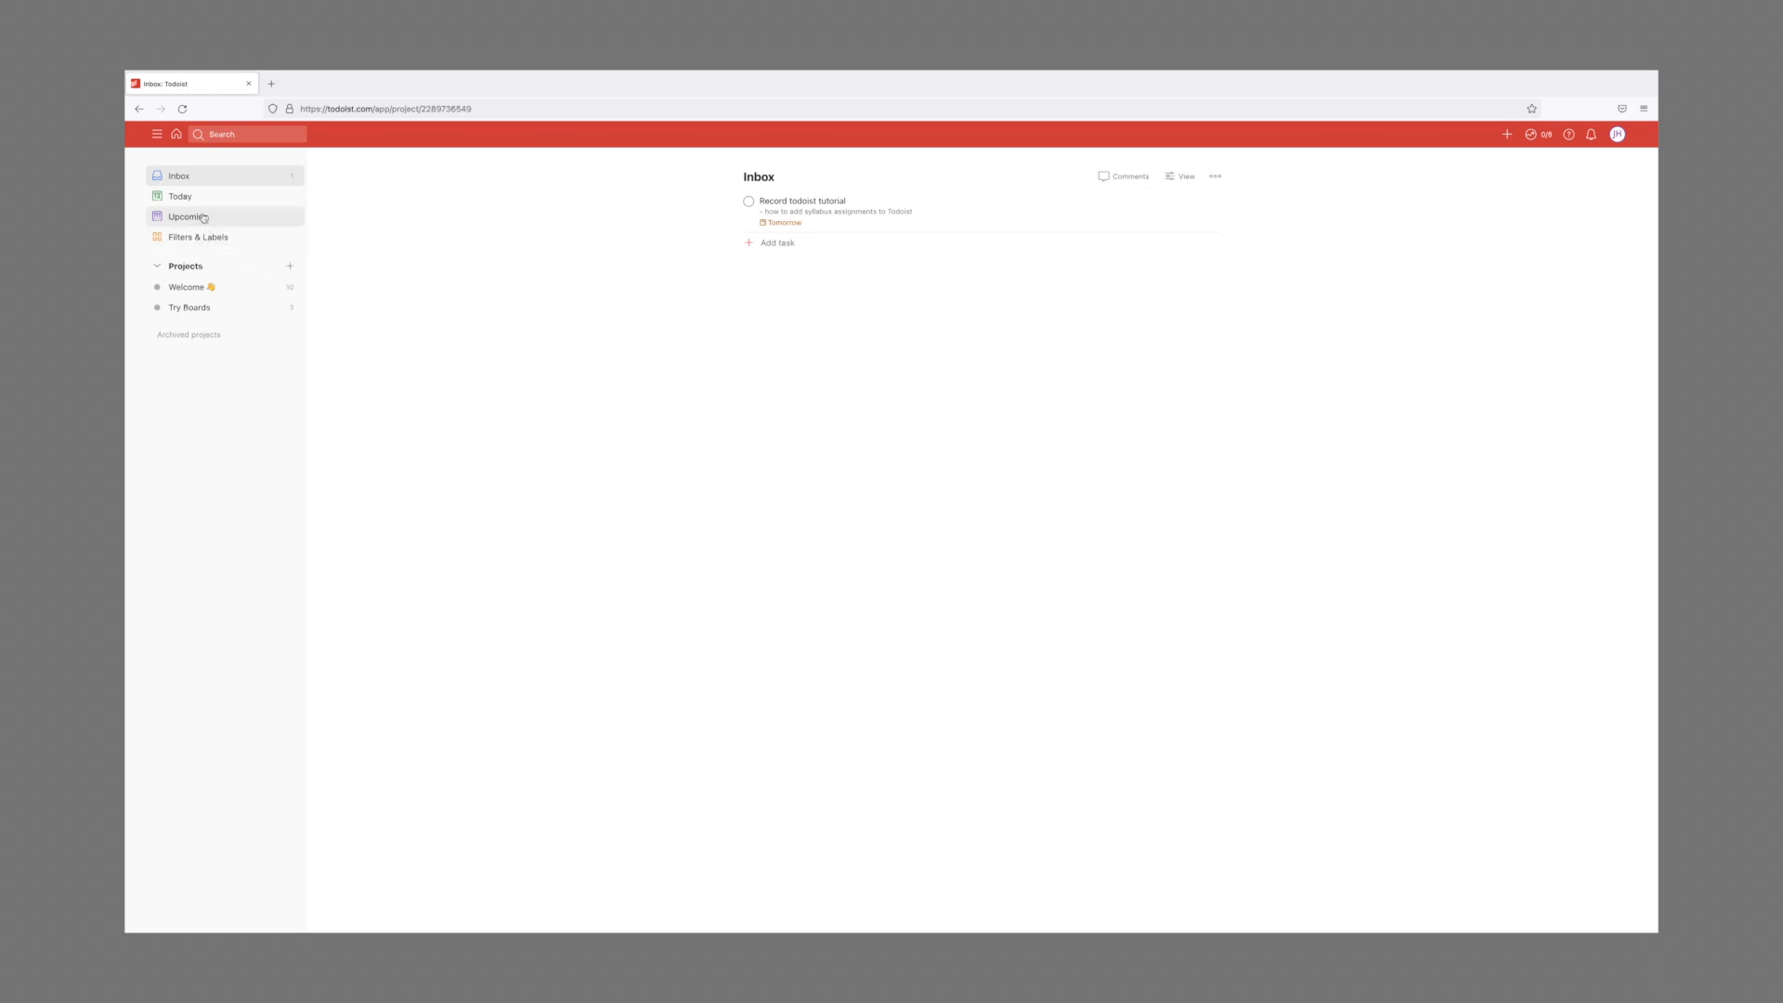
{"action": "mouse_move", "coordinate": [463, 268]}
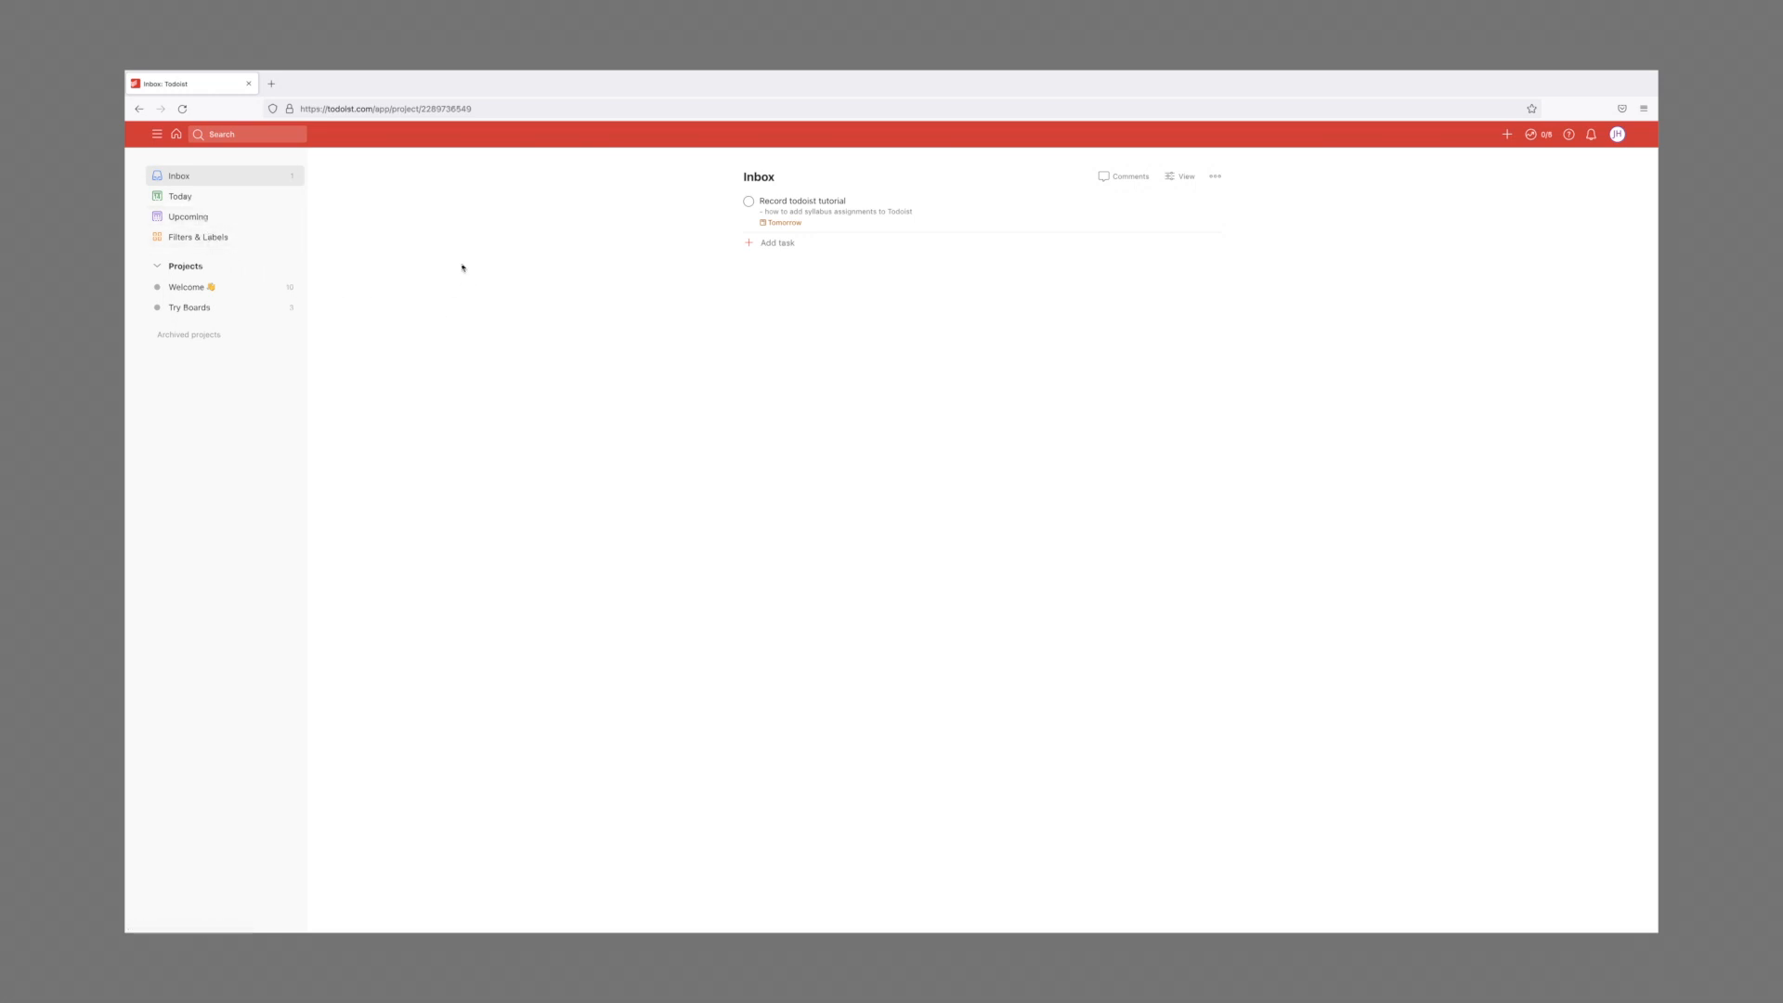
Start and then abandon adding another Inbox task, returning to the Today view.
{"action": "left_click", "coordinate": [777, 241]}
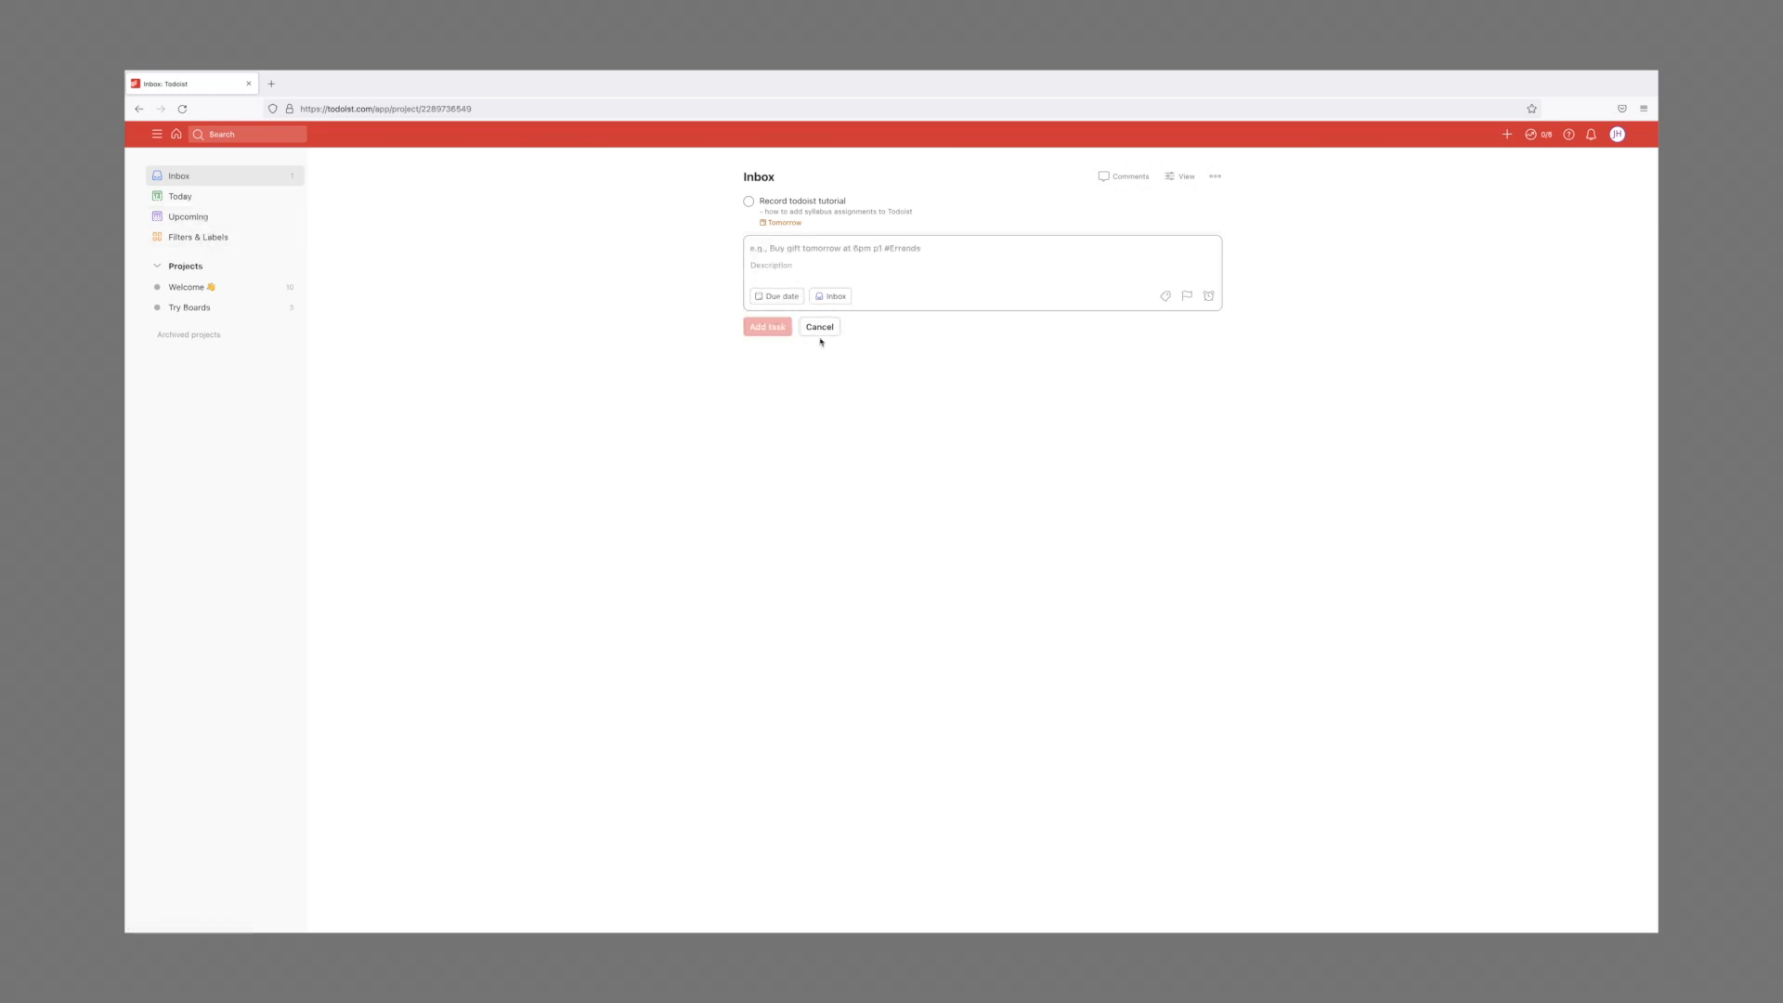
{"action": "left_click", "coordinate": [179, 195]}
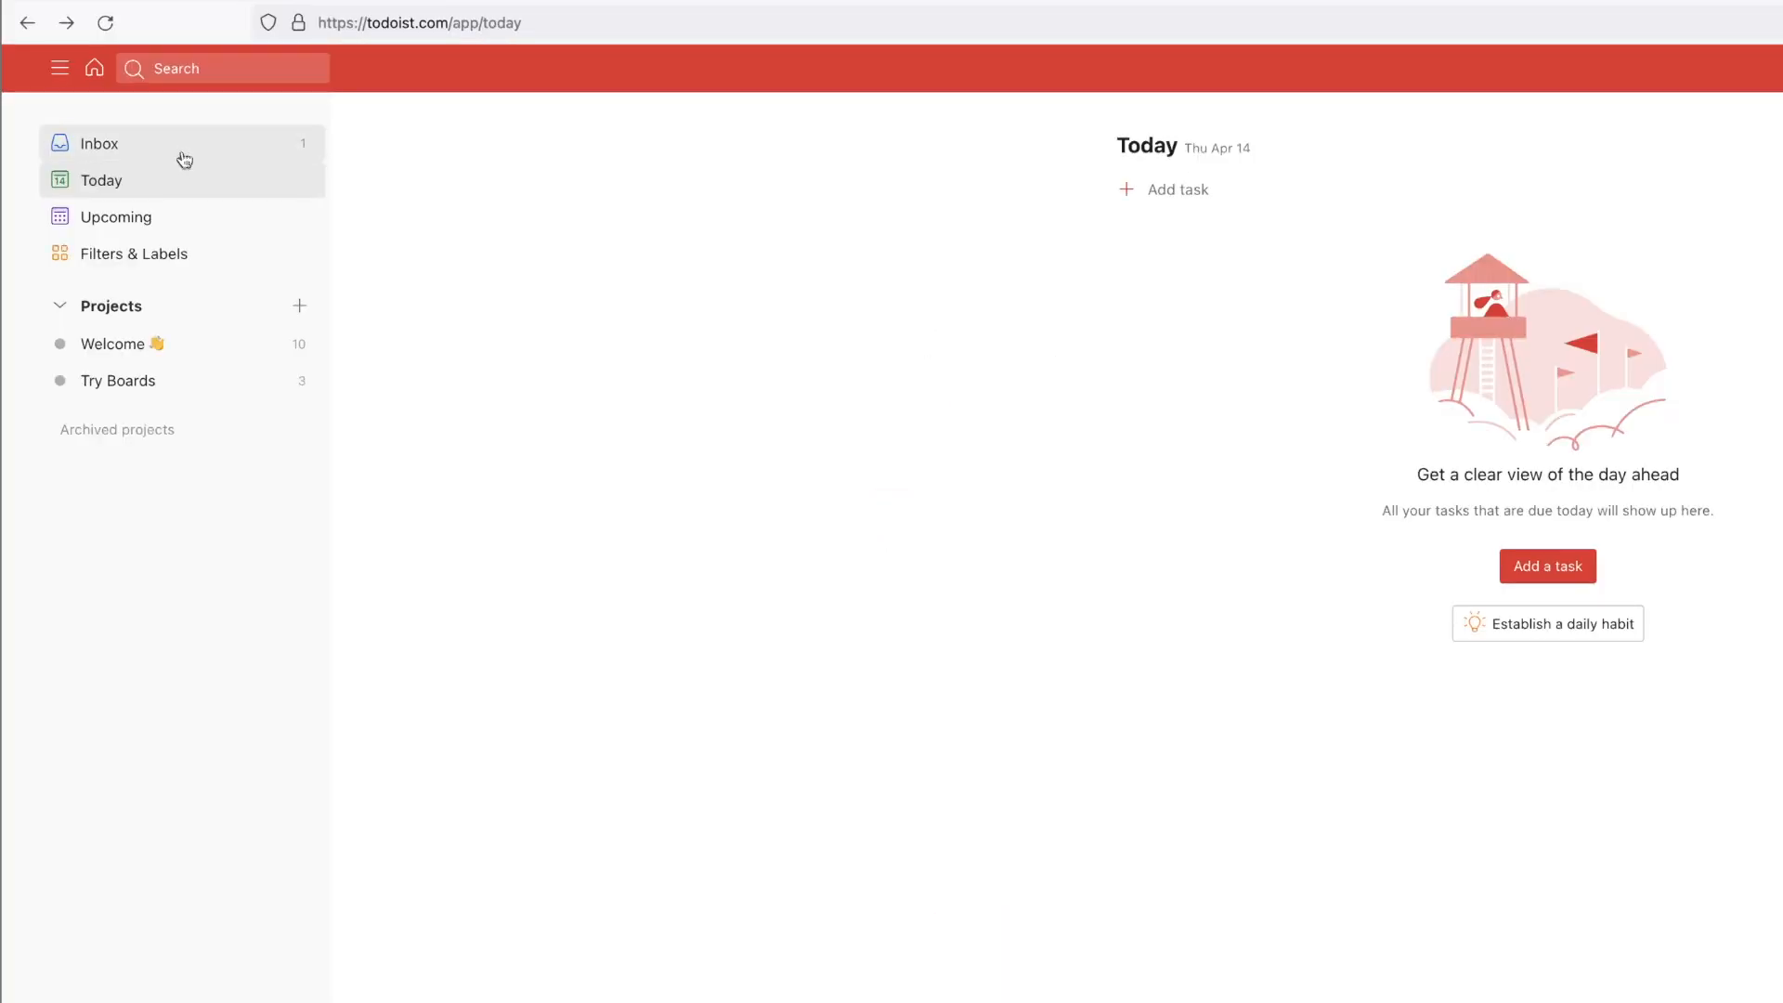
Show the Inbox listing the saved 'Record todoist tutorial' task due tomorrow.
{"action": "left_click", "coordinate": [99, 143]}
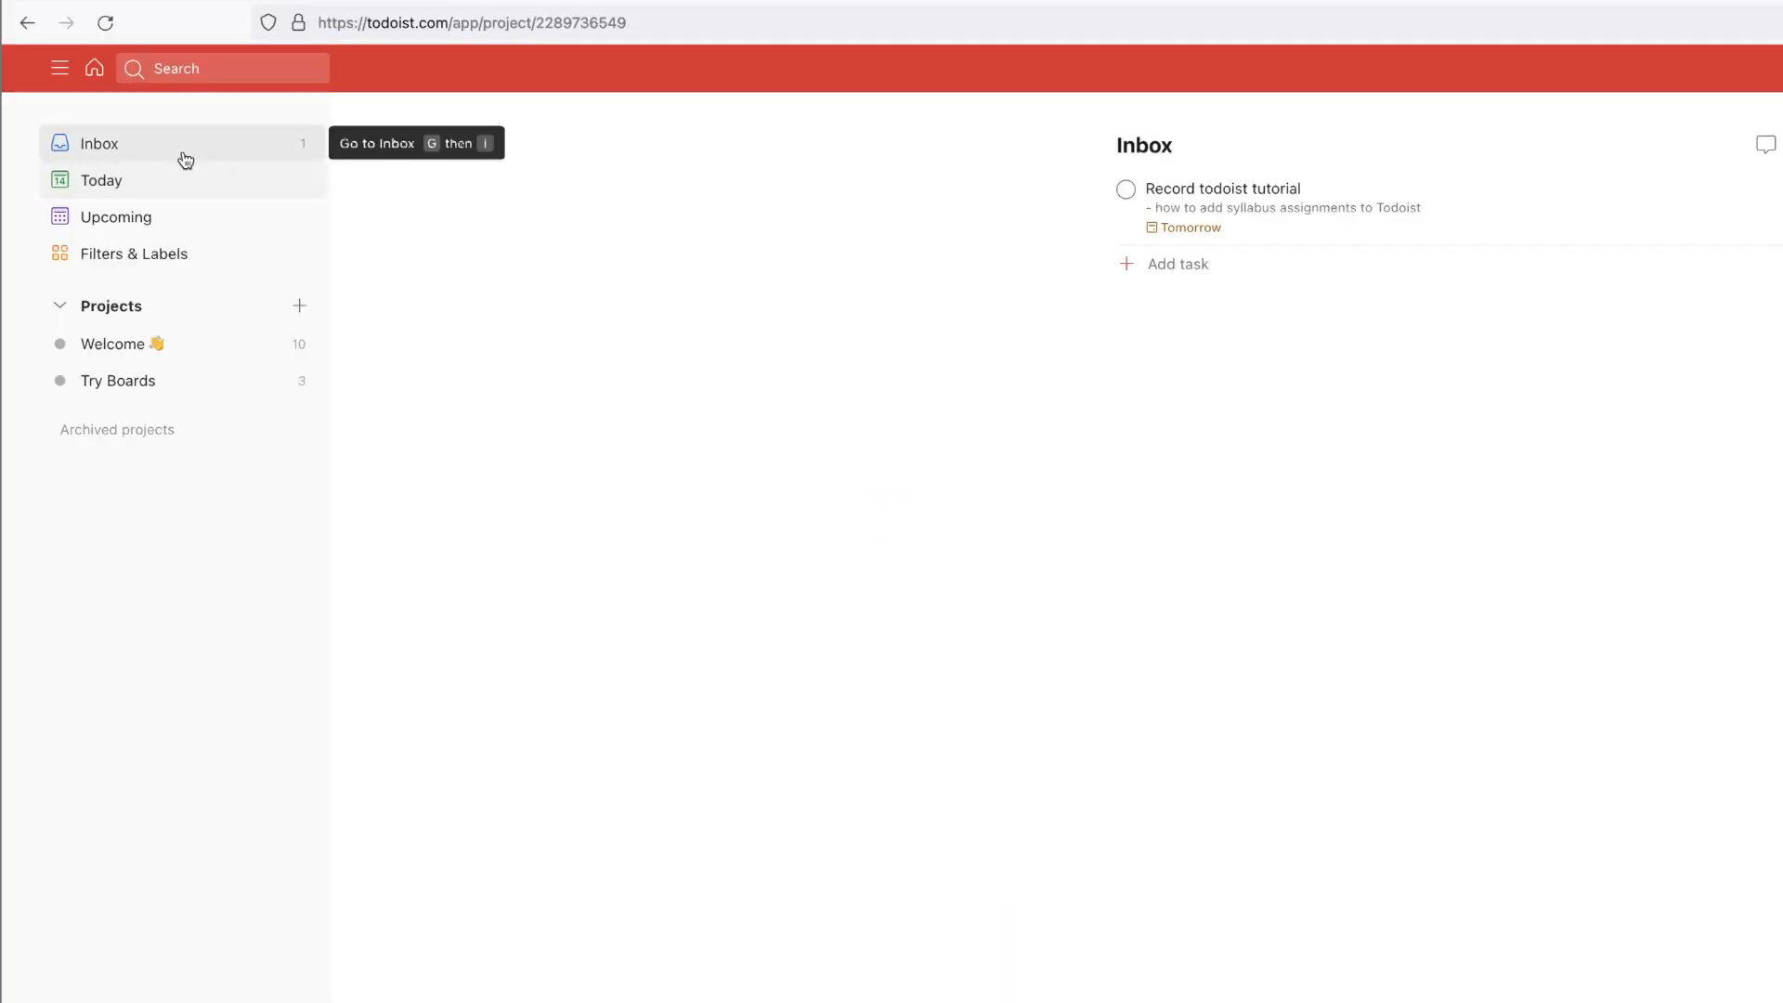
{"action": "mouse_move", "coordinate": [711, 266]}
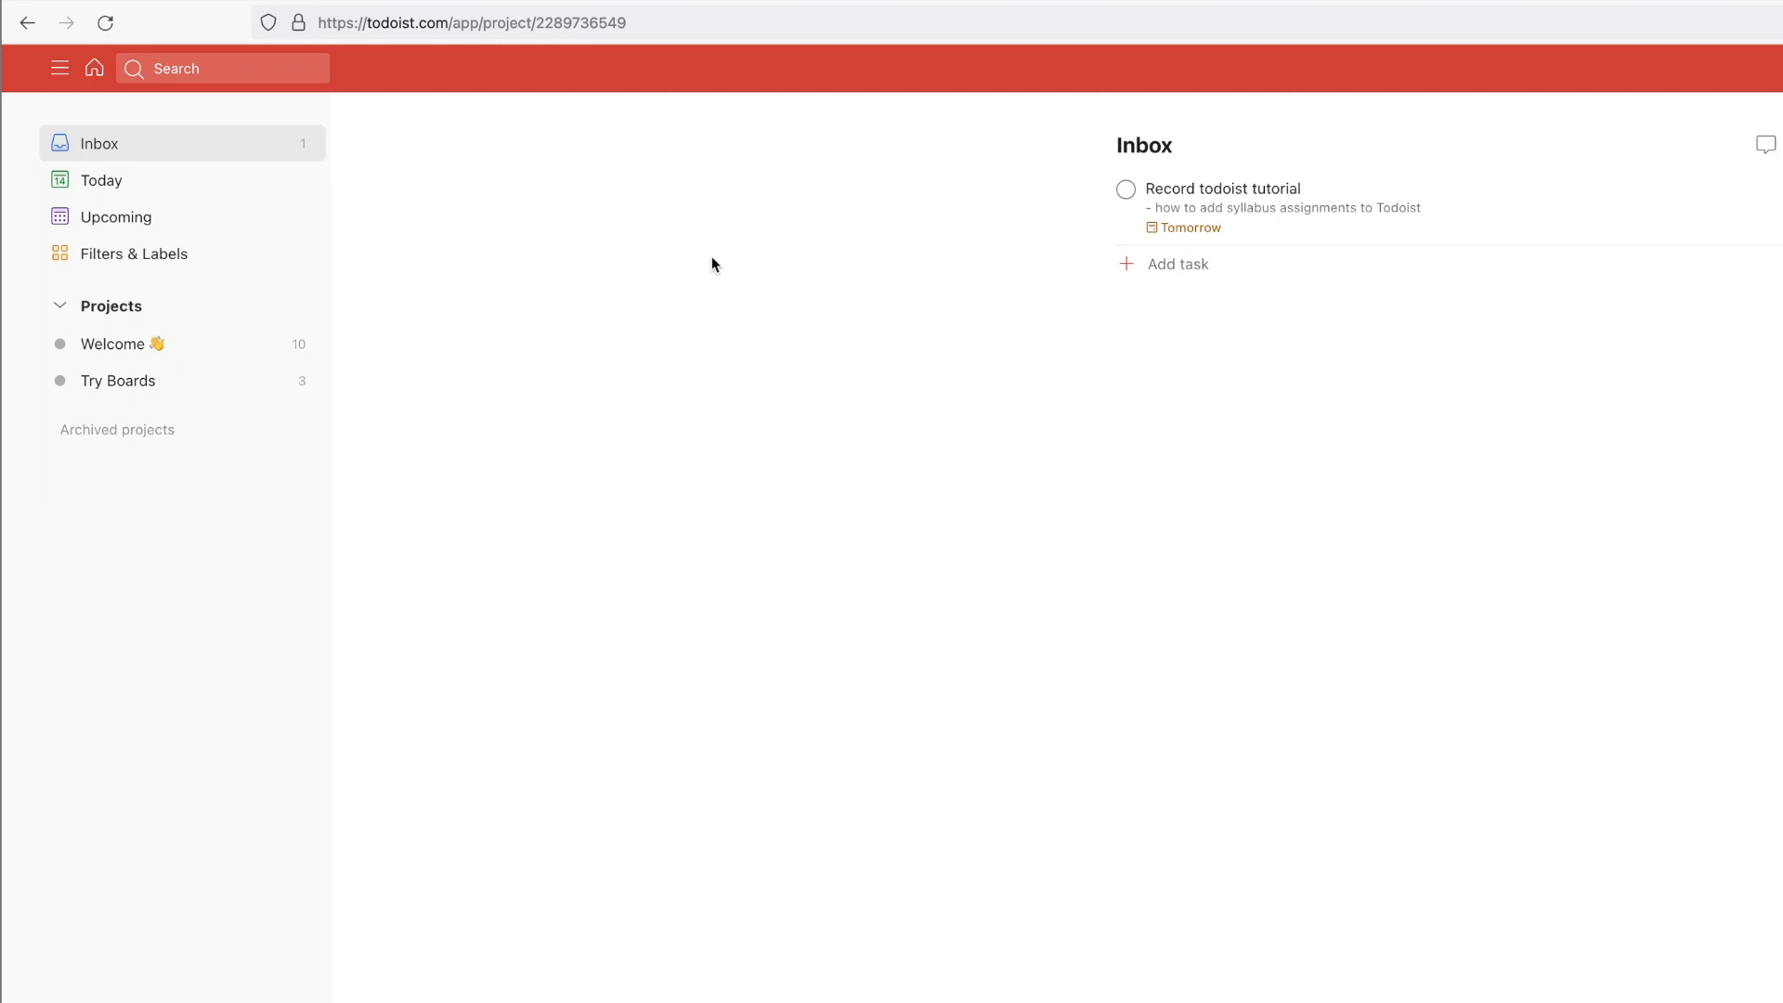
{"action": "mouse_move", "coordinate": [270, 156]}
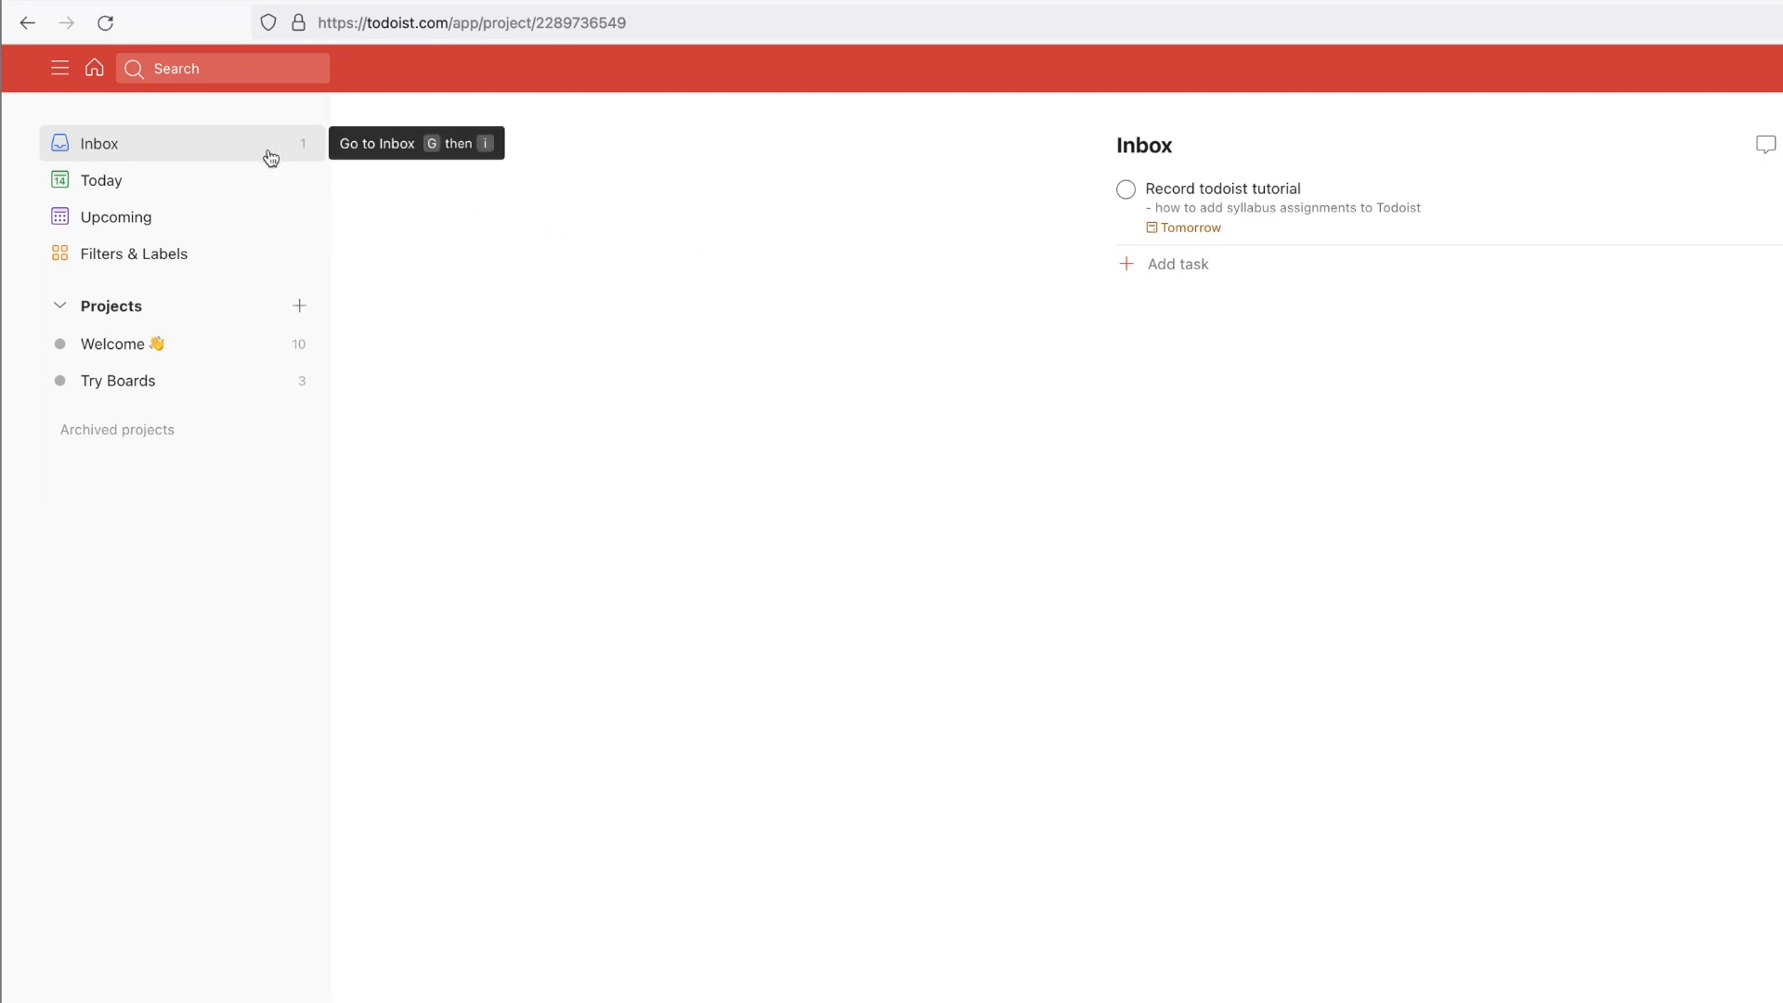
{"action": "mouse_move", "coordinate": [784, 268]}
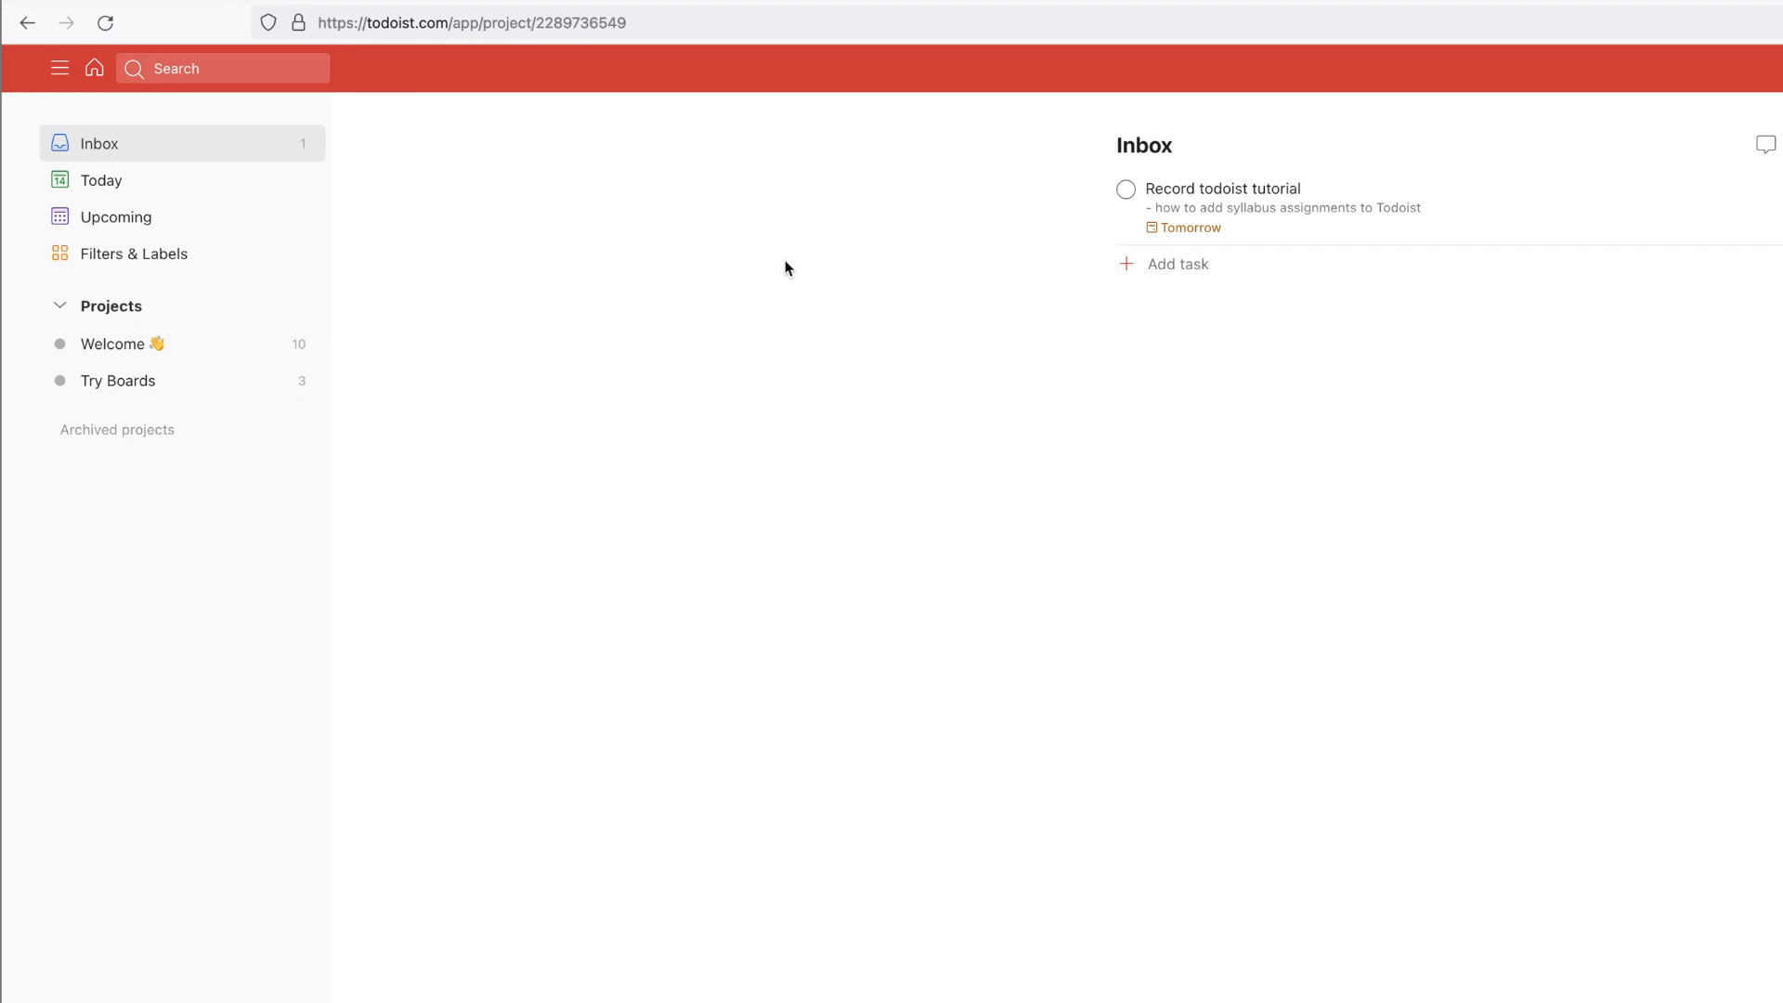
{"action": "mouse_move", "coordinate": [1133, 250]}
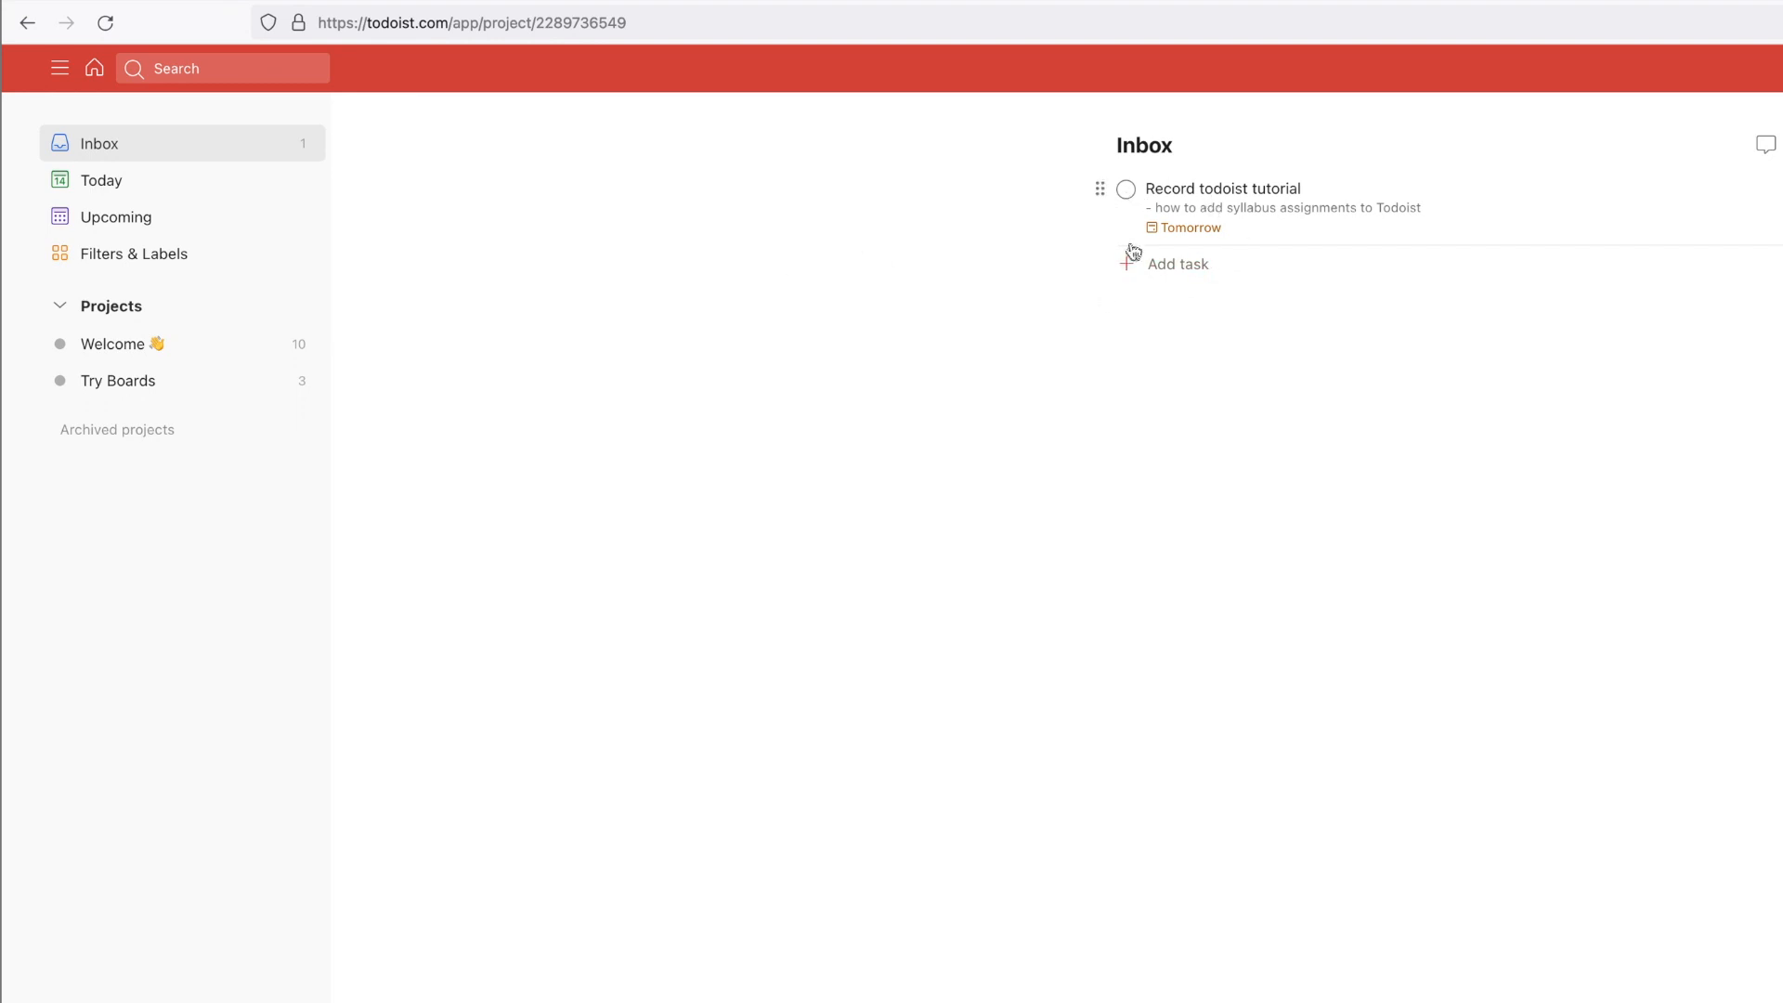
{"action": "mouse_move", "coordinate": [391, 215]}
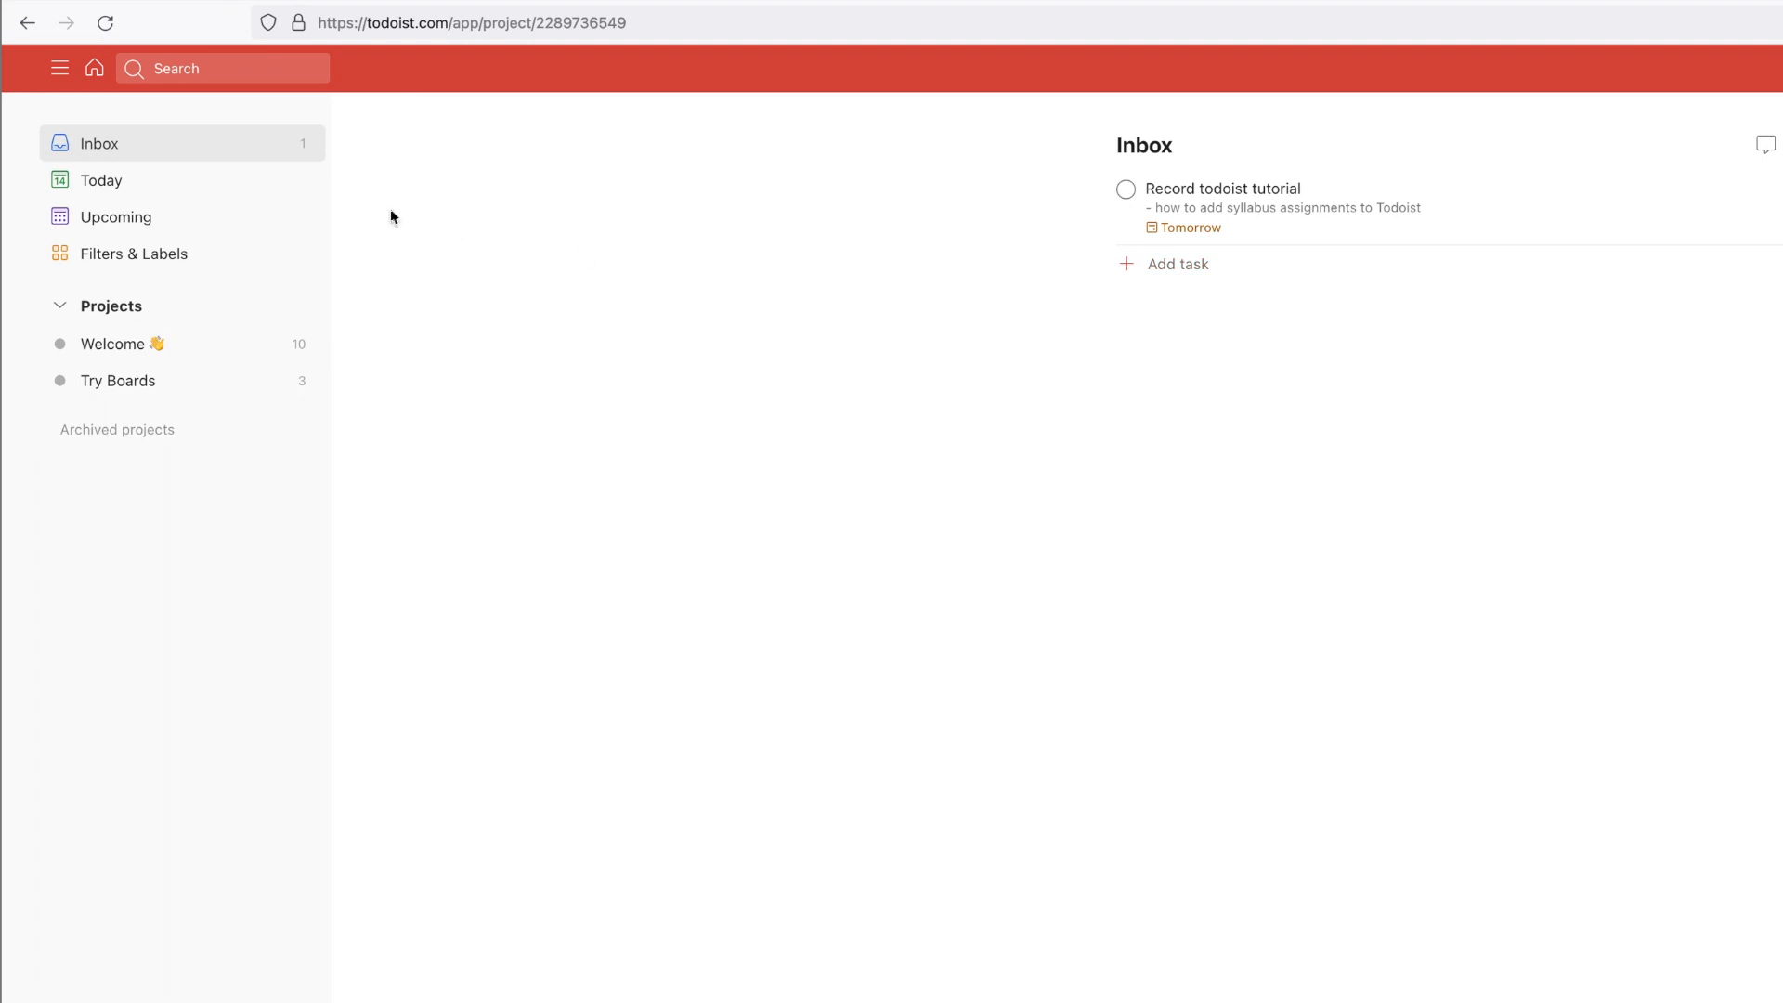
{"action": "mouse_move", "coordinate": [1040, 273]}
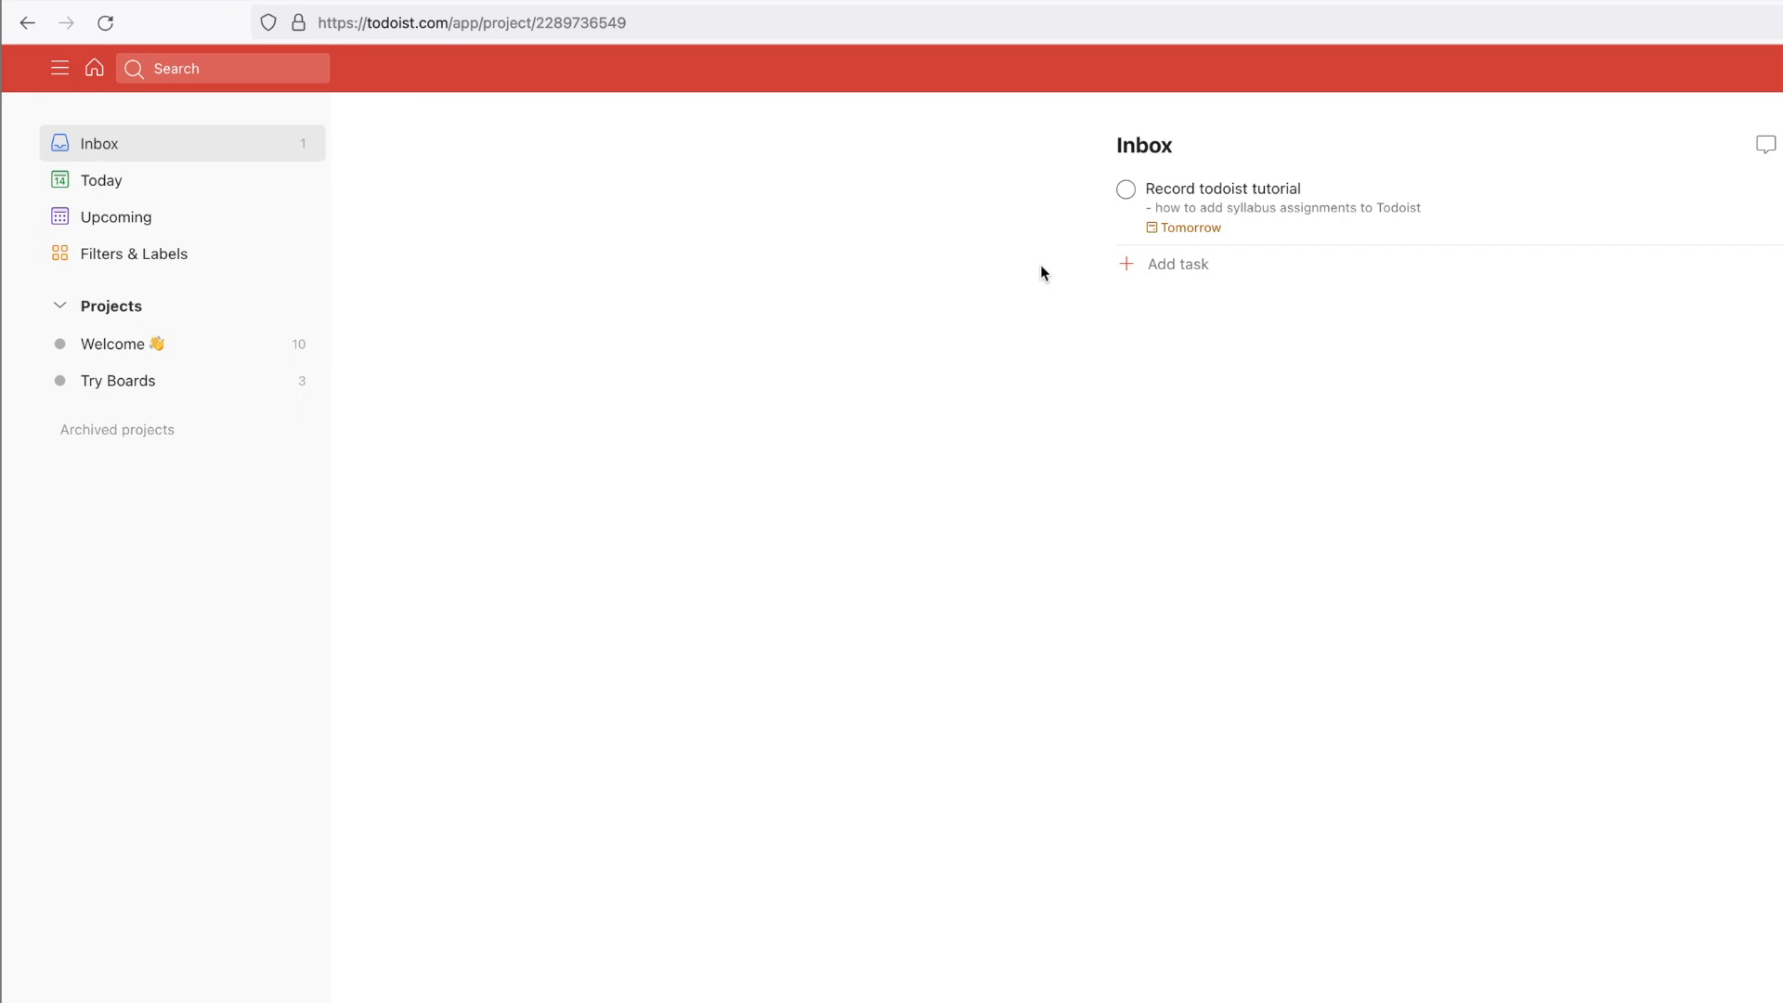
{"action": "mouse_move", "coordinate": [351, 338]}
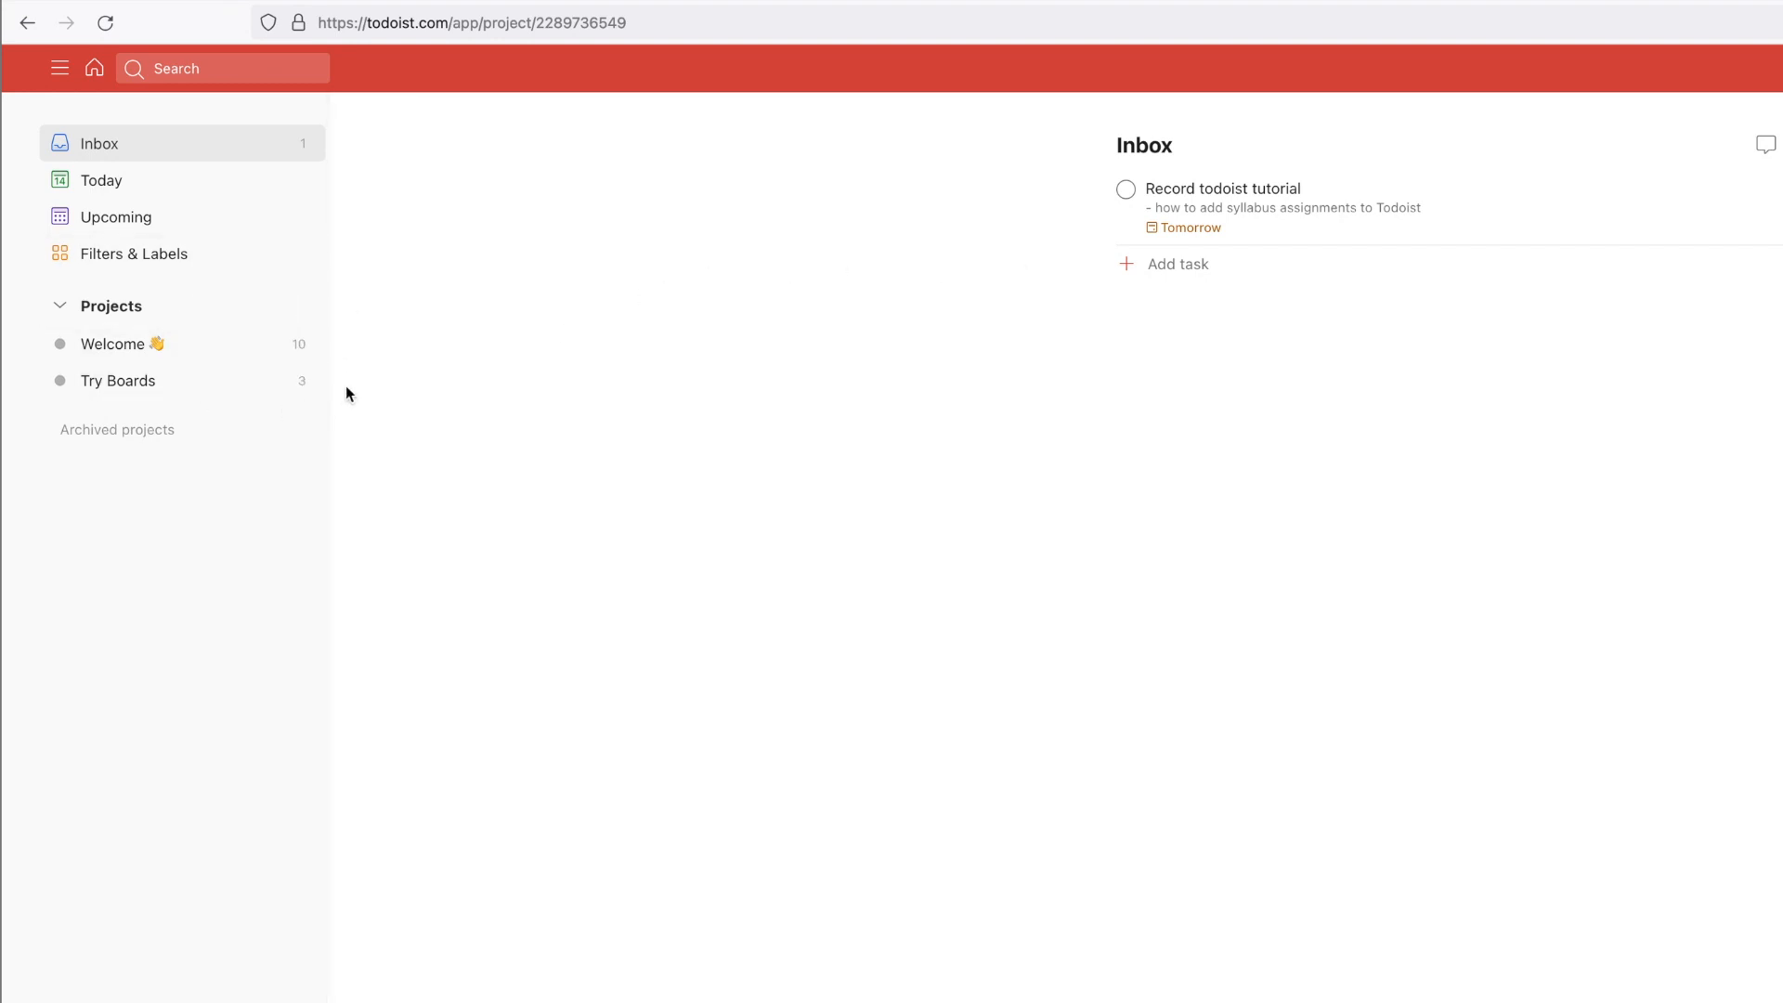
{"action": "mouse_move", "coordinate": [353, 387]}
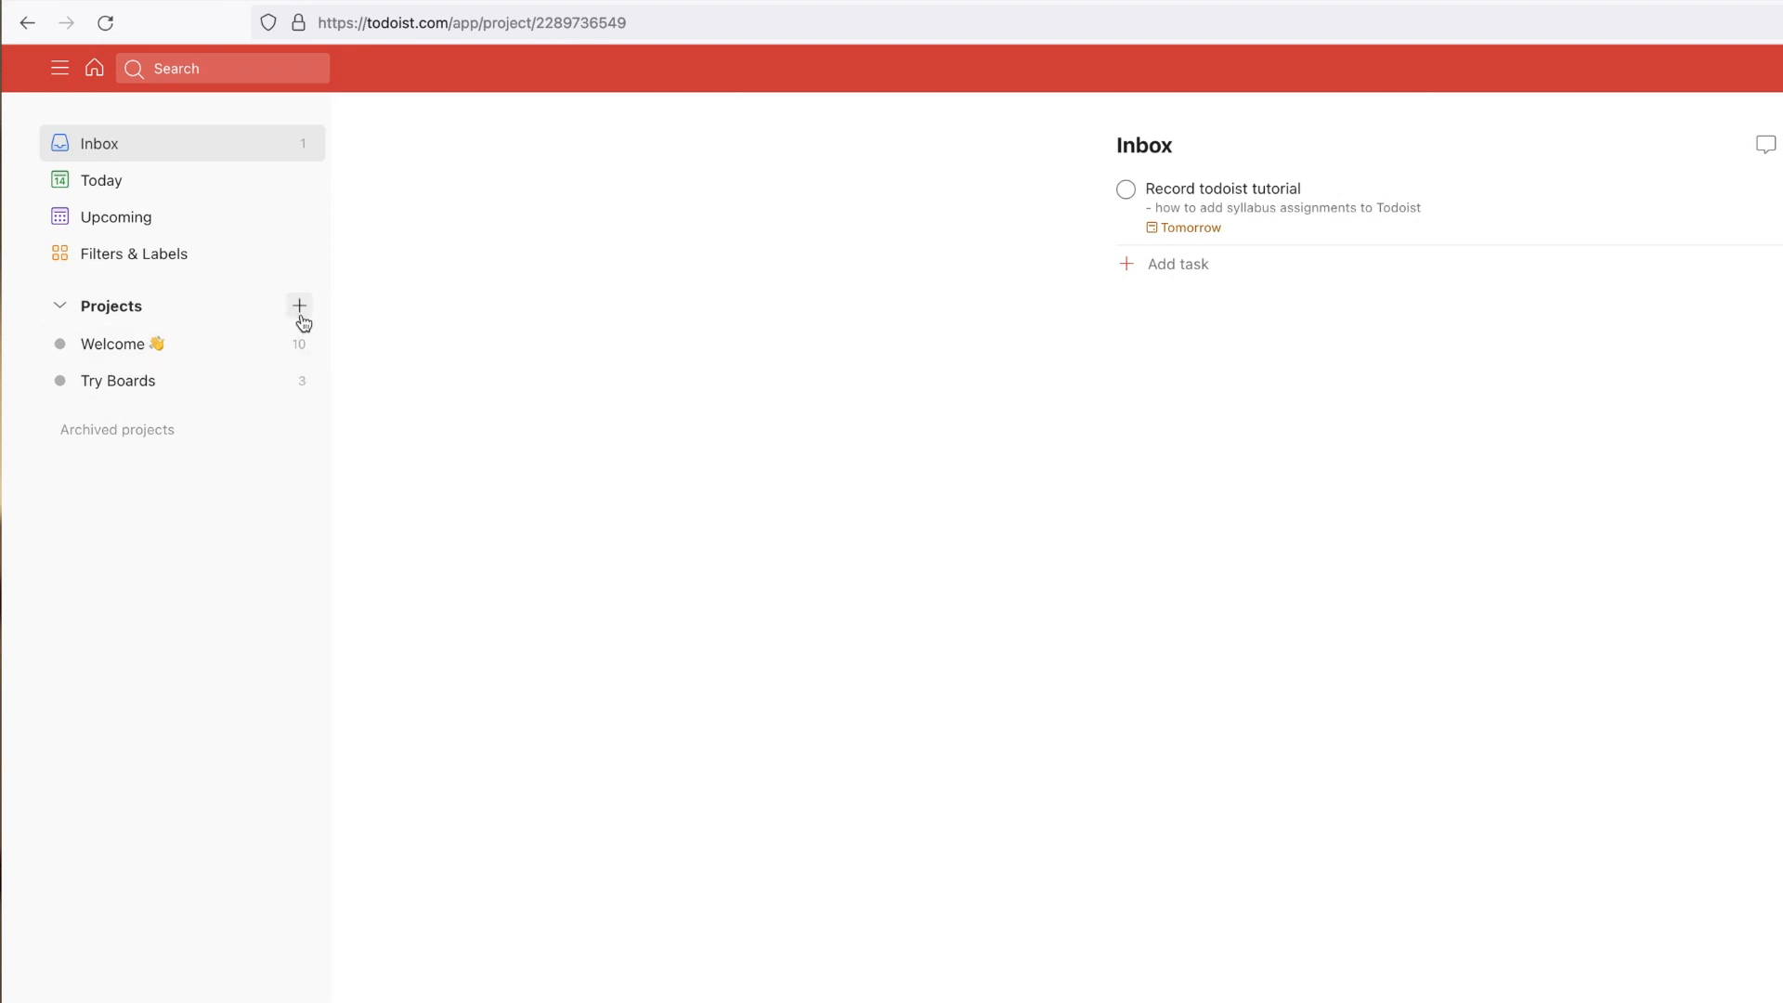
Create a project named Classes with the Grape colour and Board layout.
{"action": "left_click", "coordinate": [299, 305]}
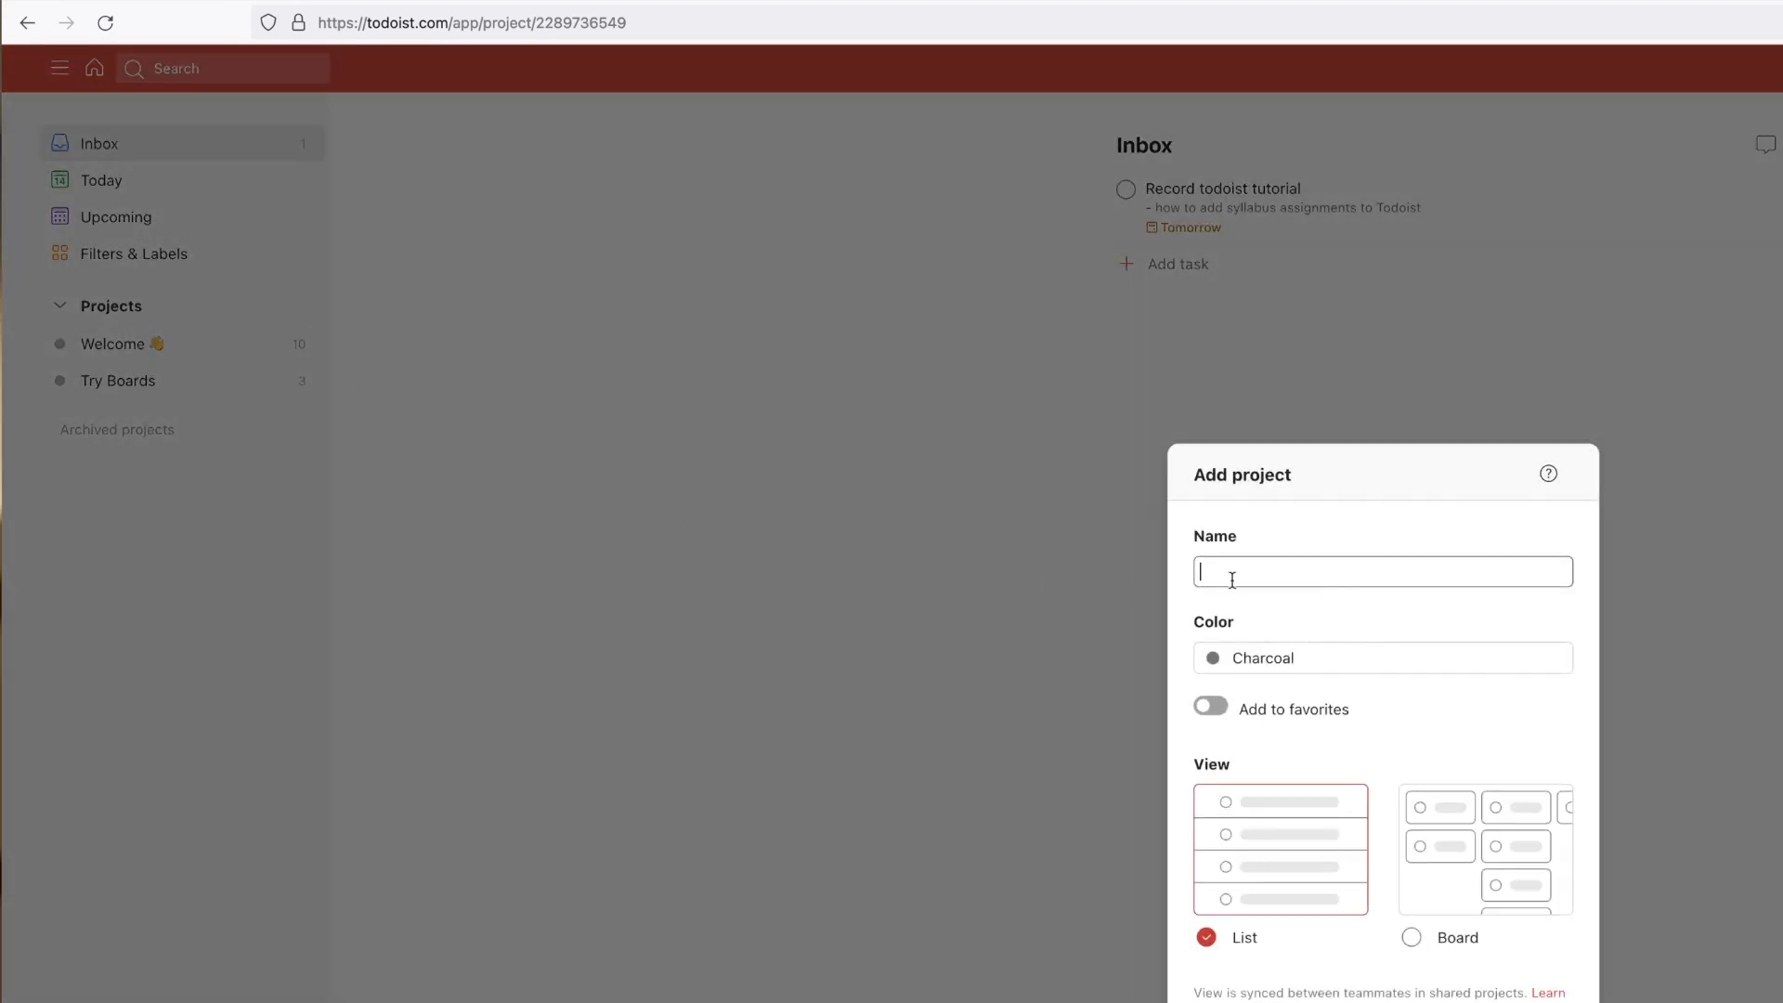
{"action": "type", "text": "C"}
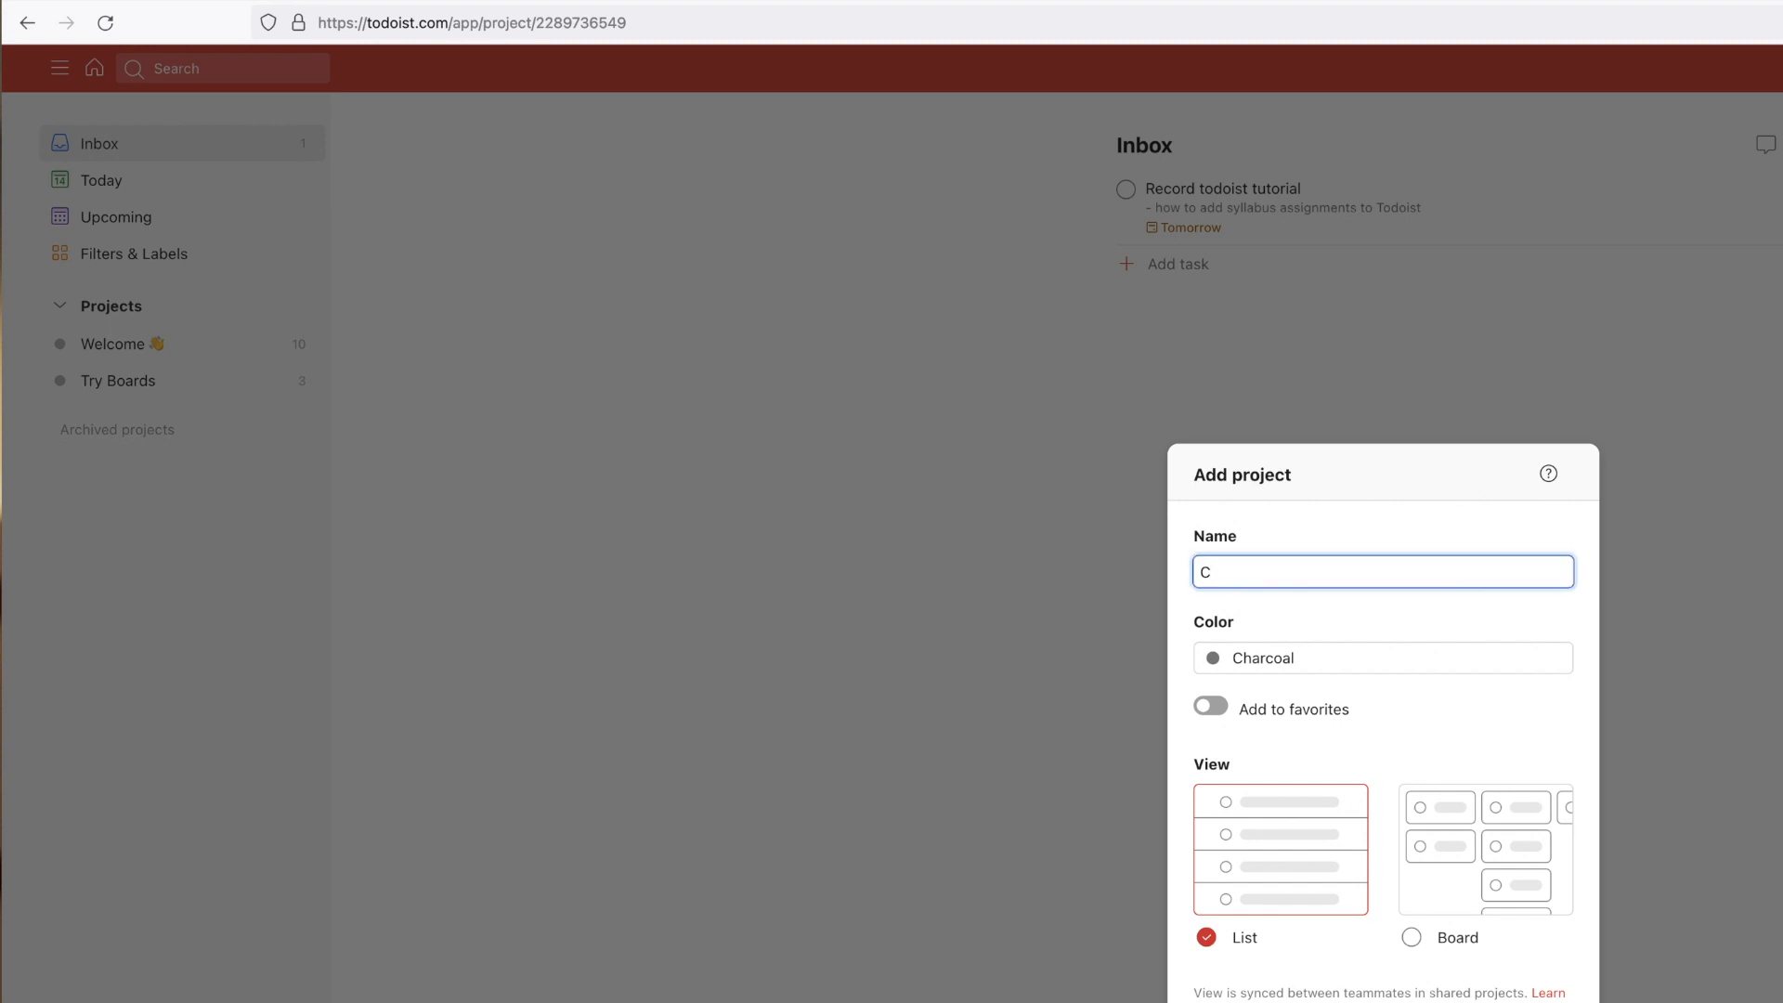
{"action": "type", "text": "lasses"}
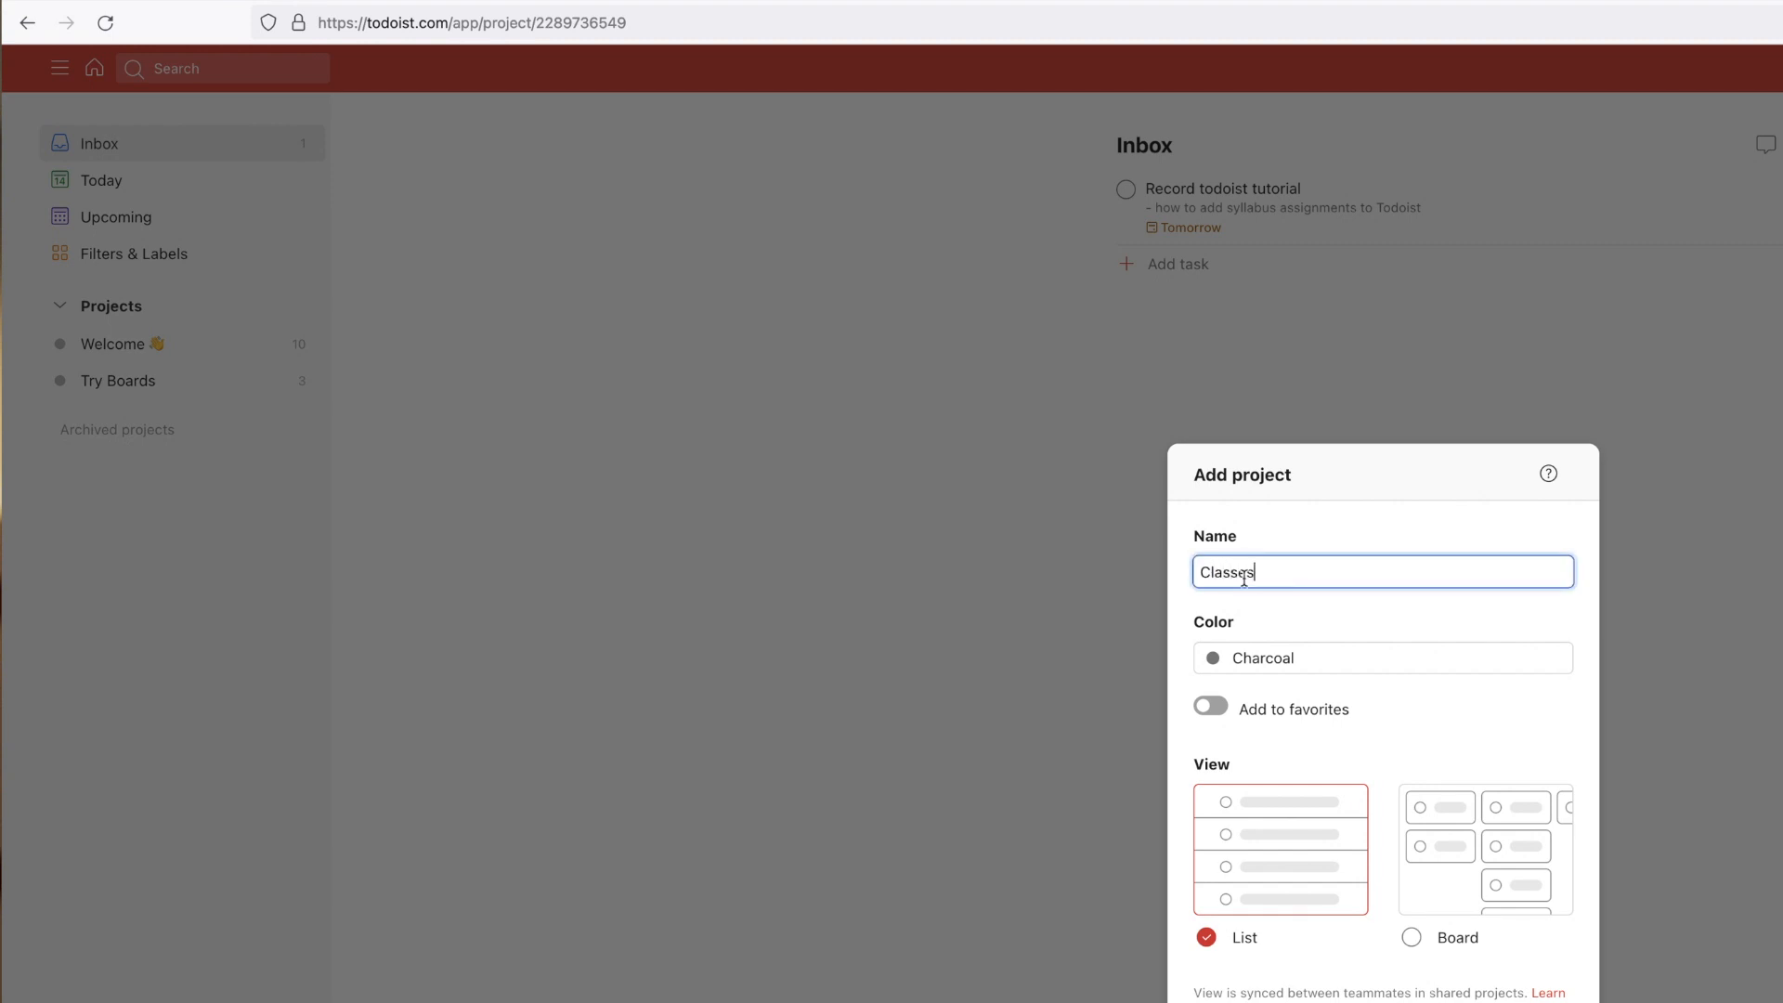
{"action": "mouse_move", "coordinate": [1276, 611]}
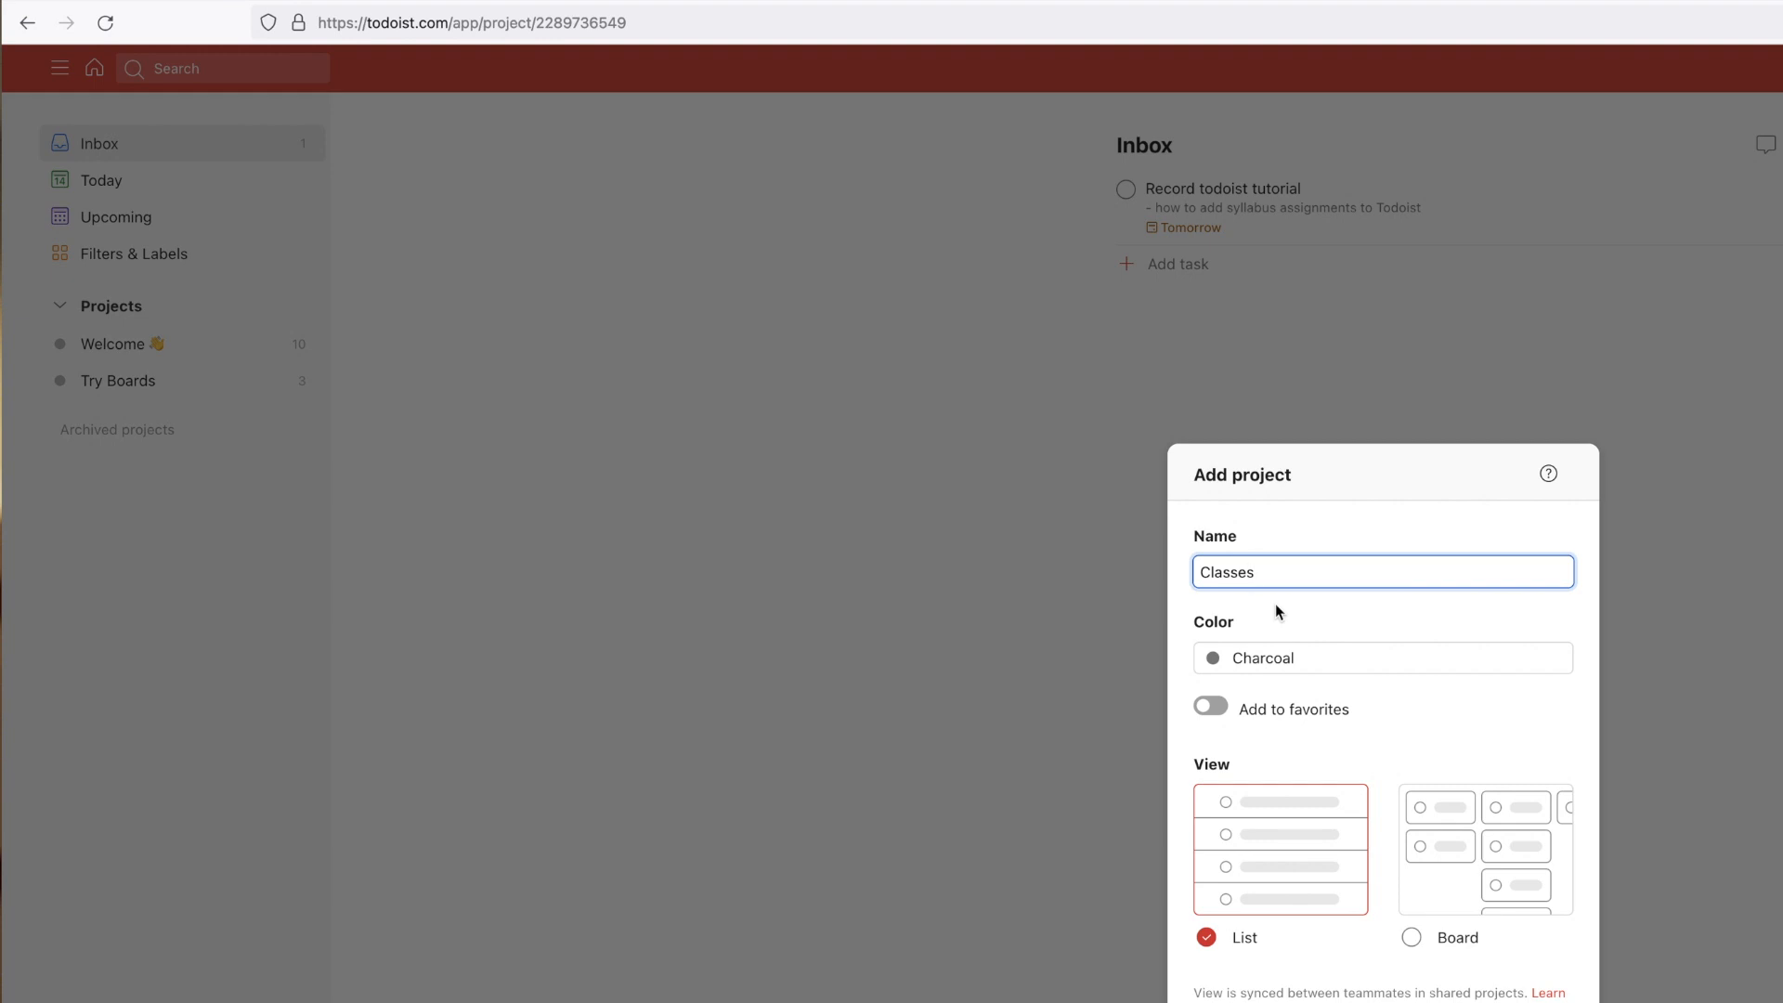
{"action": "left_click", "coordinate": [1380, 658]}
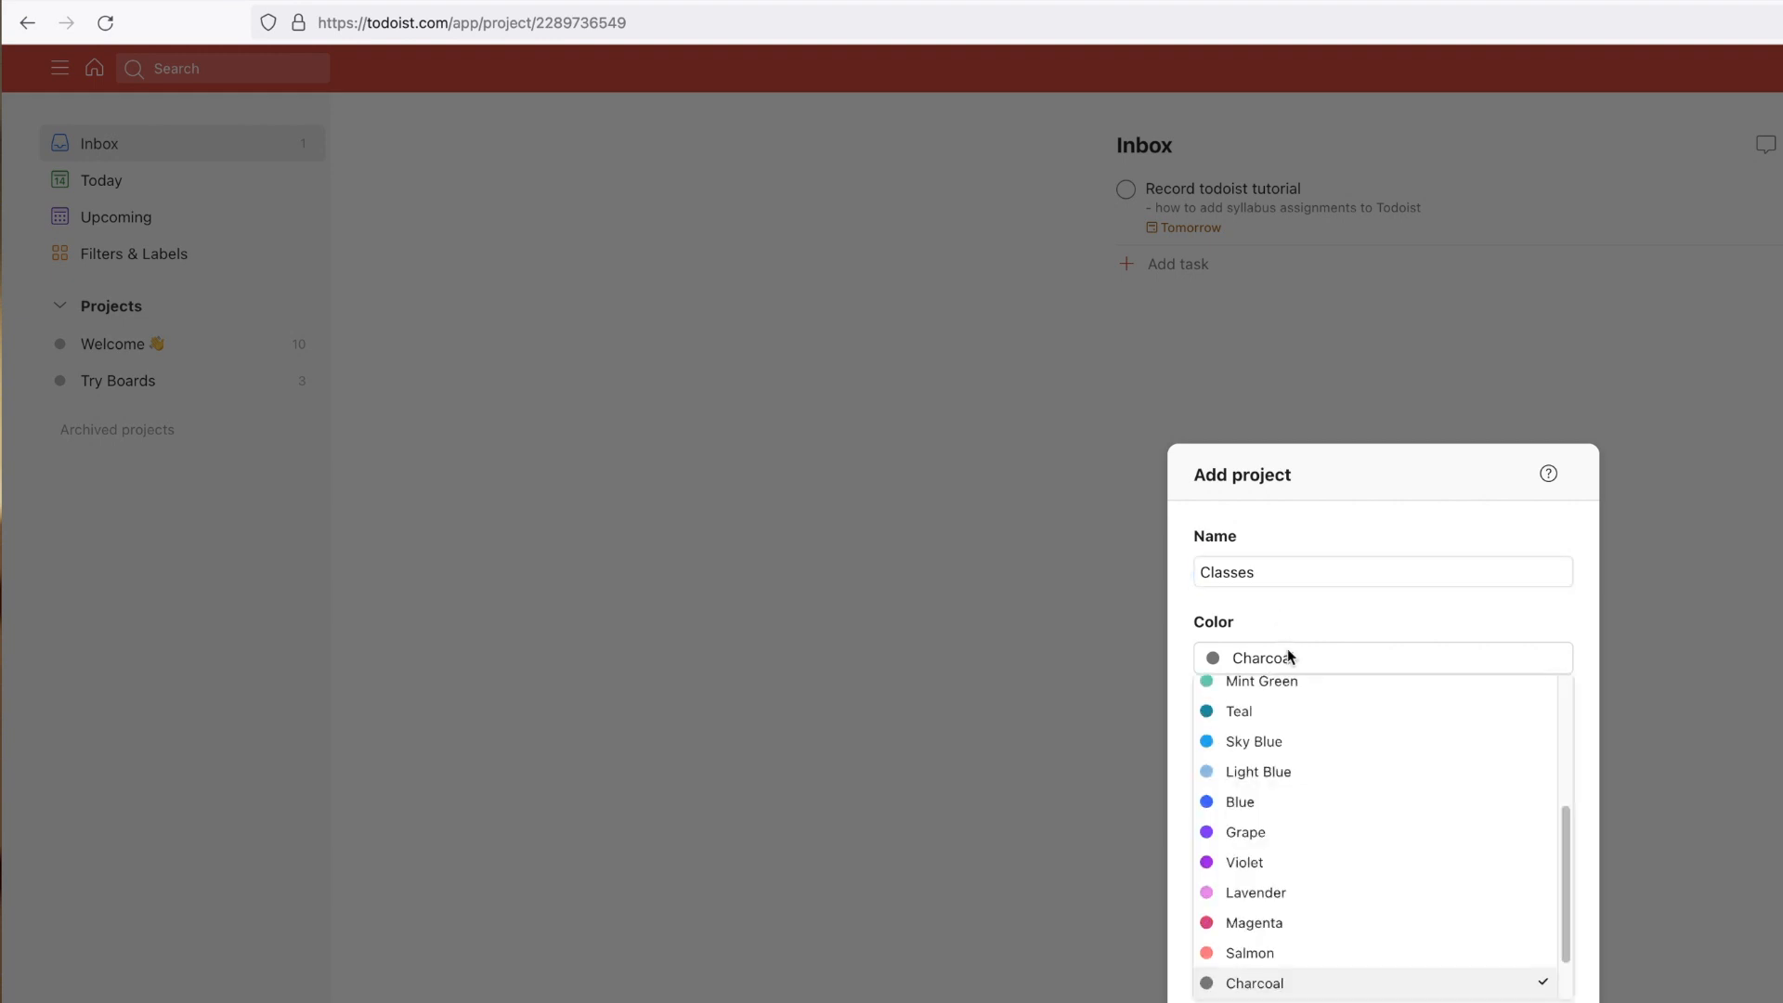
{"action": "mouse_move", "coordinate": [1323, 834]}
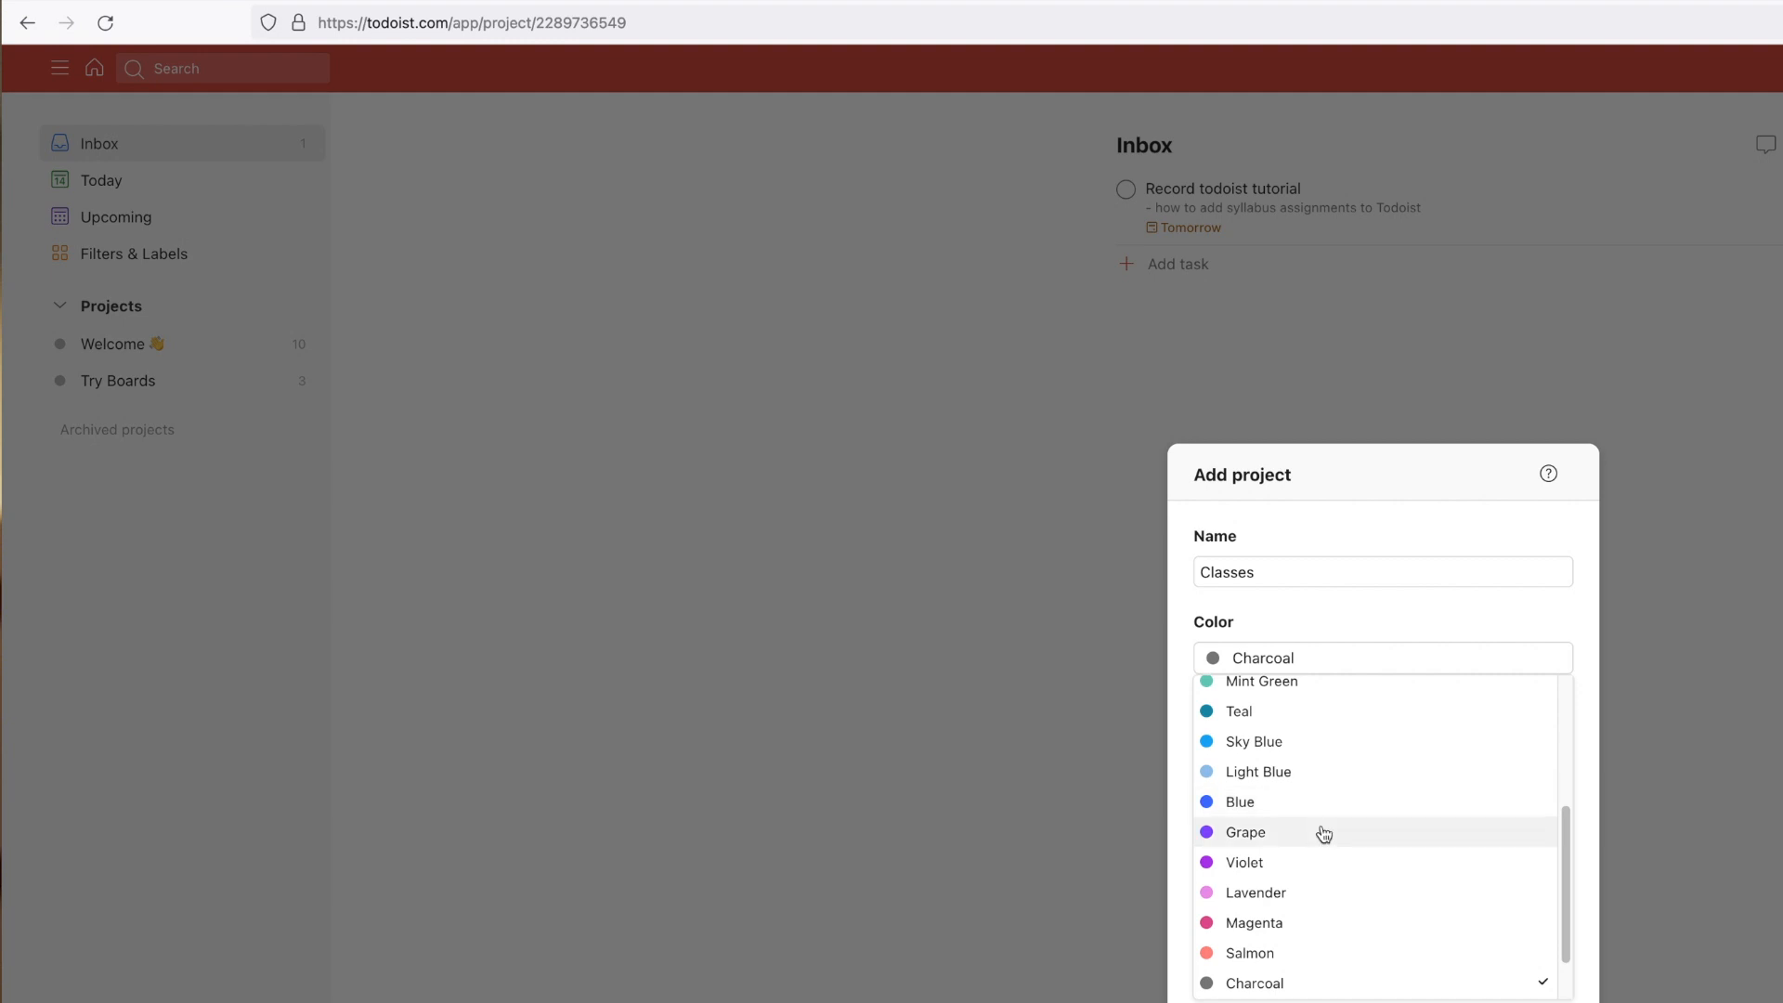
{"action": "left_click", "coordinate": [1244, 832]}
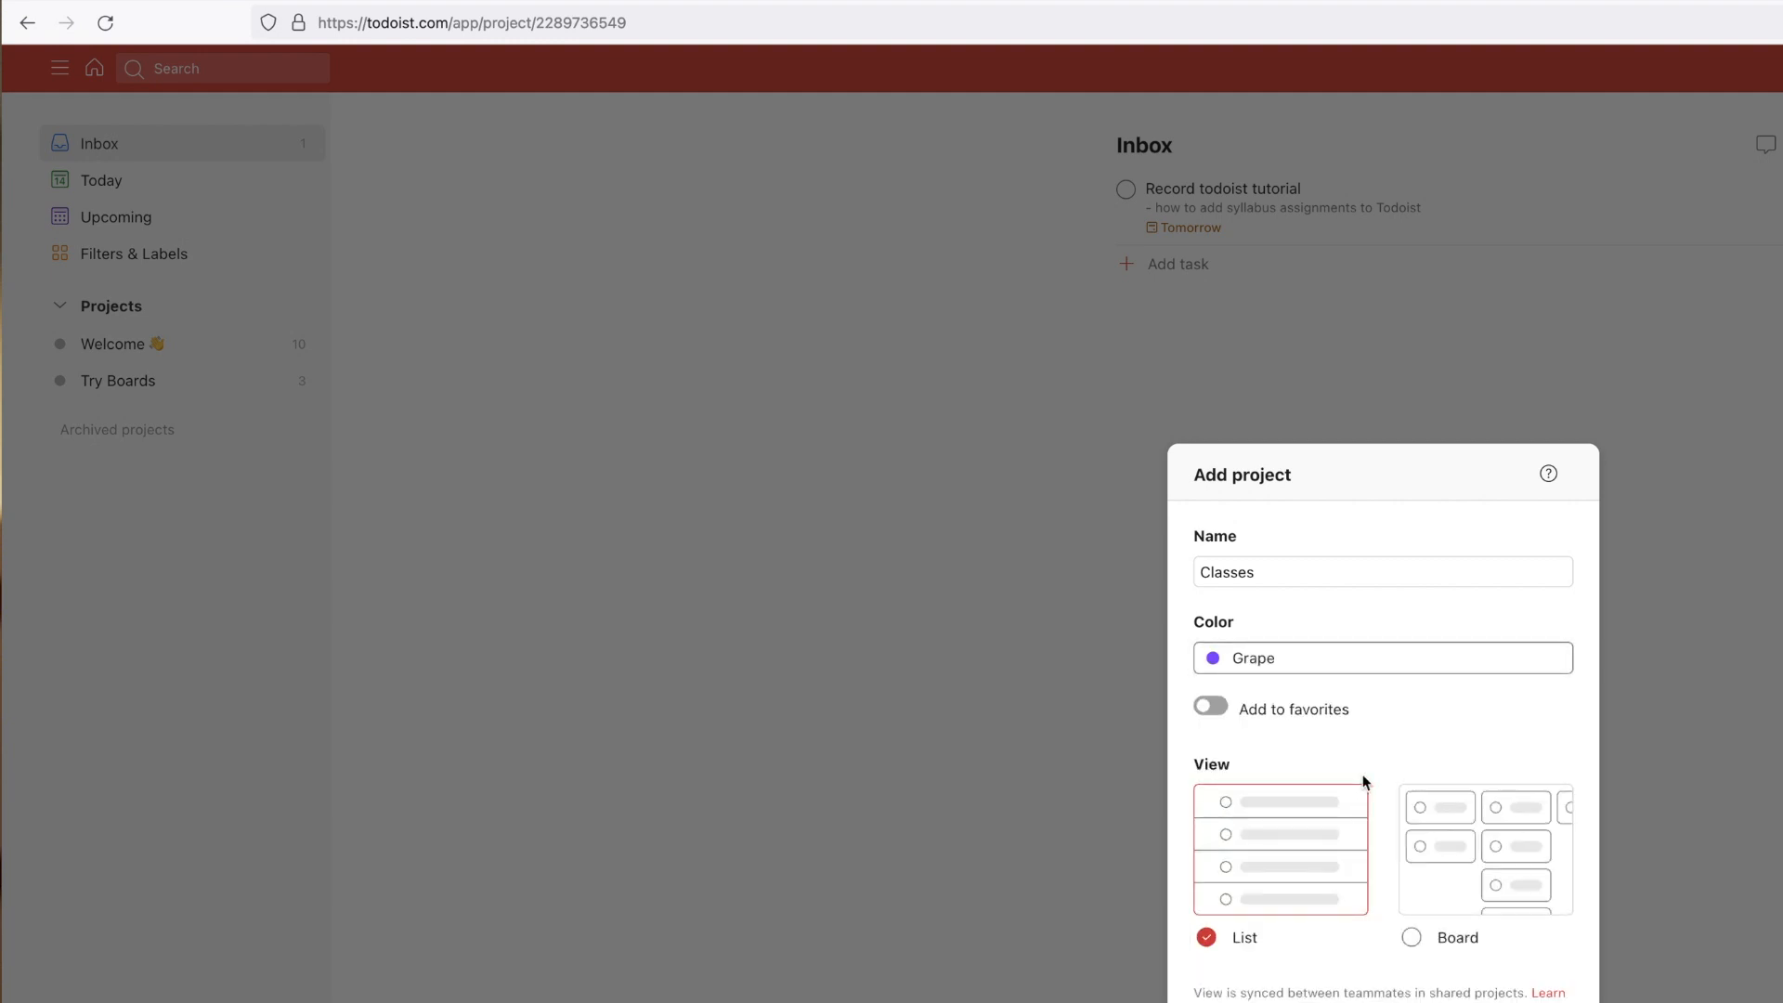
{"action": "mouse_move", "coordinate": [1306, 863]}
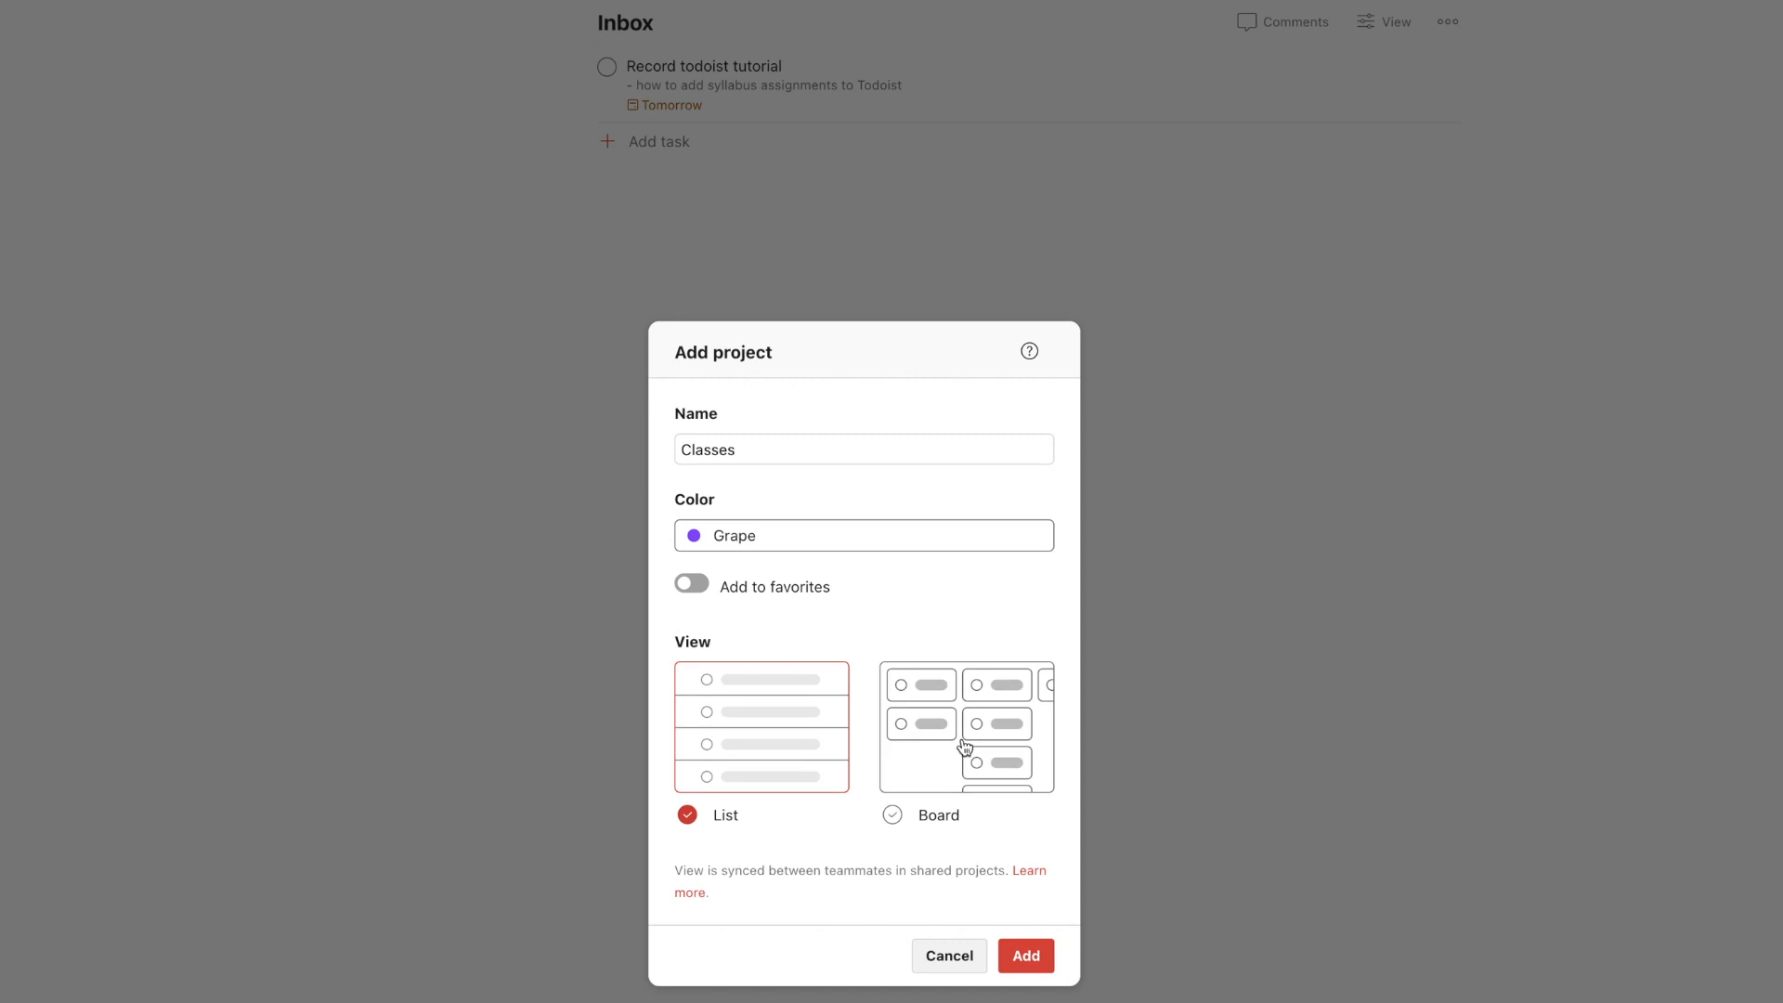
{"action": "left_click", "coordinate": [963, 726]}
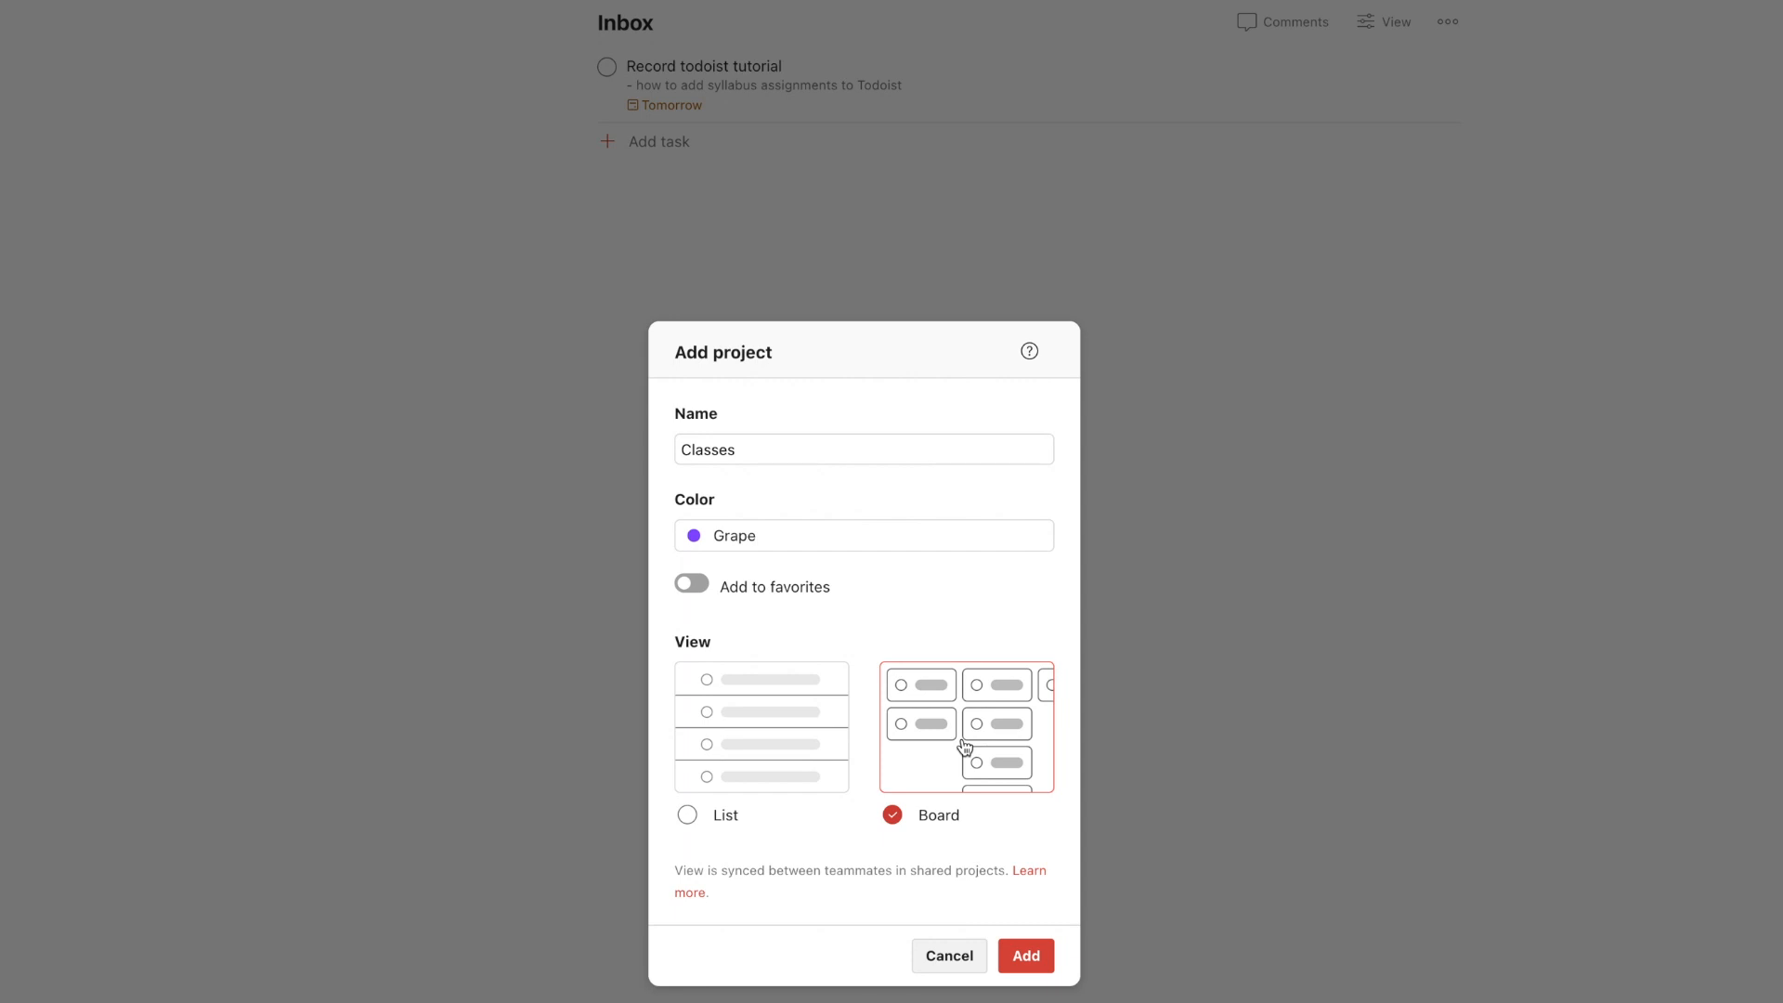
{"action": "mouse_move", "coordinate": [984, 856]}
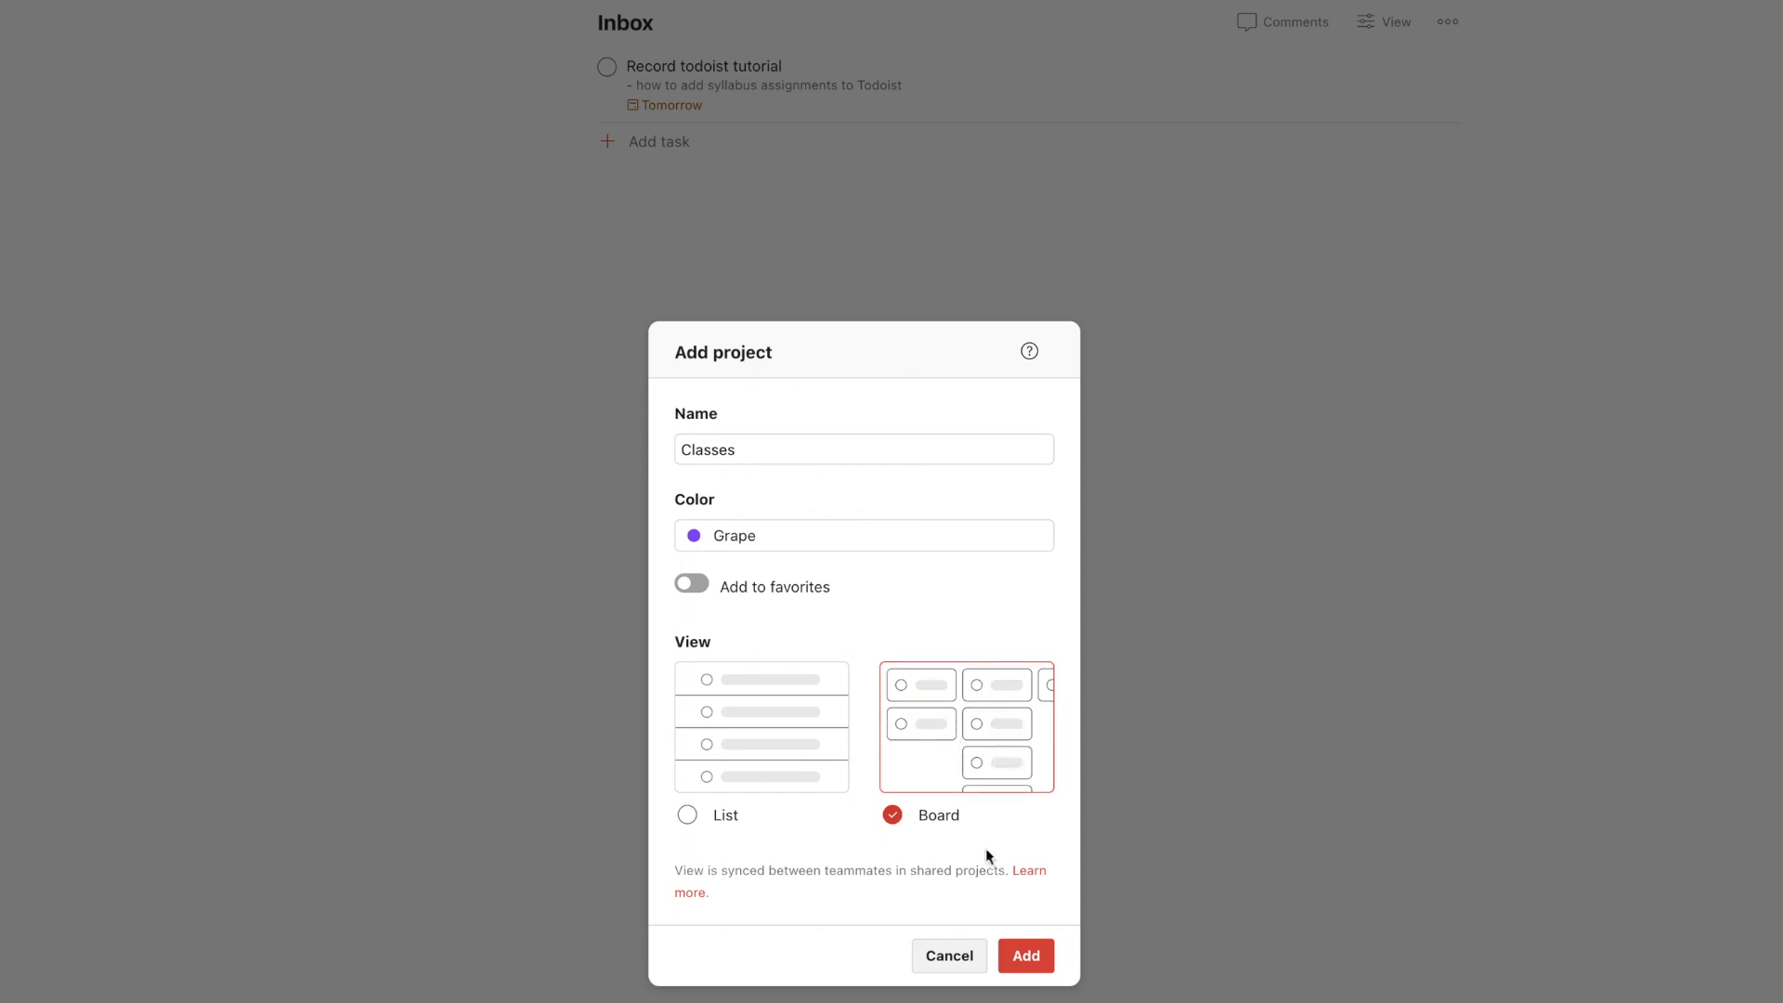
{"action": "left_click", "coordinate": [1021, 955]}
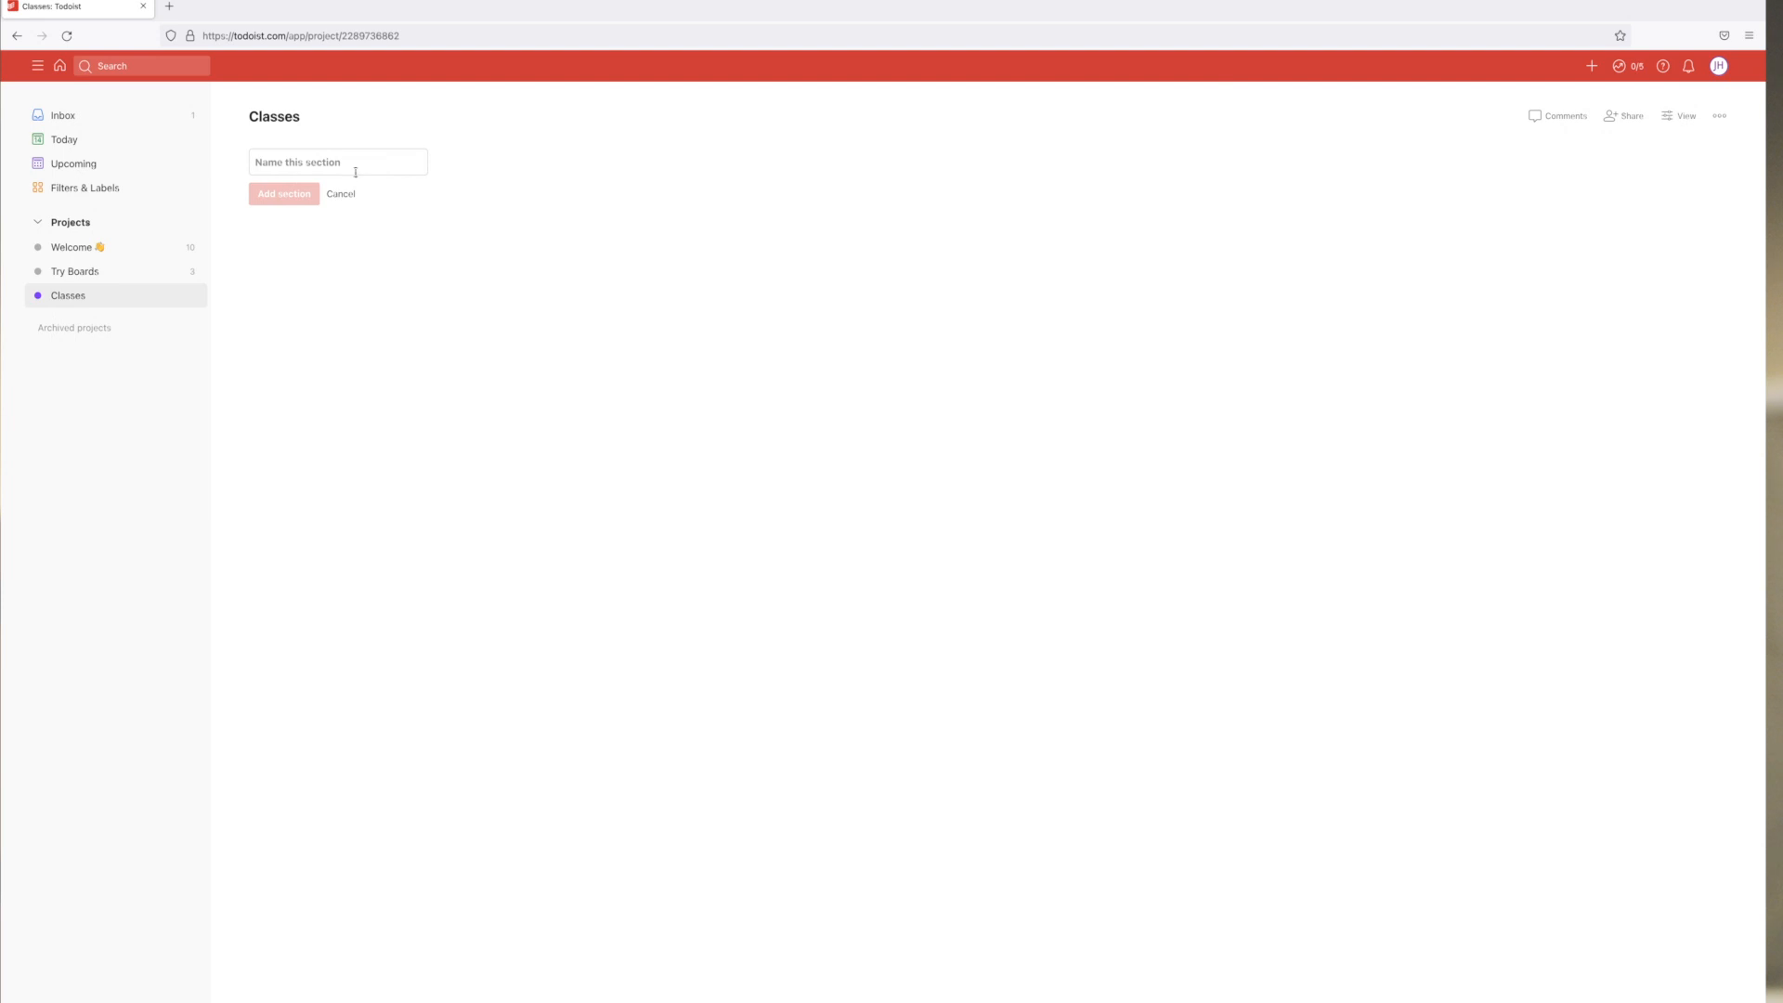
Add a Hydrology section as the board's first column.
{"action": "left_click", "coordinate": [337, 162]}
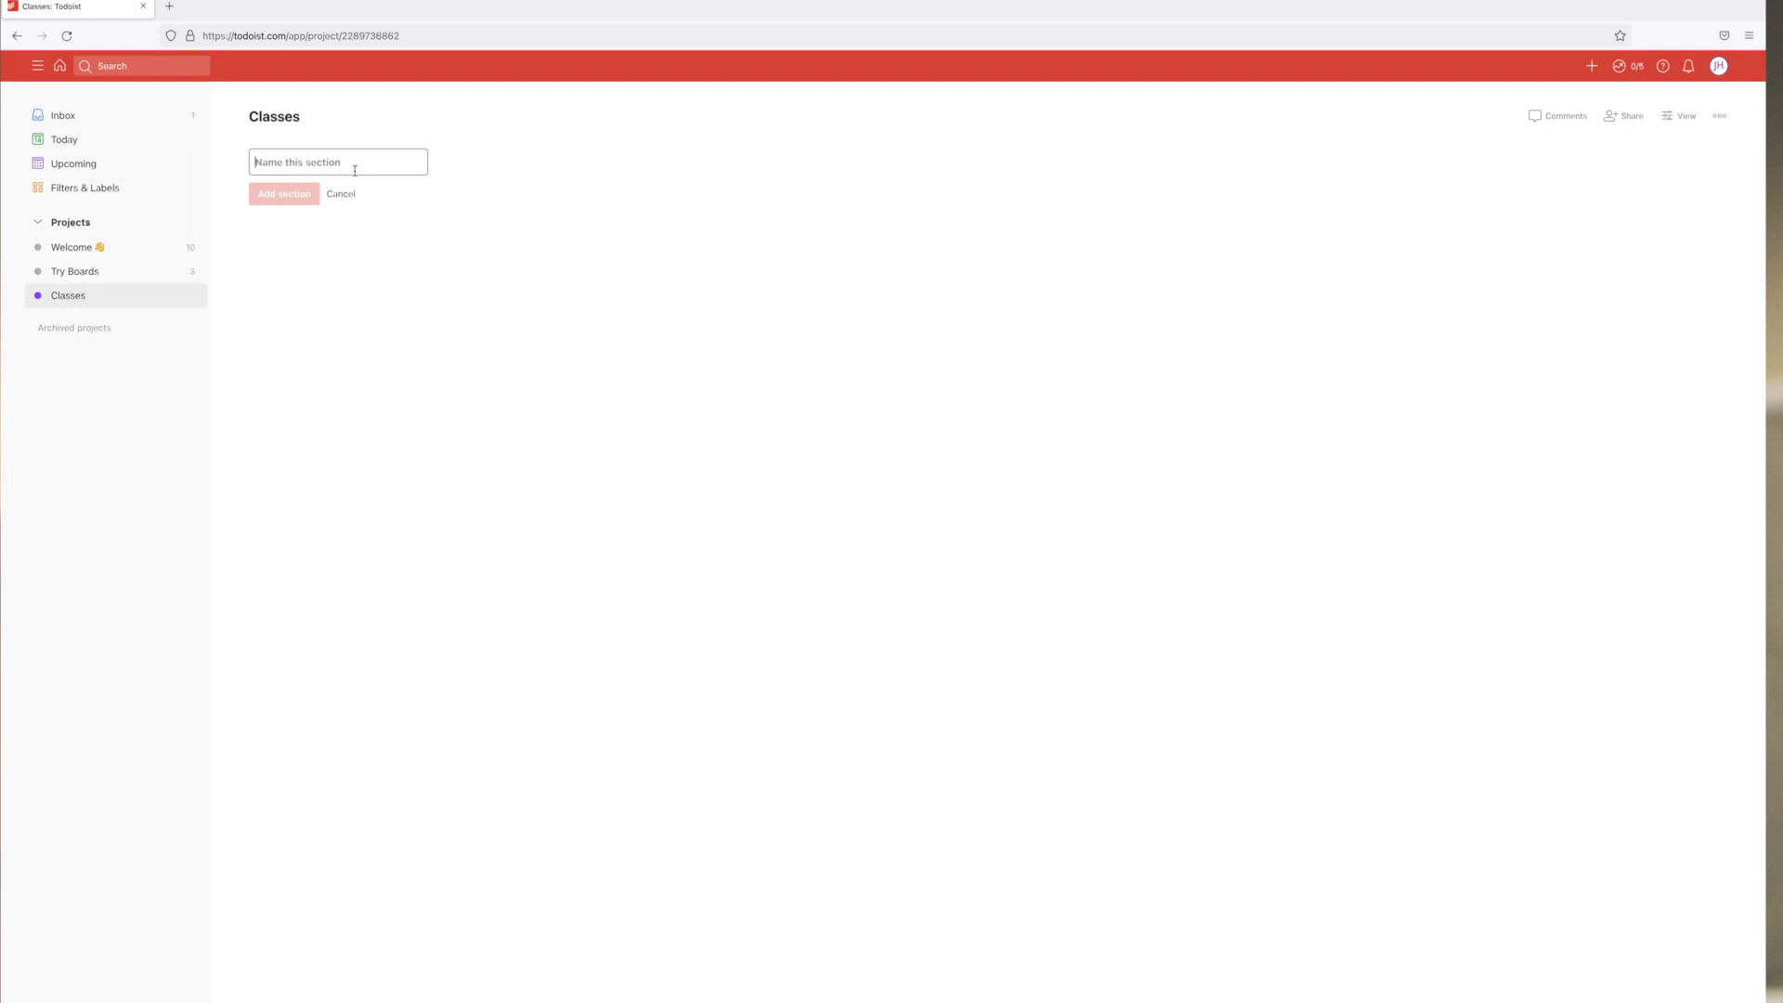
{"action": "type", "text": "Hydrolog"}
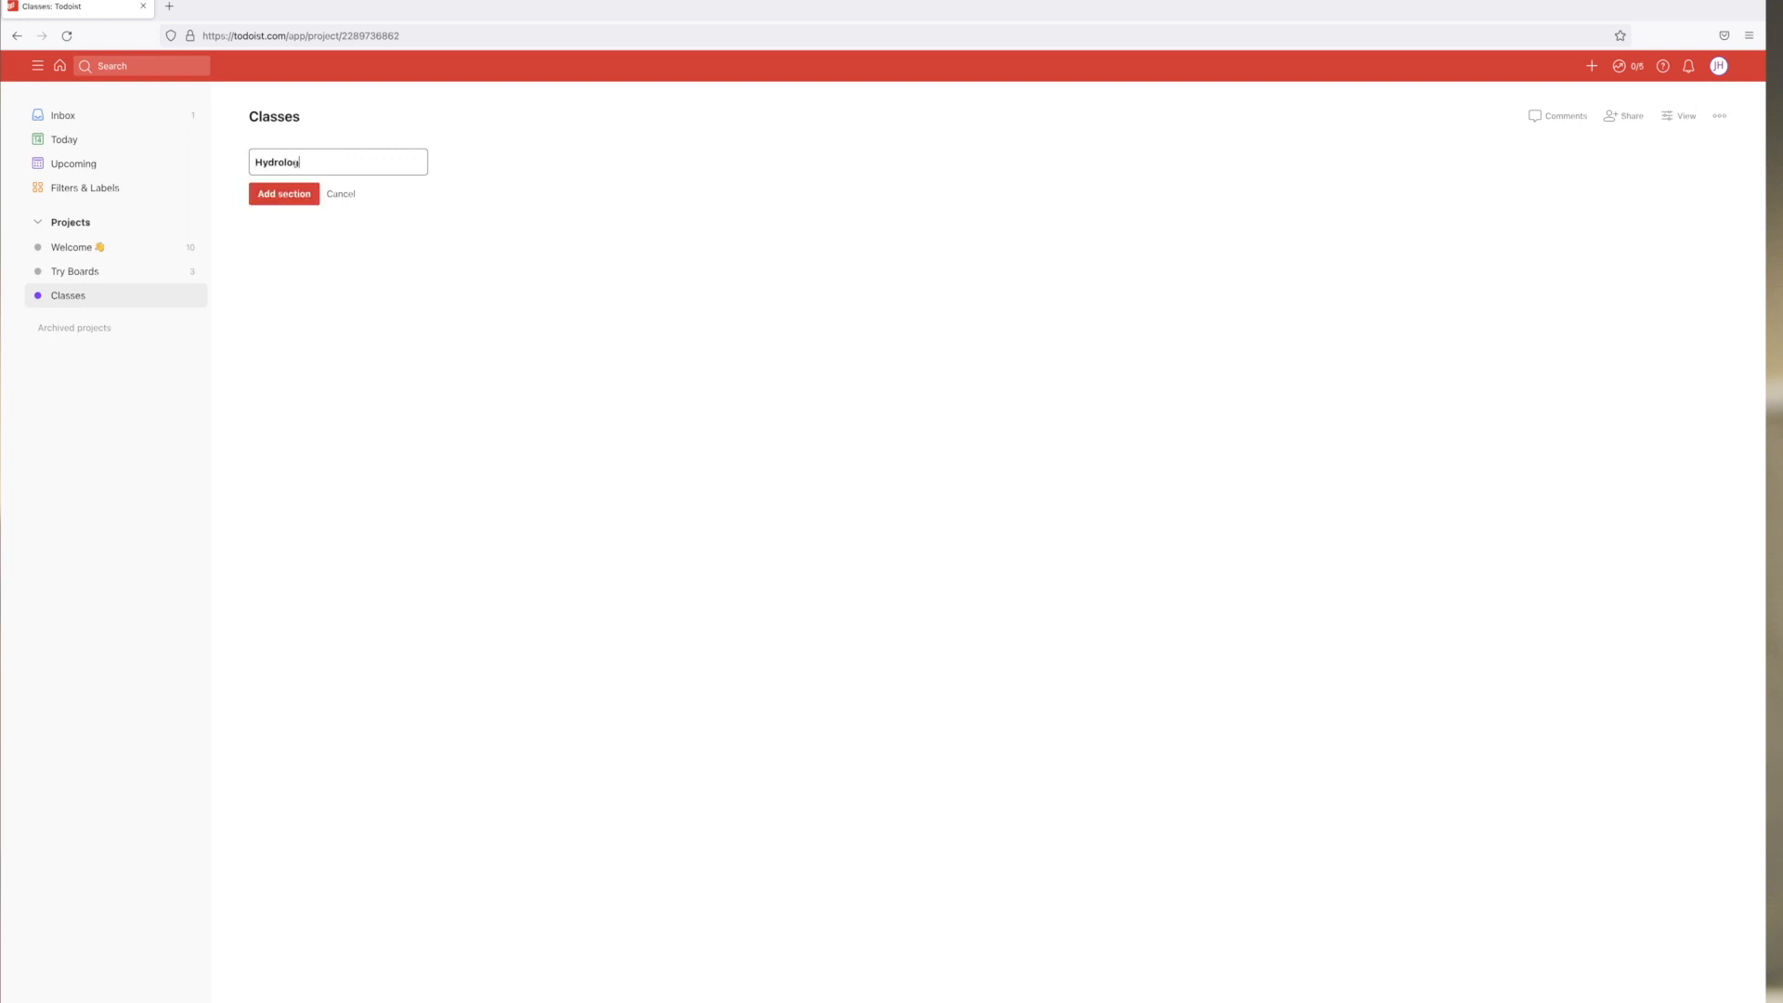
{"action": "type", "text": "y"}
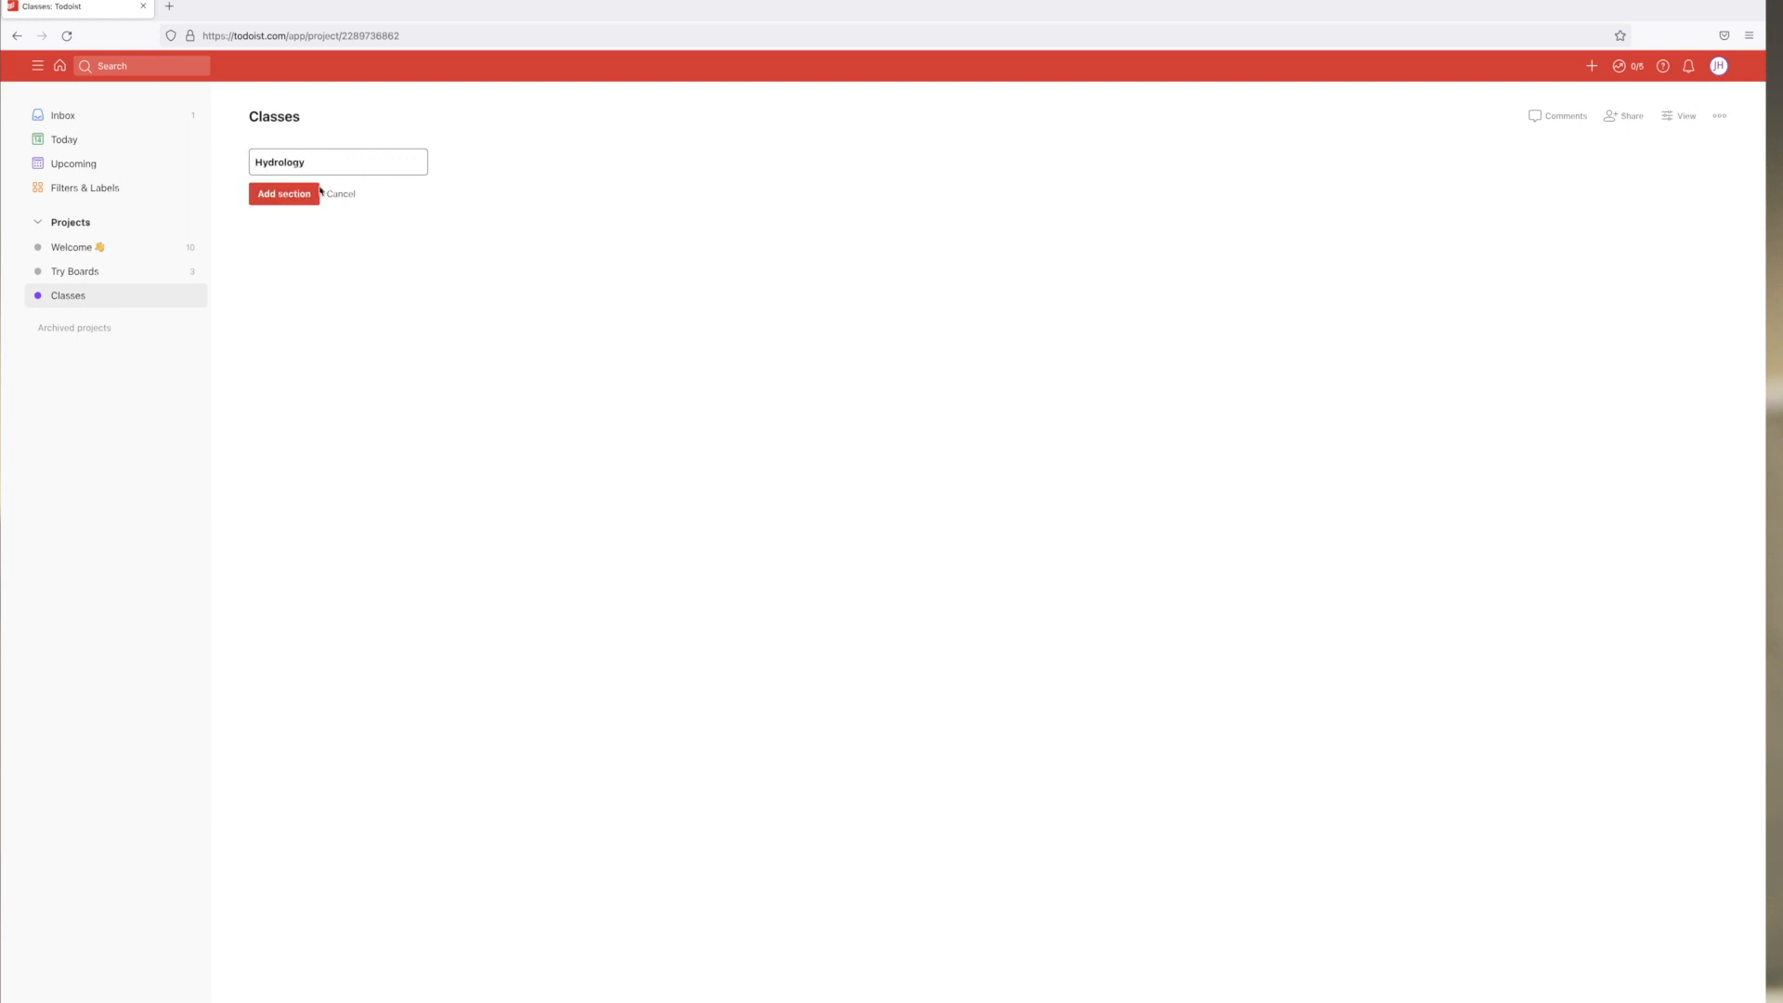
{"action": "left_click", "coordinate": [282, 193]}
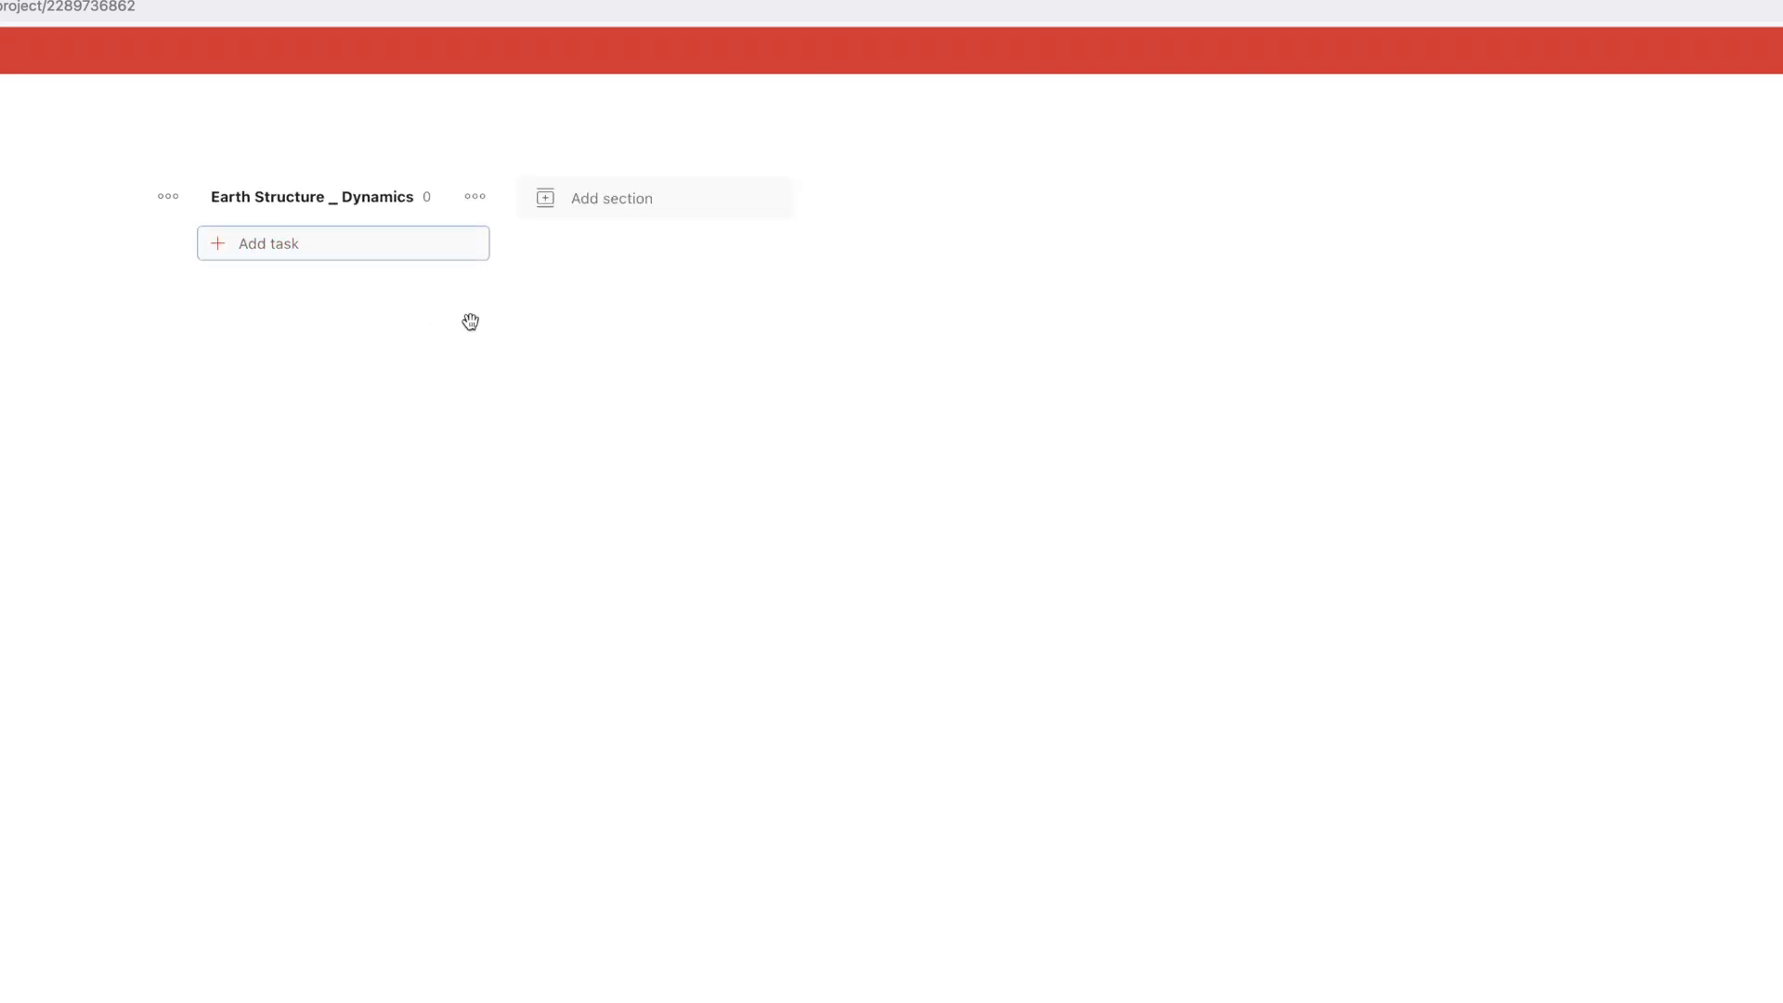
{"action": "mouse_move", "coordinate": [593, 199]}
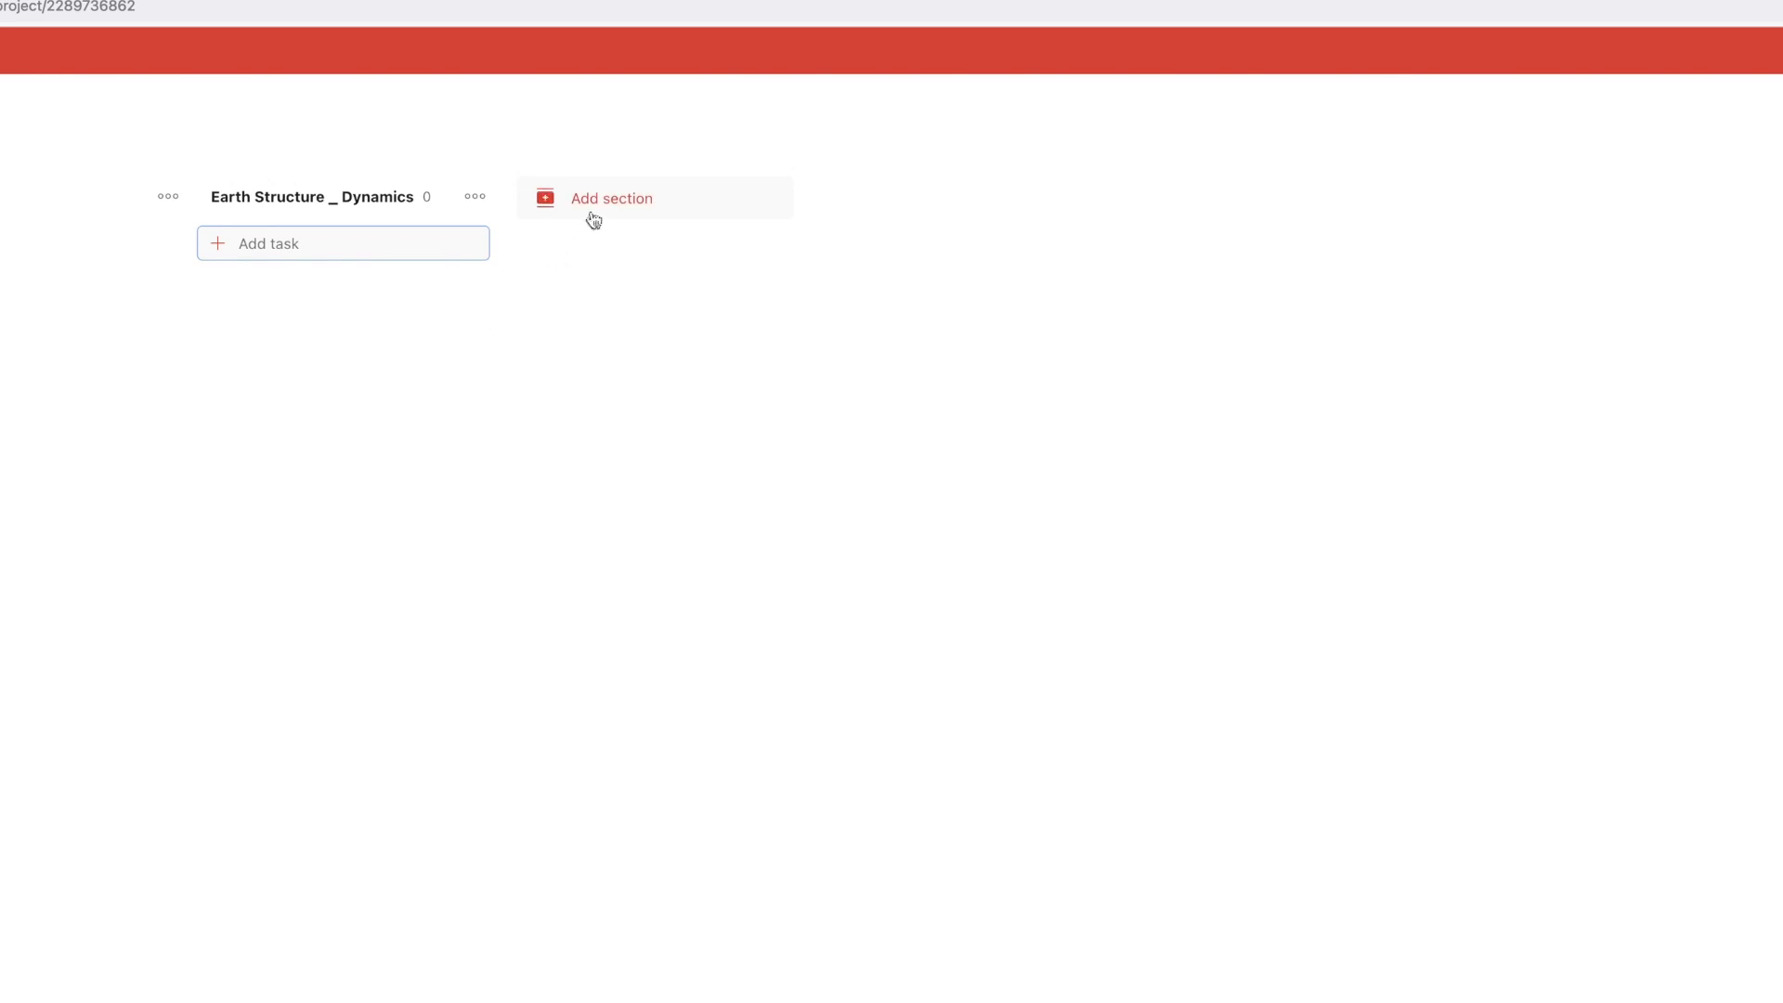
Add a Linear Algebra section to the board.
{"action": "left_click", "coordinate": [611, 199]}
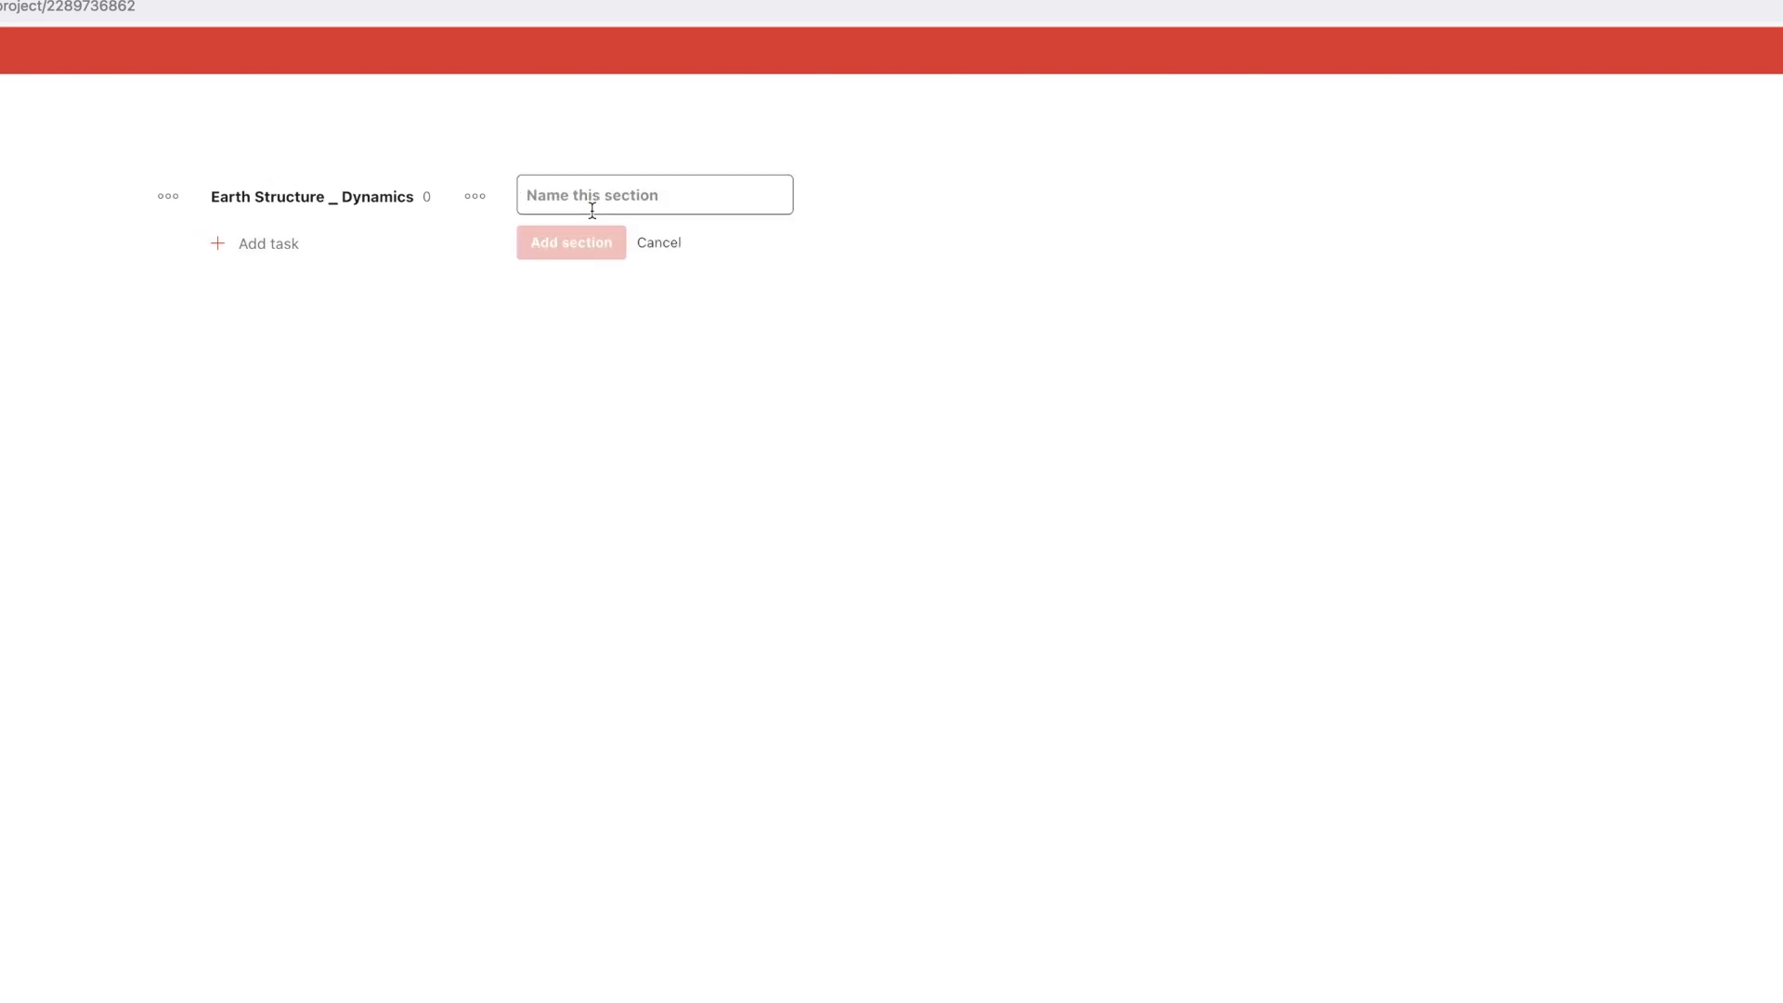
{"action": "type", "text": "Li"}
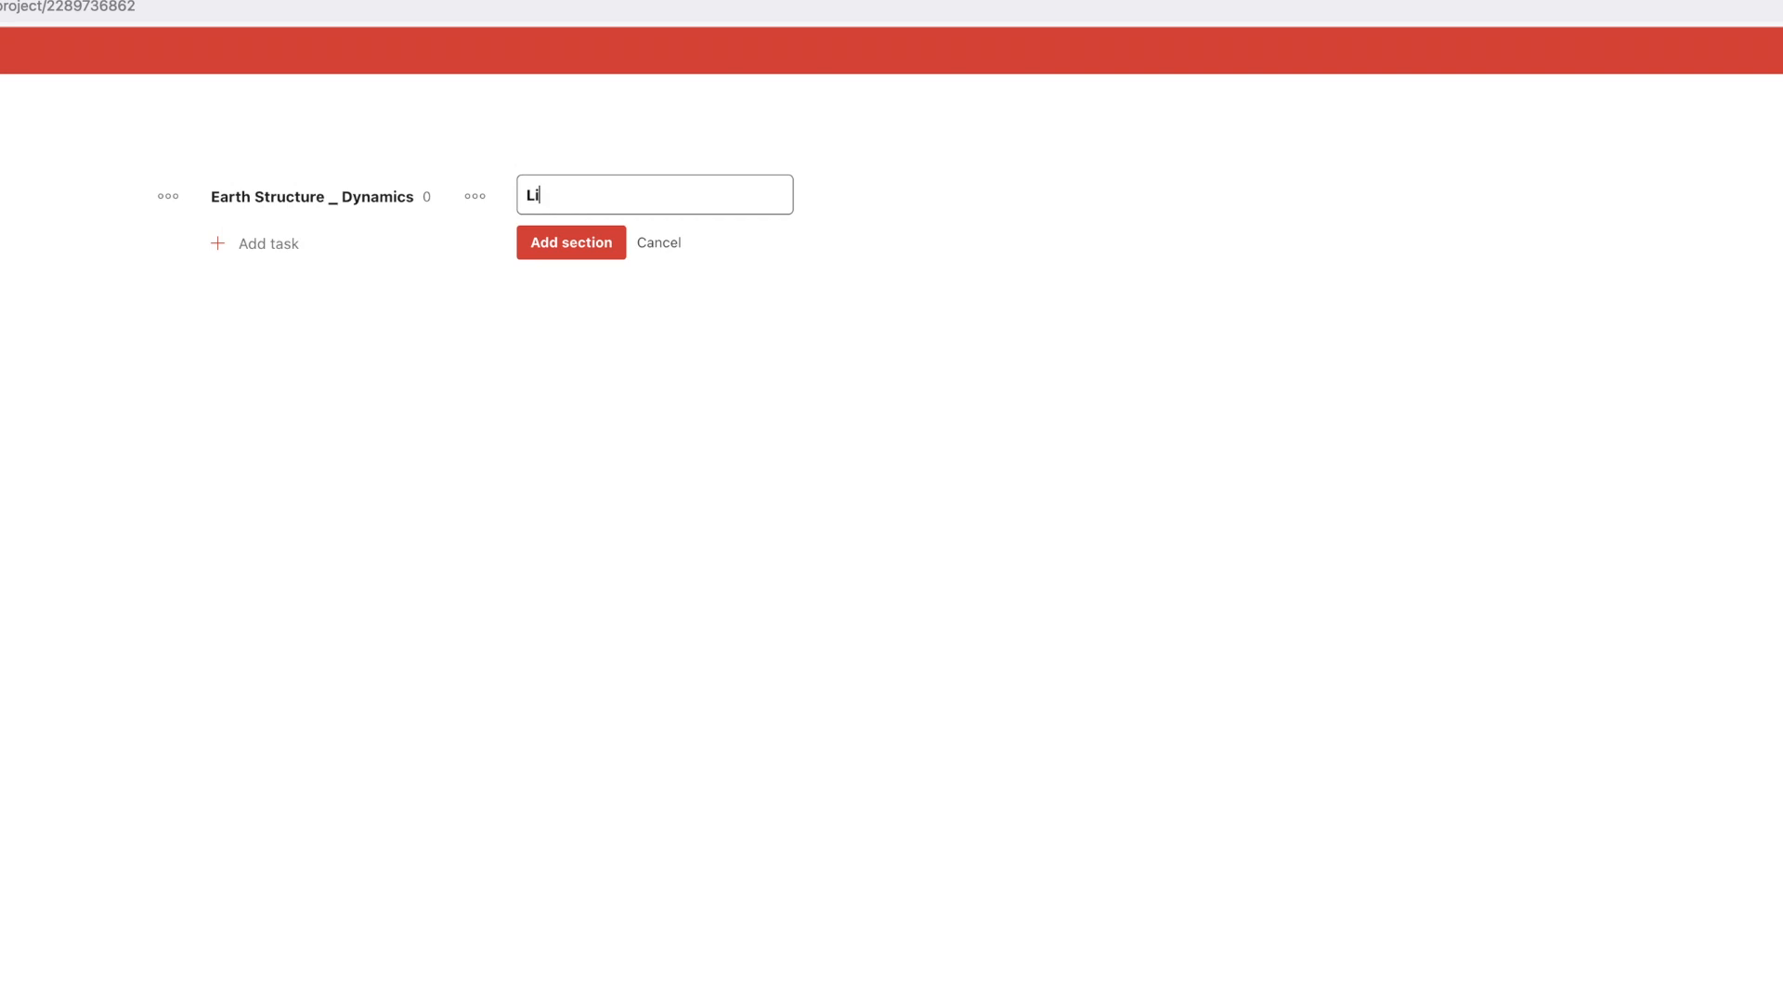
{"action": "type", "text": "near Alge"}
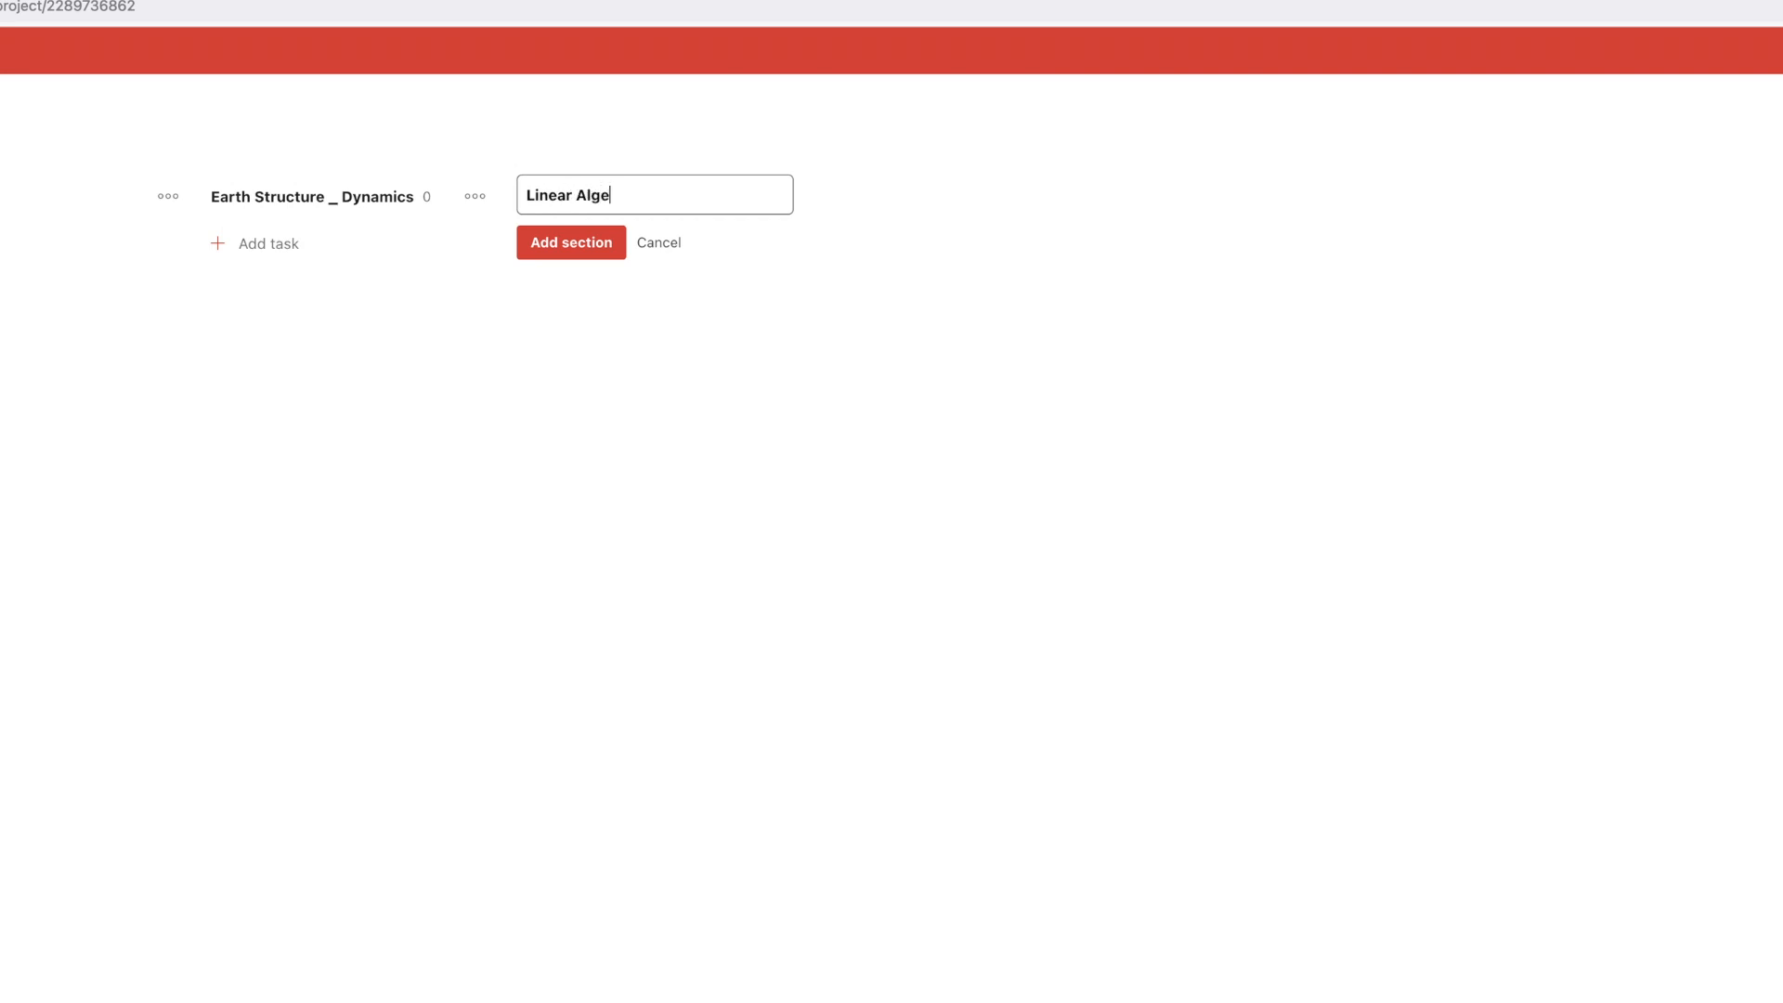
{"action": "type", "text": "bra"}
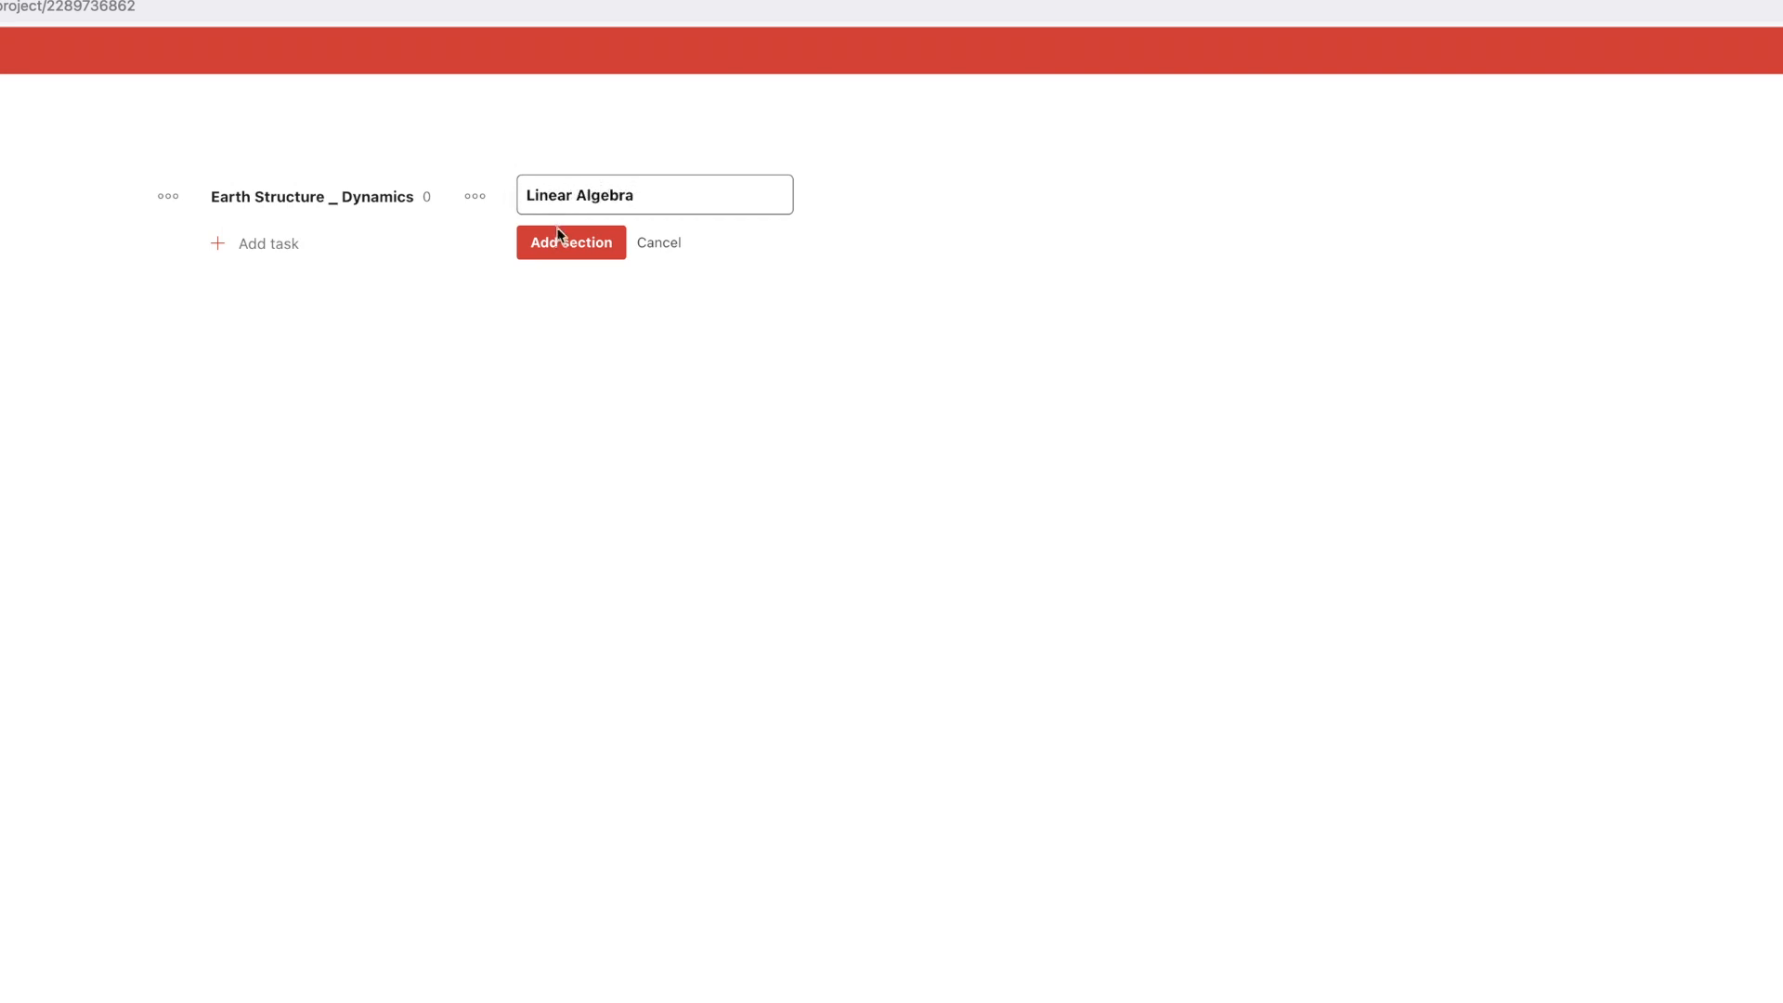
{"action": "left_click", "coordinate": [570, 241]}
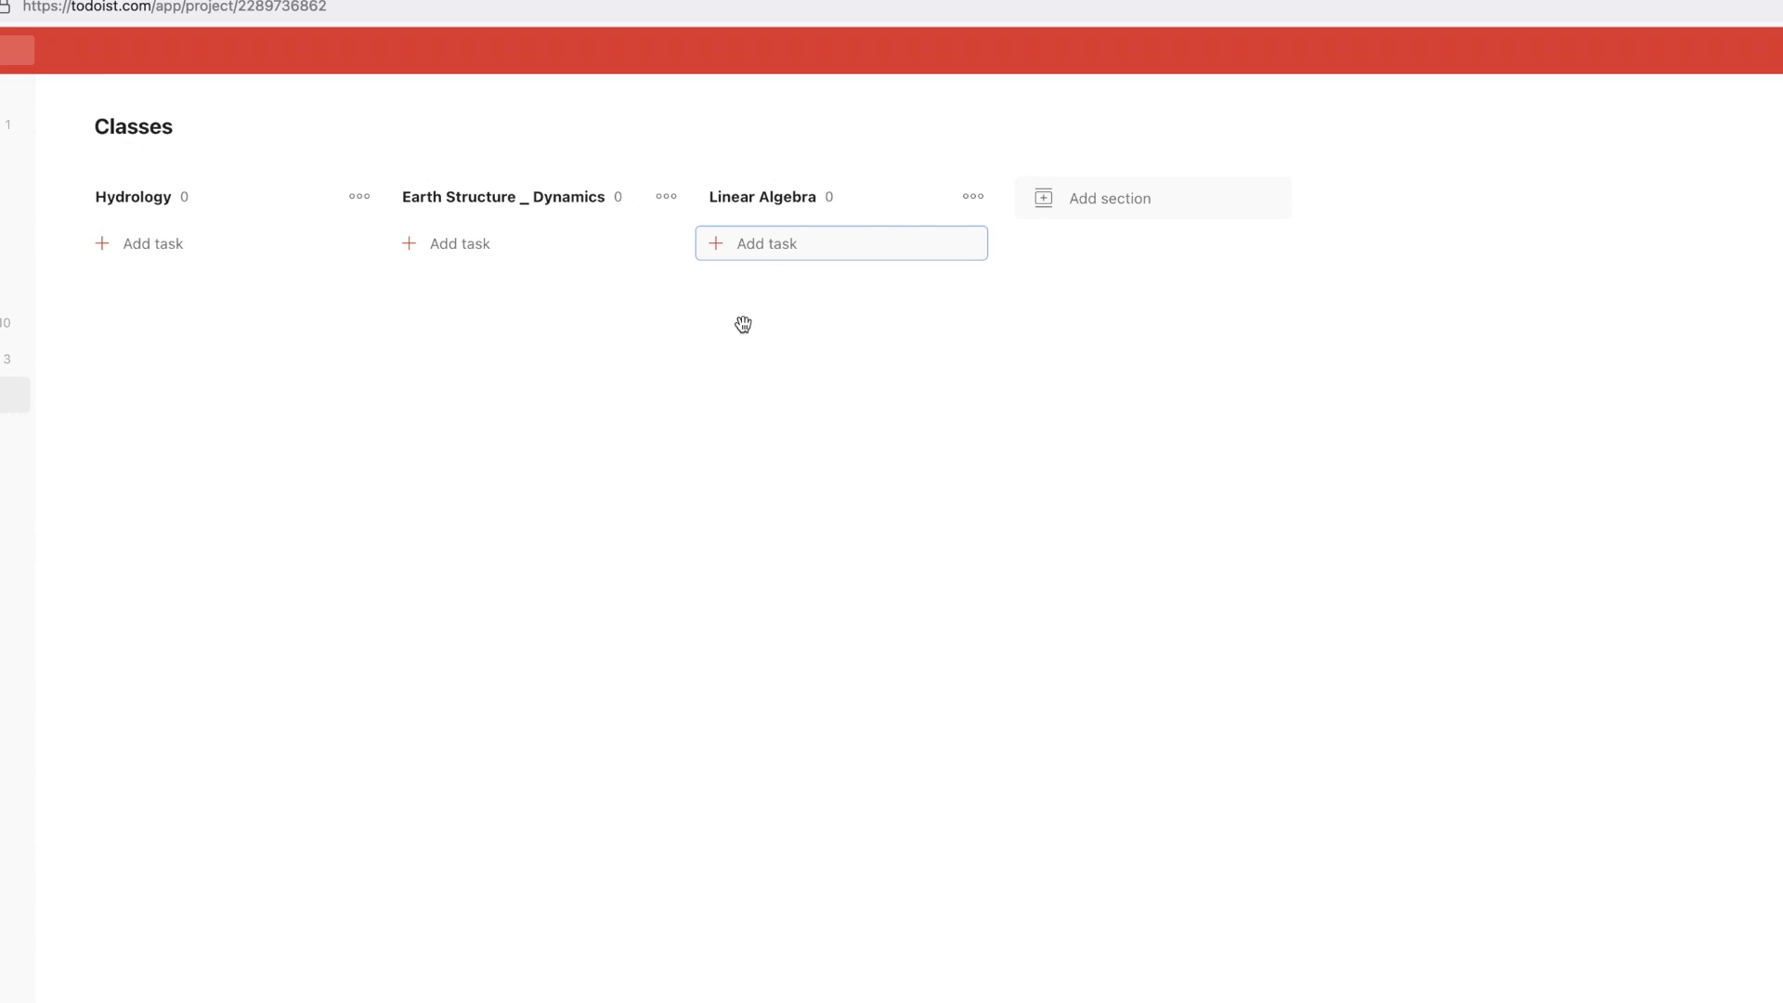
{"action": "mouse_move", "coordinate": [195, 267]}
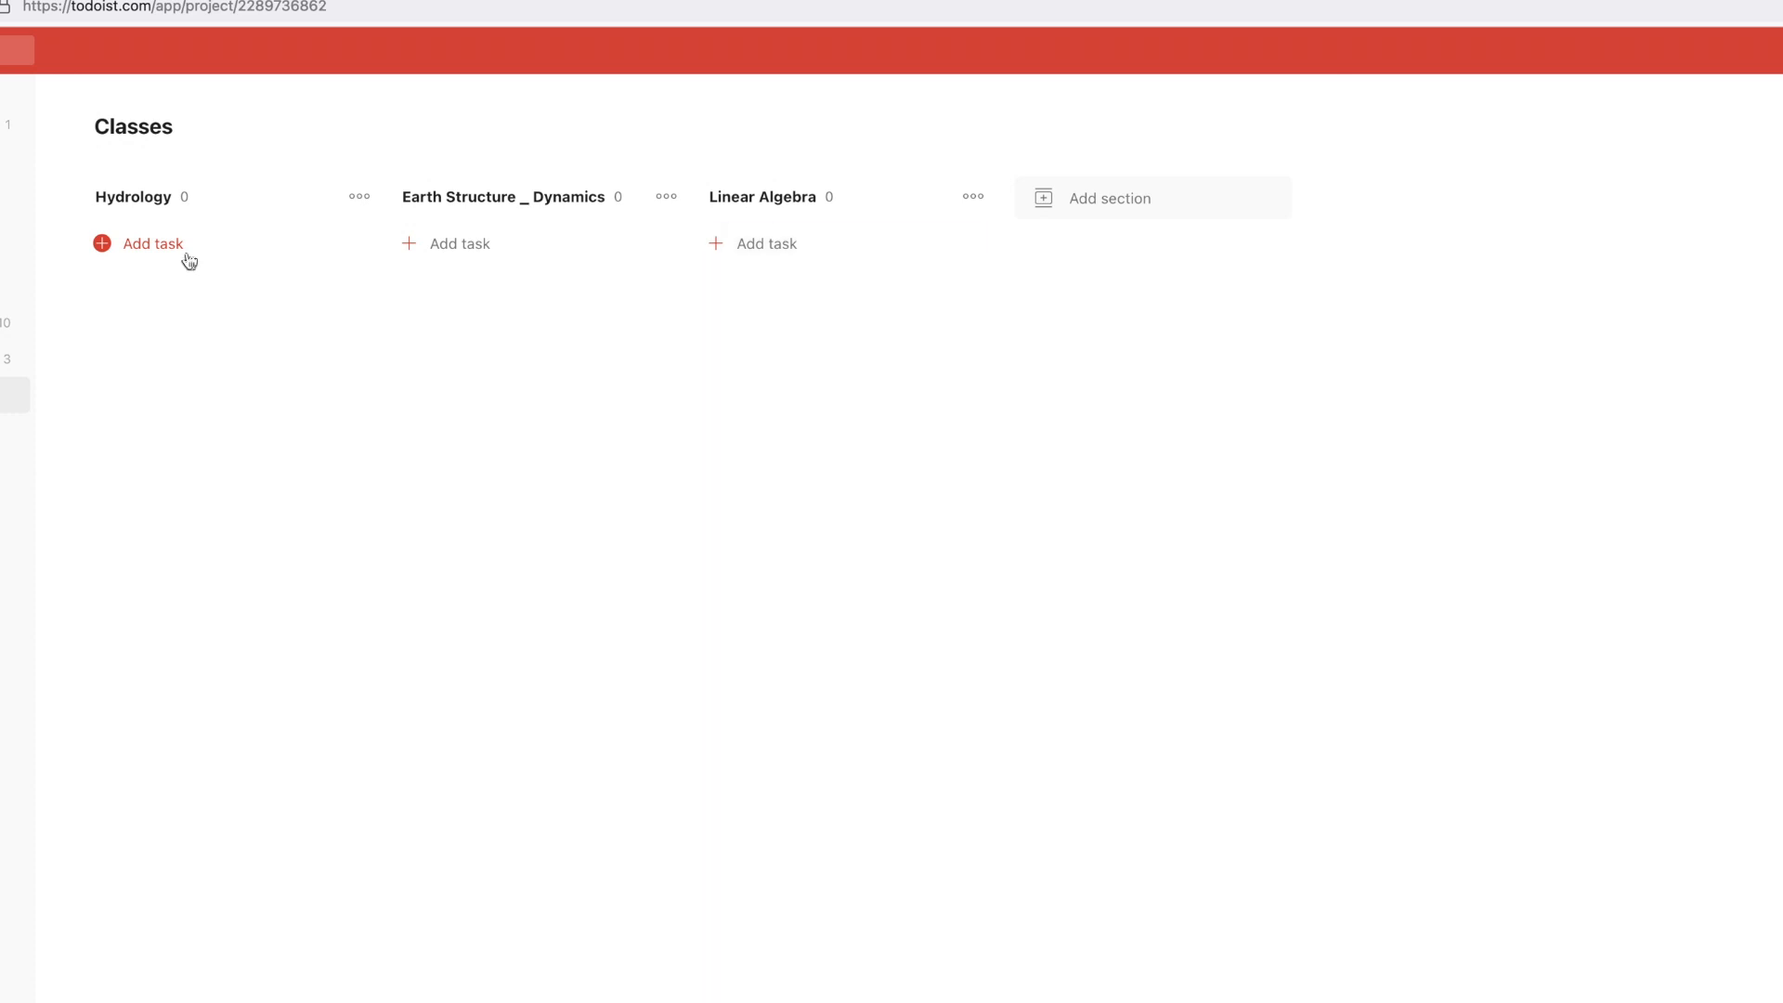
Add a Problem Set 1 task due Monday to the Hydrology section.
{"action": "left_click", "coordinate": [136, 243]}
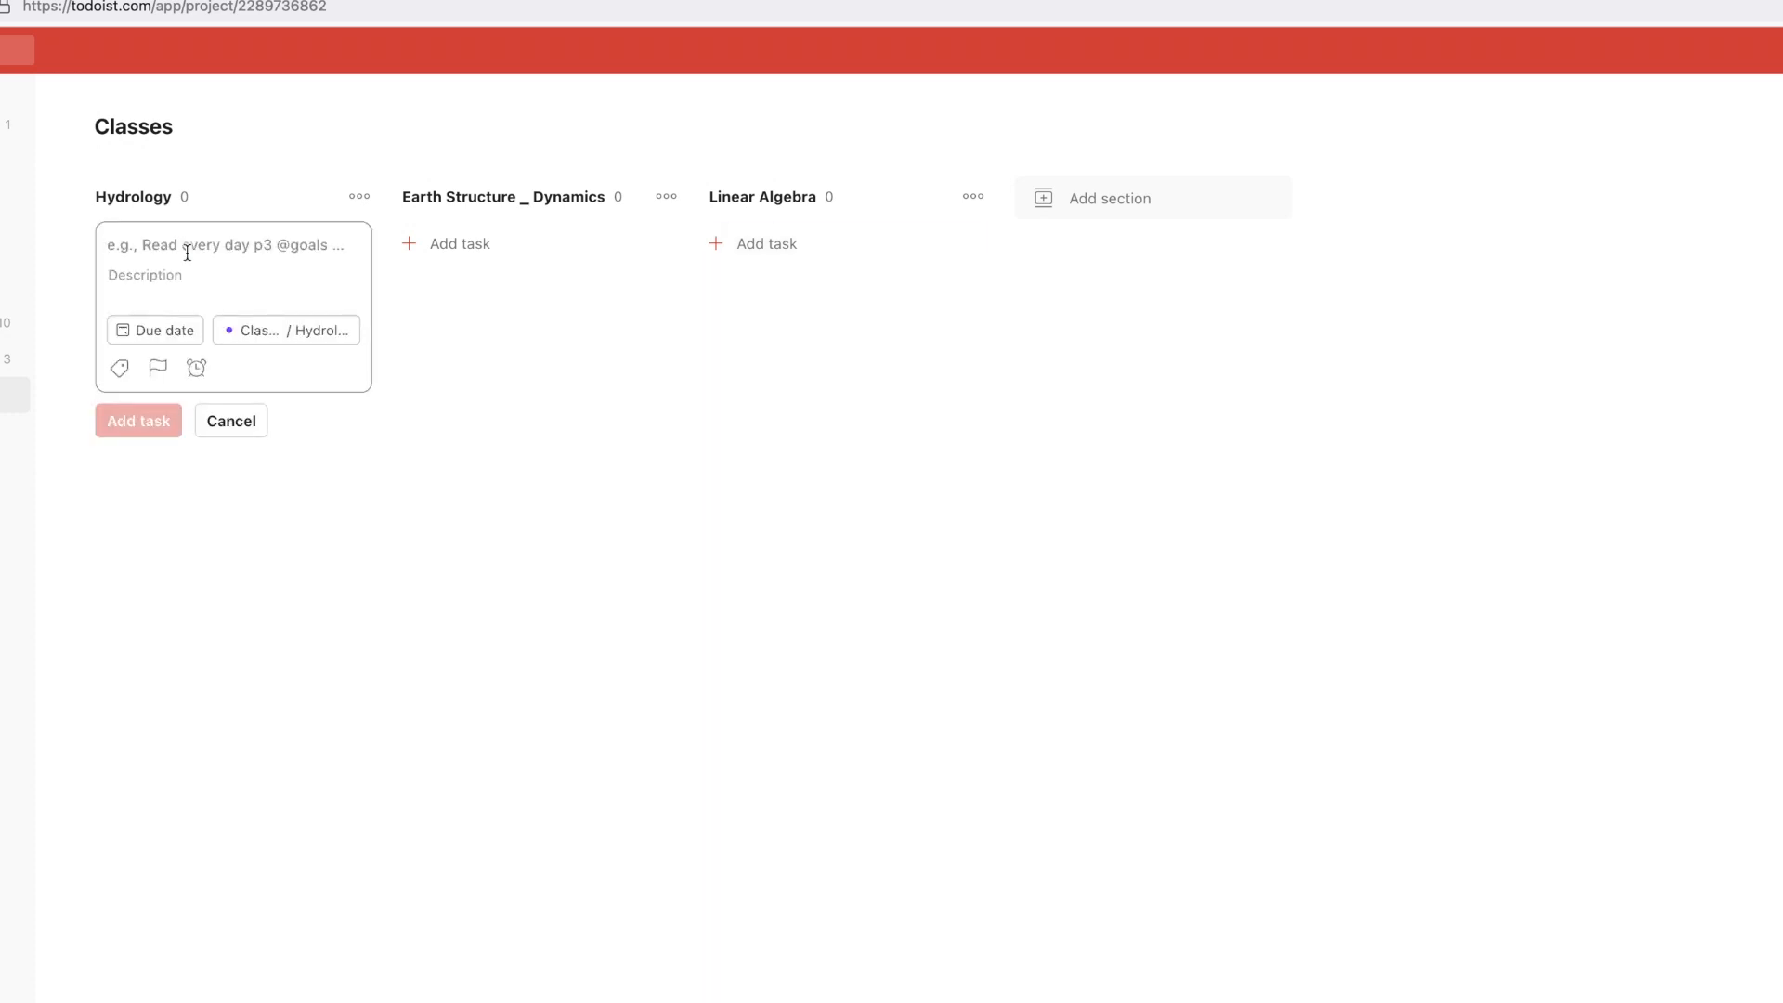
{"action": "type", "text": "Problem S"}
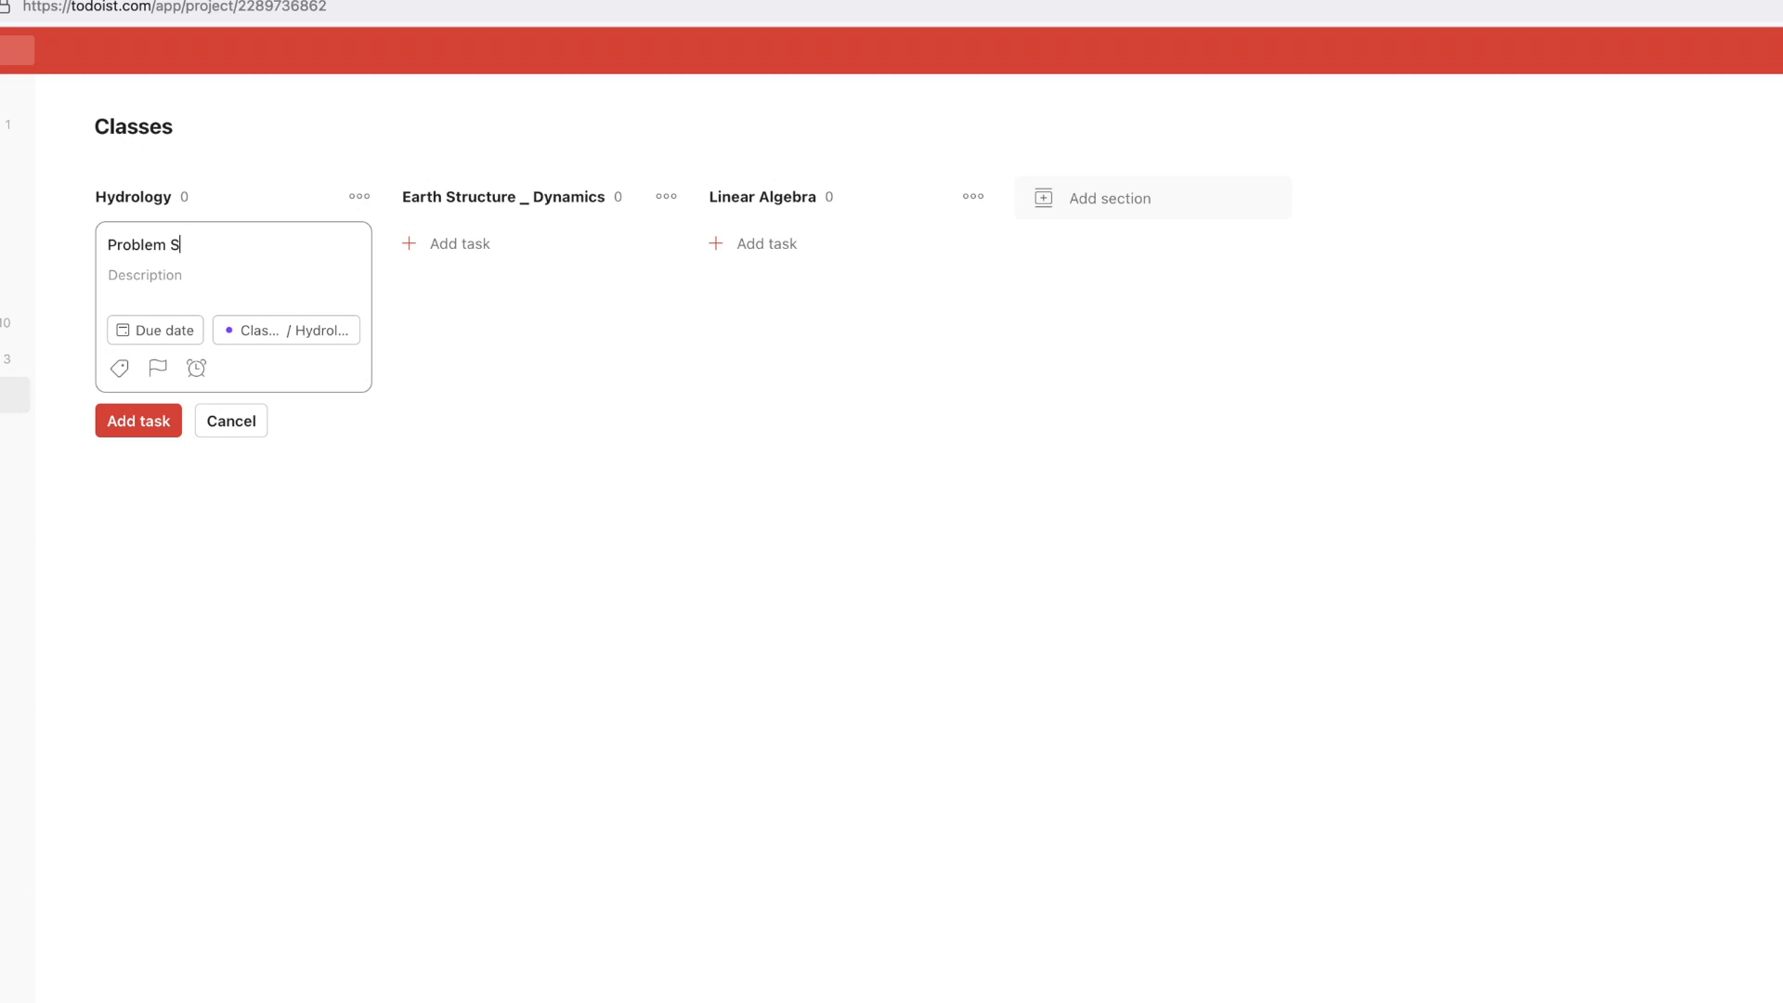
{"action": "type", "text": "et 1"}
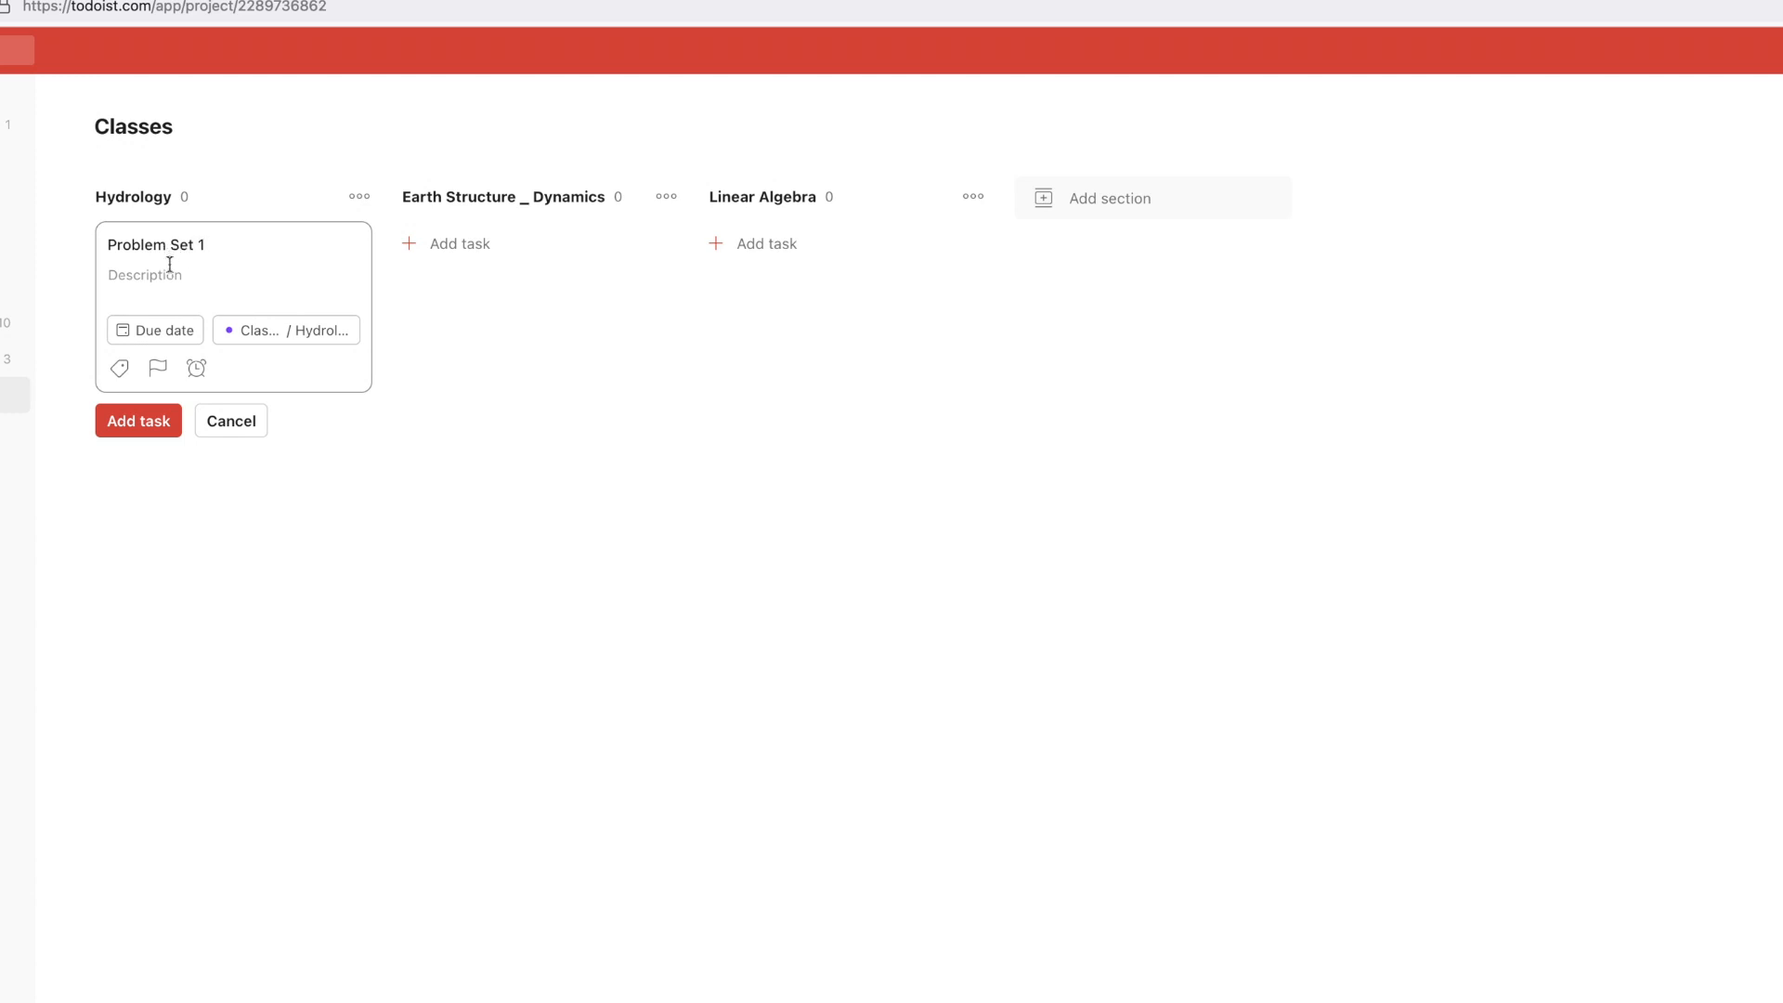
{"action": "left_click", "coordinate": [154, 330]}
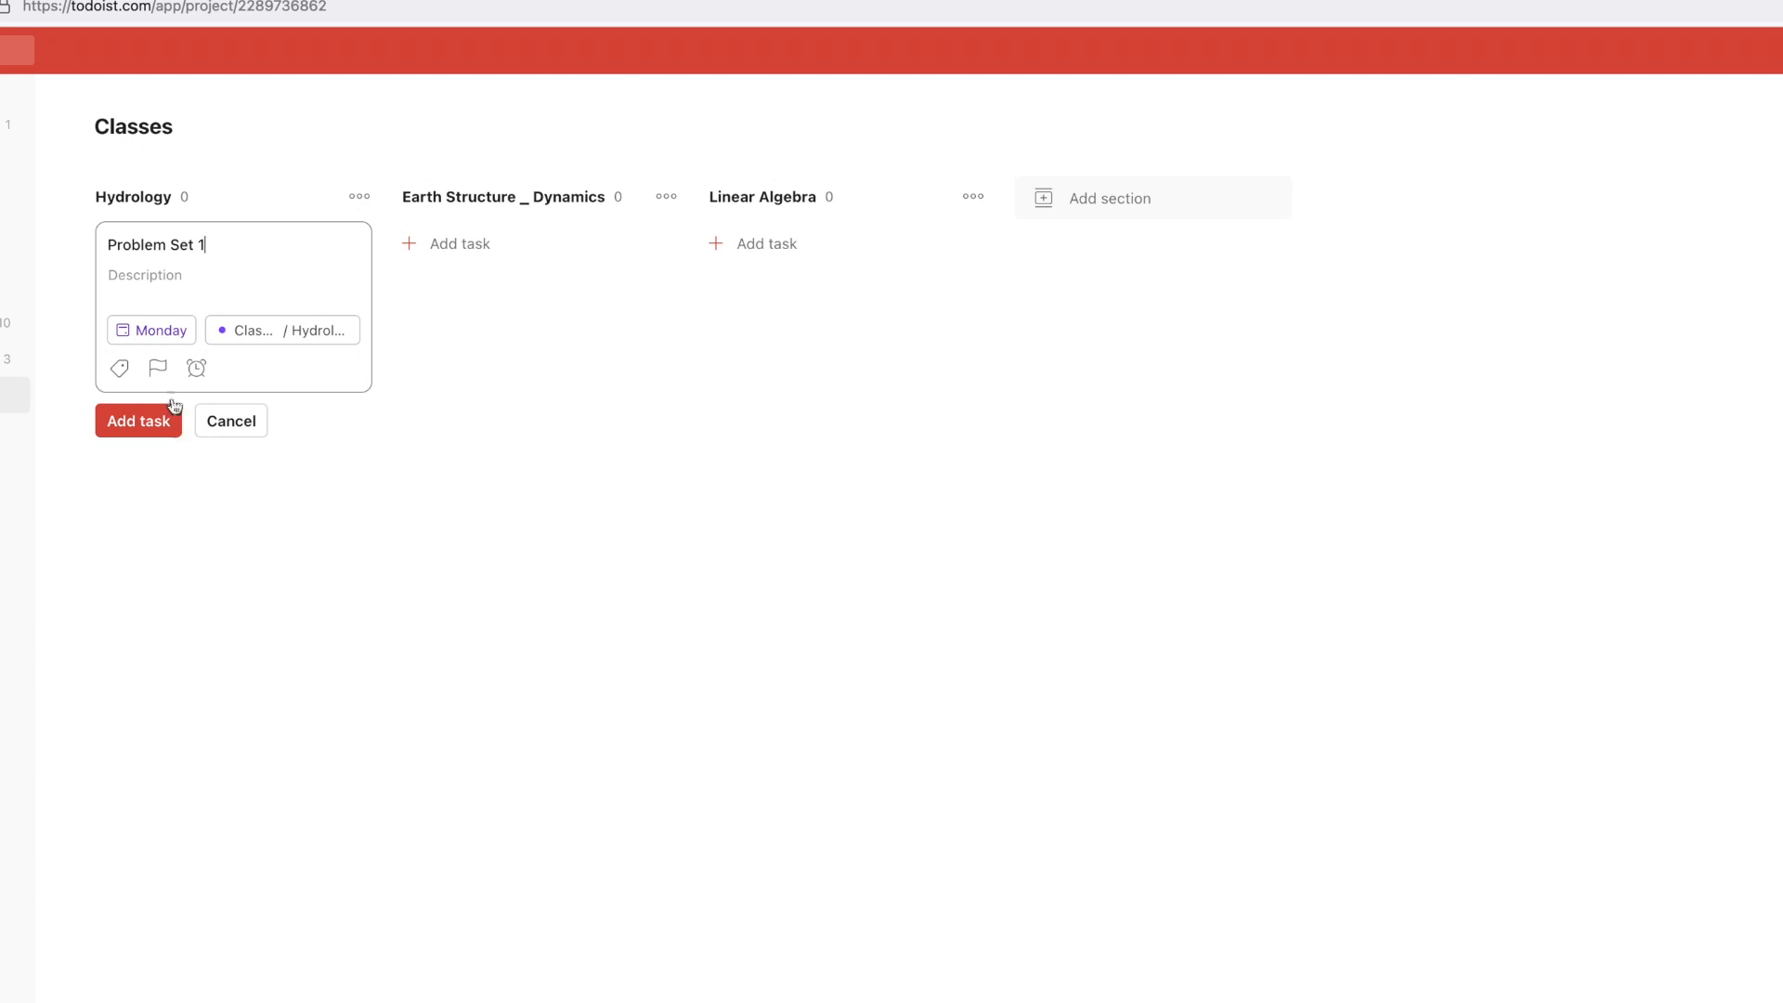
{"action": "left_click", "coordinate": [150, 331]}
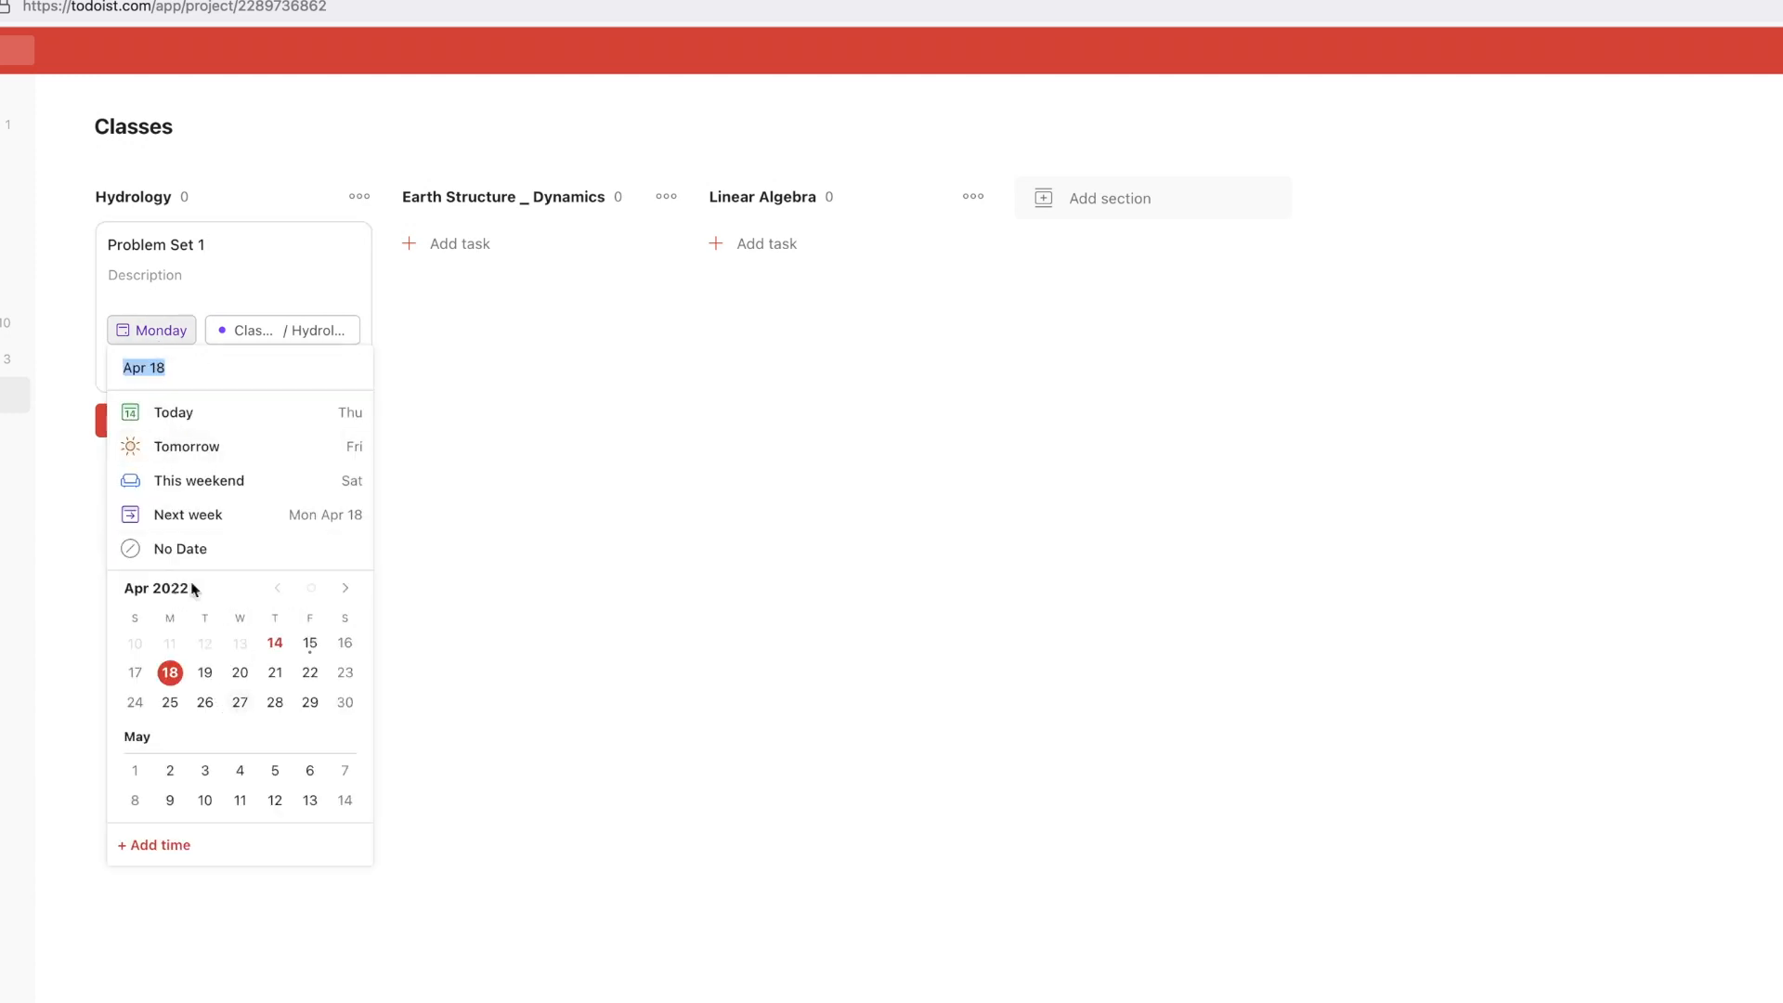
{"action": "left_click", "coordinate": [150, 331]}
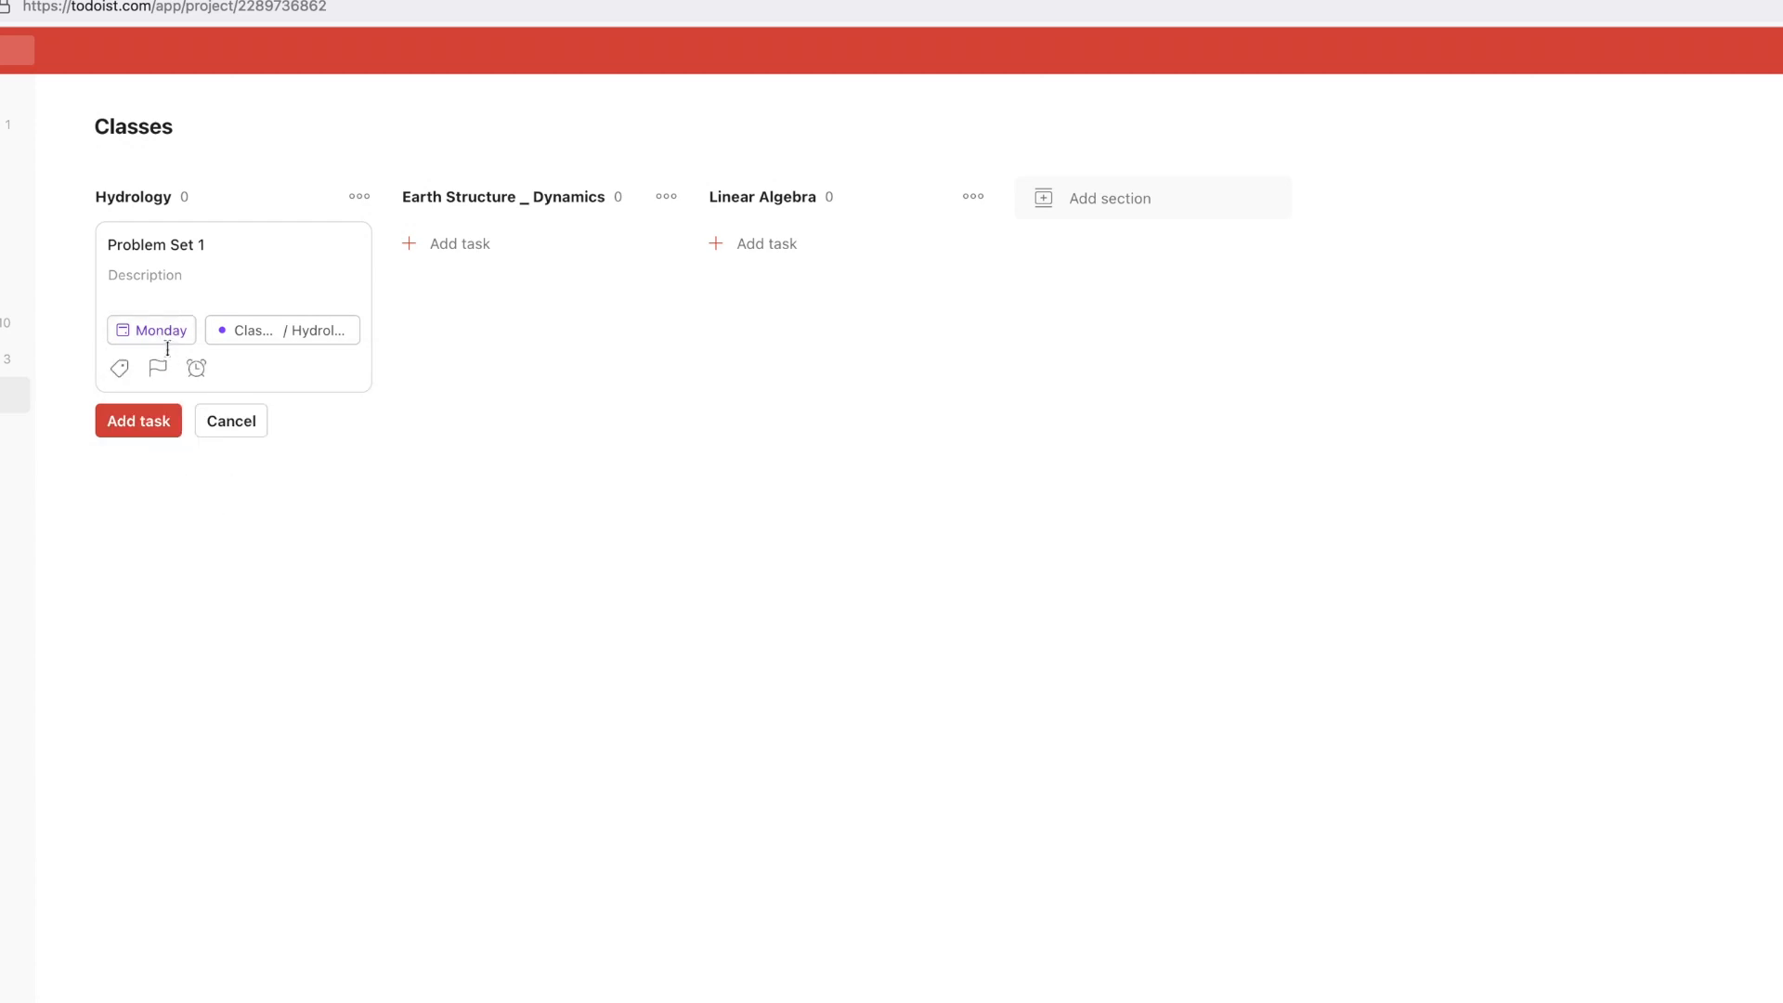
{"action": "mouse_move", "coordinate": [169, 451]}
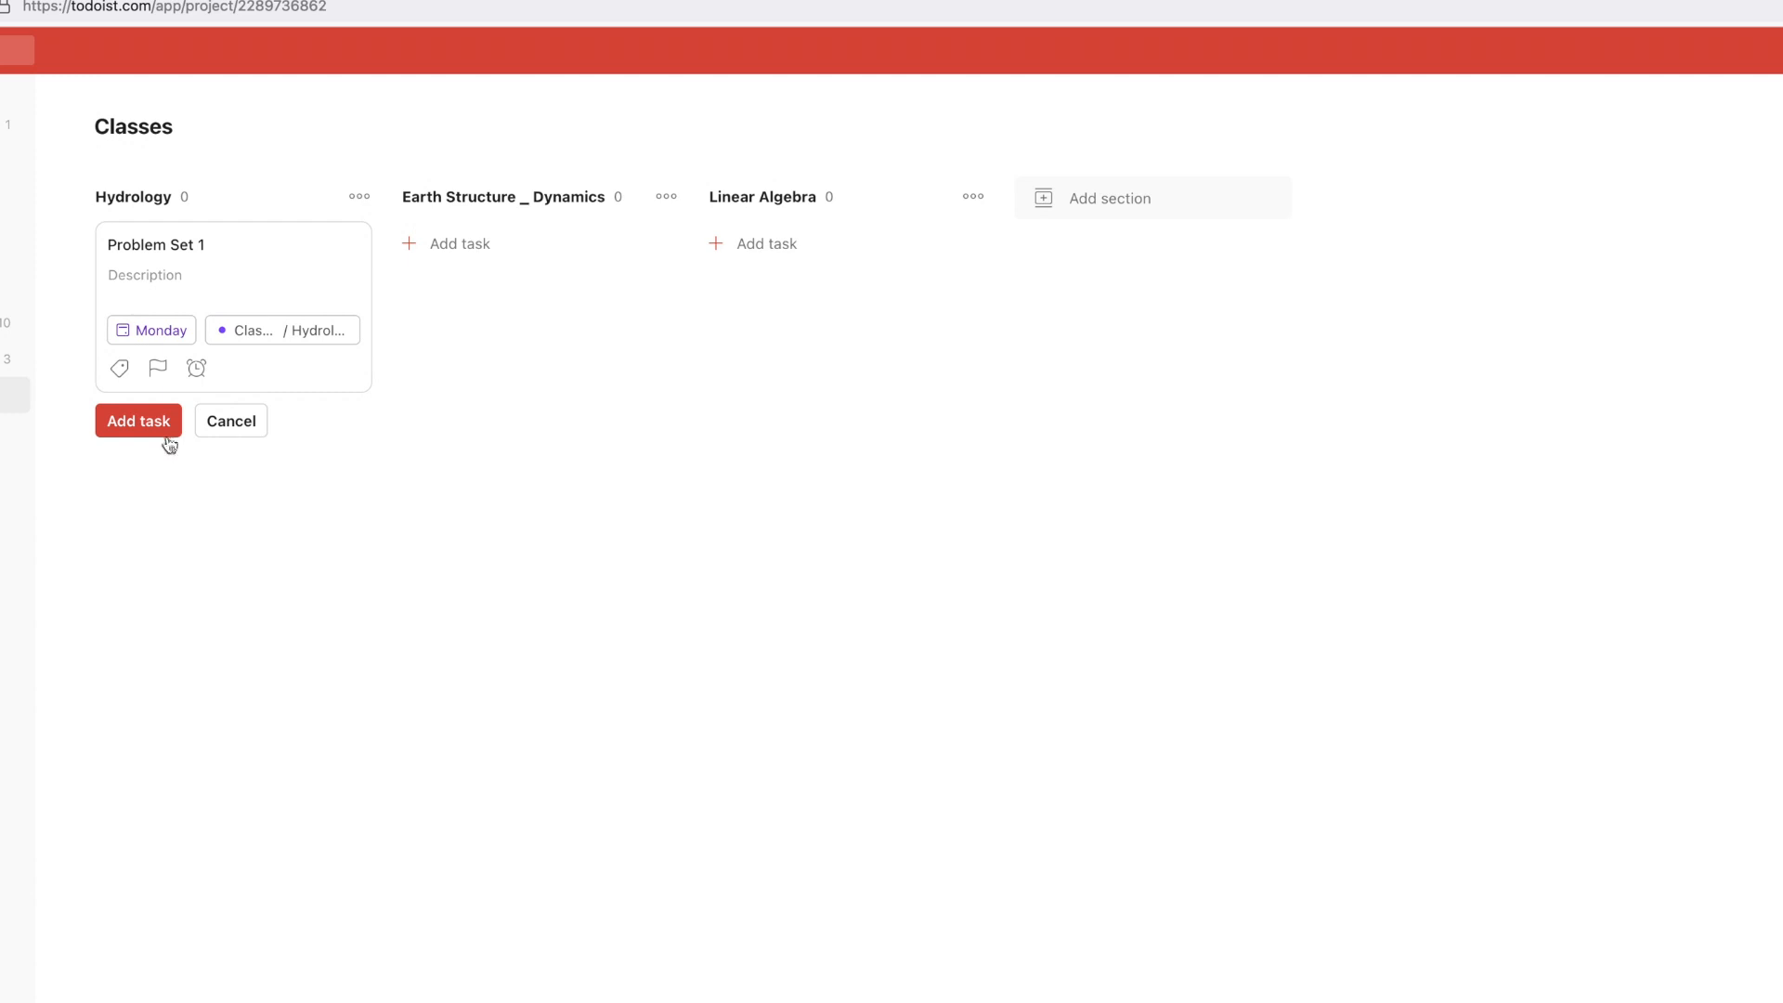
{"action": "left_click", "coordinate": [137, 419]}
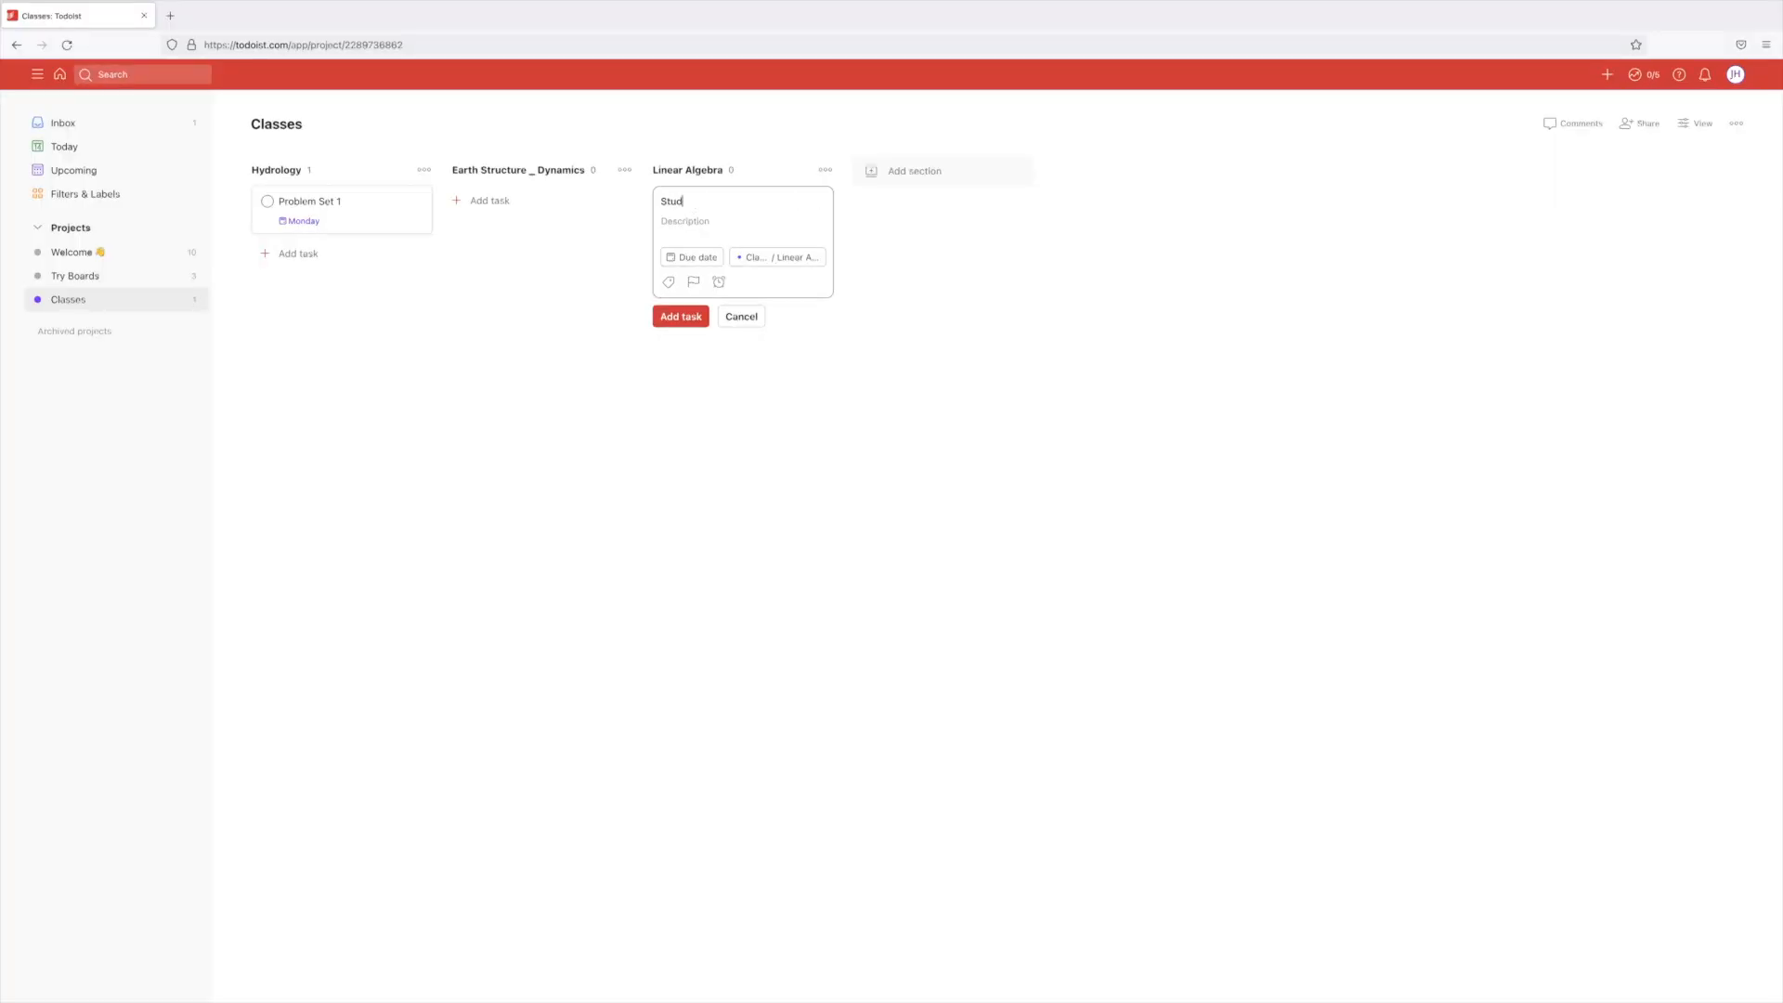
Add a Study for exam task due Apr 28 with priority 1 to Linear Algebra.
{"action": "type", "text": "y for exam"}
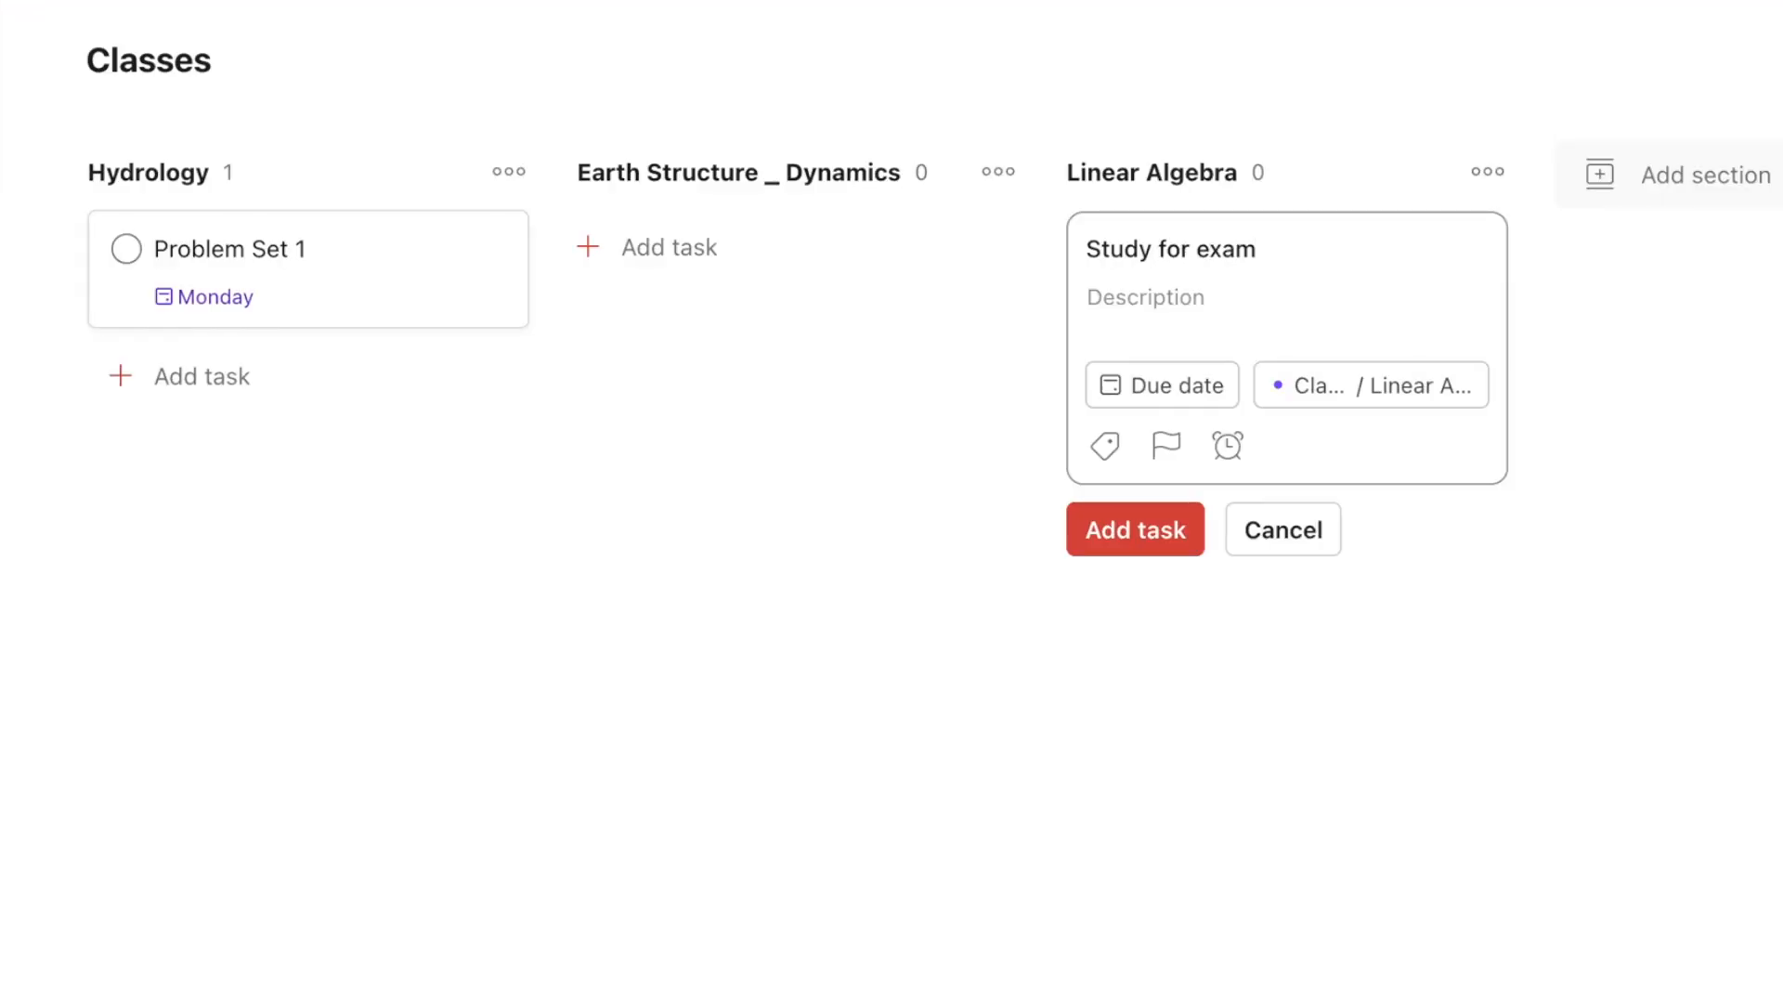
{"action": "left_click", "coordinate": [1160, 384]}
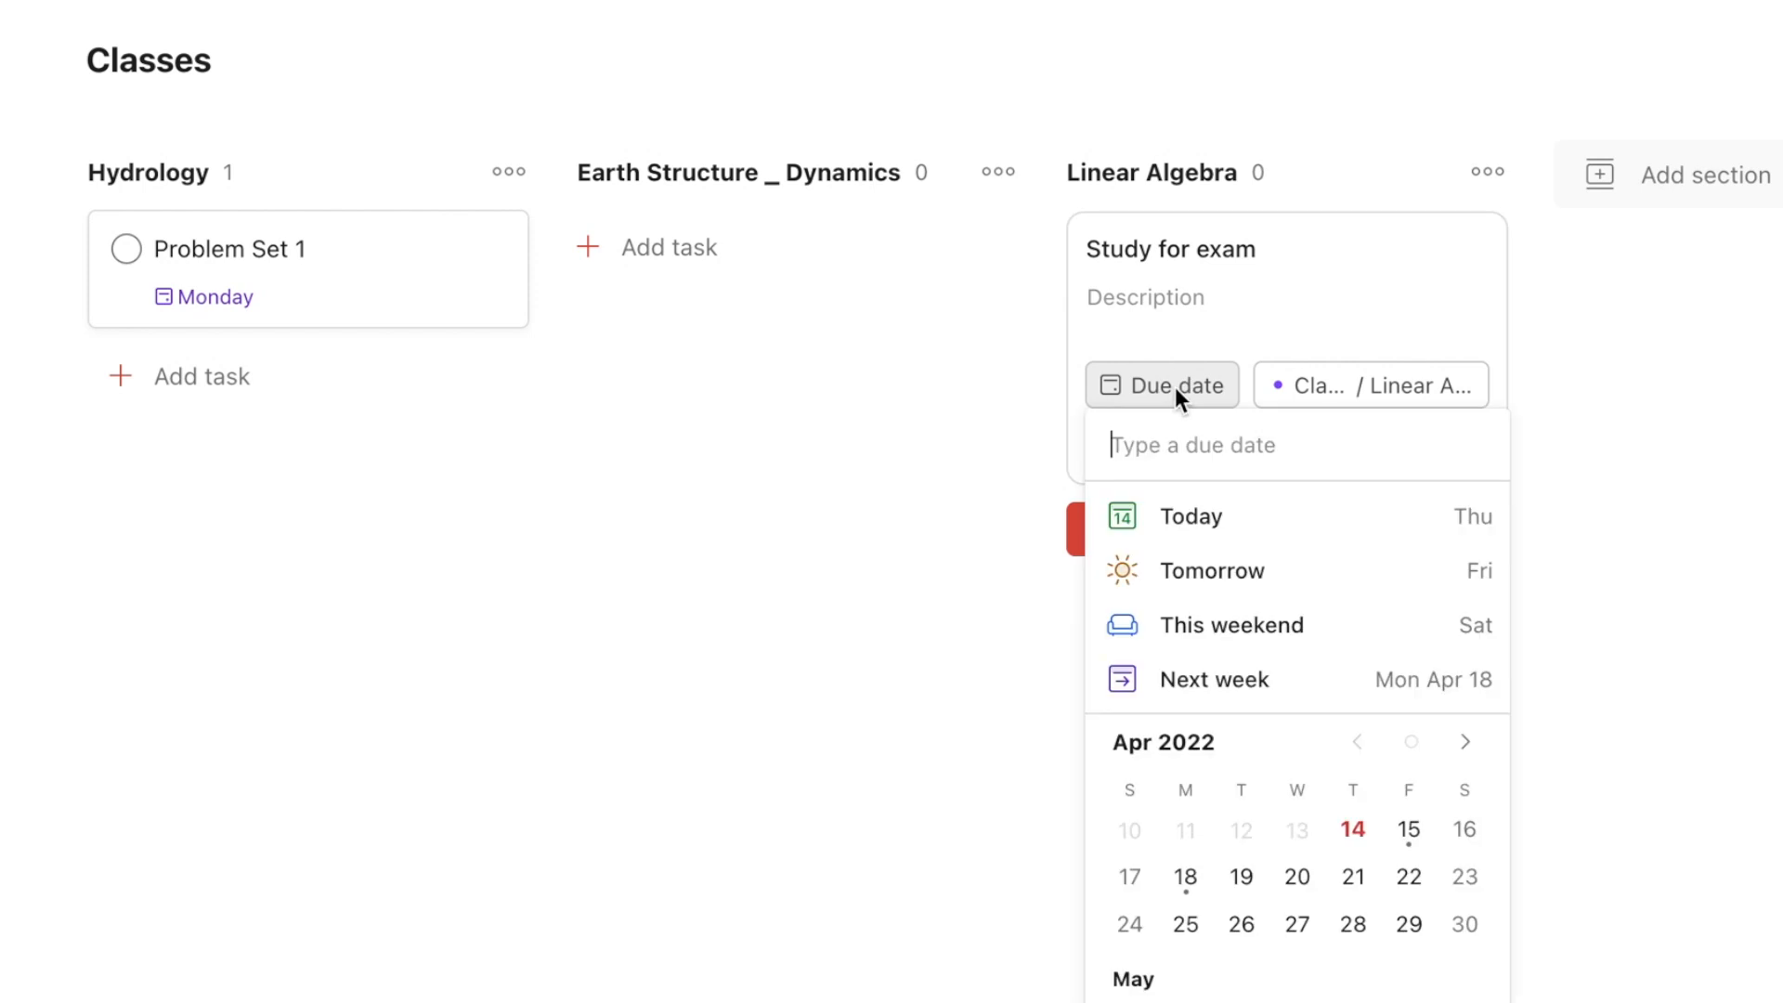
{"action": "mouse_move", "coordinate": [1395, 761]}
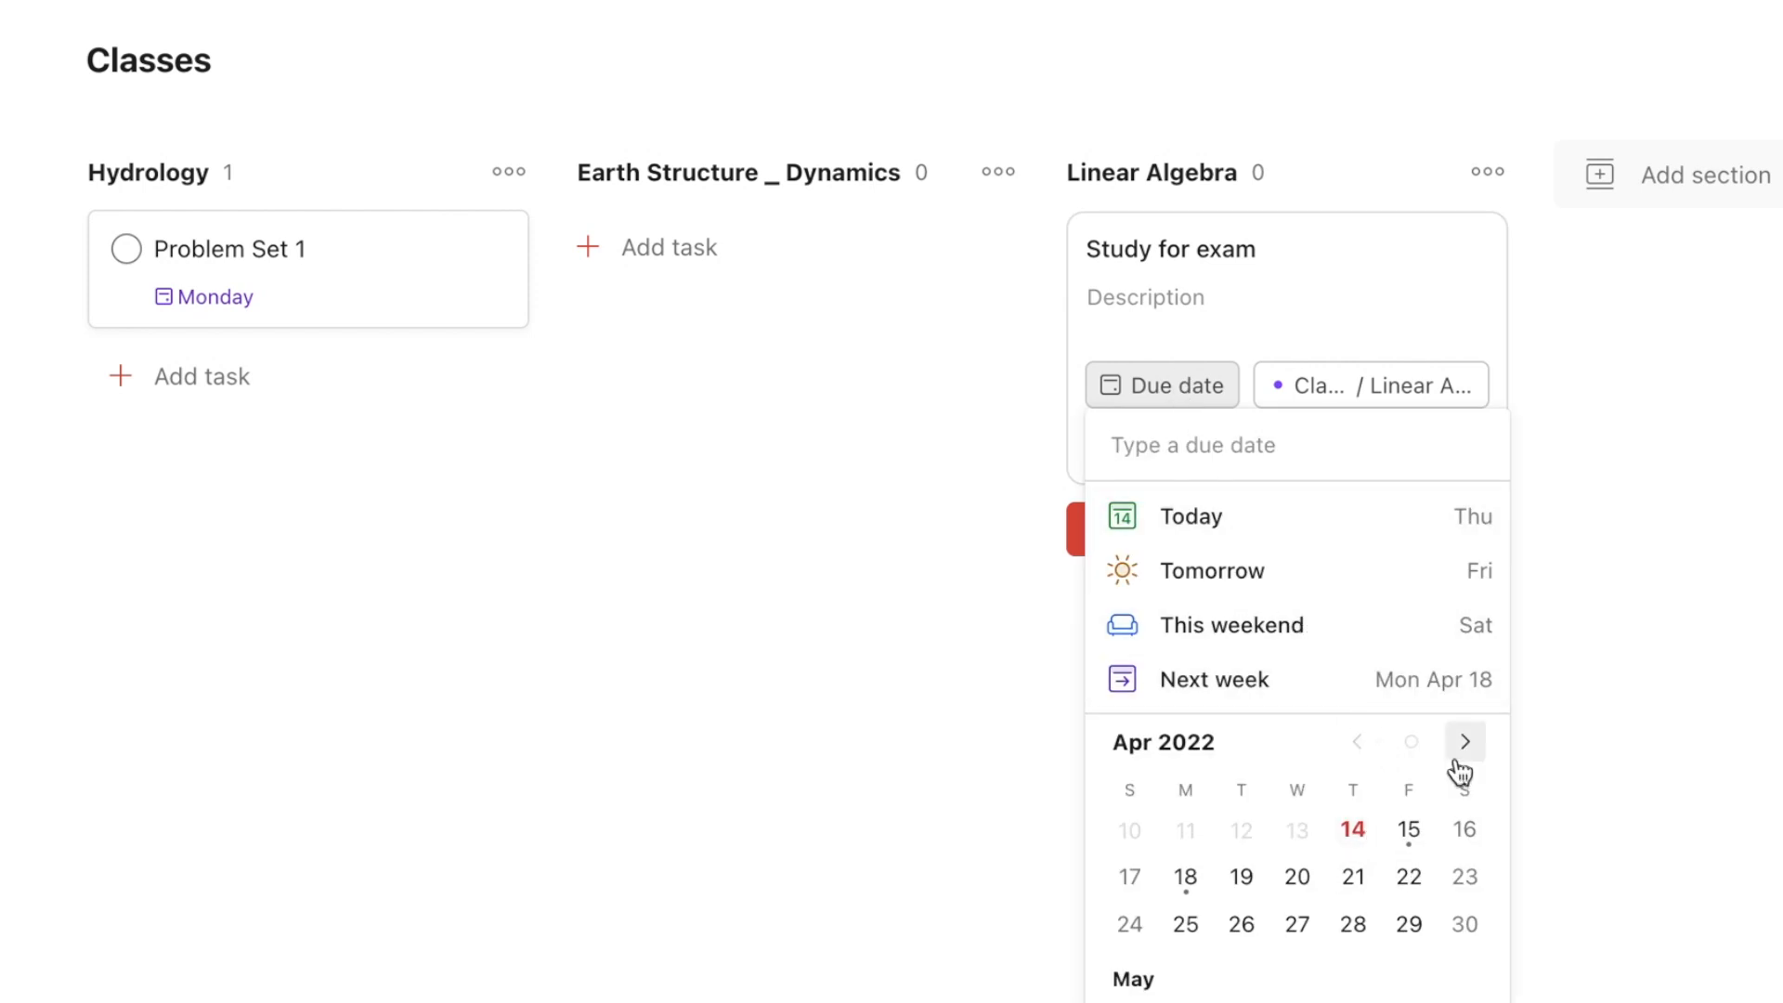
{"action": "left_click", "coordinate": [1353, 923]}
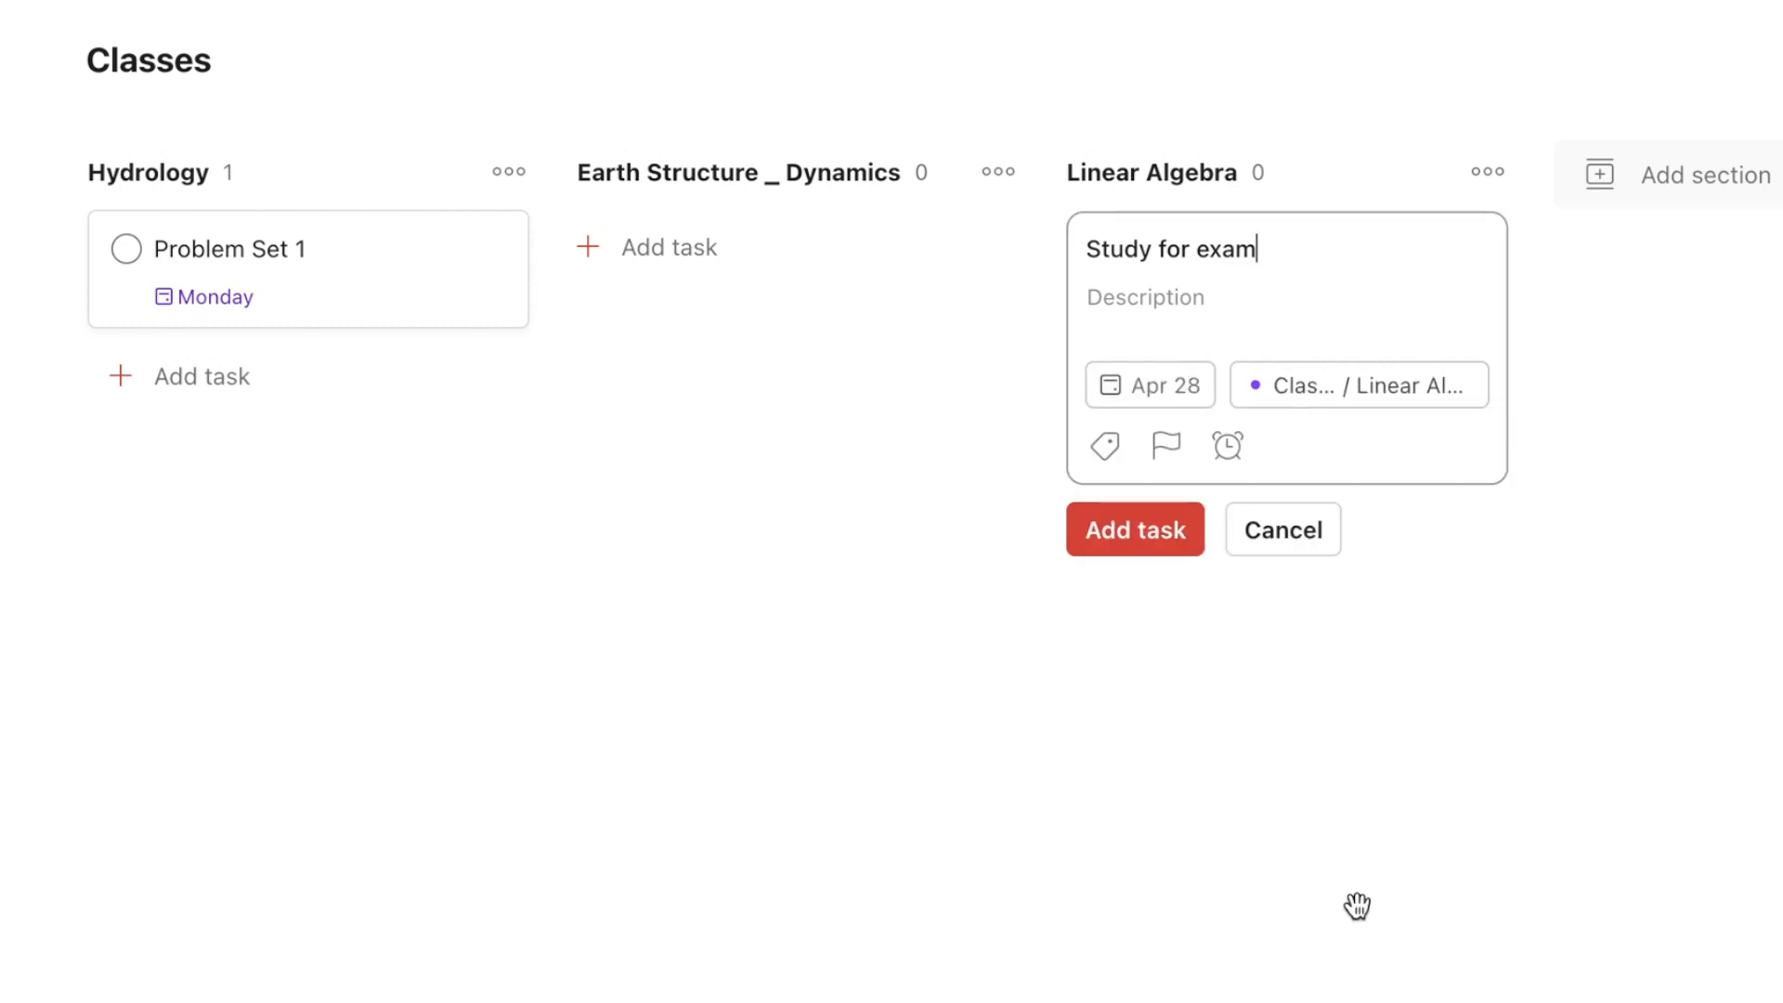
{"action": "mouse_move", "coordinate": [1282, 726]}
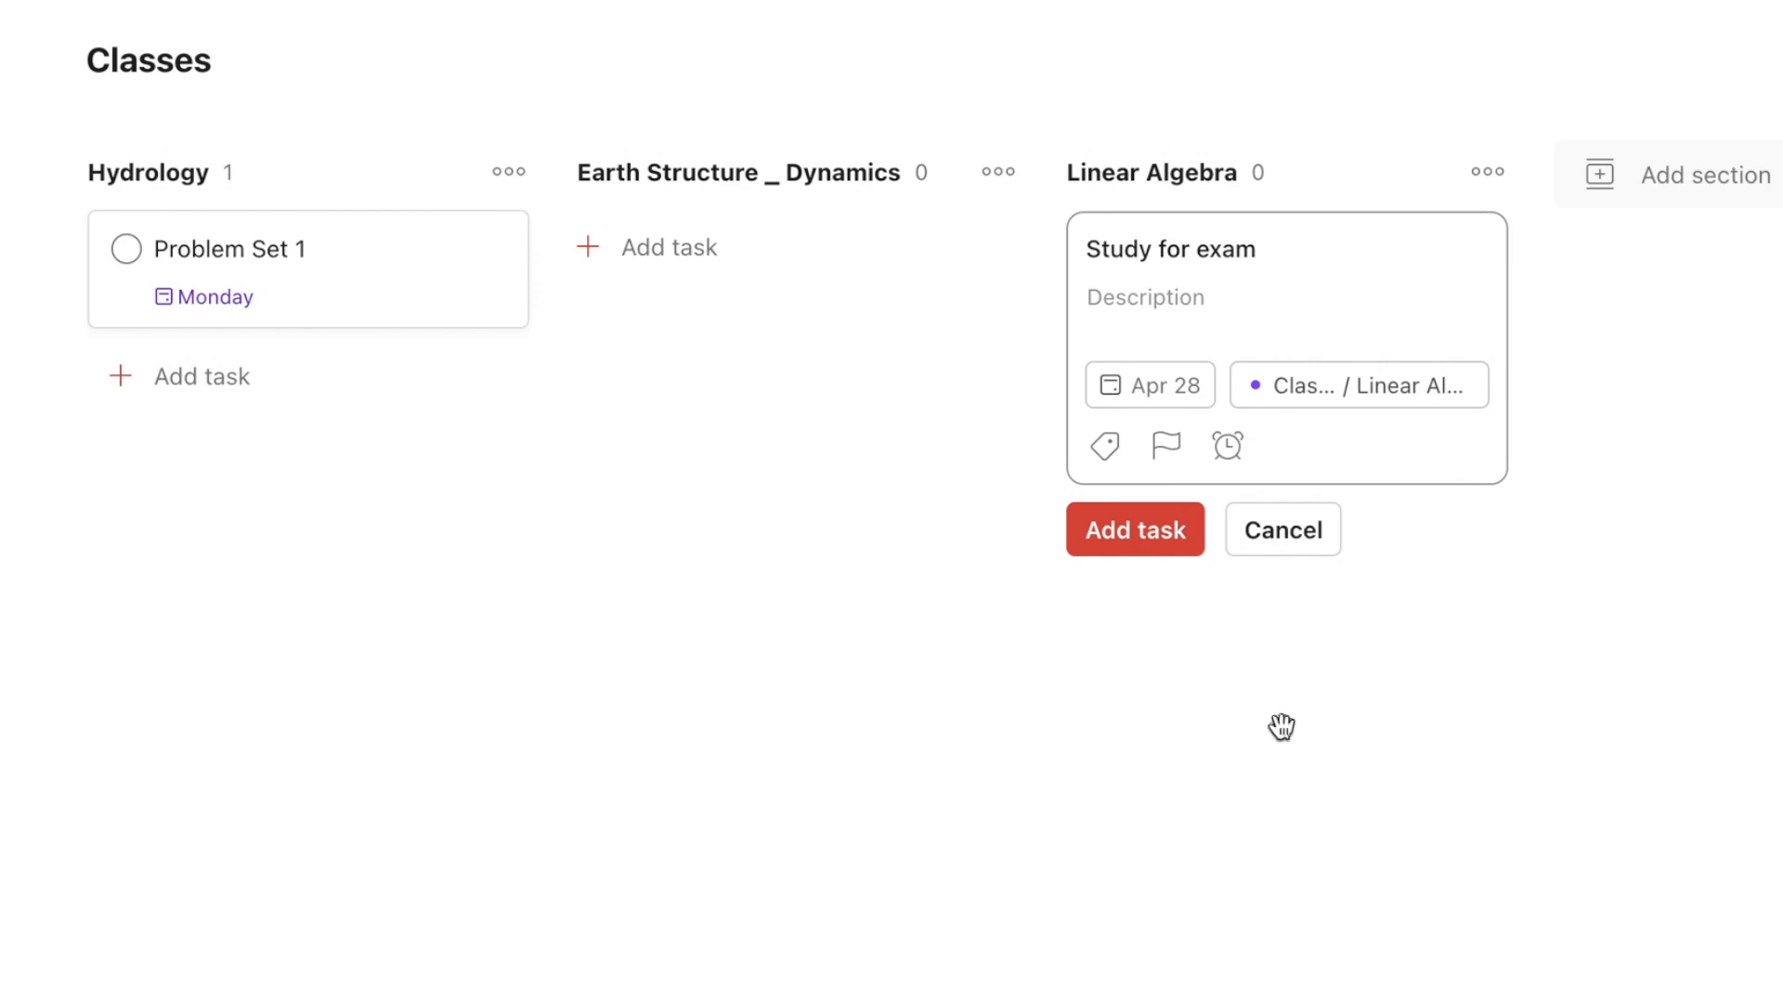
{"action": "mouse_move", "coordinate": [1167, 444]}
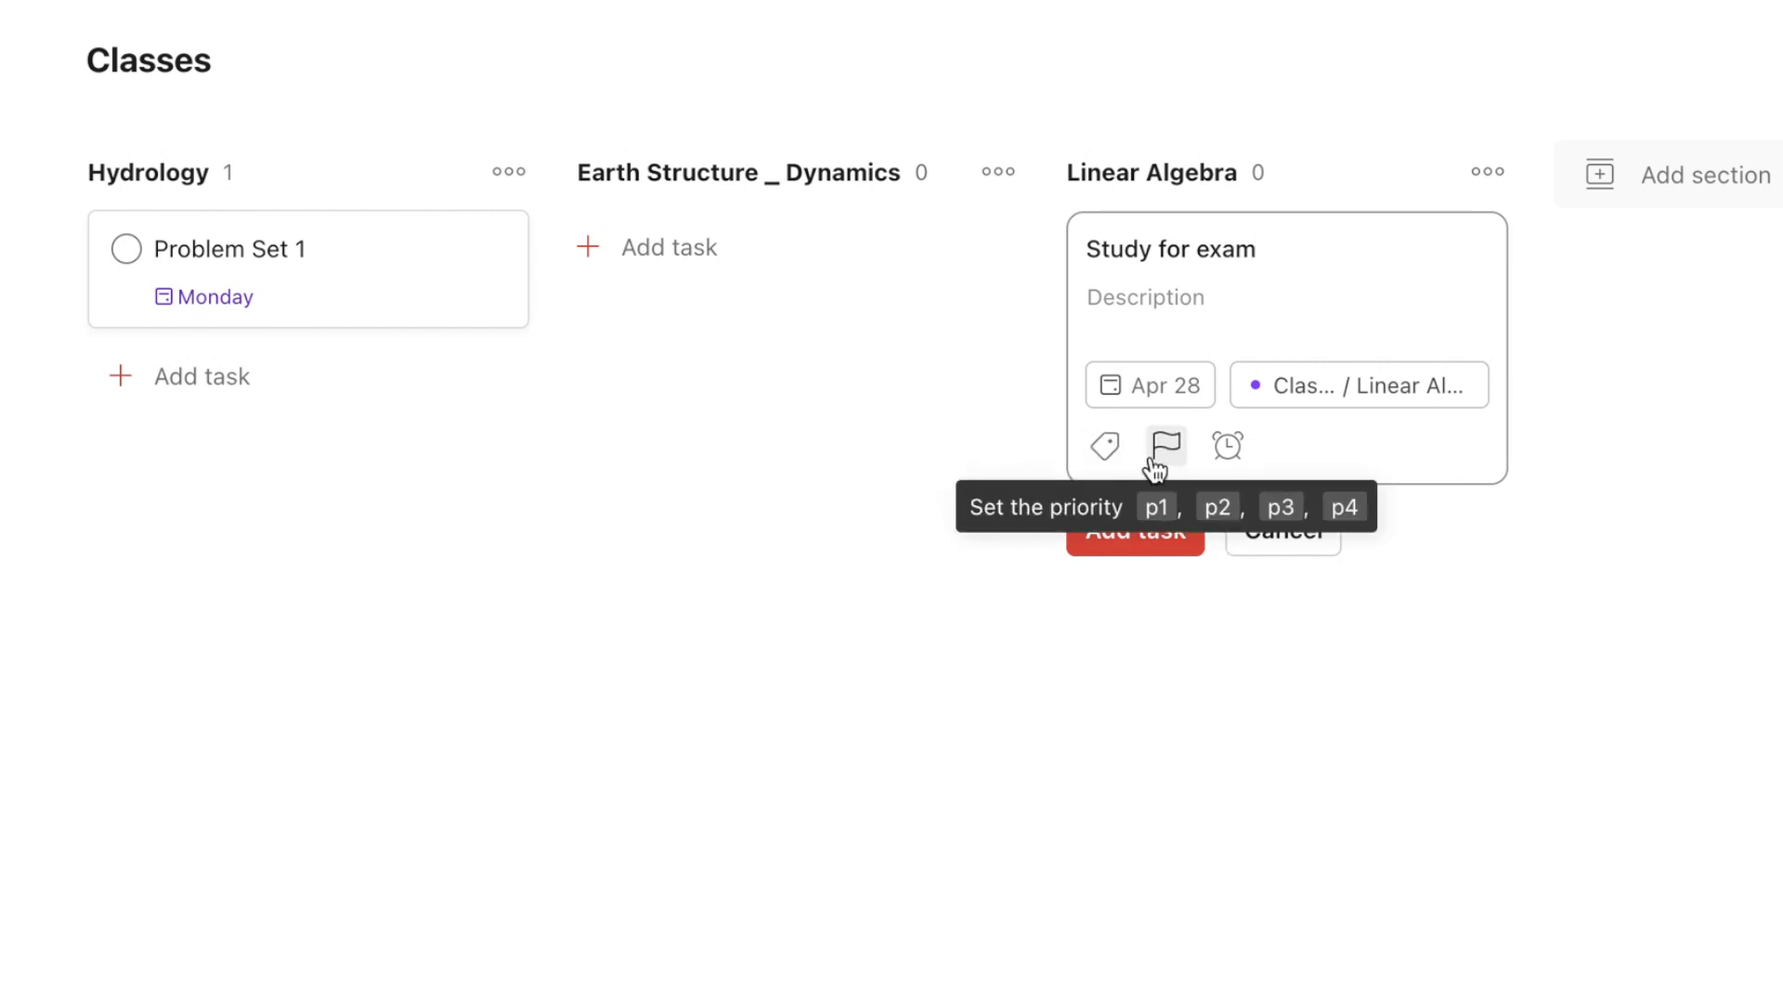
{"action": "left_click", "coordinate": [1165, 444]}
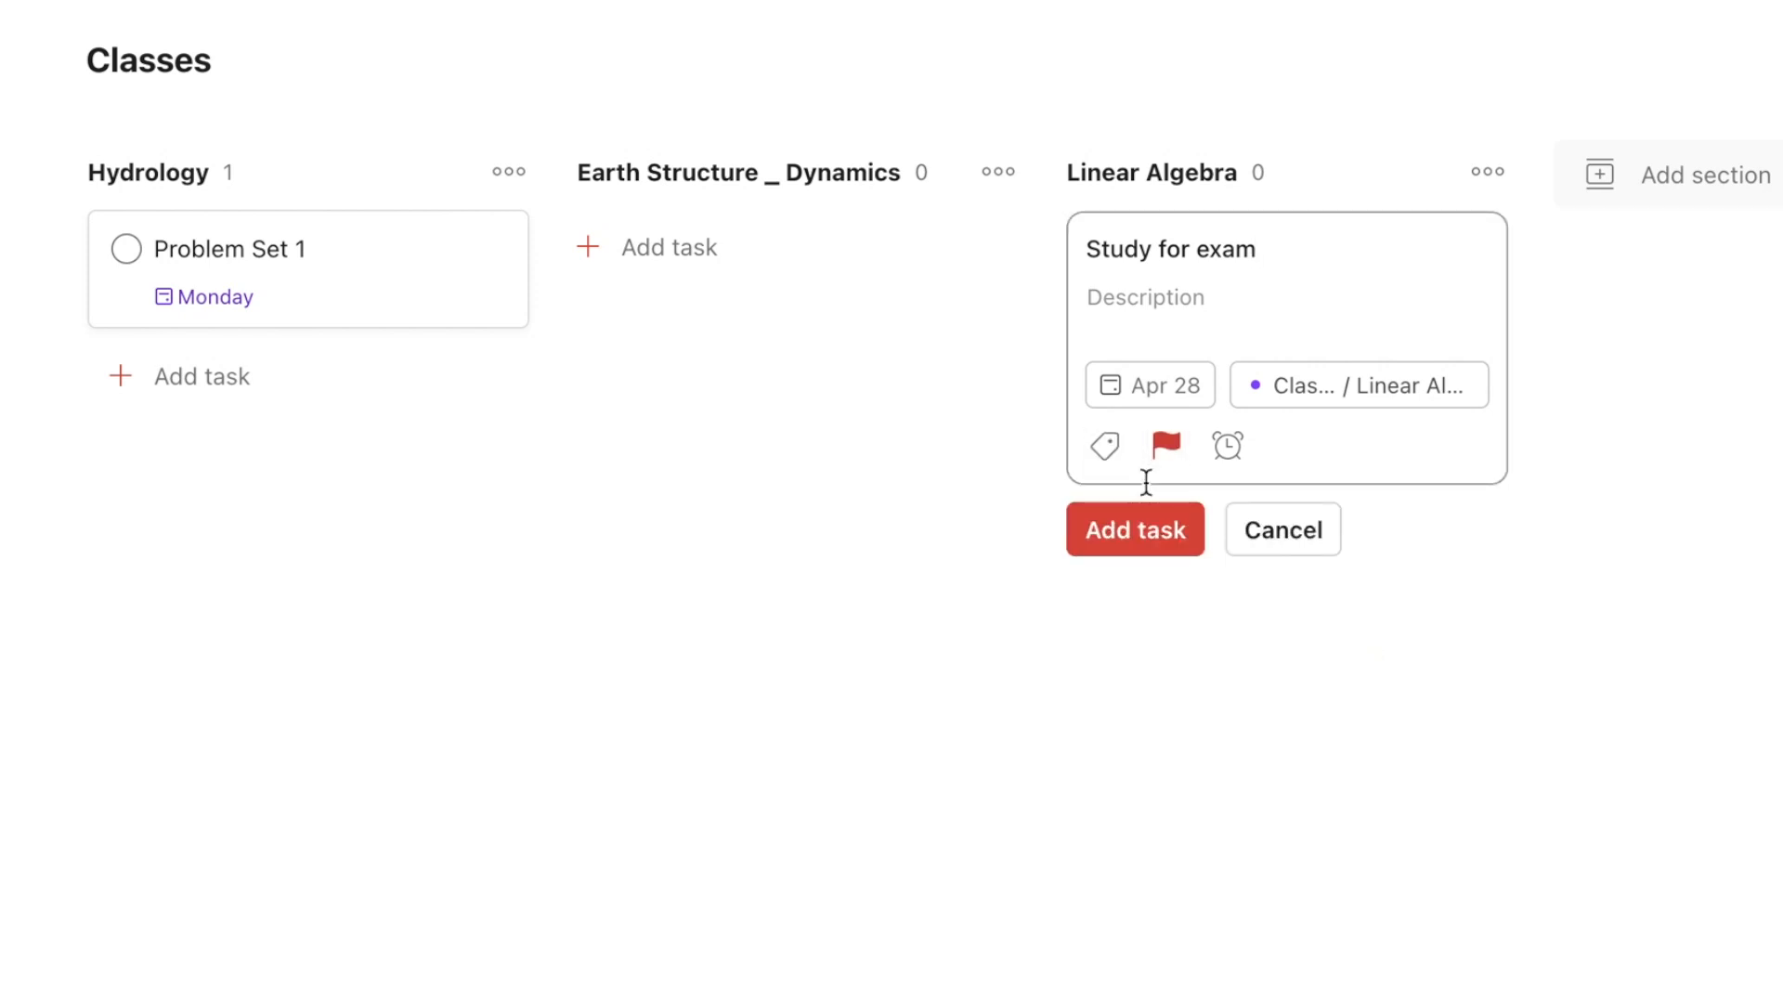
{"action": "left_click", "coordinate": [1250, 249]}
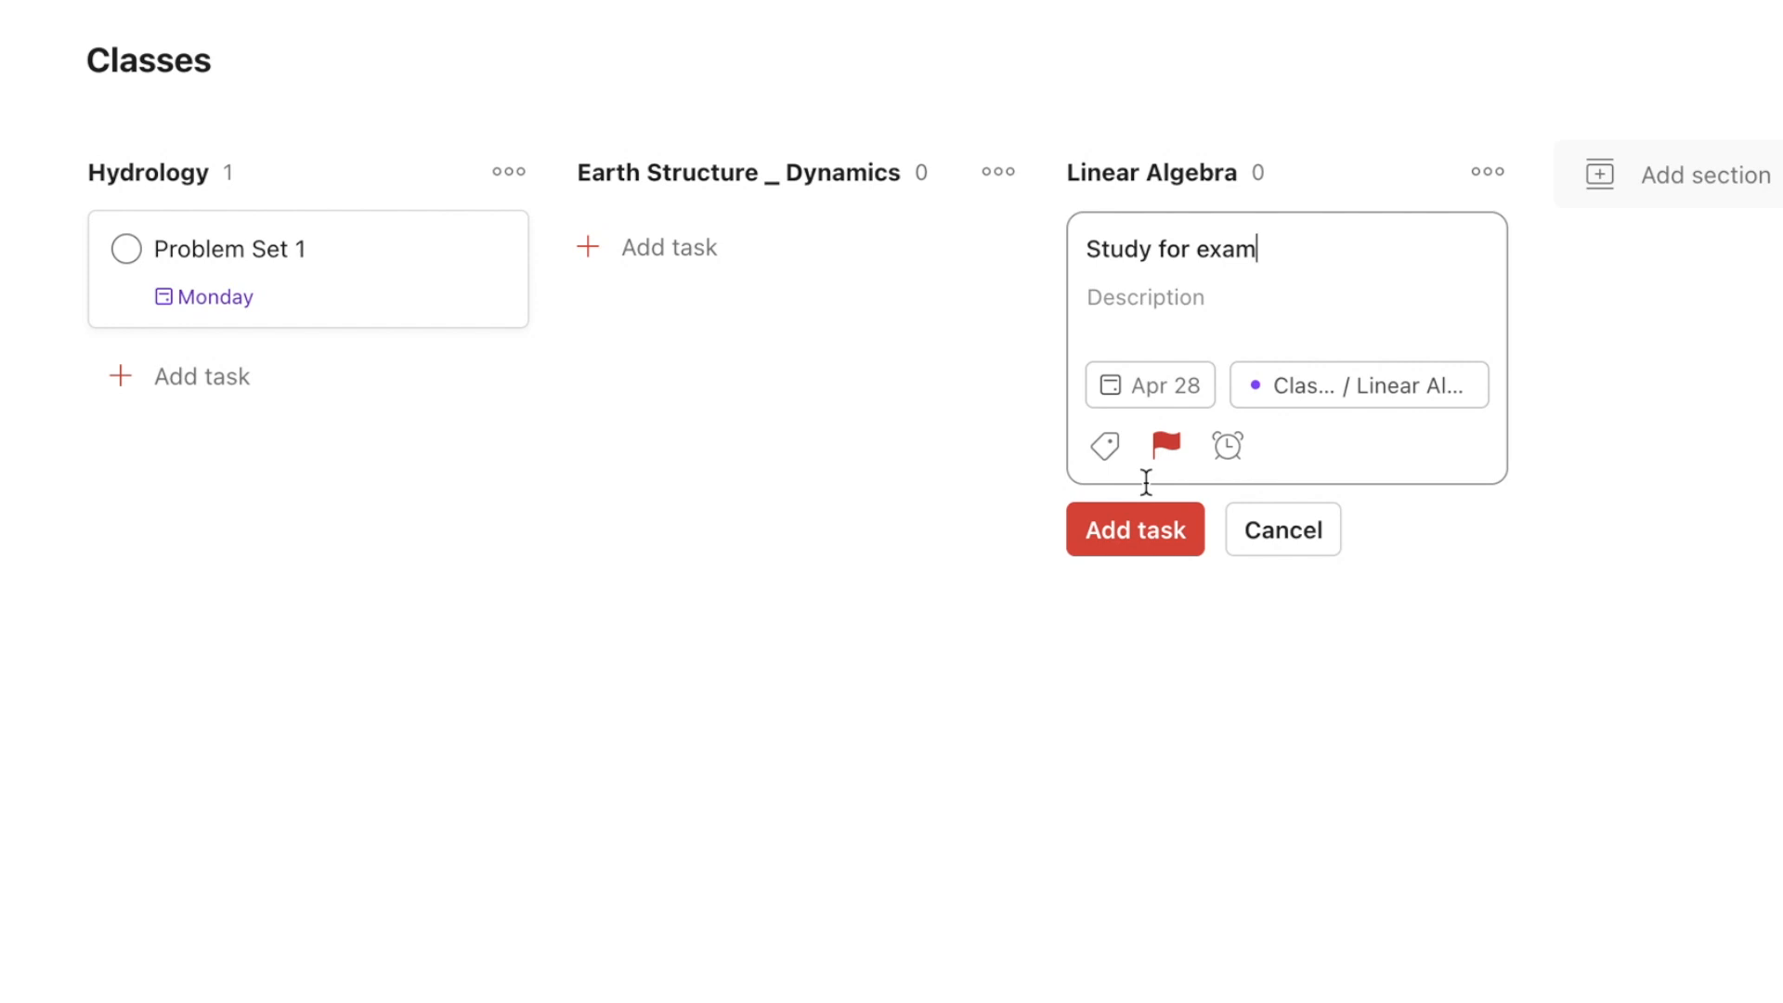
{"action": "left_click", "coordinate": [1132, 530]}
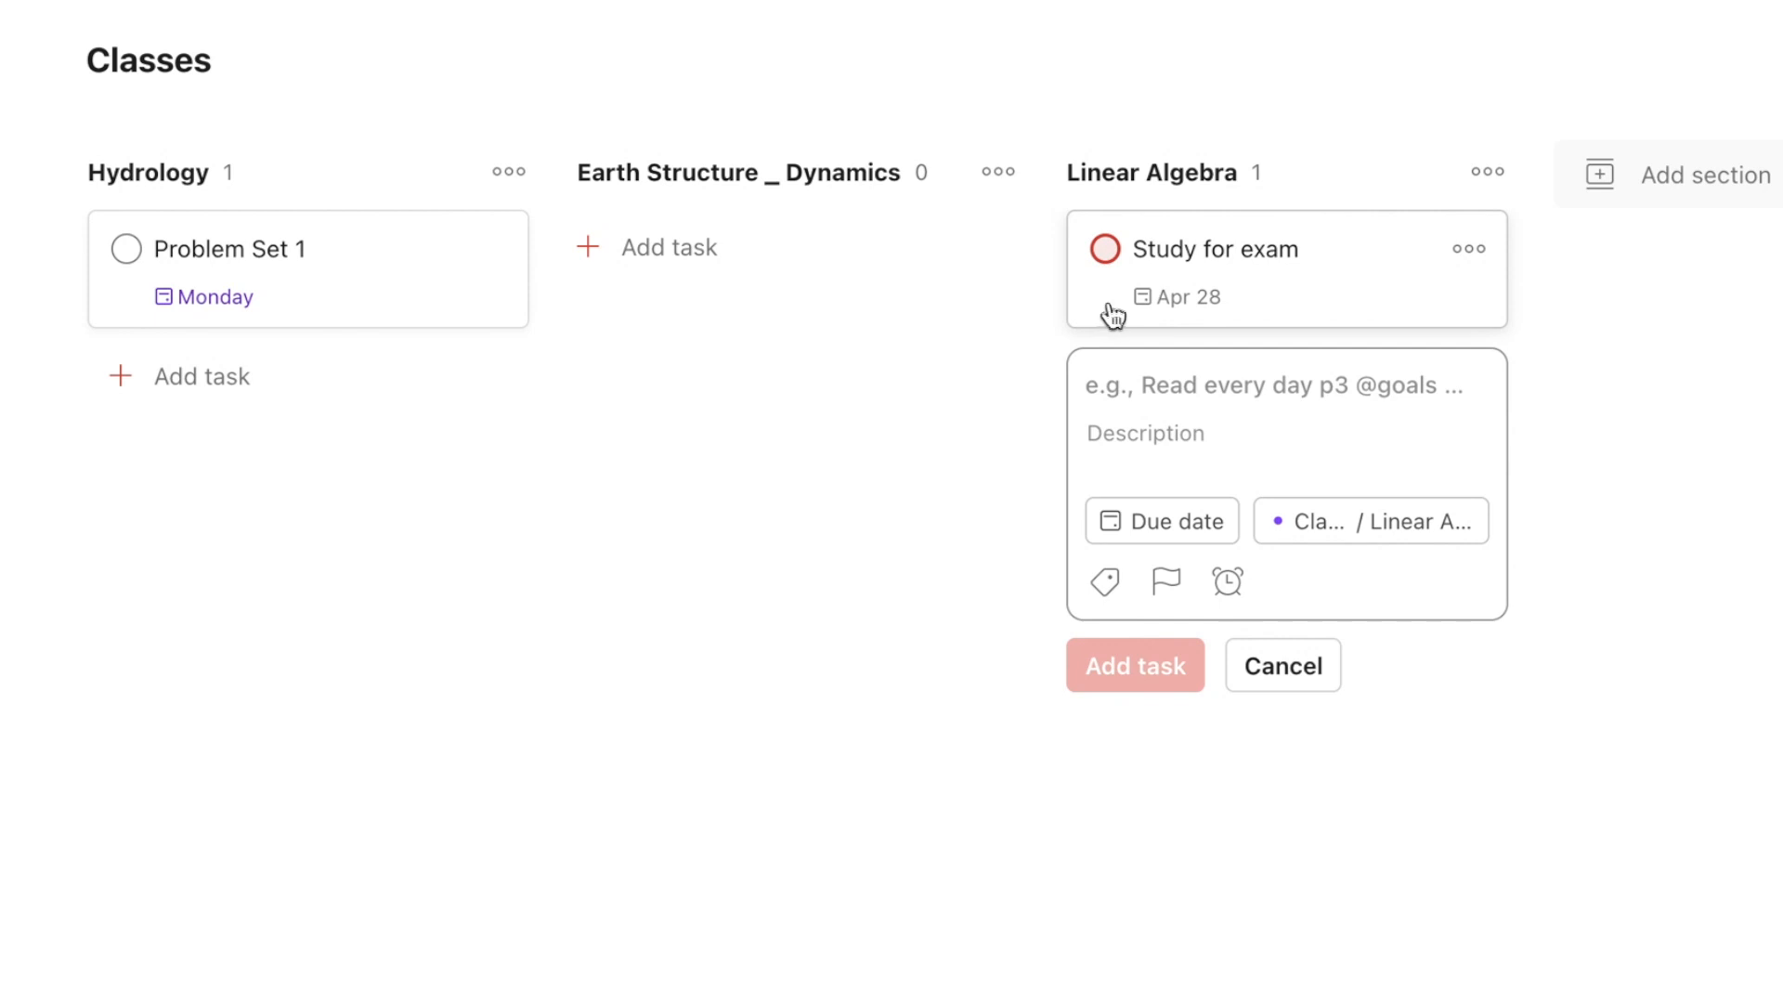
{"action": "mouse_move", "coordinate": [1590, 511]}
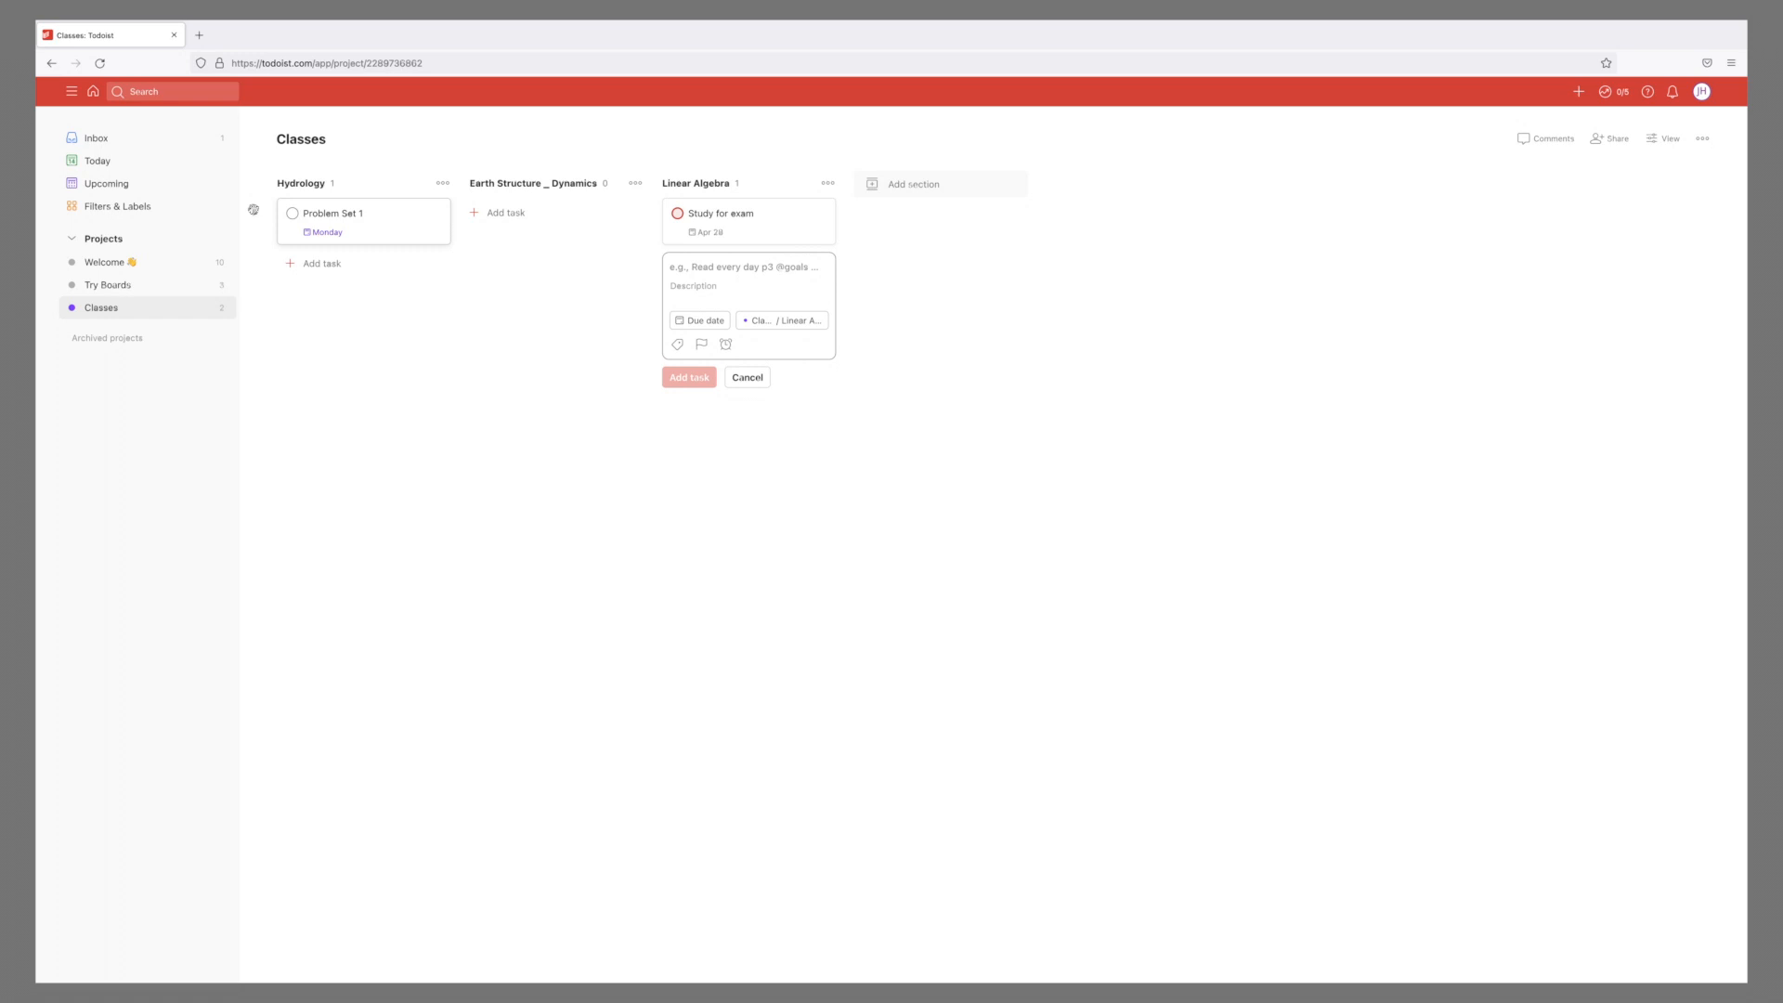
Show the Upcoming view and scroll through the dated tasks down to Apr 28.
{"action": "left_click", "coordinate": [106, 184]}
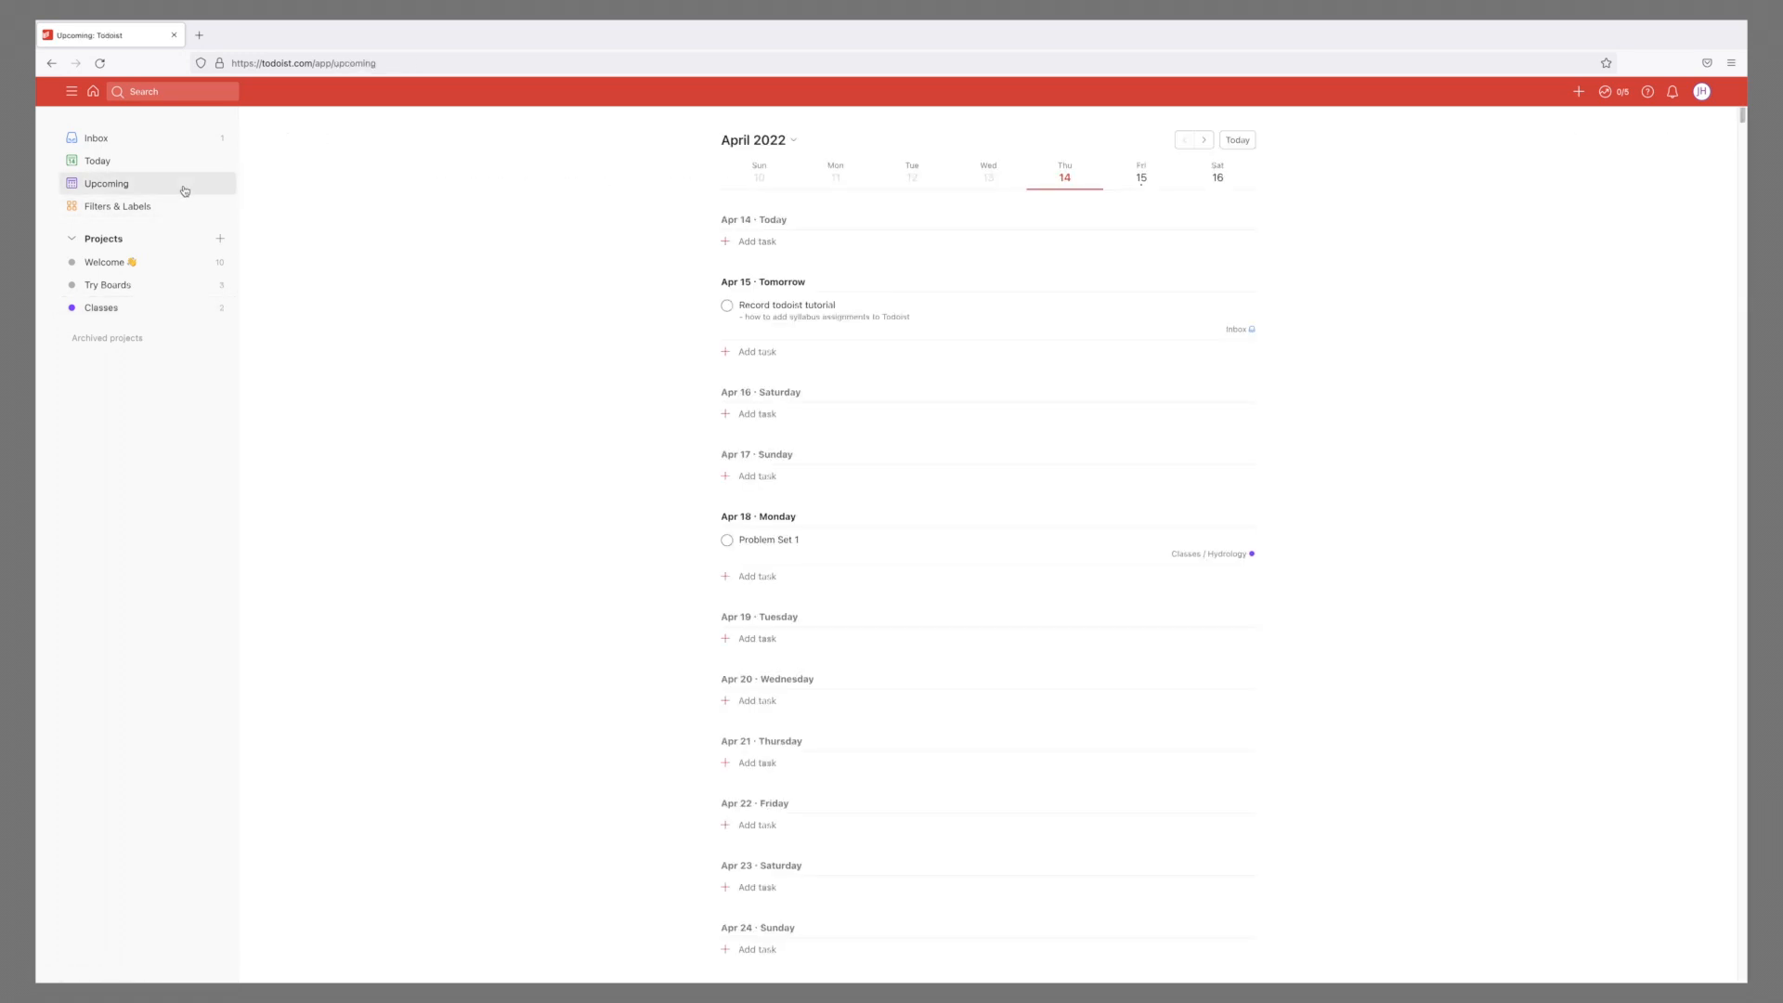
{"action": "mouse_move", "coordinate": [427, 279]}
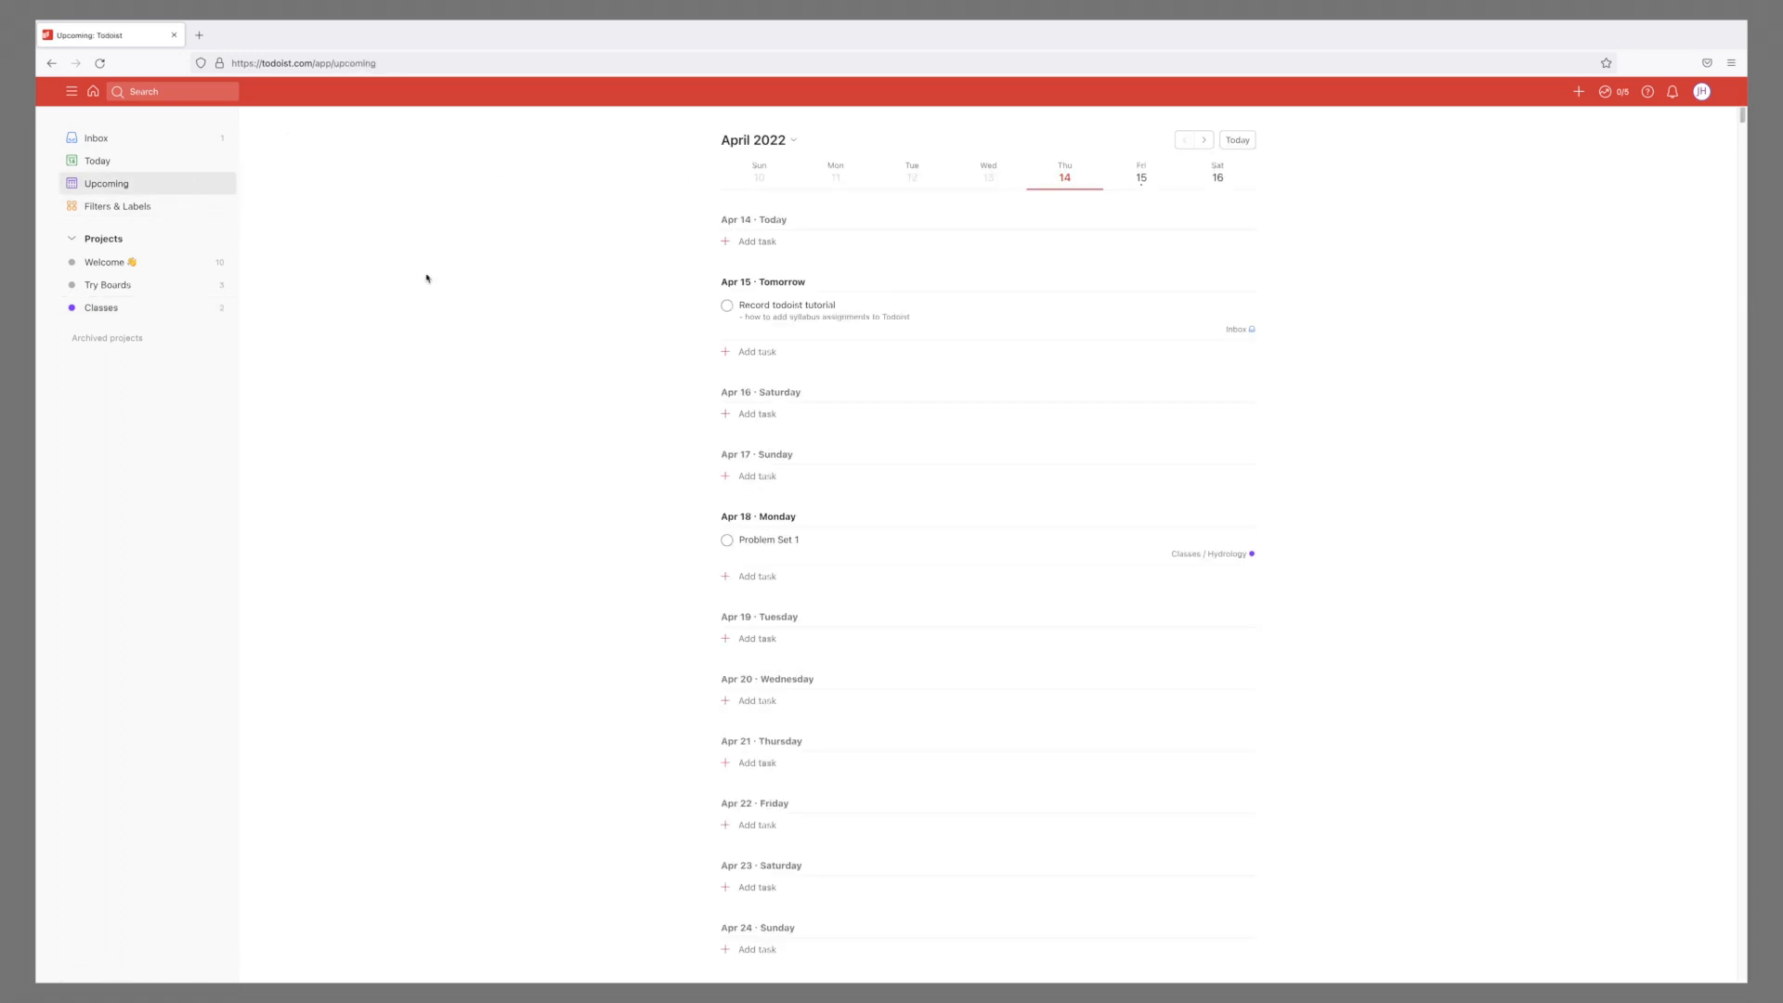
{"action": "mouse_move", "coordinate": [602, 360]}
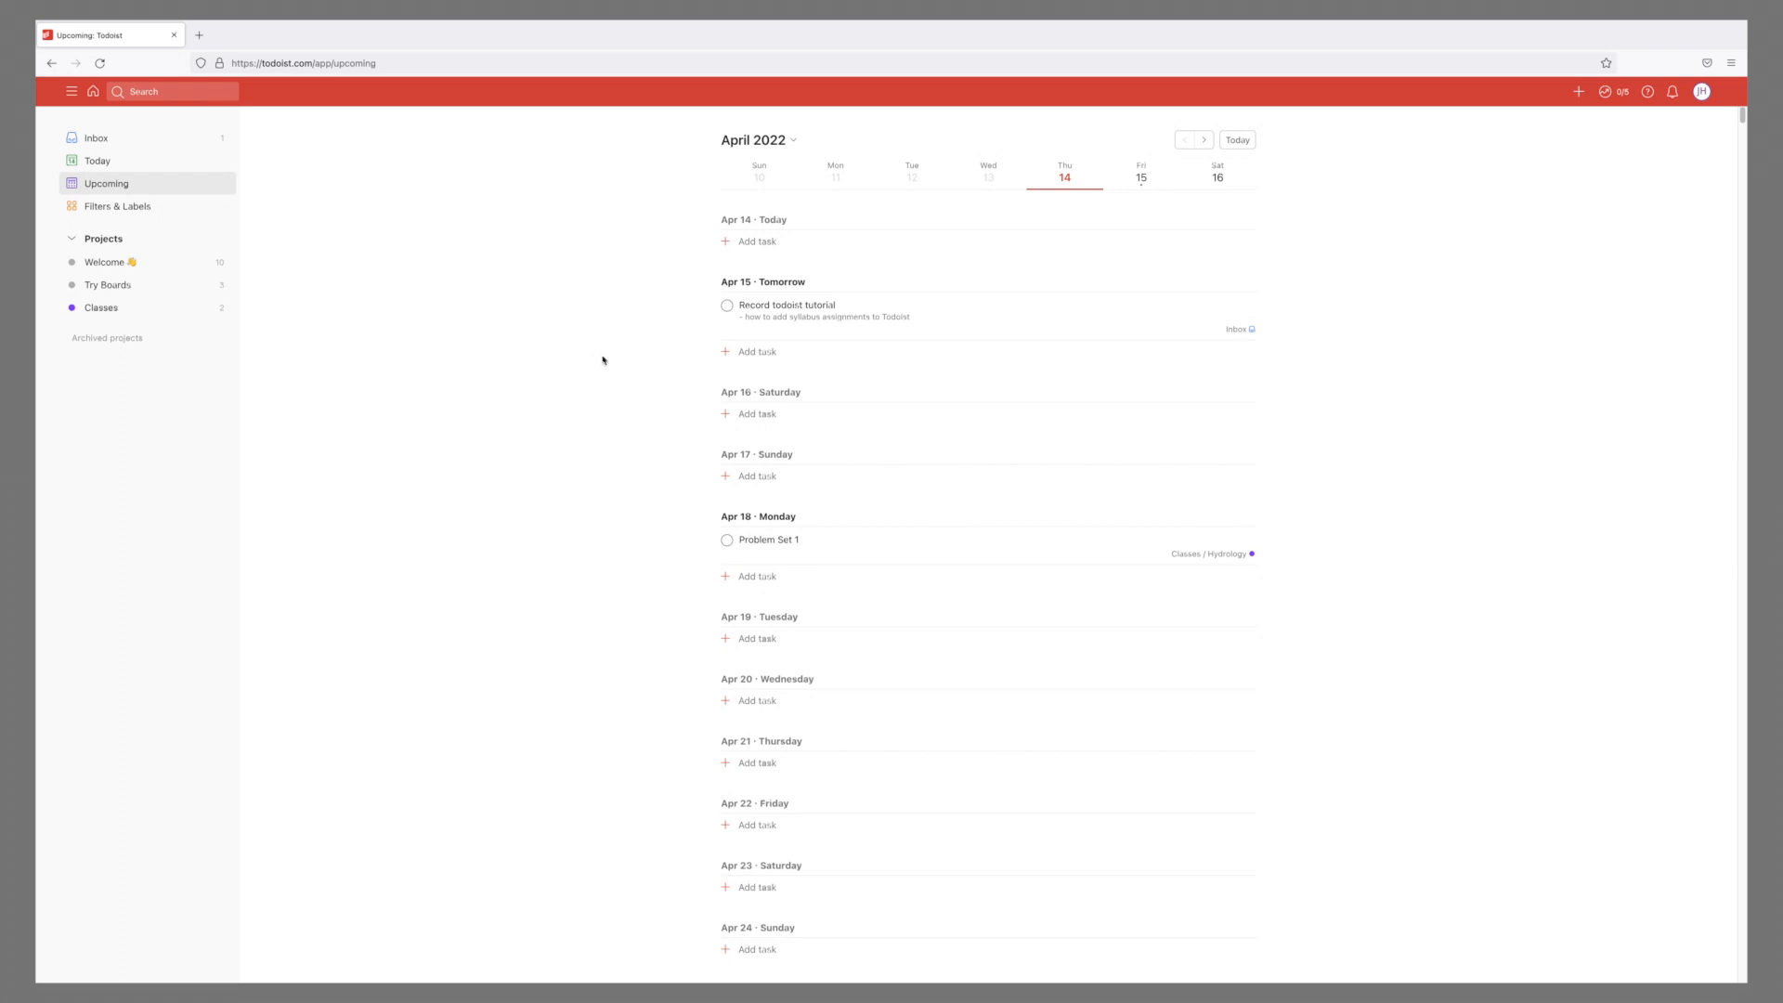
{"action": "mouse_move", "coordinate": [643, 398]}
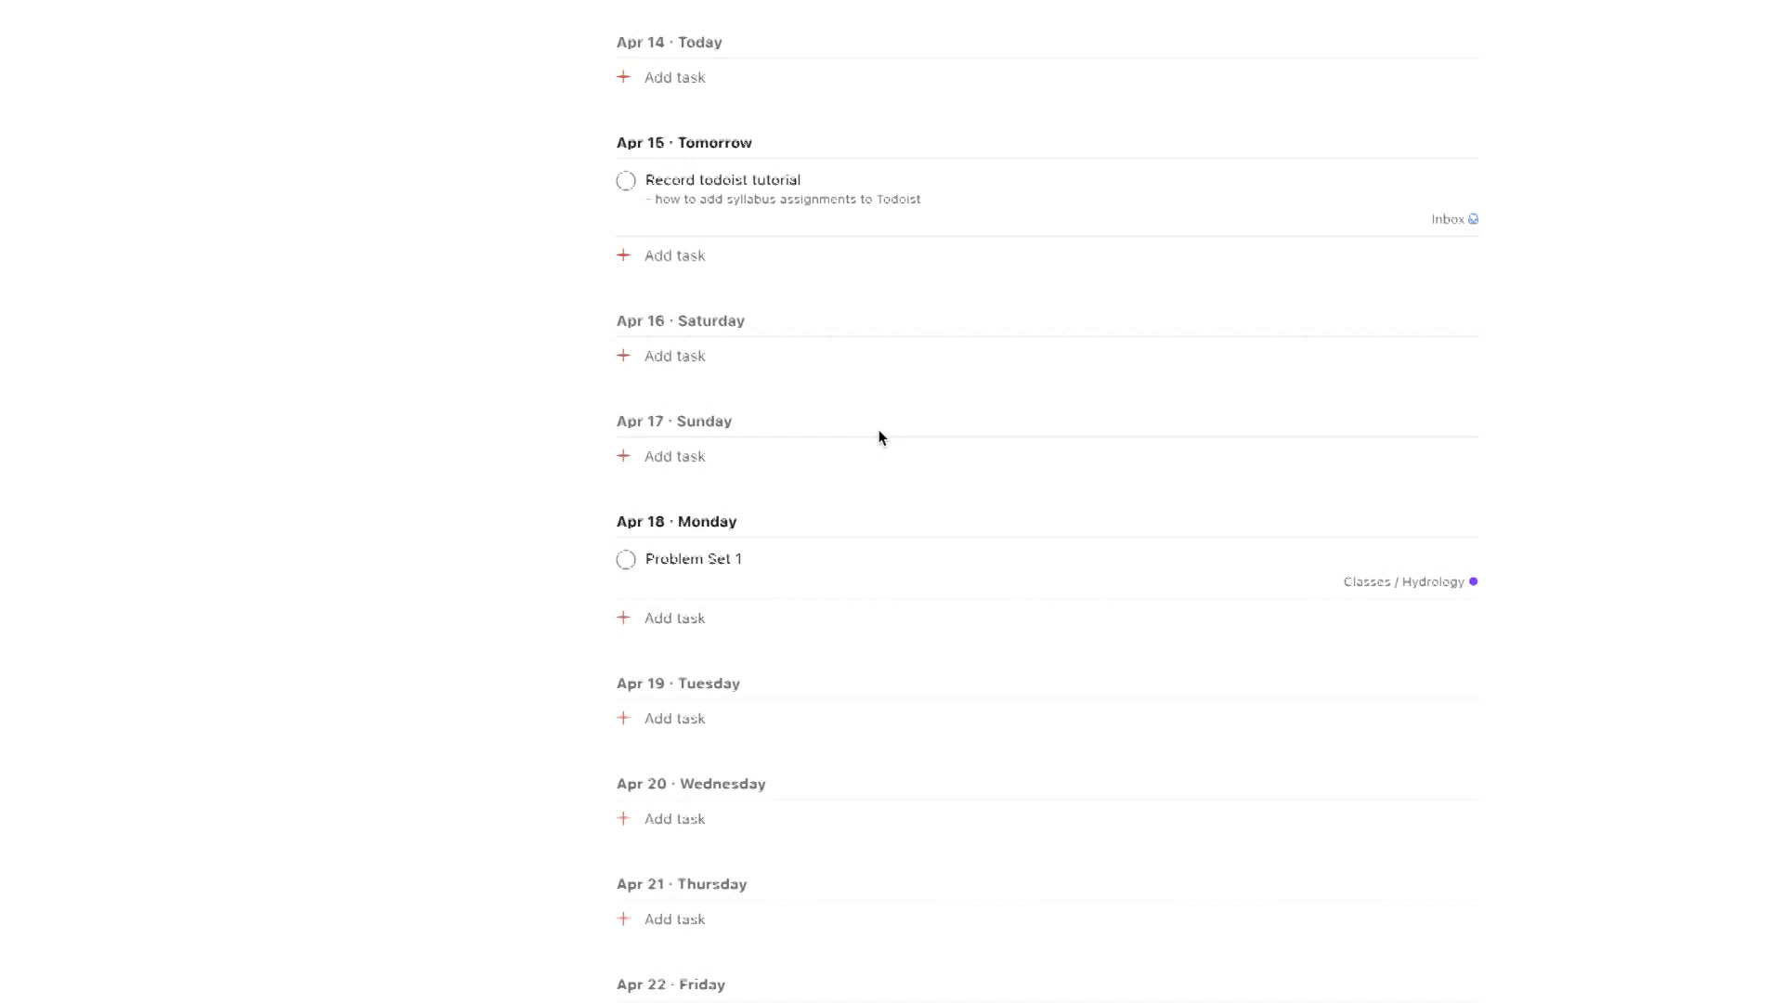
{"action": "scroll", "scroll_direction": "down", "scroll_amount": 3}
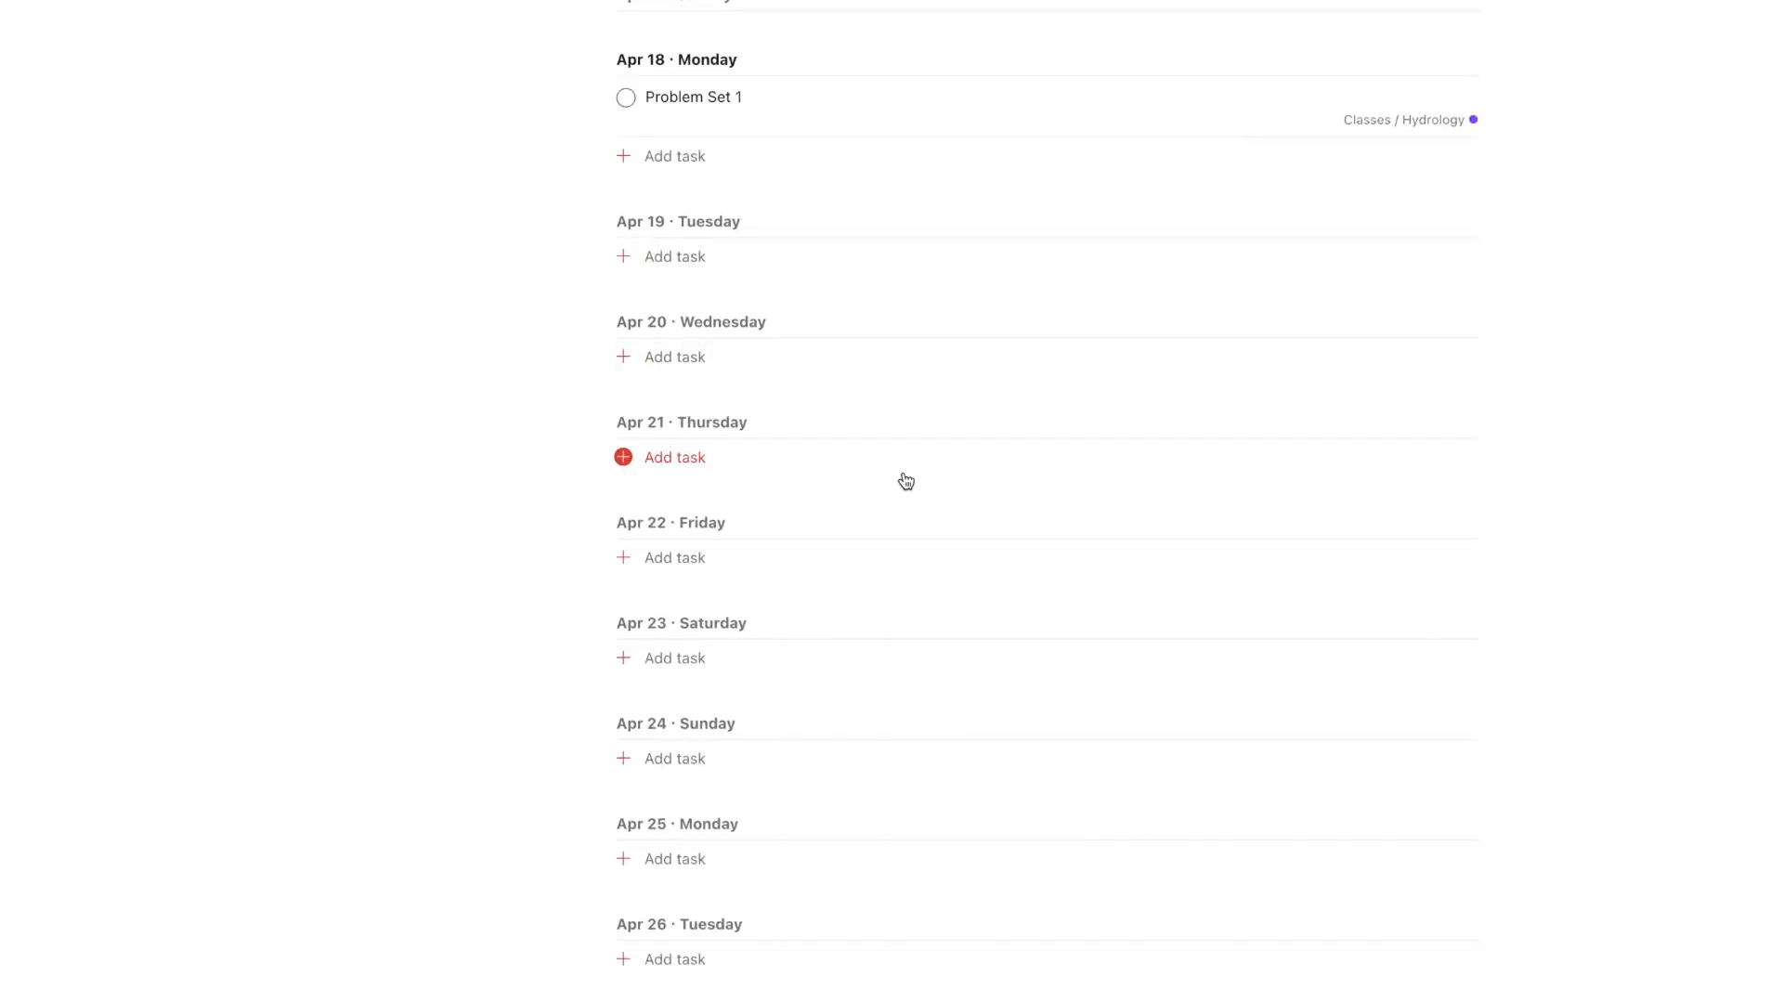
{"action": "scroll", "scroll_direction": "down", "scroll_amount": 3}
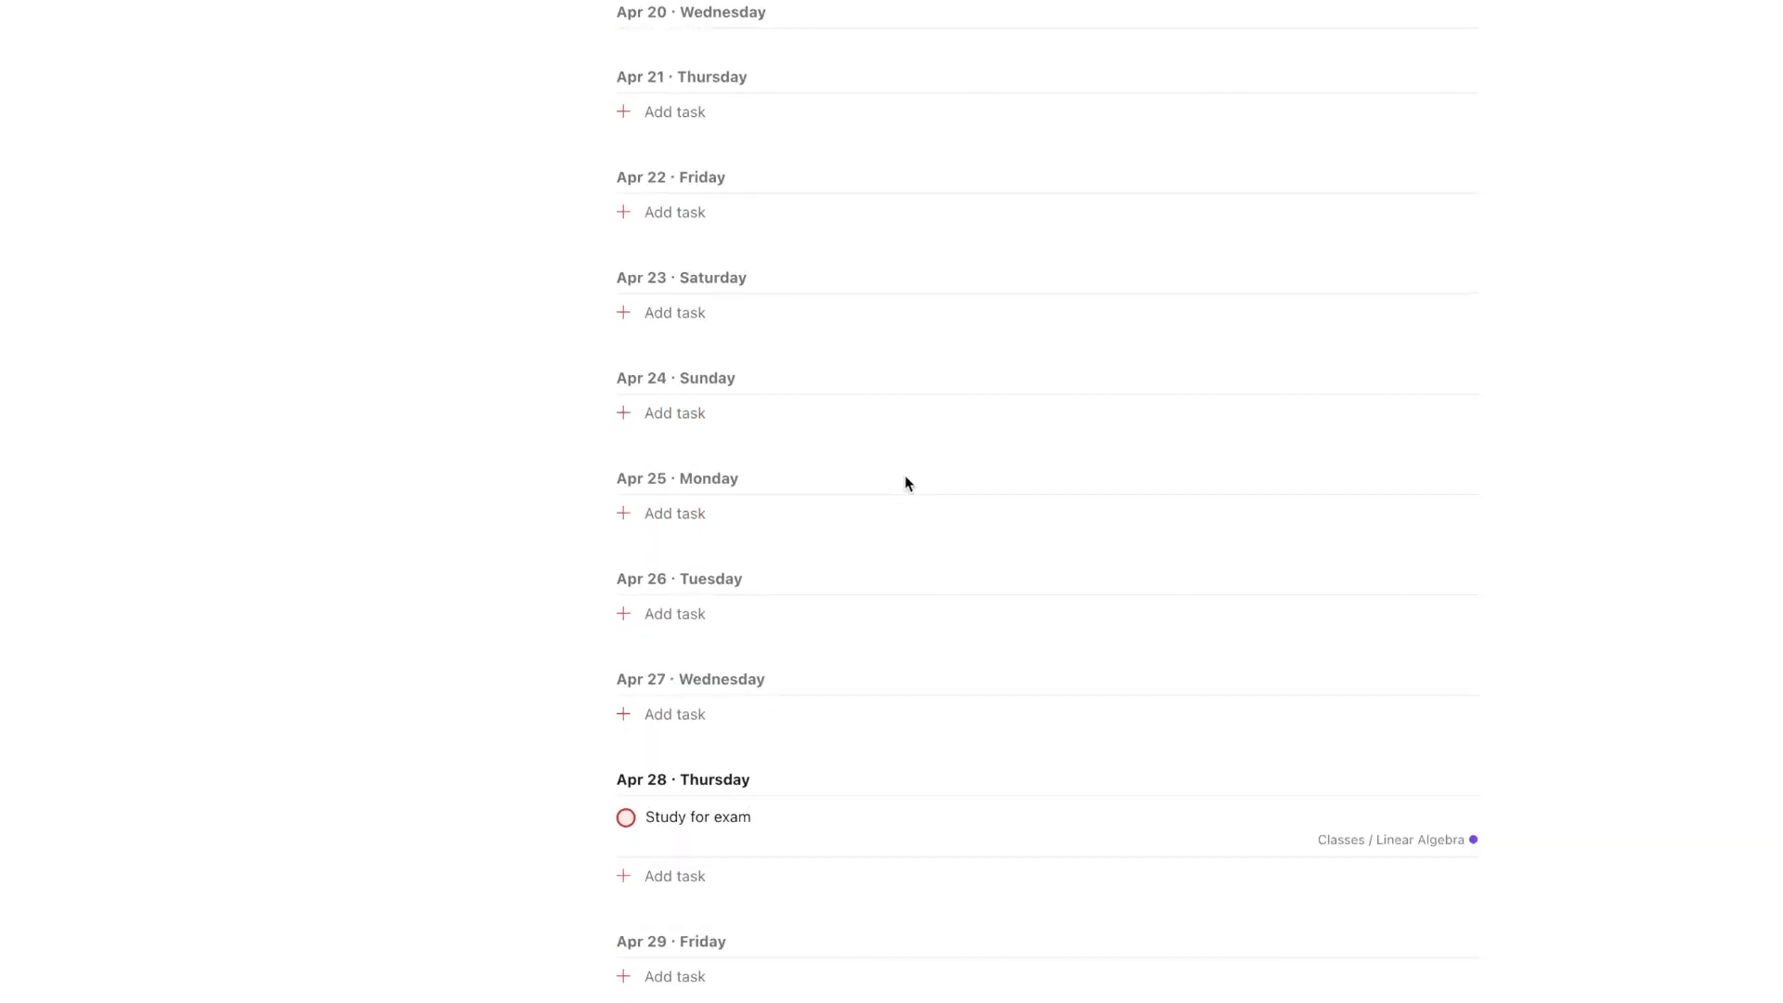
{"action": "scroll", "scroll_direction": "down", "scroll_amount": 3}
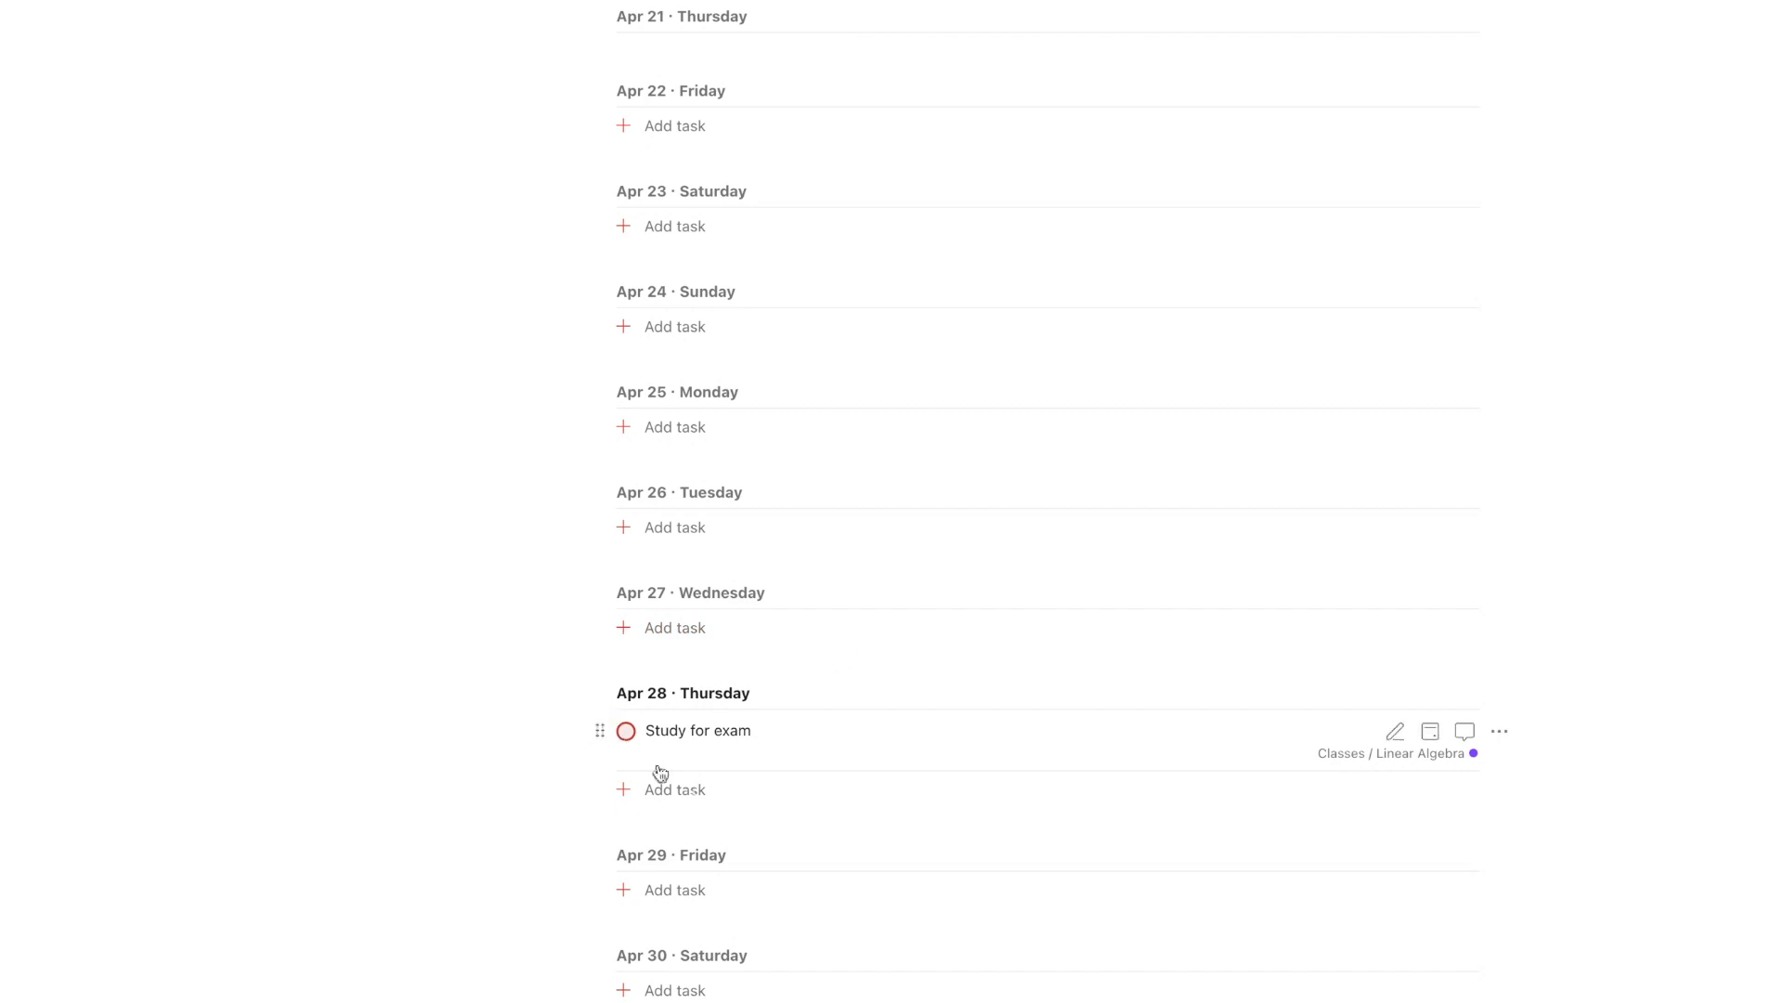
{"action": "mouse_move", "coordinate": [830, 823]}
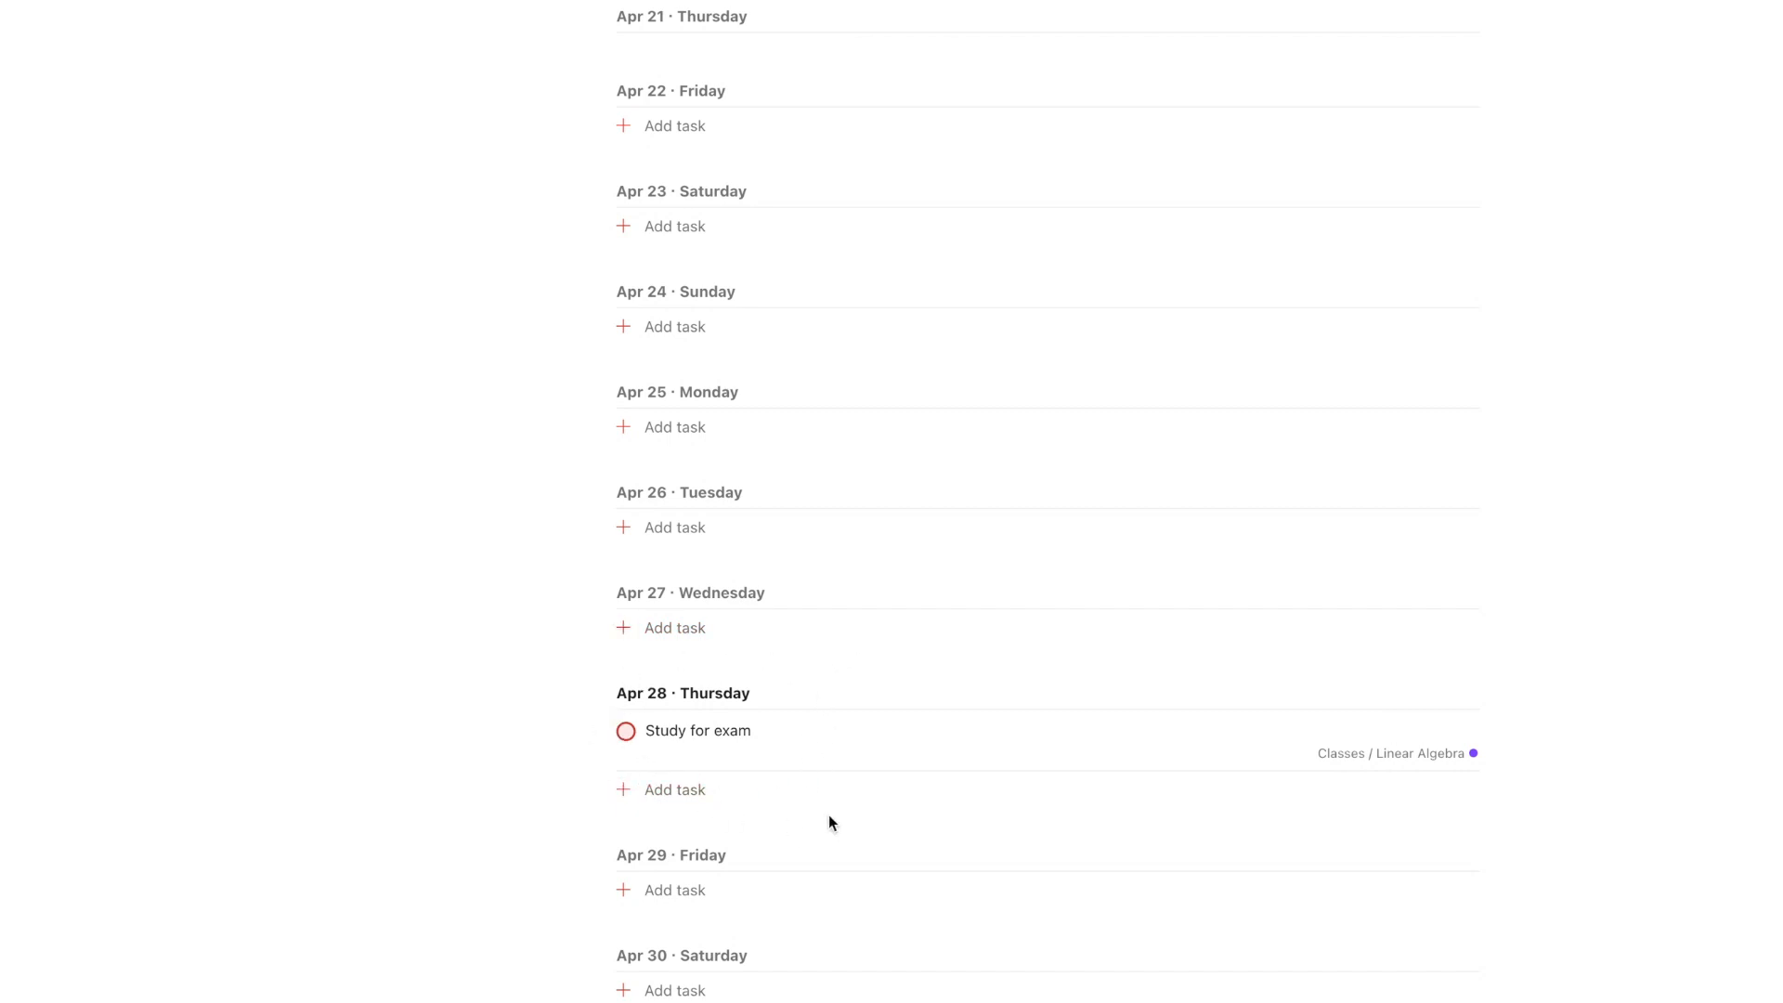
{"action": "mouse_move", "coordinate": [834, 817]}
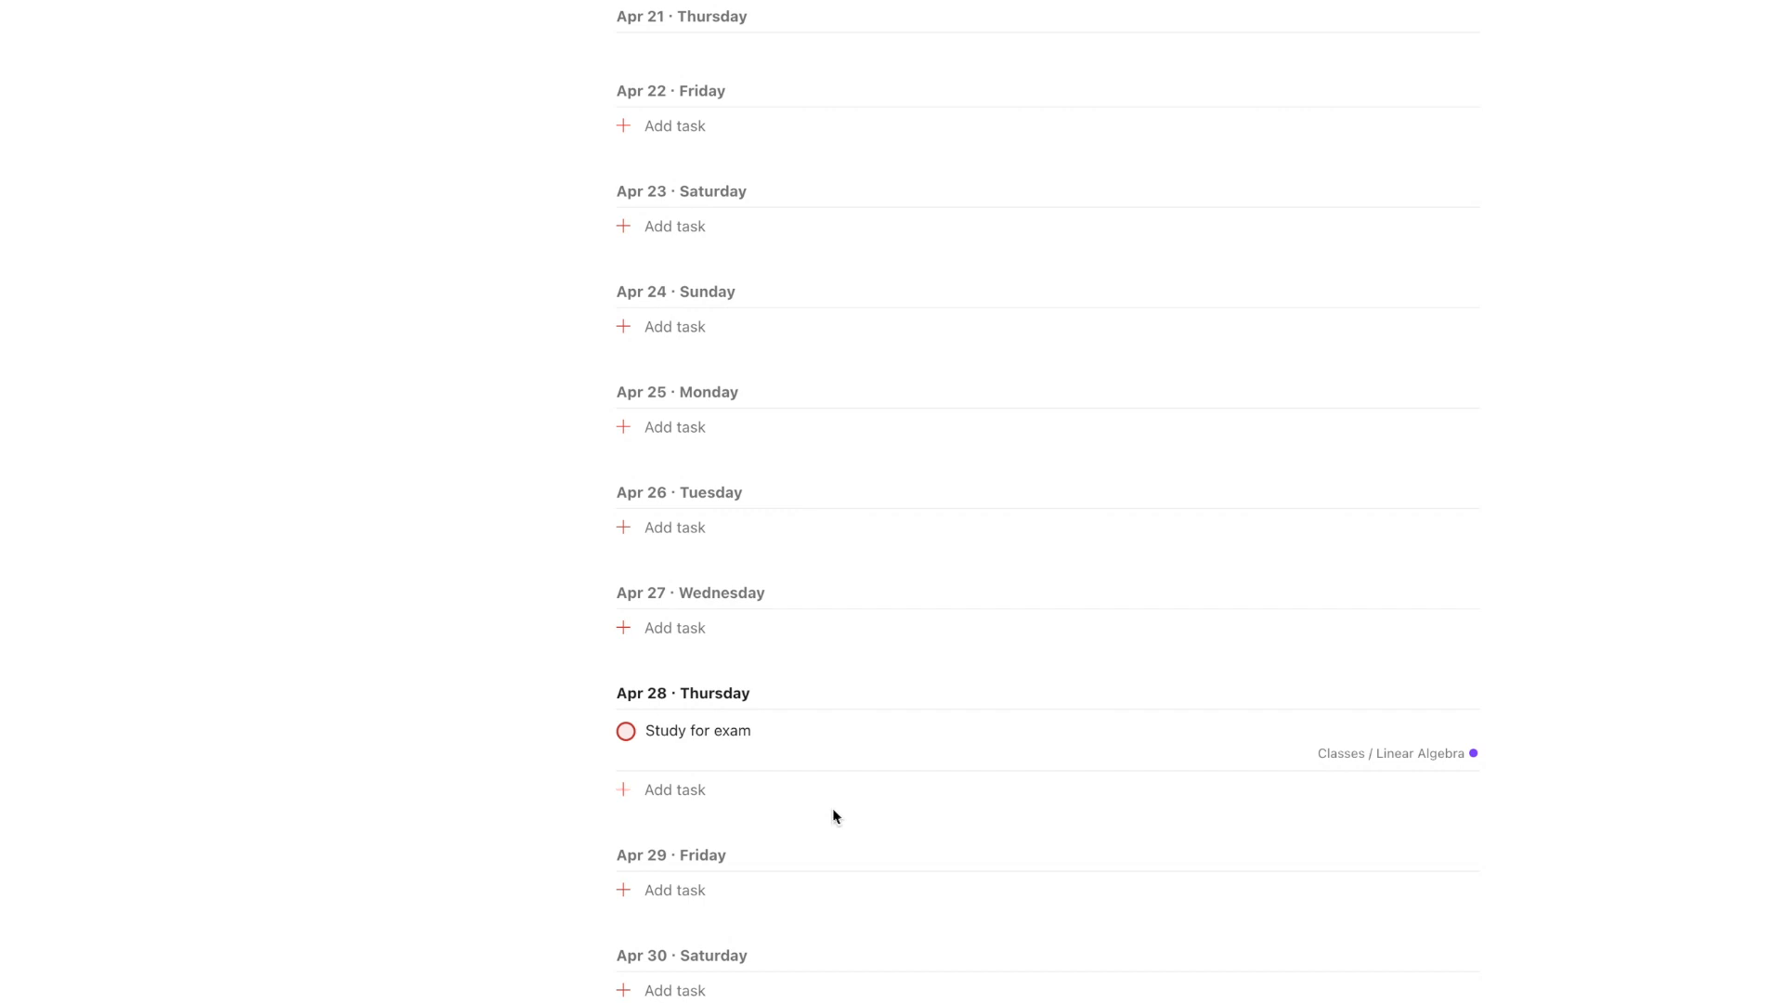
{"action": "scroll", "scroll_direction": "up", "scroll_amount": 3}
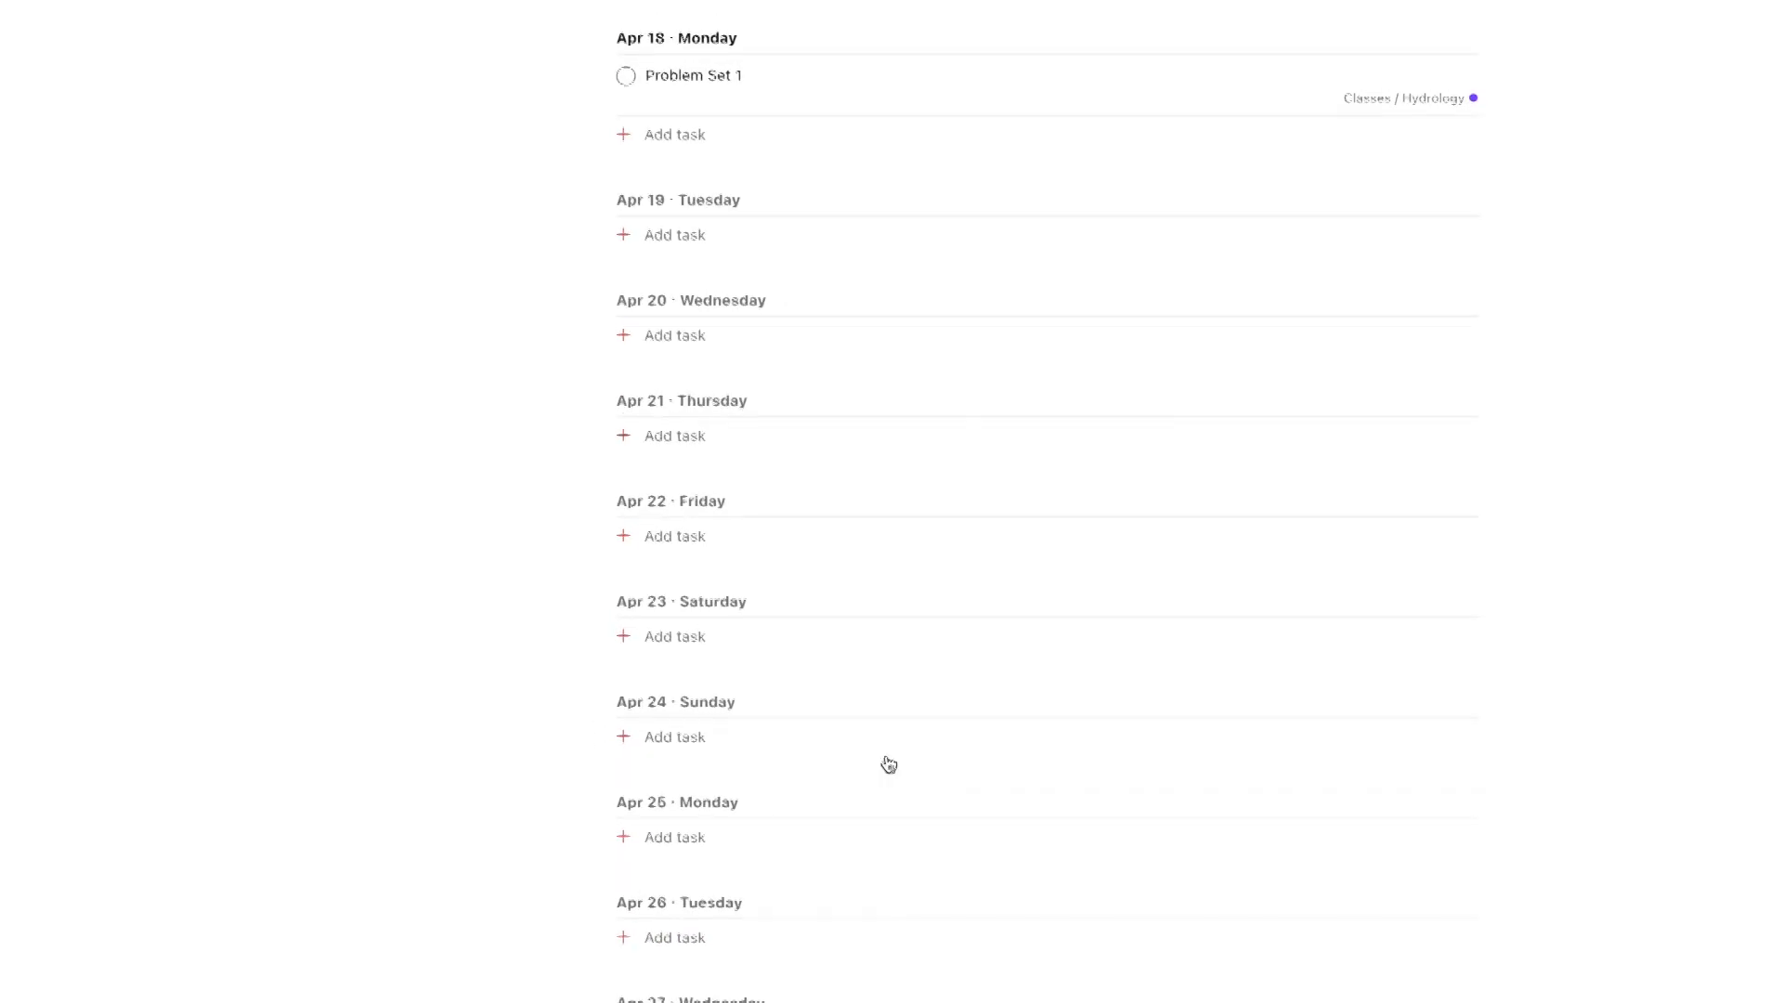
{"action": "scroll", "scroll_direction": "up", "scroll_amount": 3}
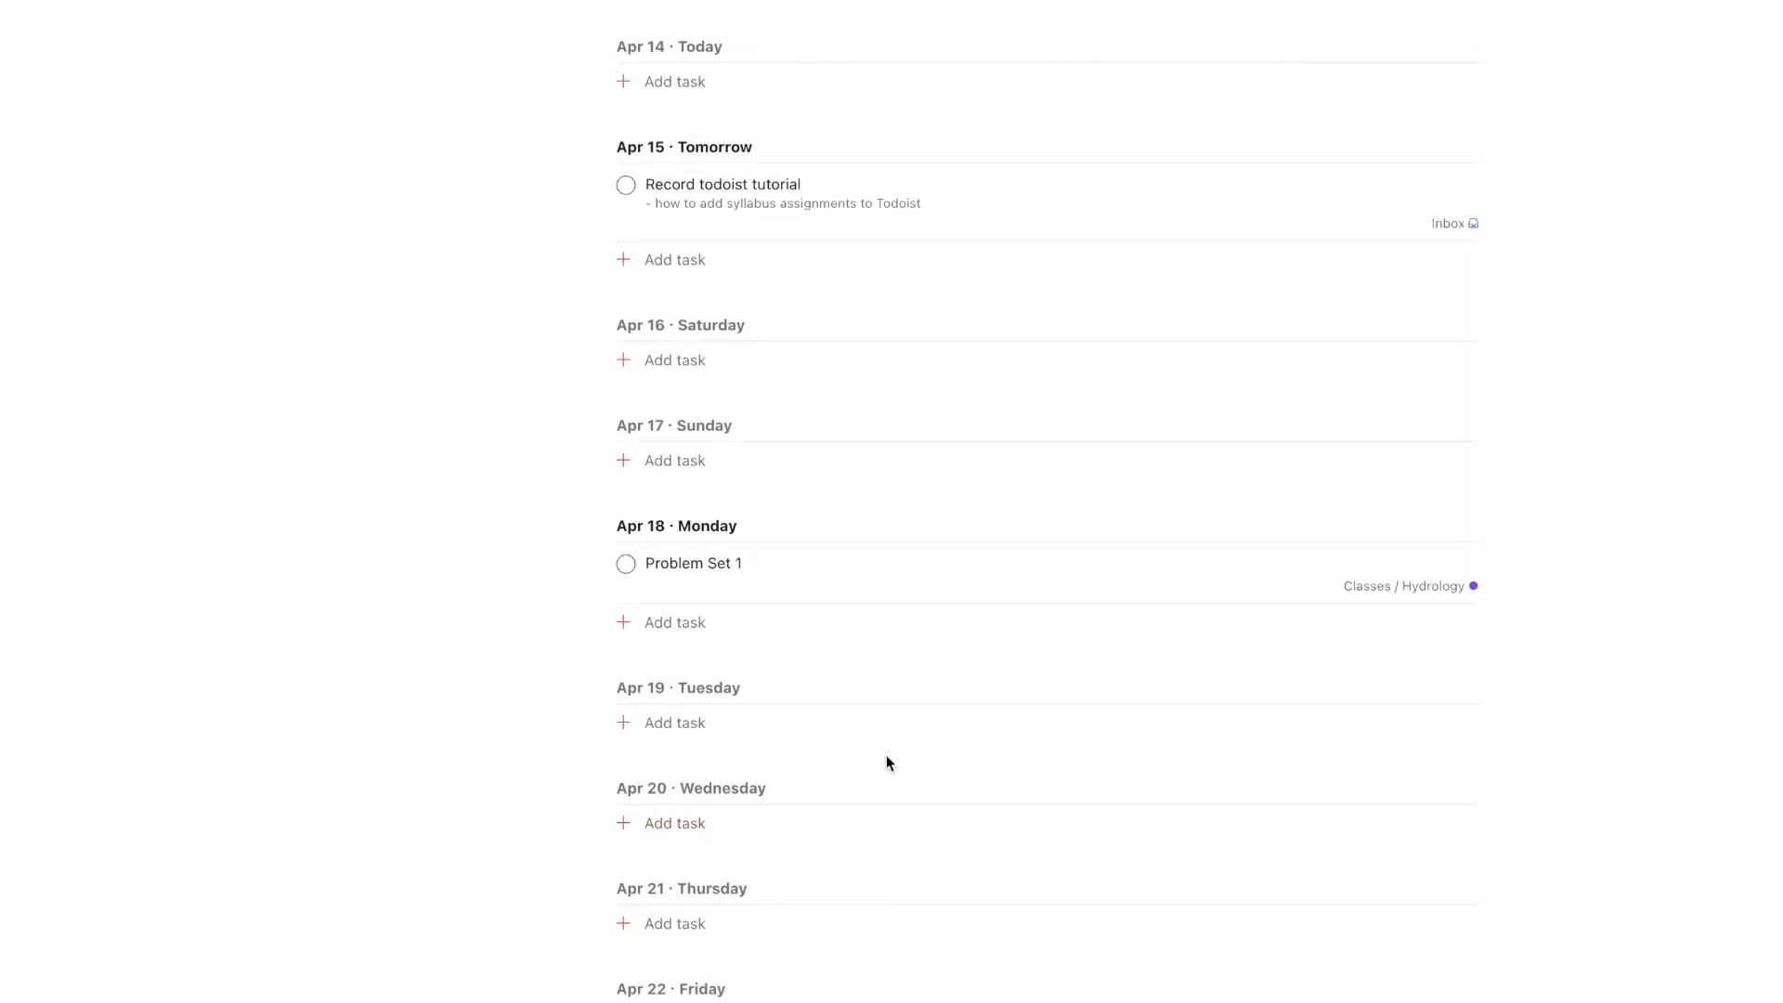